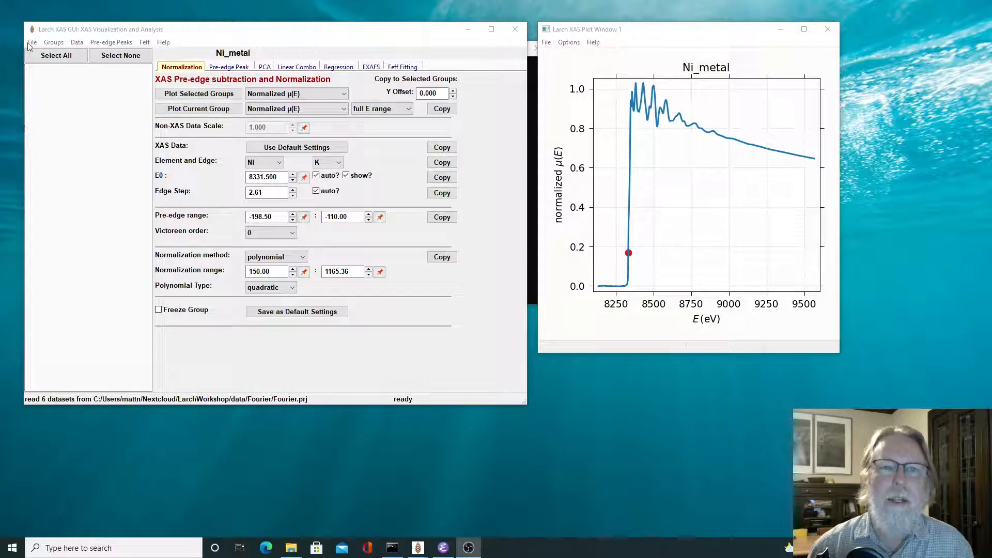
# Open Fourier.prj and import all six Athena groups, As2S3 through Ni_metal.
pyautogui.click(32, 42)
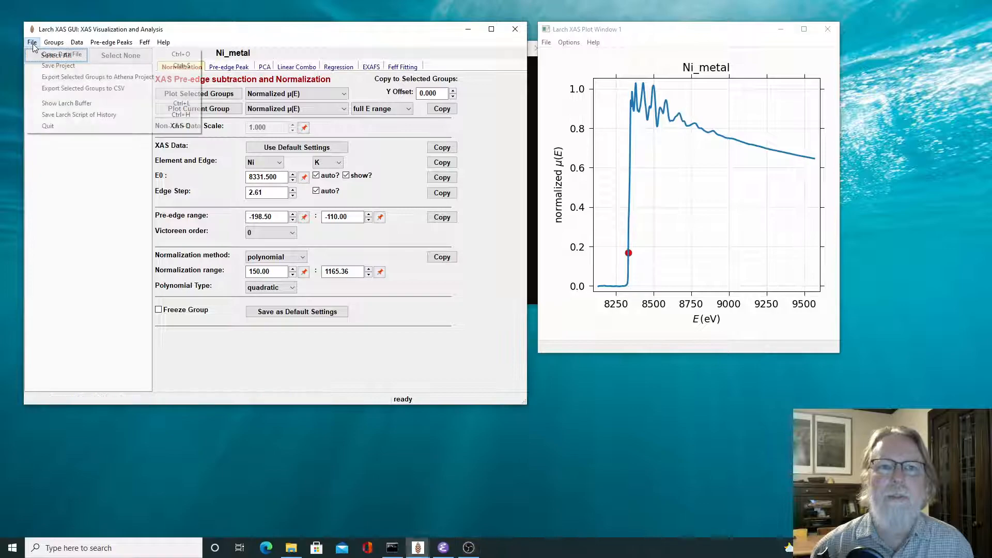
pyautogui.moveTo(61, 53)
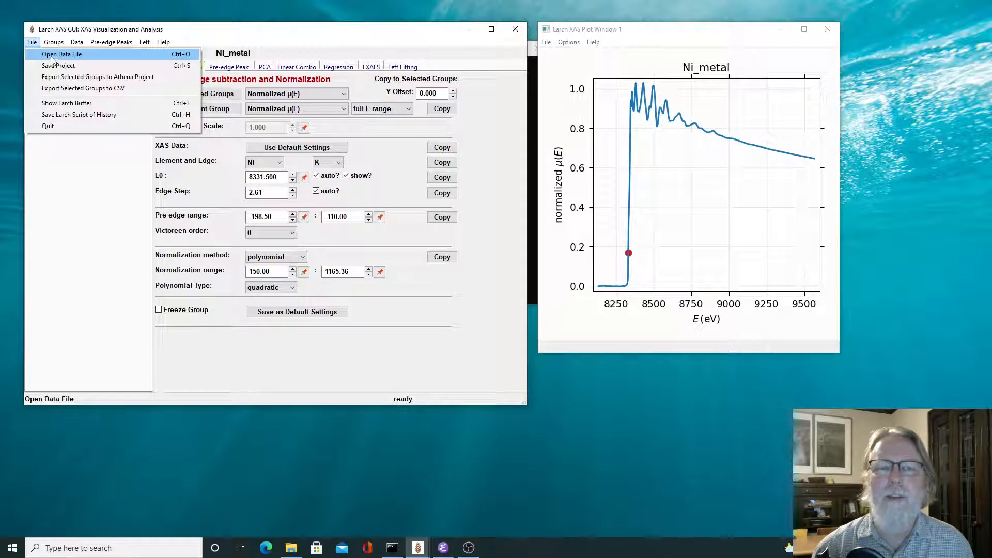
pyautogui.click(61, 54)
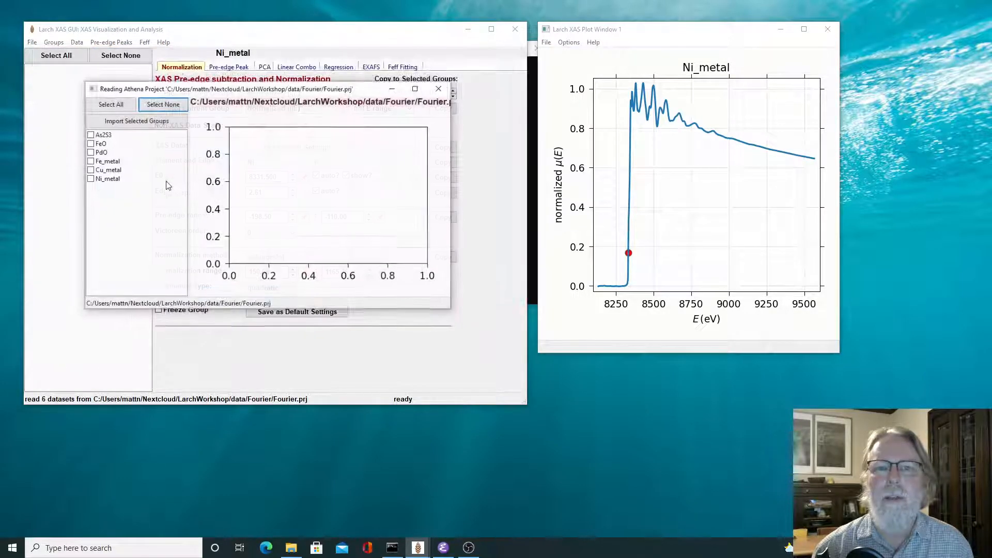
pyautogui.click(111, 103)
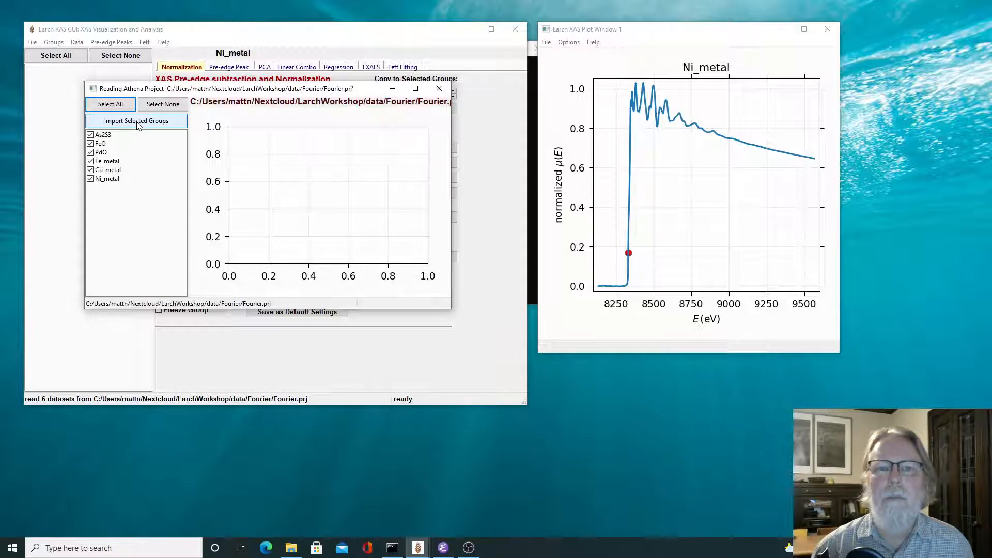
pyautogui.click(136, 121)
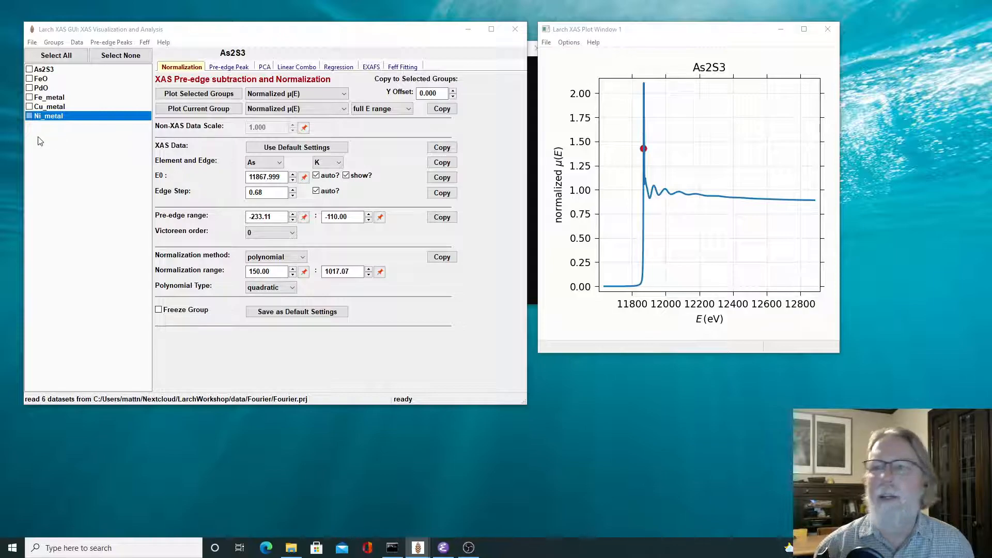
pyautogui.click(45, 68)
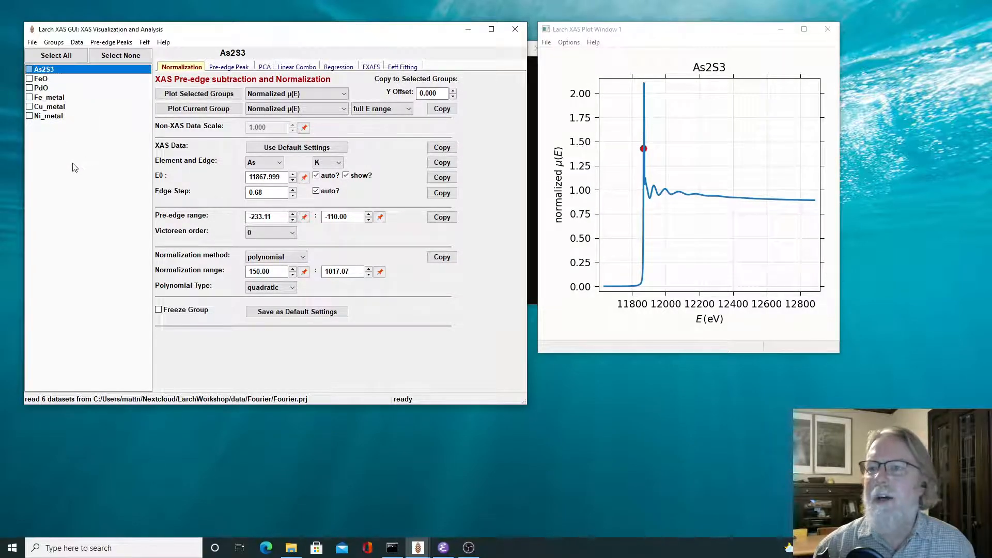
pyautogui.moveTo(611, 244)
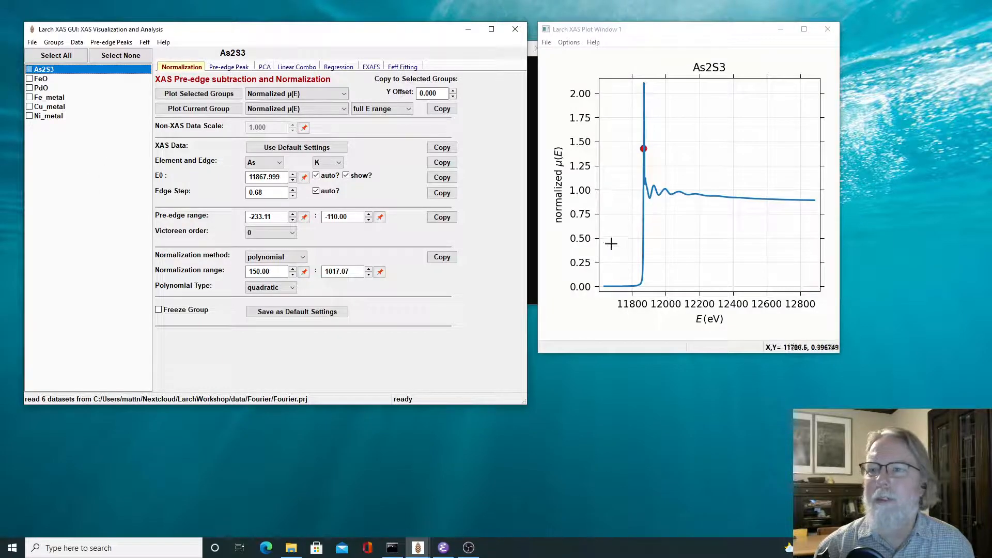
pyautogui.moveTo(666, 242)
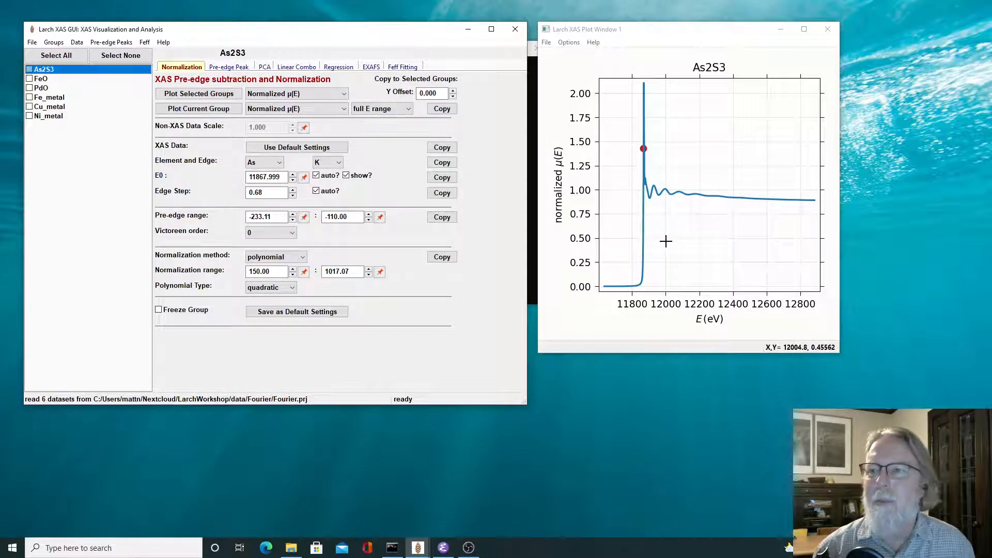
pyautogui.moveTo(645, 201)
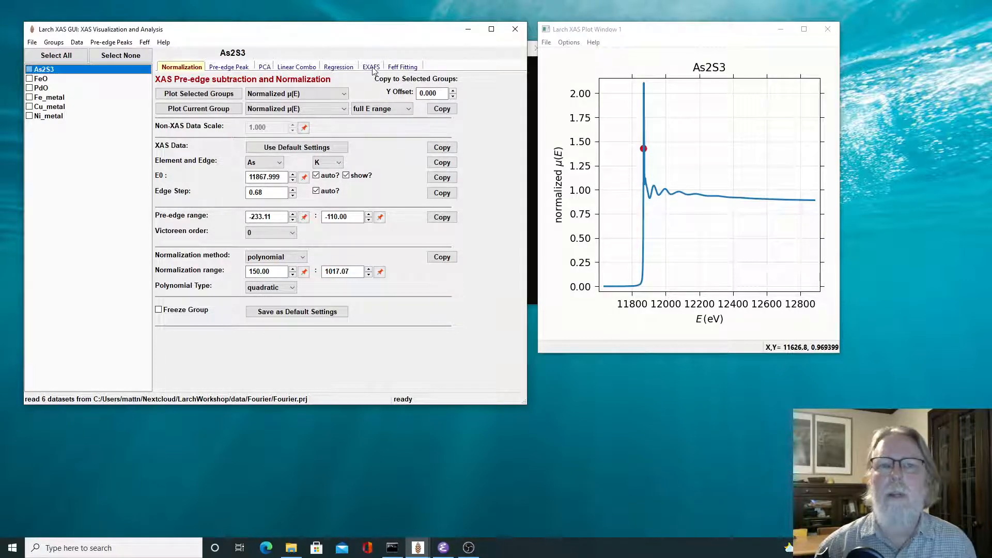
# Show the EXAFS panel with As2S3's background subtraction and Fourier transform parameters.
pyautogui.click(372, 66)
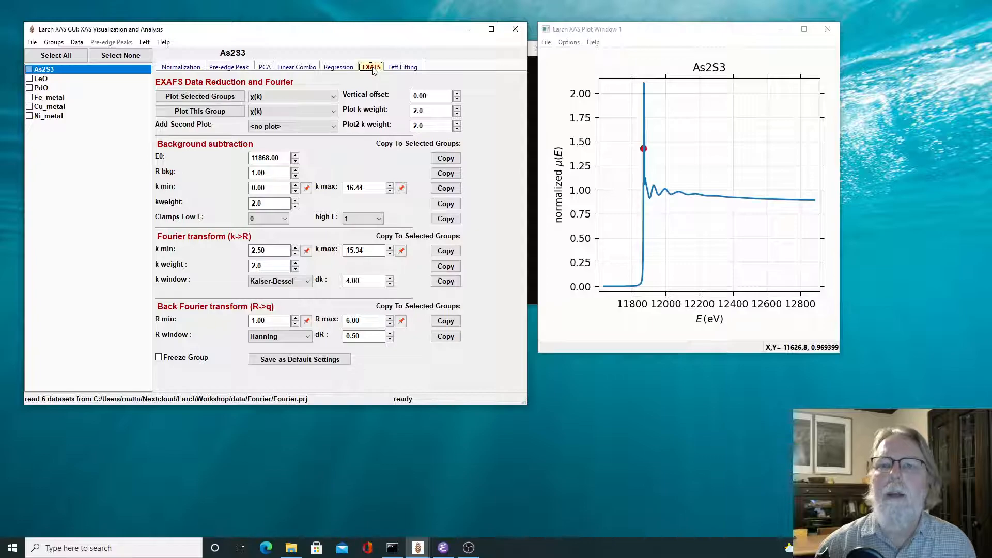
pyautogui.moveTo(287, 371)
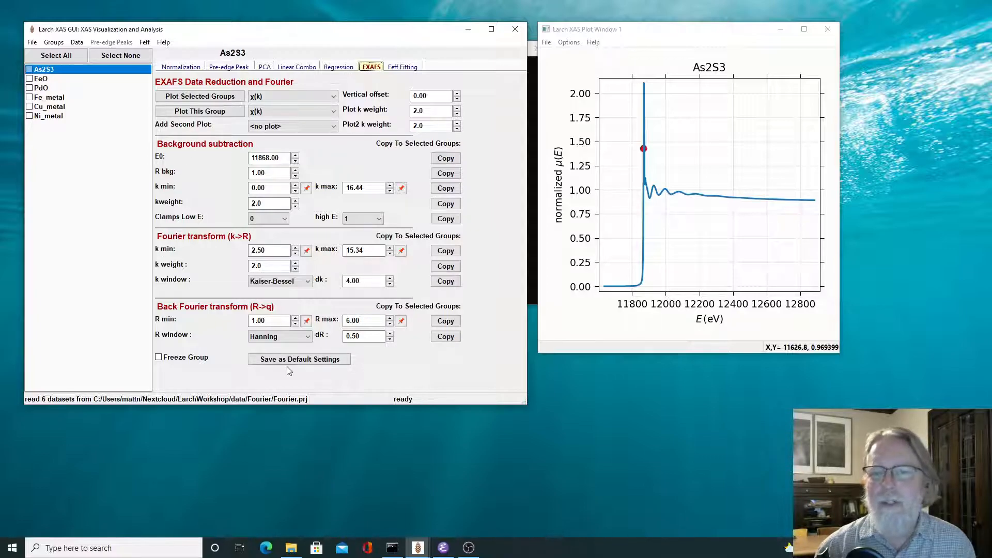
pyautogui.moveTo(311, 373)
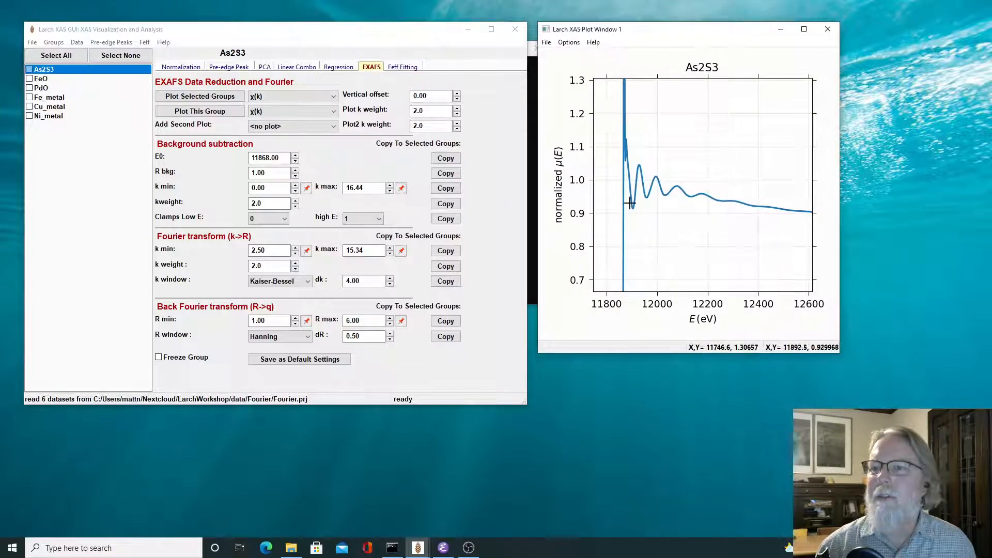
pyautogui.moveTo(708, 220)
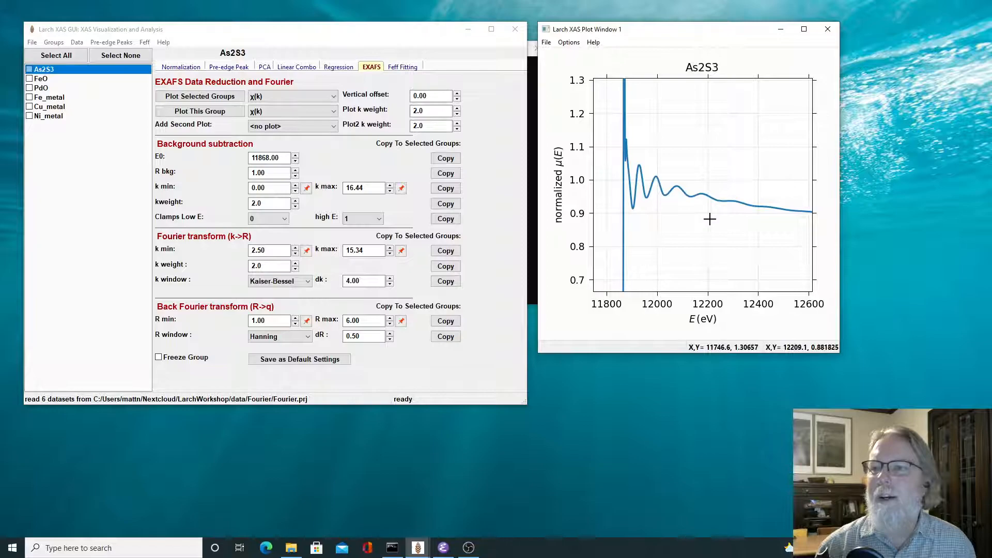
pyautogui.moveTo(583, 209)
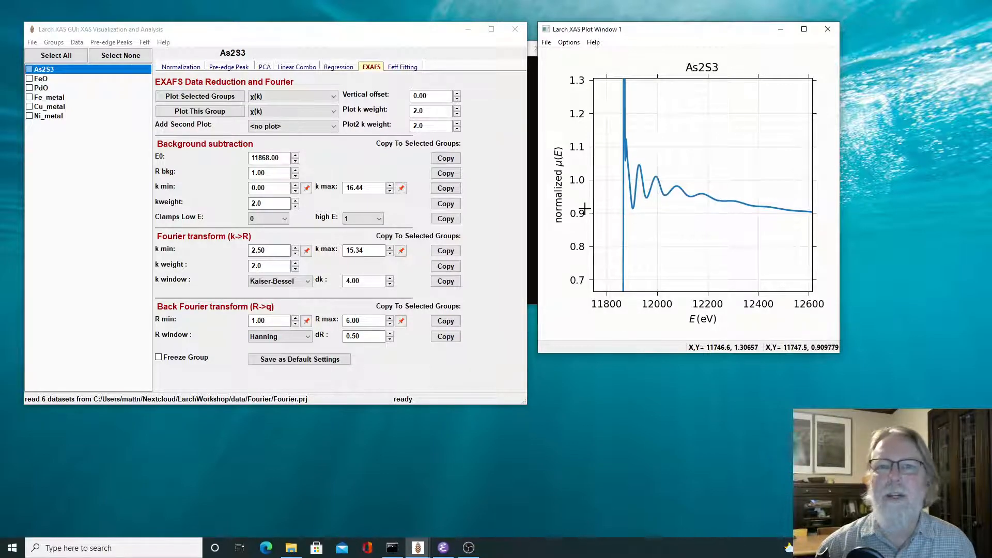
pyautogui.moveTo(609, 184)
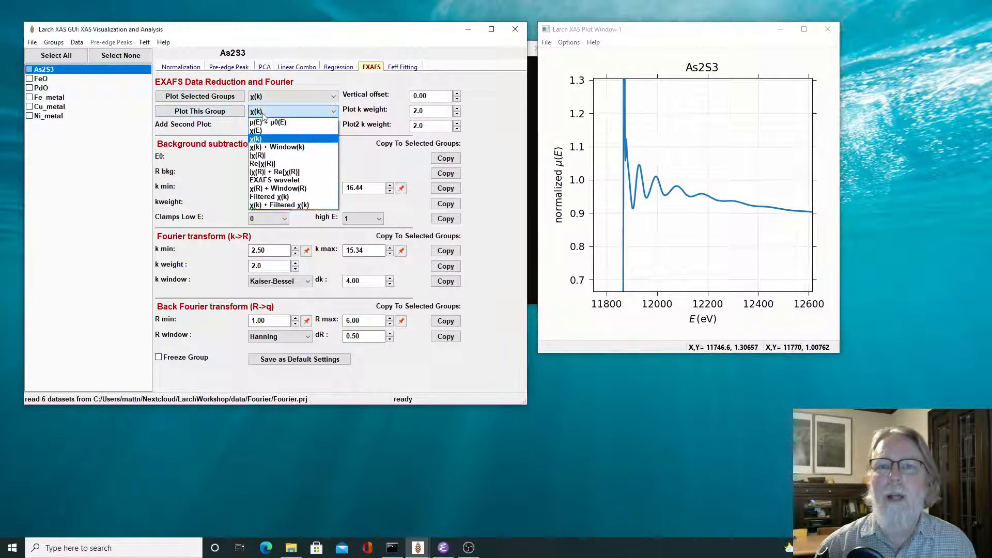
pyautogui.moveTo(272, 122)
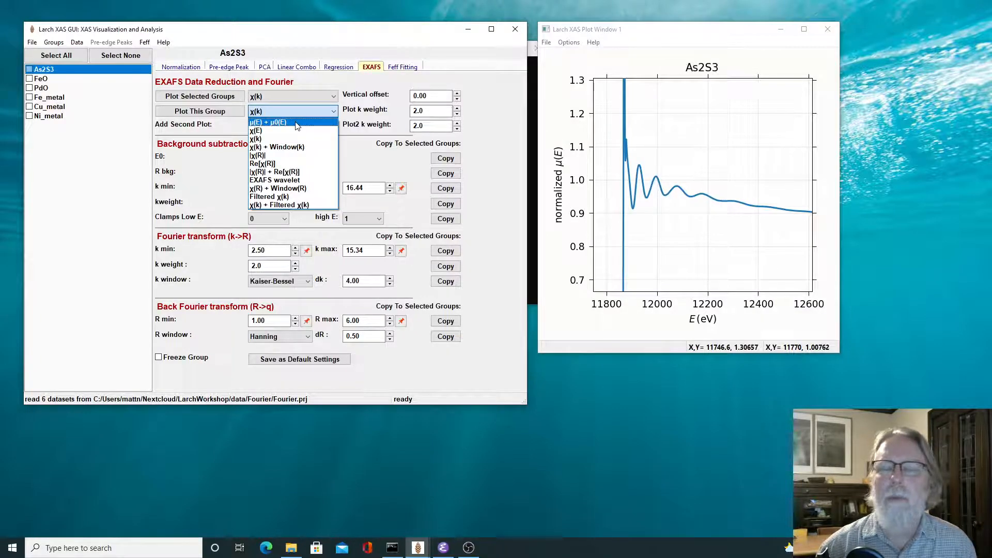
# Set Plot This Group to μ(E) + μ0(E) for As2S3.
pyautogui.click(293, 122)
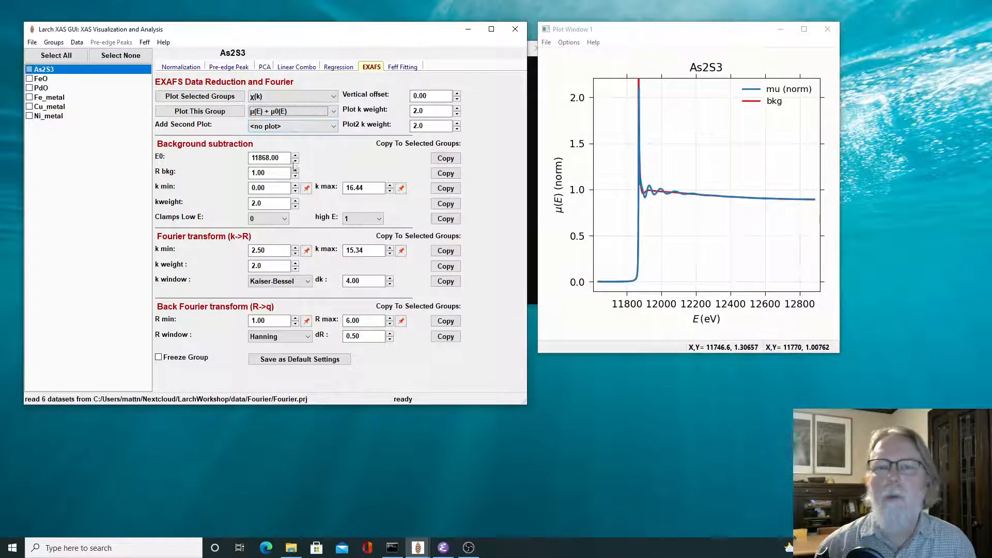
pyautogui.moveTo(621, 124)
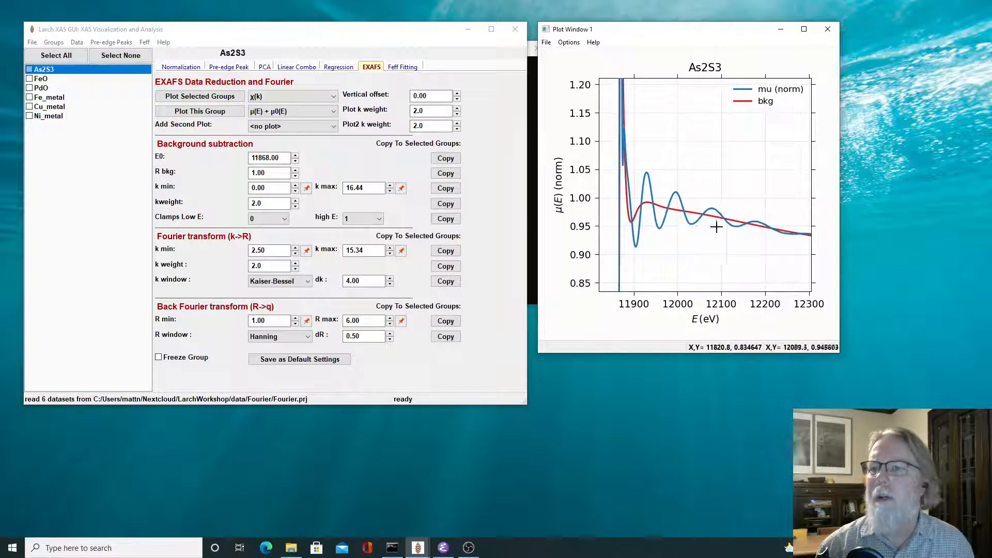
pyautogui.moveTo(604, 264)
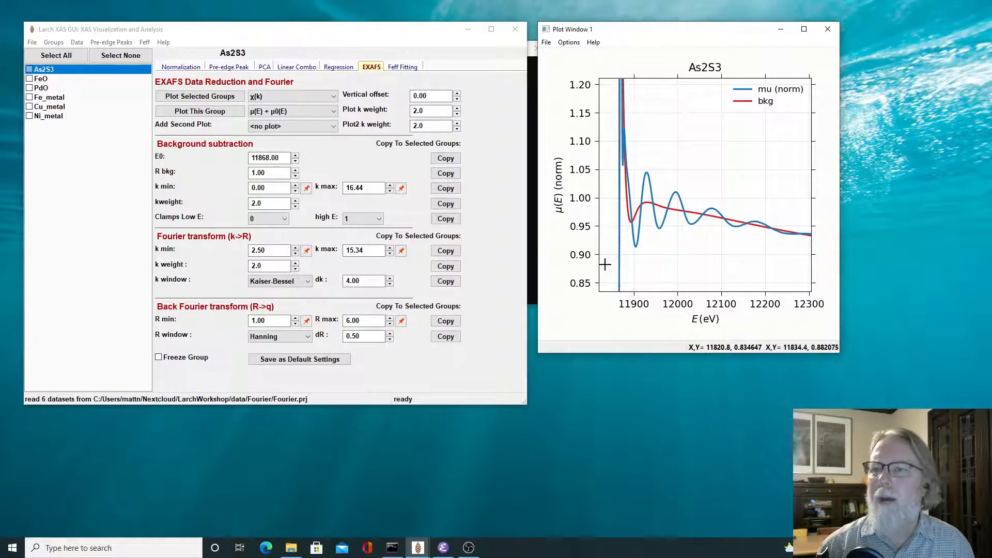
pyautogui.moveTo(630, 176)
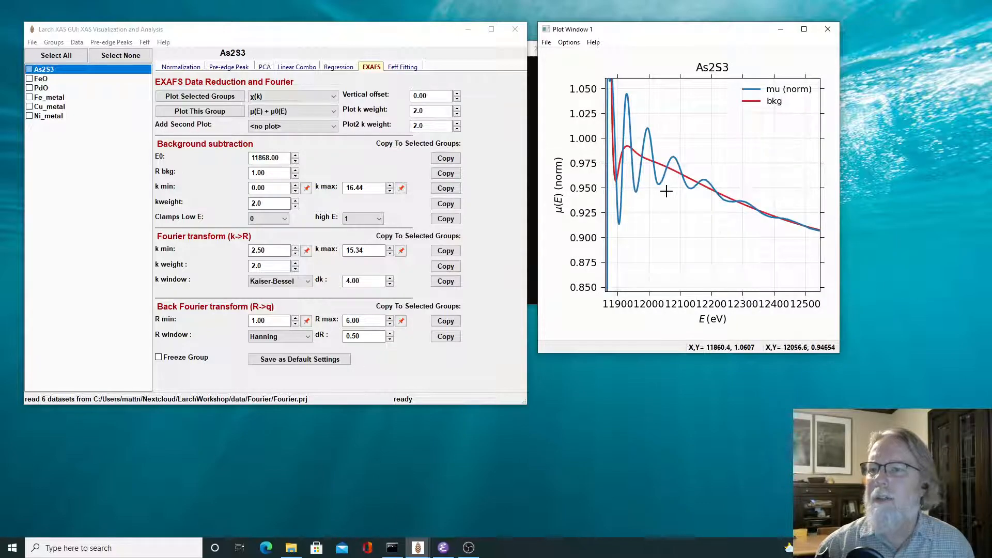
pyautogui.moveTo(638, 192)
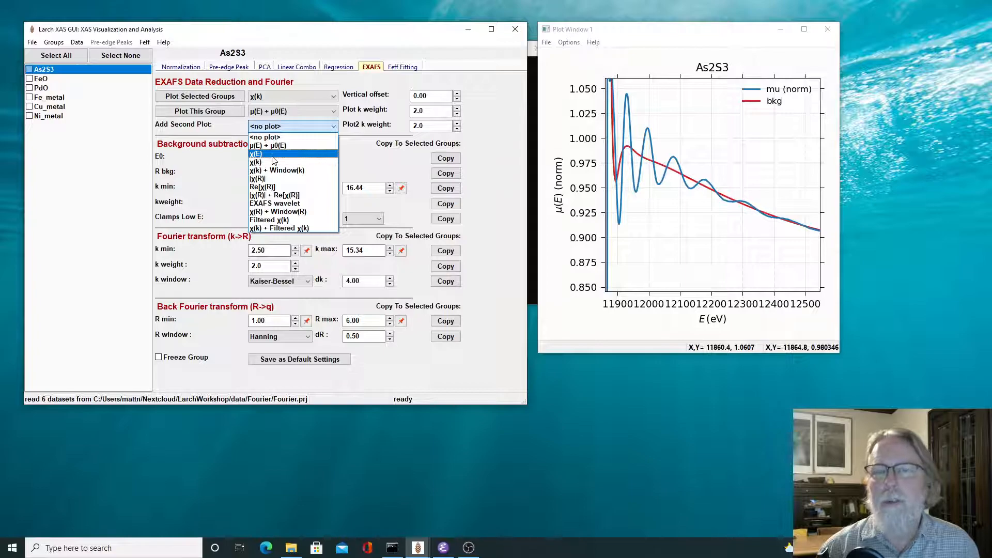
# Set Add Second Plot to χ(k), showing As2S3's k²-weighted chi in Plot Window 2.
pyautogui.click(255, 153)
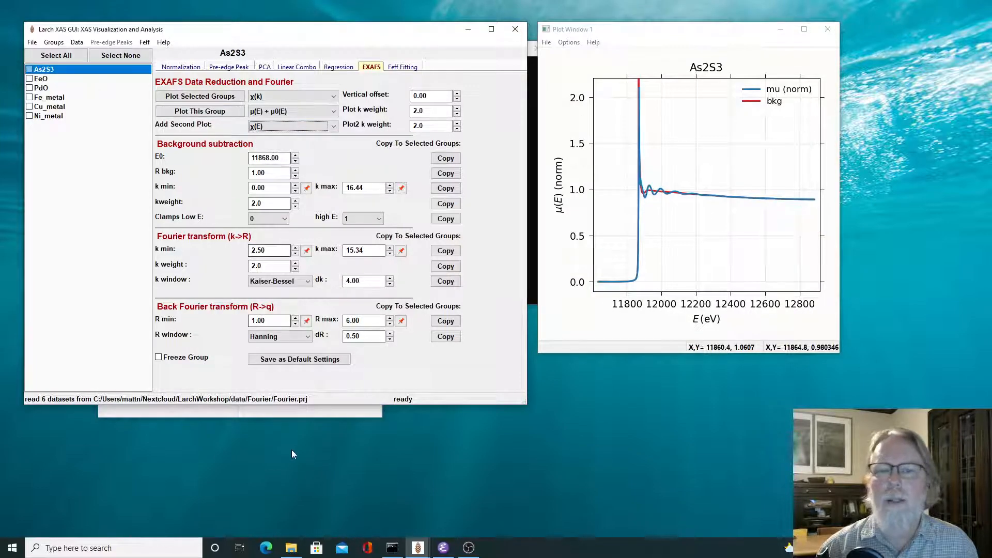
pyautogui.click(198, 111)
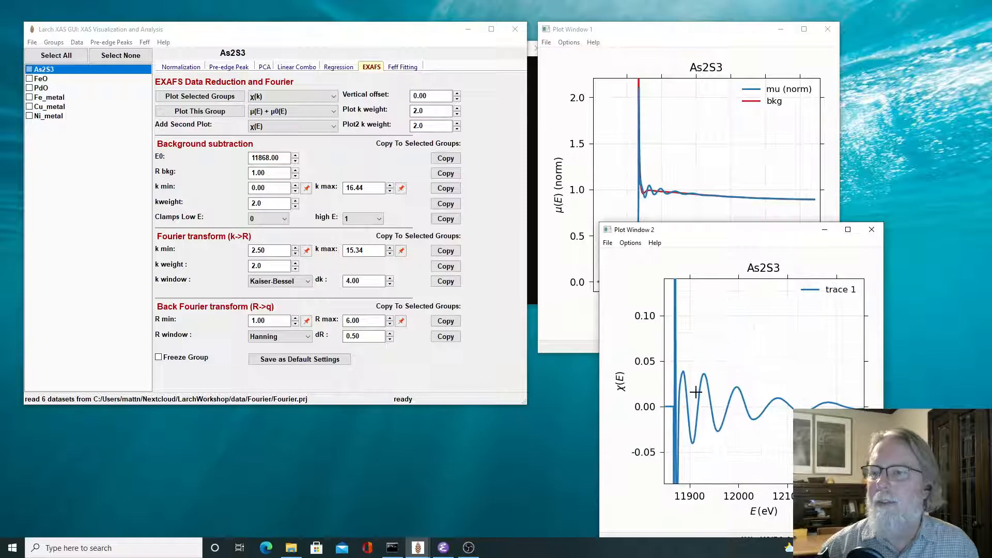
pyautogui.moveTo(674, 427)
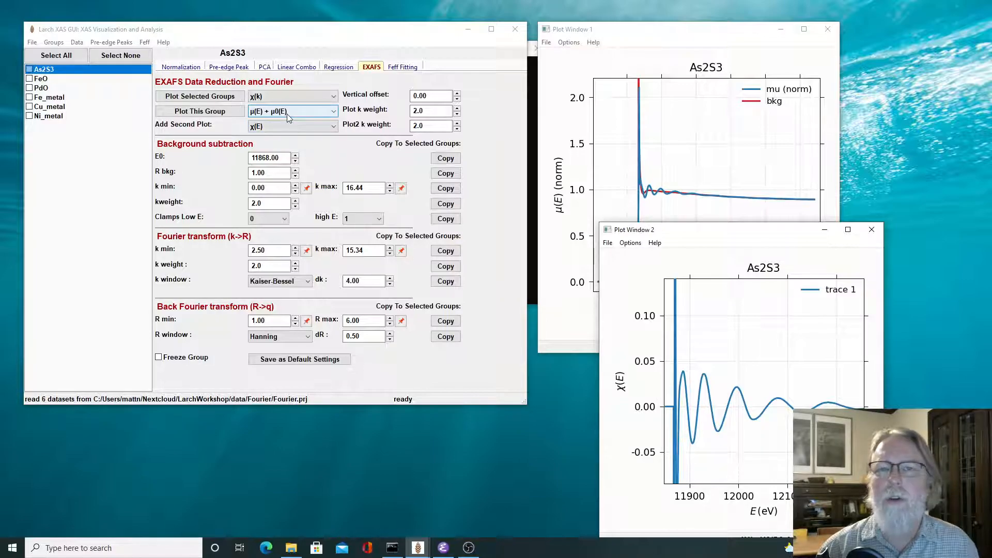
pyautogui.click(291, 124)
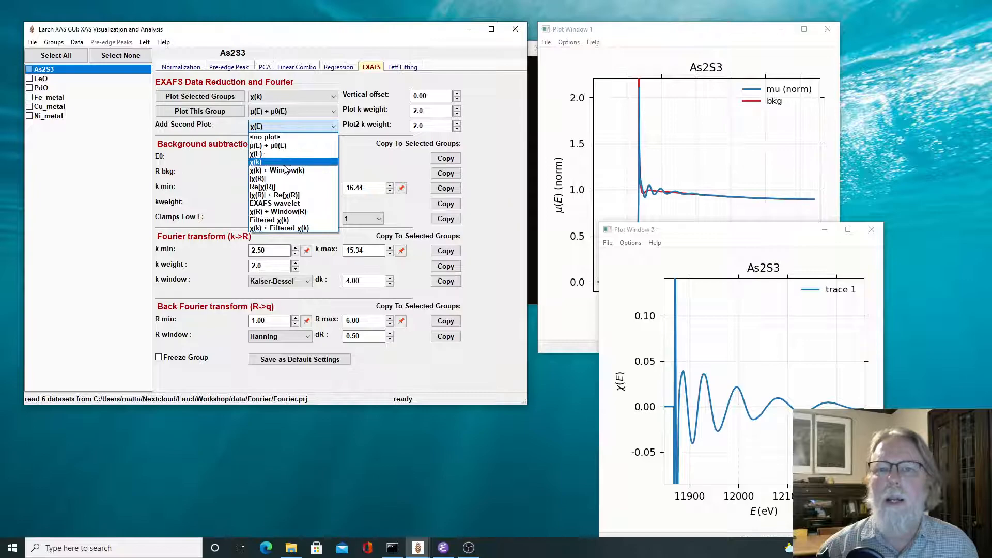
pyautogui.click(256, 161)
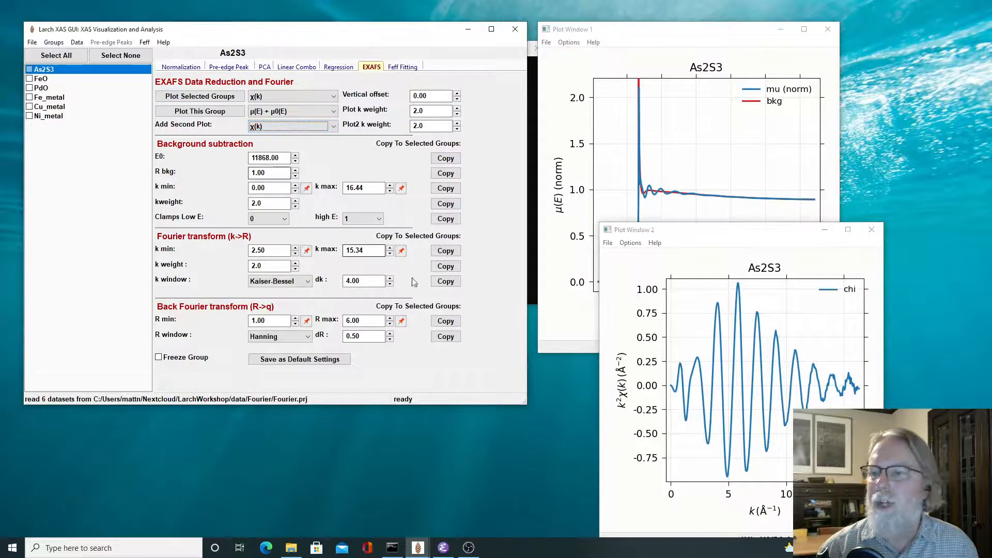
pyautogui.moveTo(694, 388)
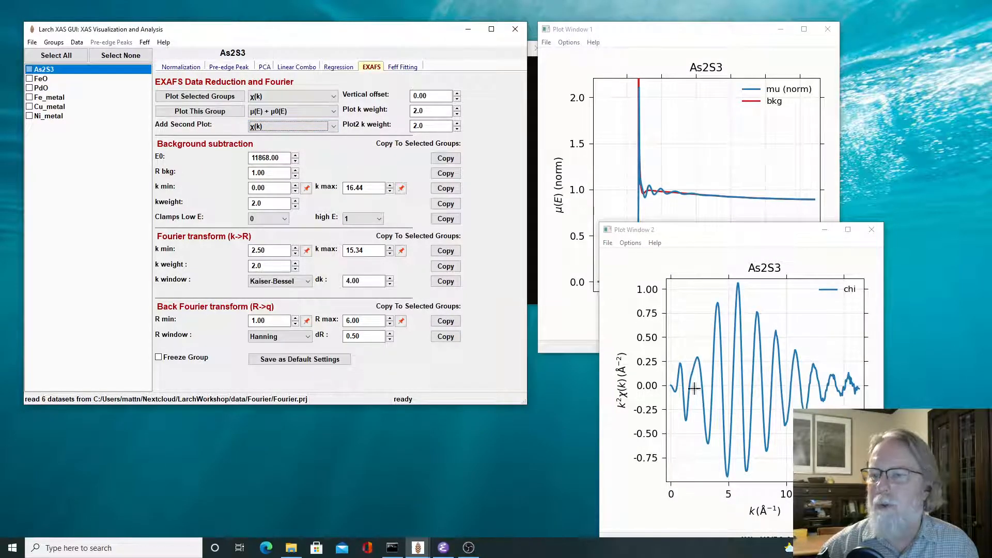
pyautogui.moveTo(761, 403)
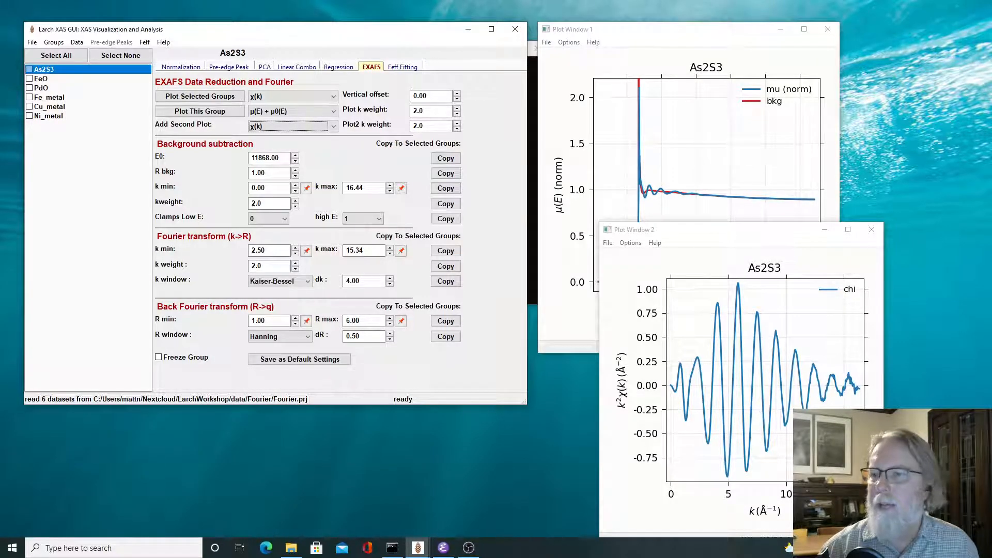
pyautogui.moveTo(720, 377)
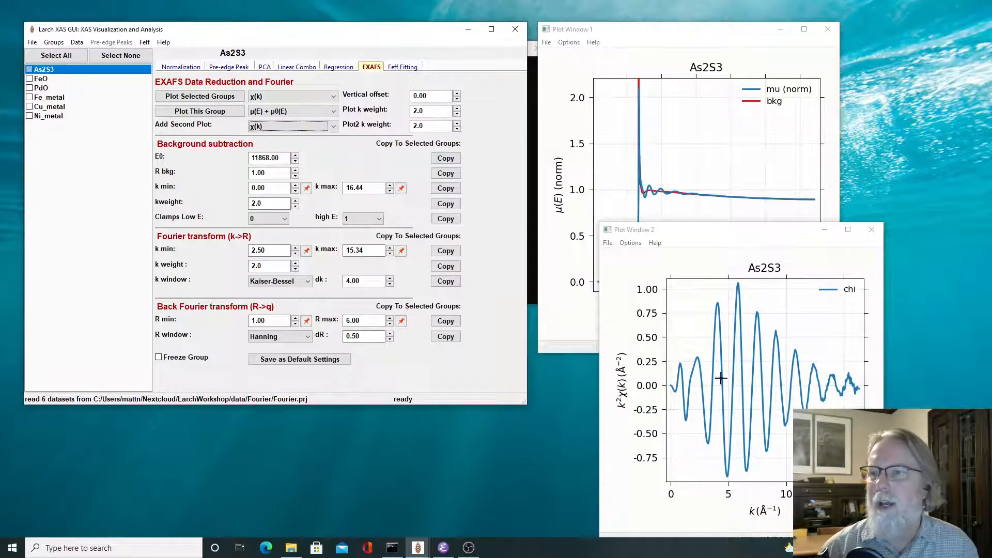
pyautogui.moveTo(805, 394)
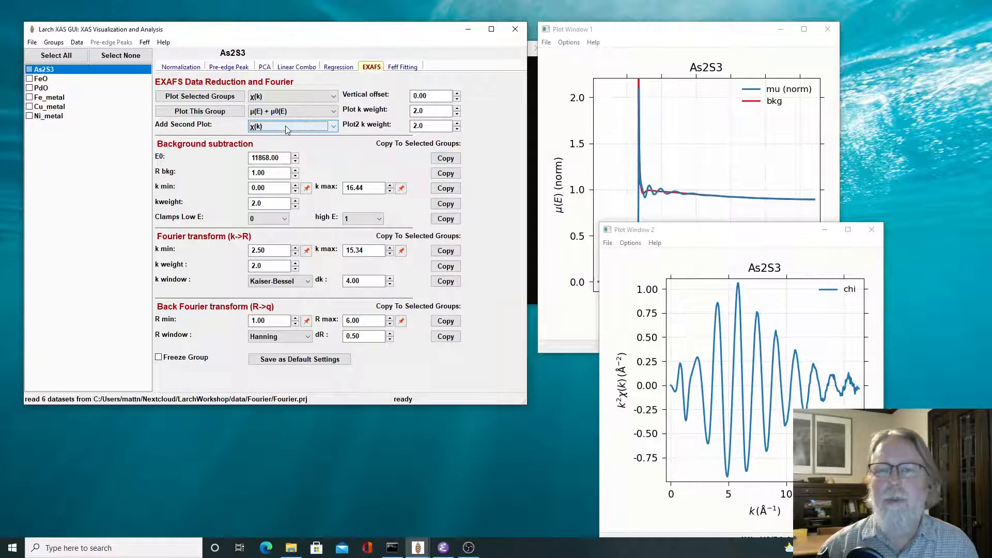
# Overlay χ(k) with Window(k) in the second plot, then switch it to |χ(R)|.
pyautogui.click(292, 124)
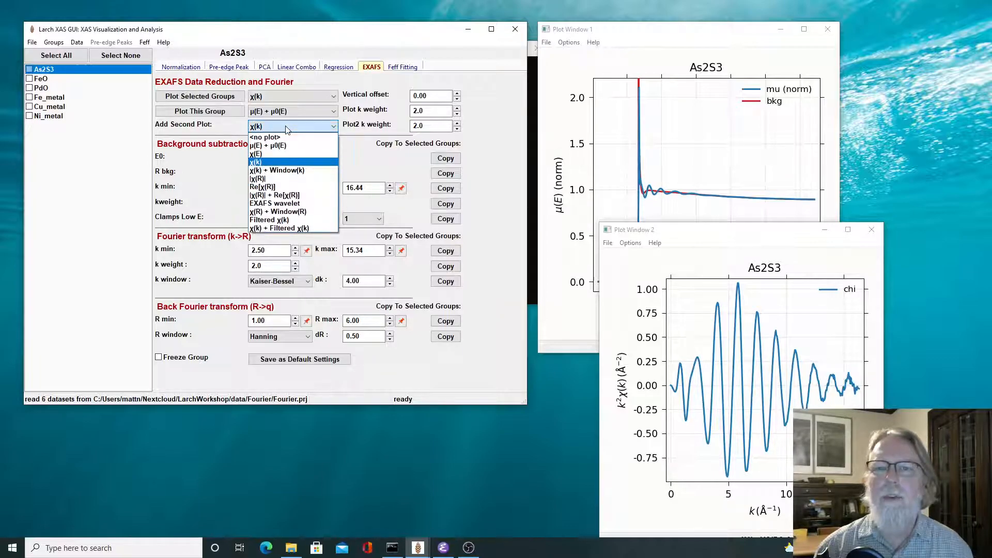
pyautogui.moveTo(277, 170)
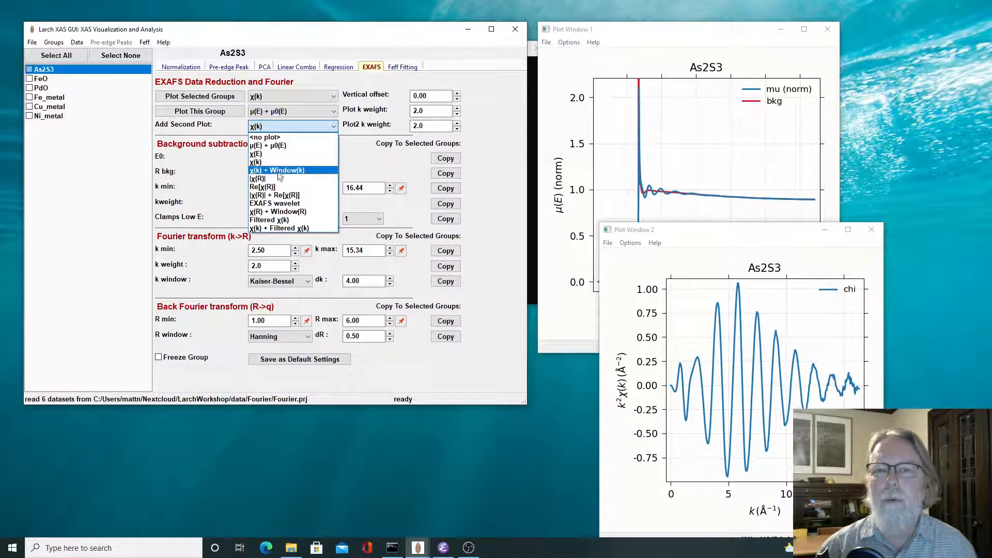
pyautogui.click(277, 169)
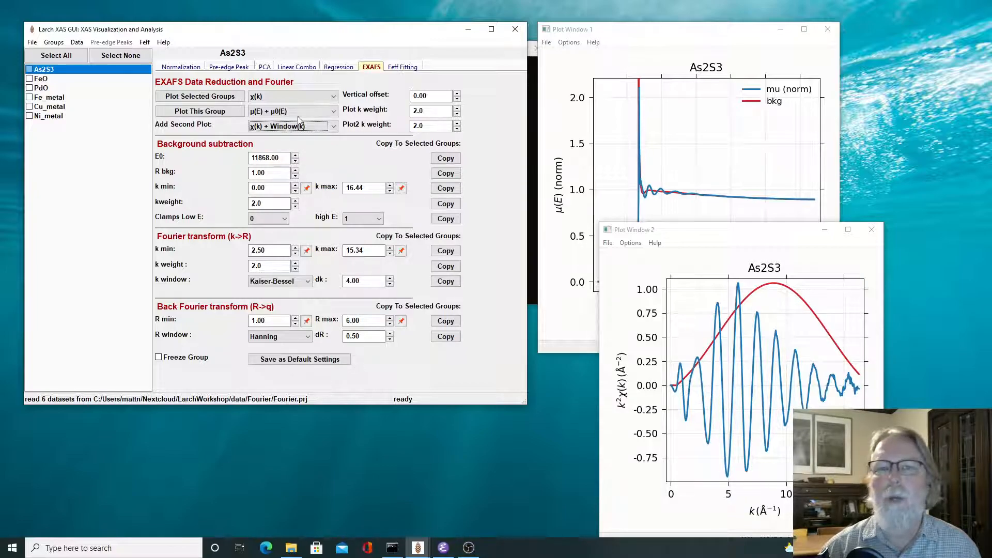
pyautogui.click(291, 126)
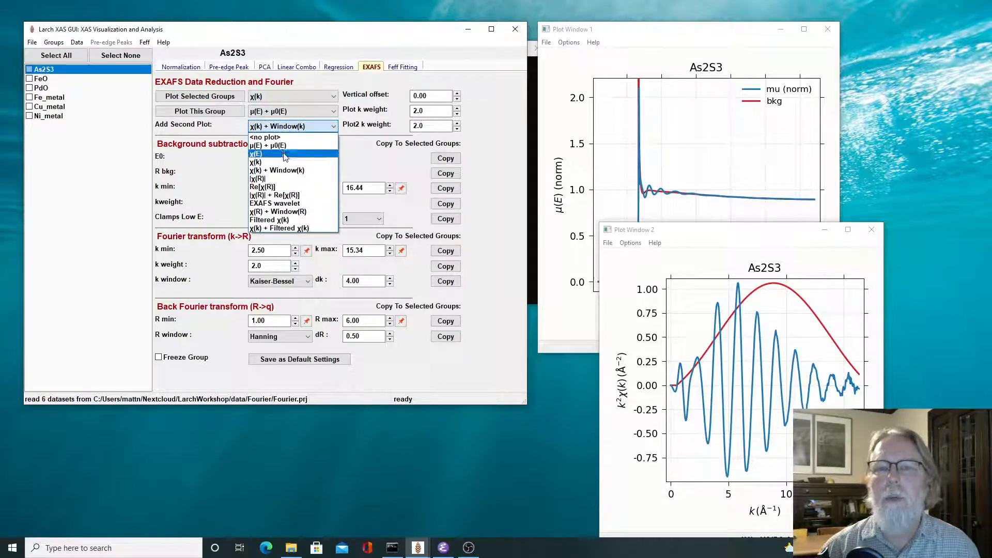
pyautogui.click(258, 178)
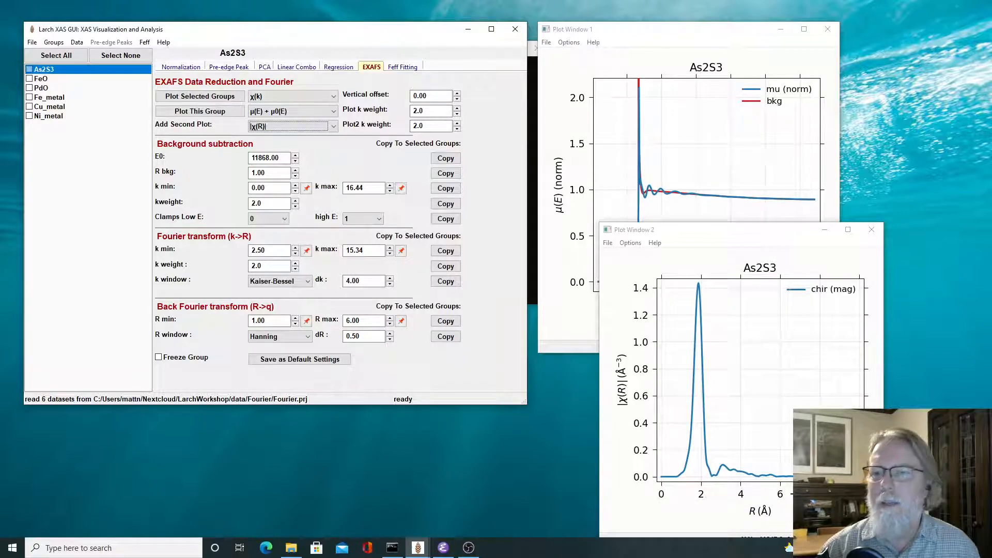
pyautogui.moveTo(772, 485)
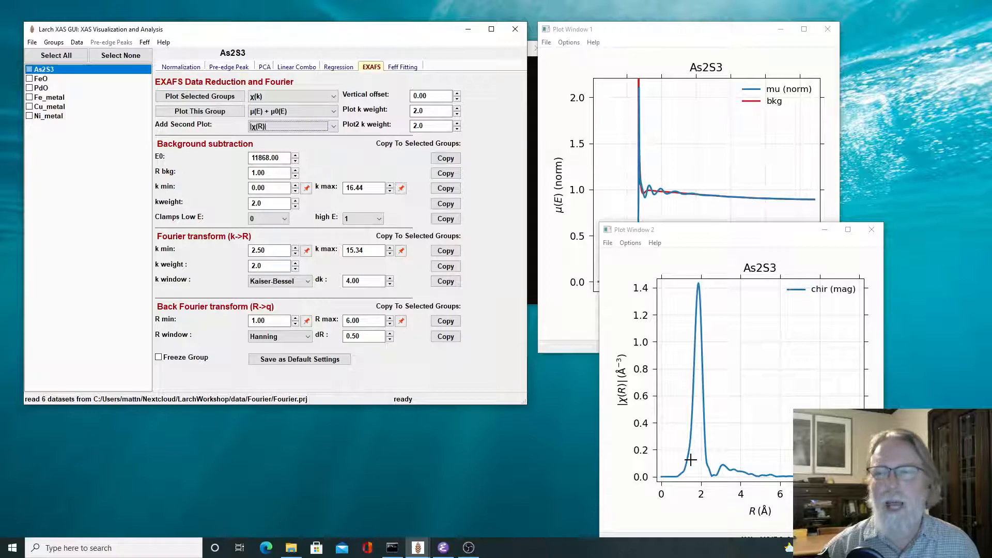
pyautogui.moveTo(699, 307)
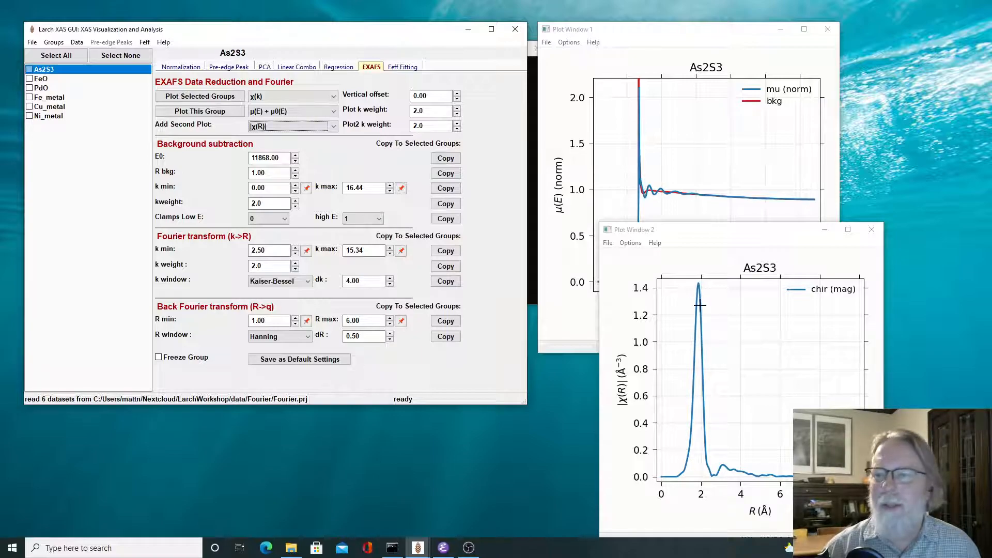
pyautogui.moveTo(701, 287)
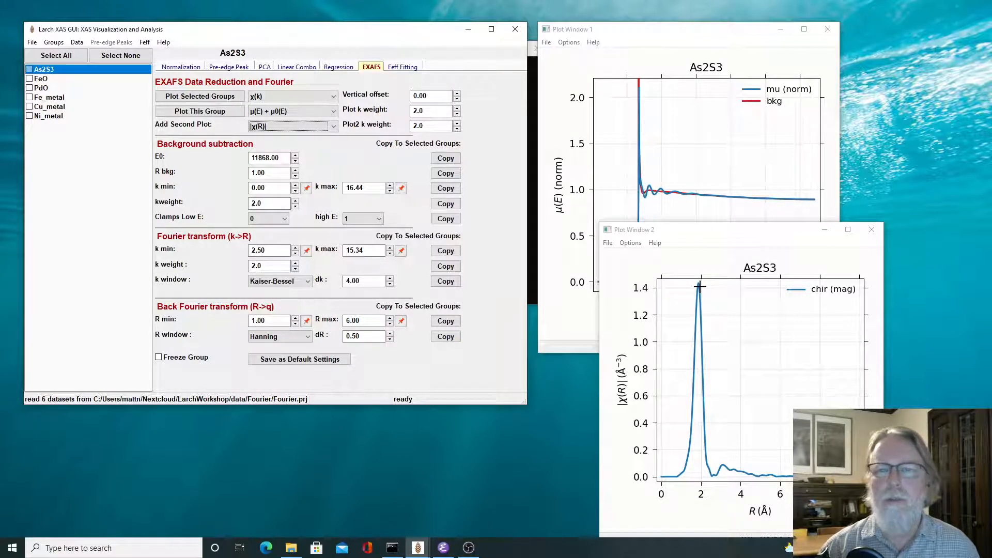
pyautogui.moveTo(683, 372)
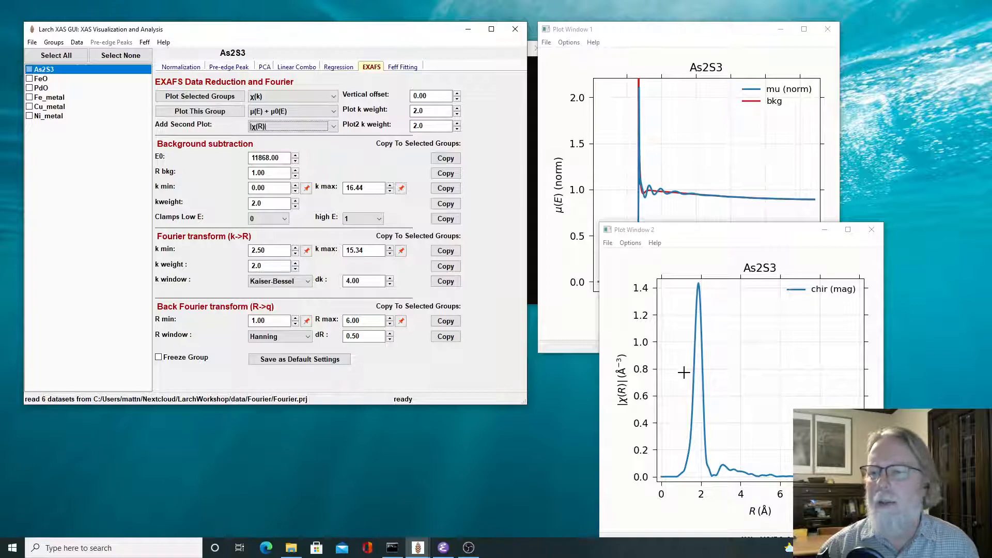
pyautogui.moveTo(688, 339)
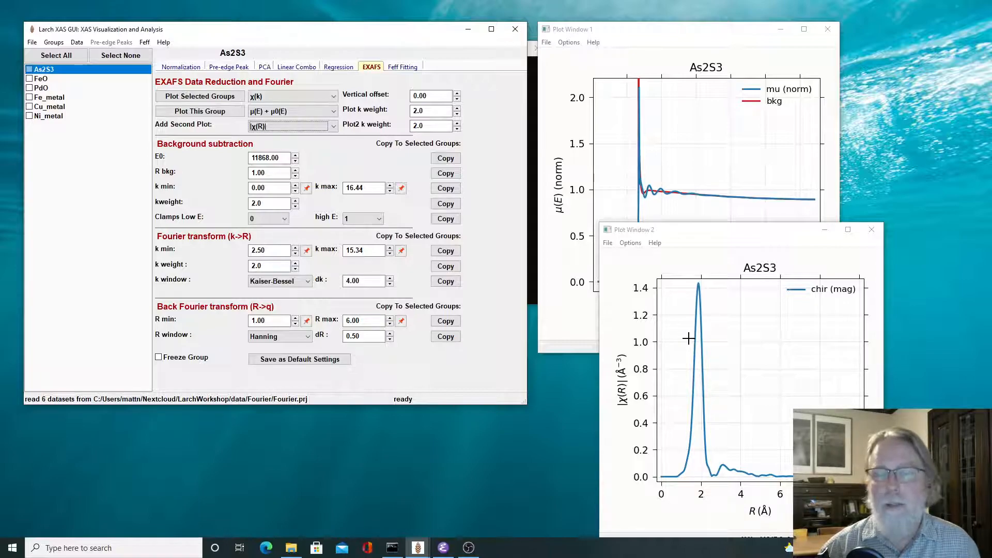
pyautogui.moveTo(689, 344)
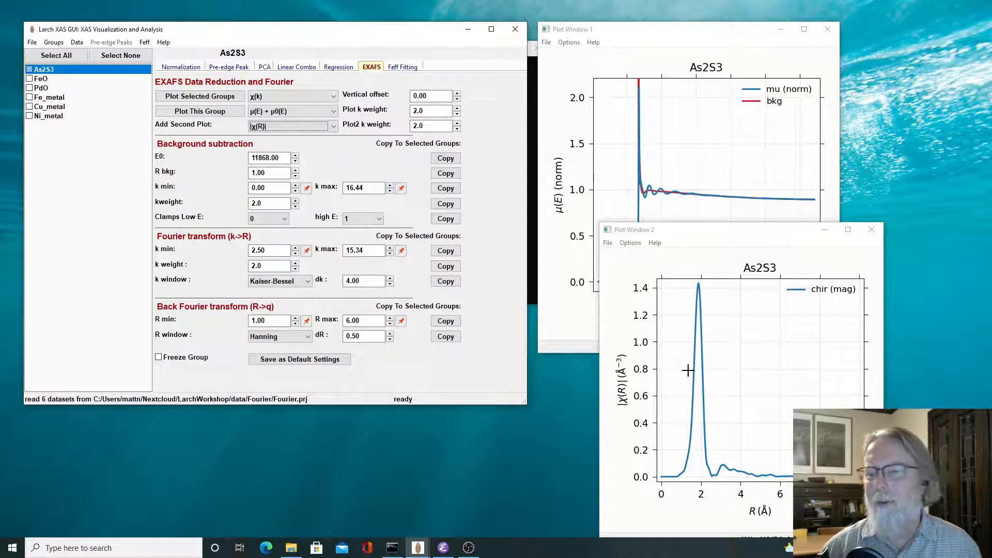
pyautogui.moveTo(701, 302)
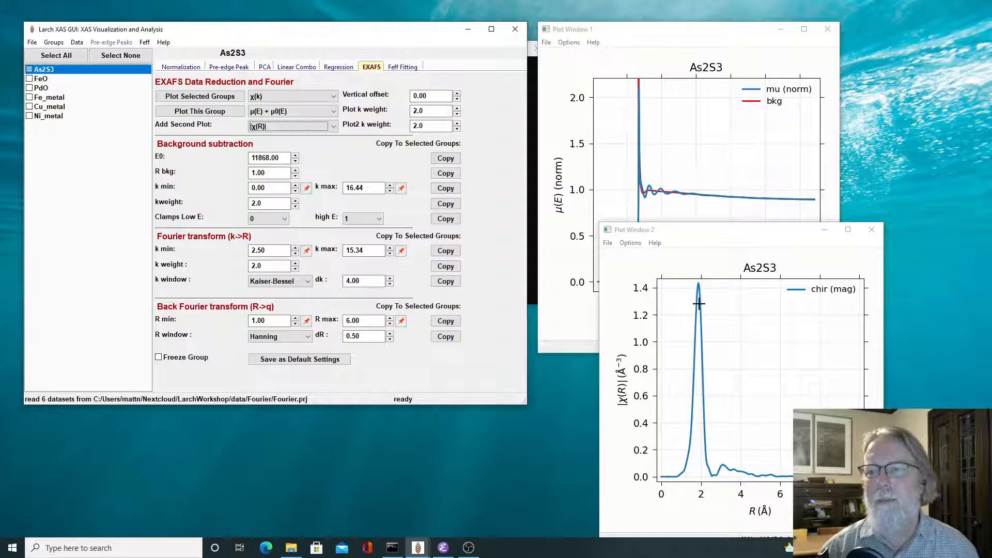
pyautogui.moveTo(699, 327)
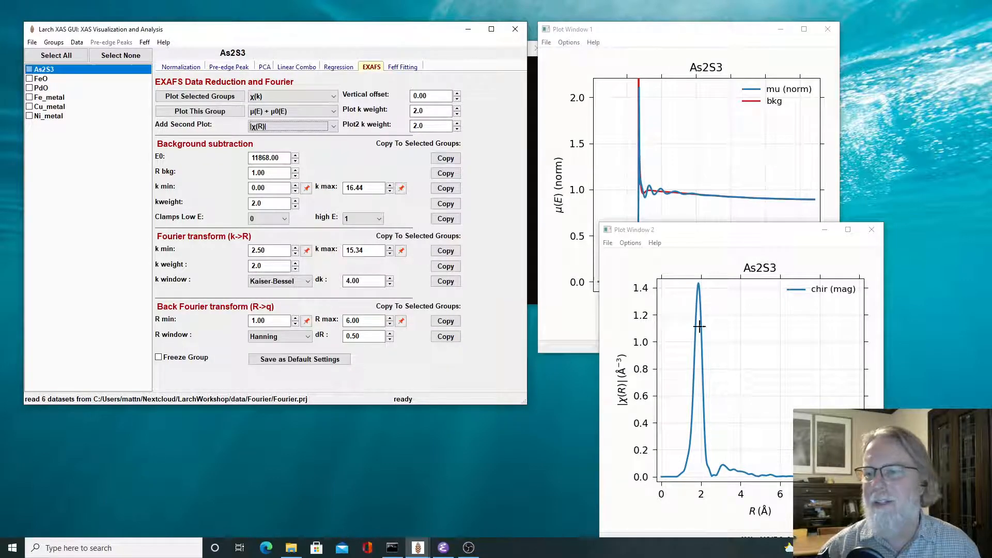
pyautogui.moveTo(676, 486)
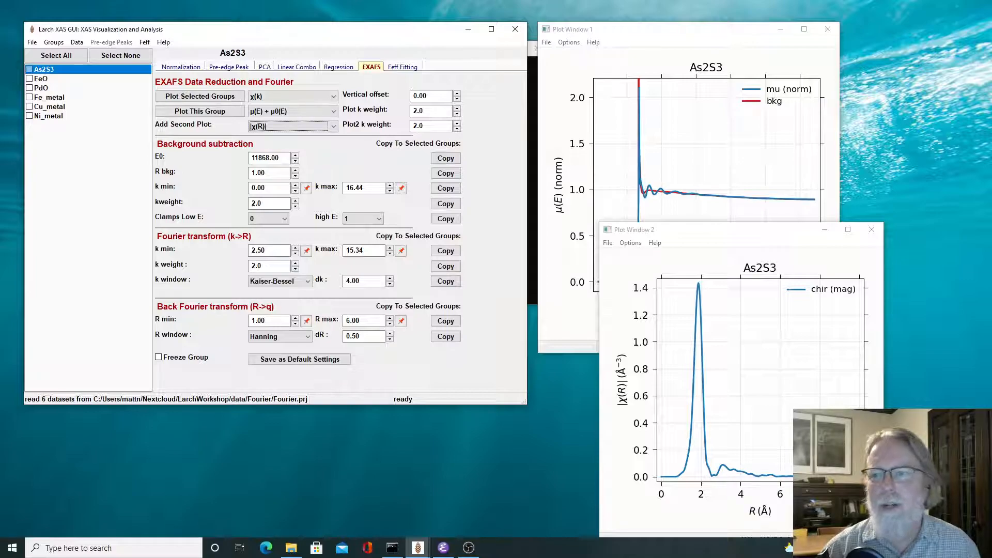
pyautogui.moveTo(791, 474)
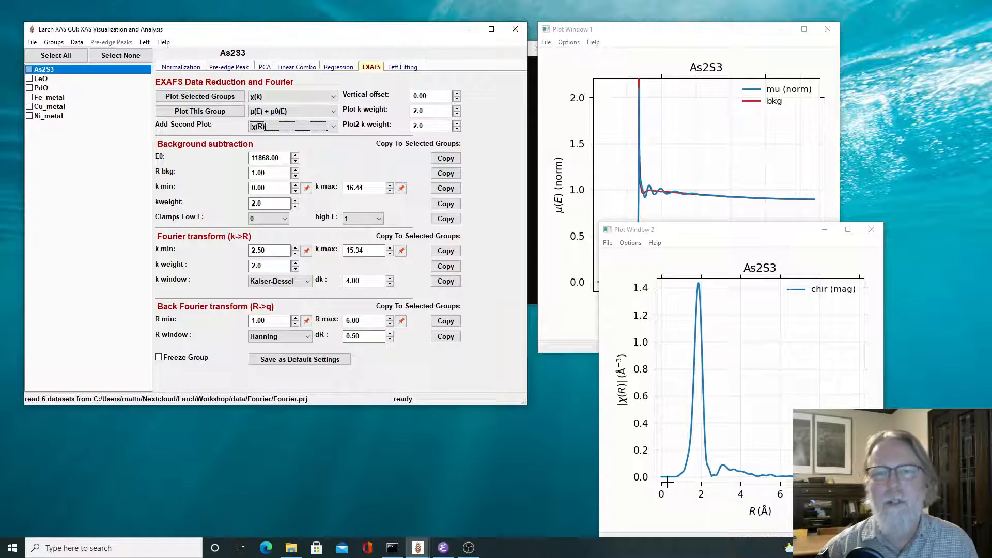
pyautogui.moveTo(668, 474)
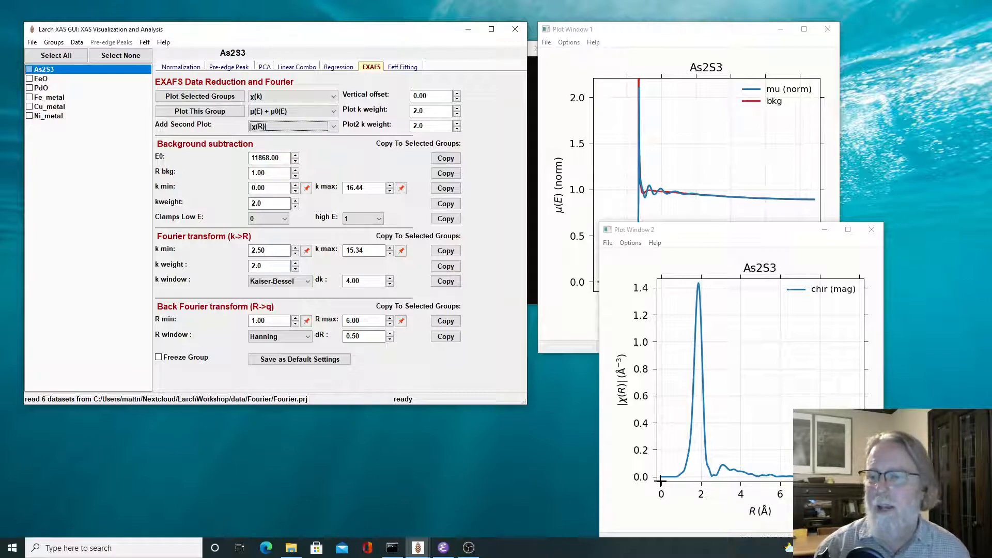
pyautogui.moveTo(677, 494)
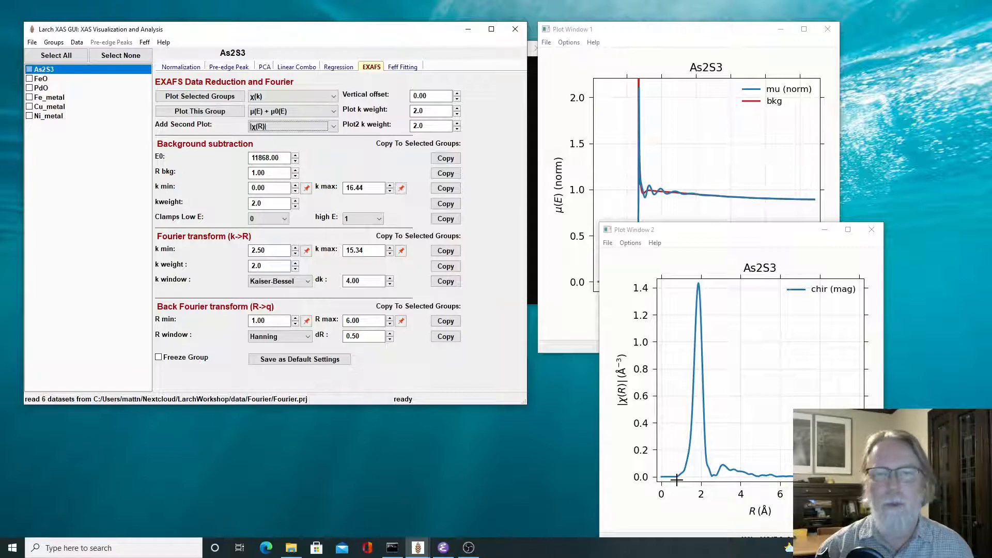
pyautogui.moveTo(677, 481)
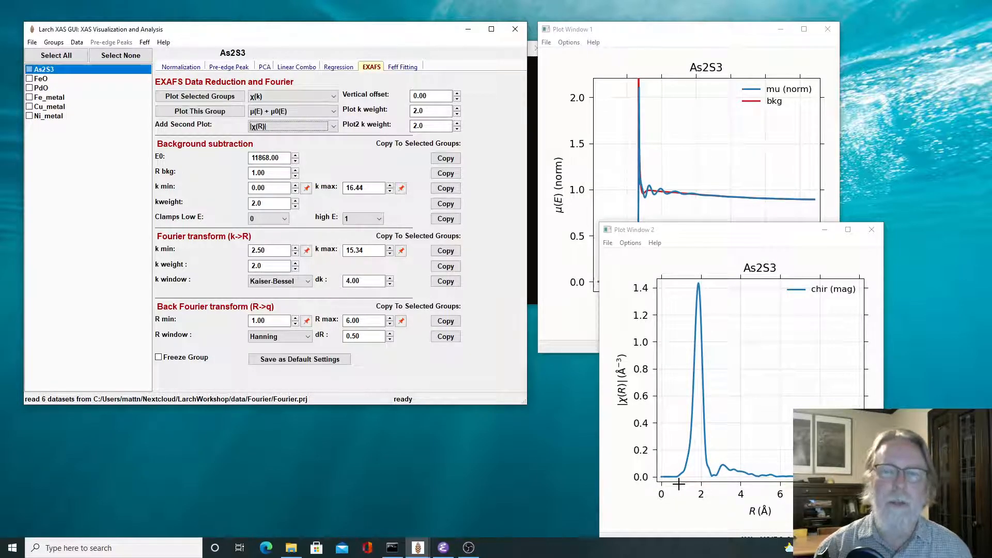
pyautogui.moveTo(779, 456)
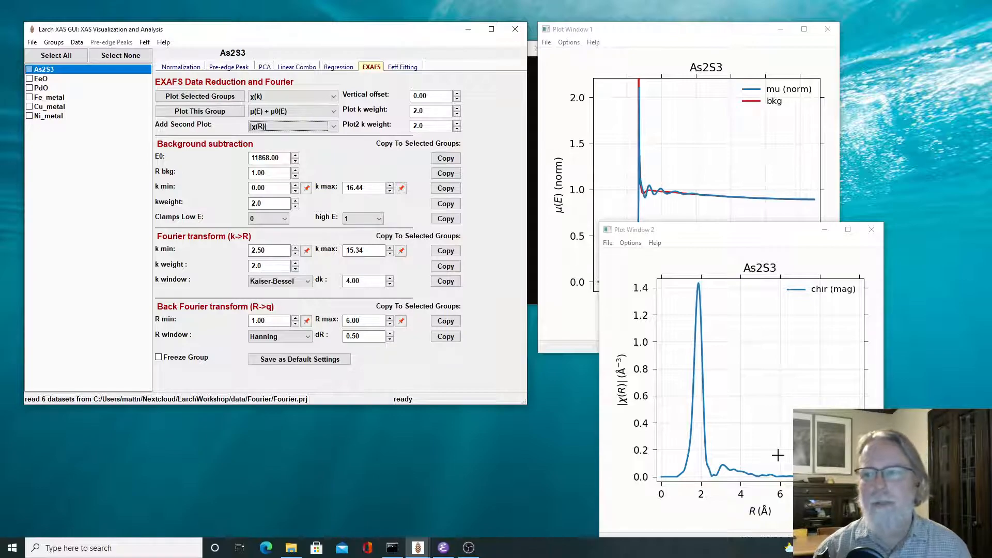
pyautogui.moveTo(753, 450)
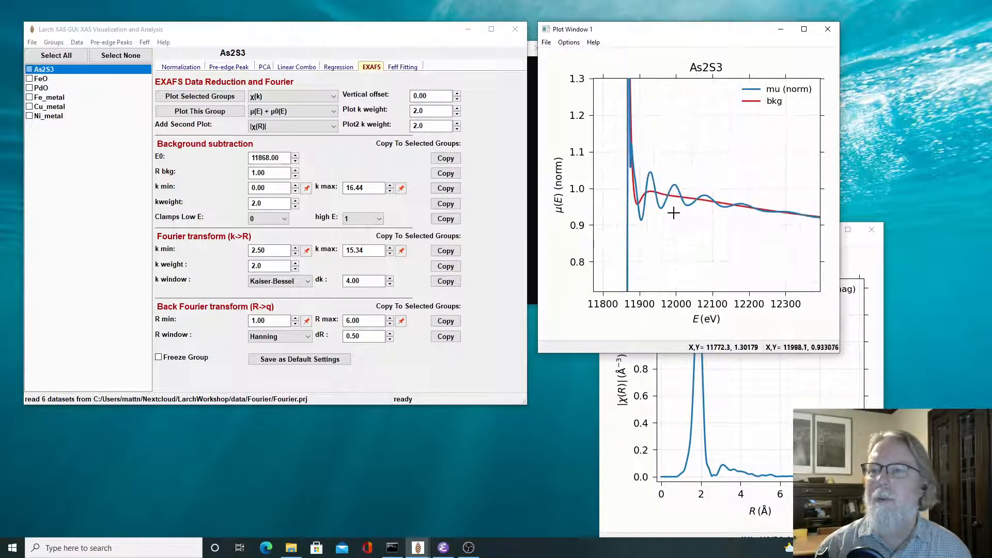
pyautogui.moveTo(641, 208)
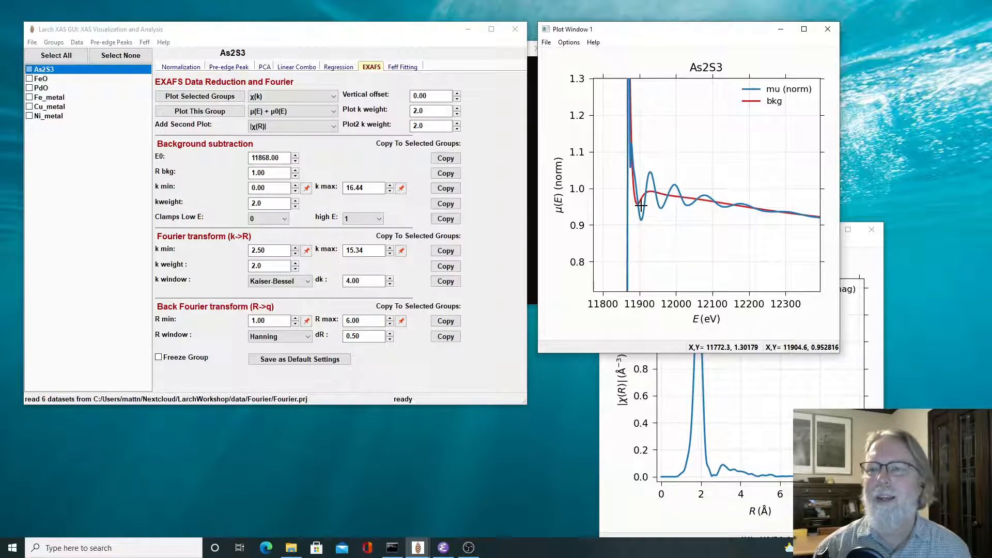
pyautogui.moveTo(645, 196)
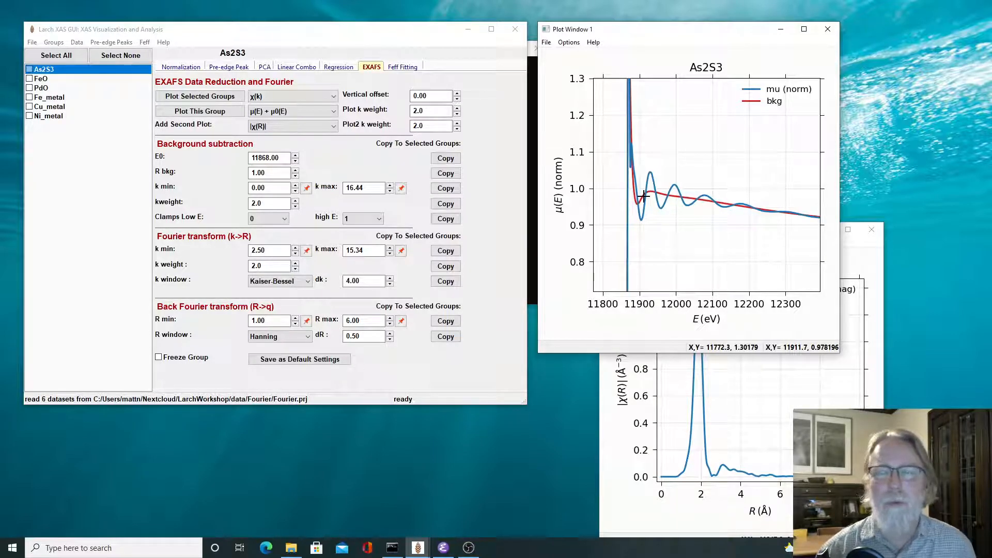
pyautogui.moveTo(630, 203)
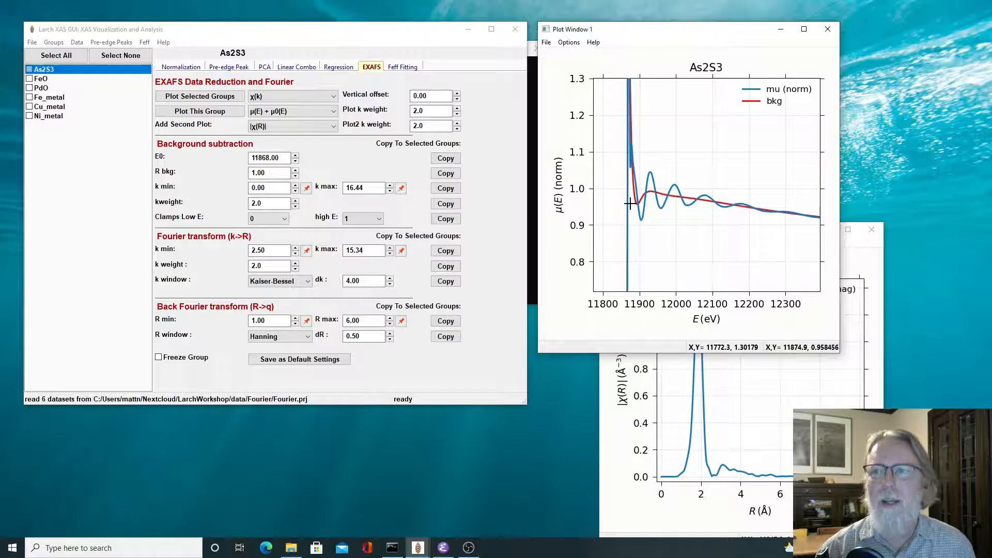
pyautogui.moveTo(652, 190)
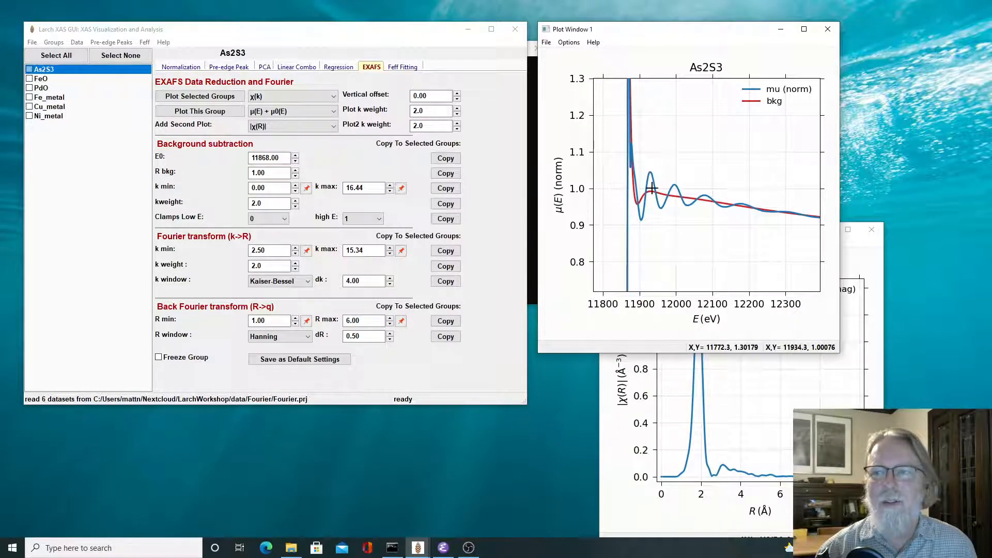
pyautogui.moveTo(779, 211)
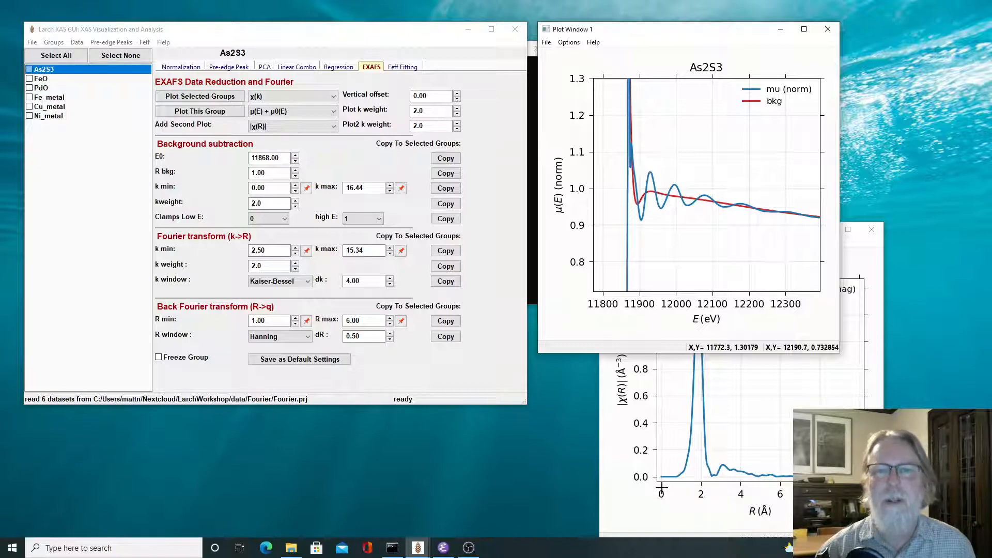
pyautogui.moveTo(666, 428)
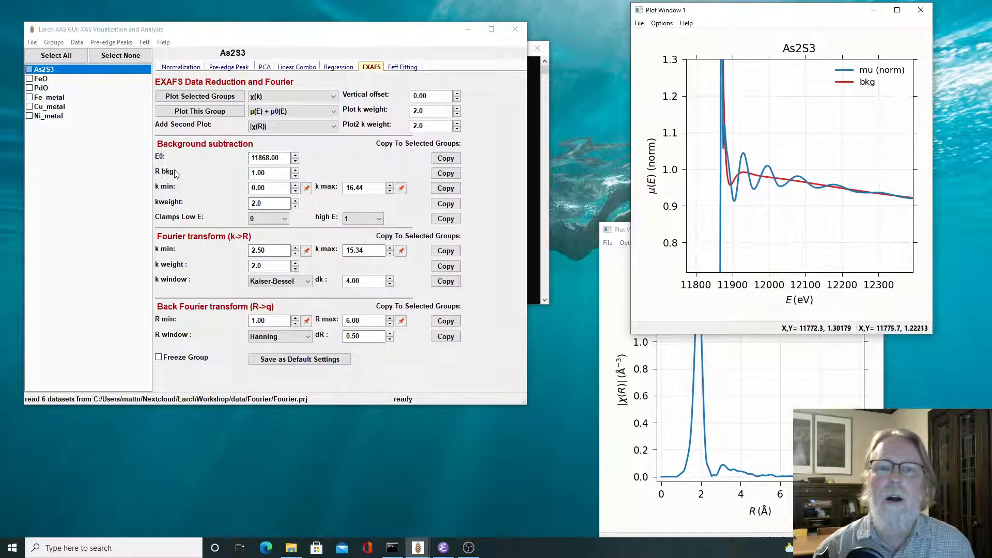
pyautogui.click(269, 173)
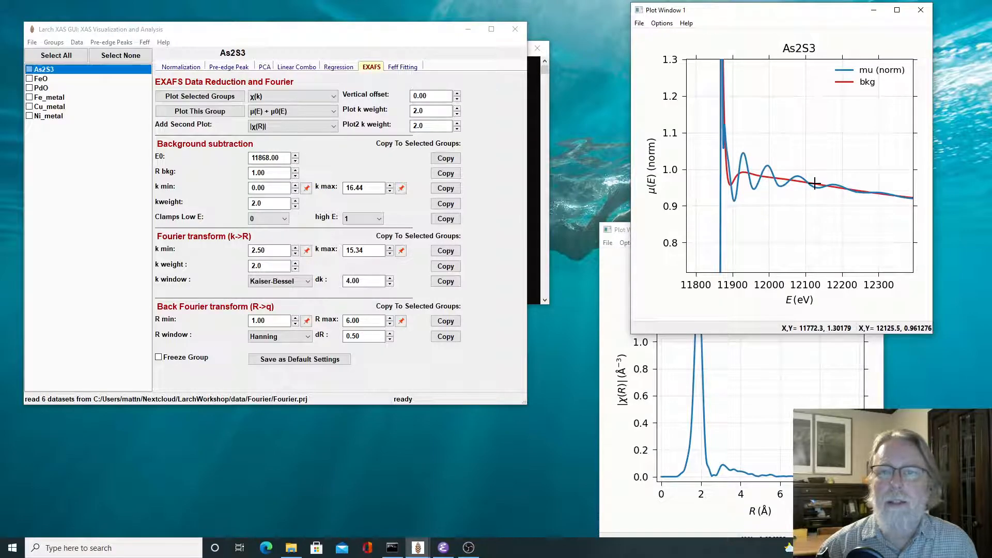
pyautogui.moveTo(493, 195)
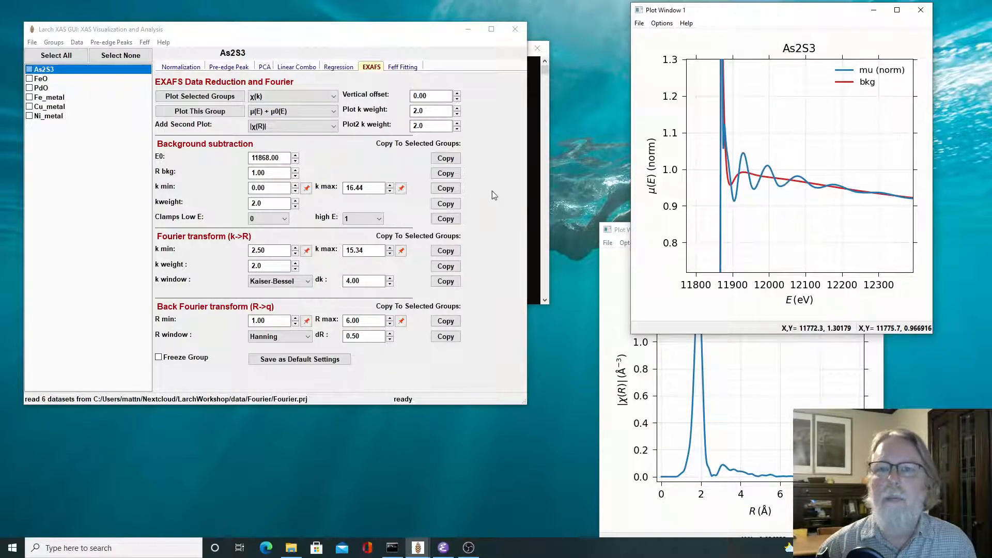
pyautogui.click(269, 188)
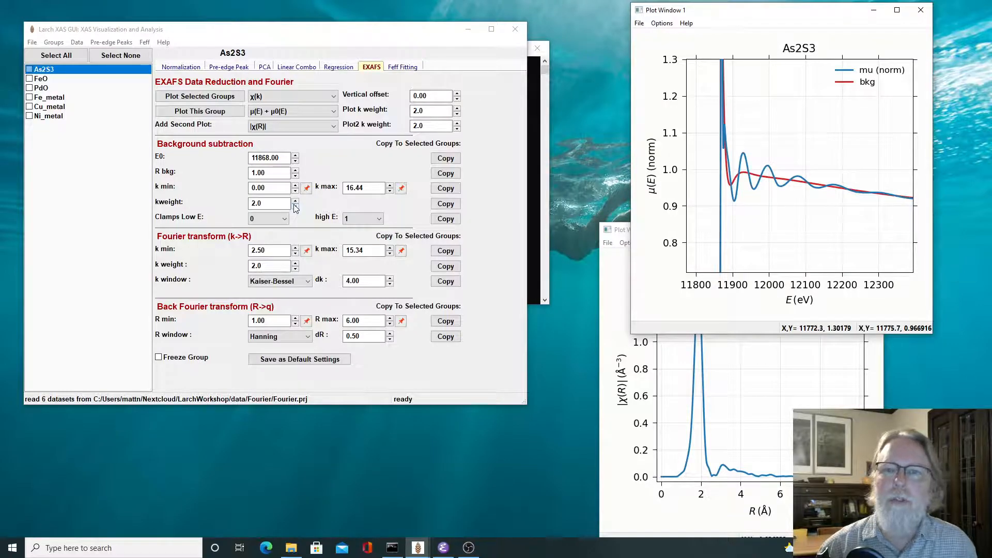
pyautogui.moveTo(688, 175)
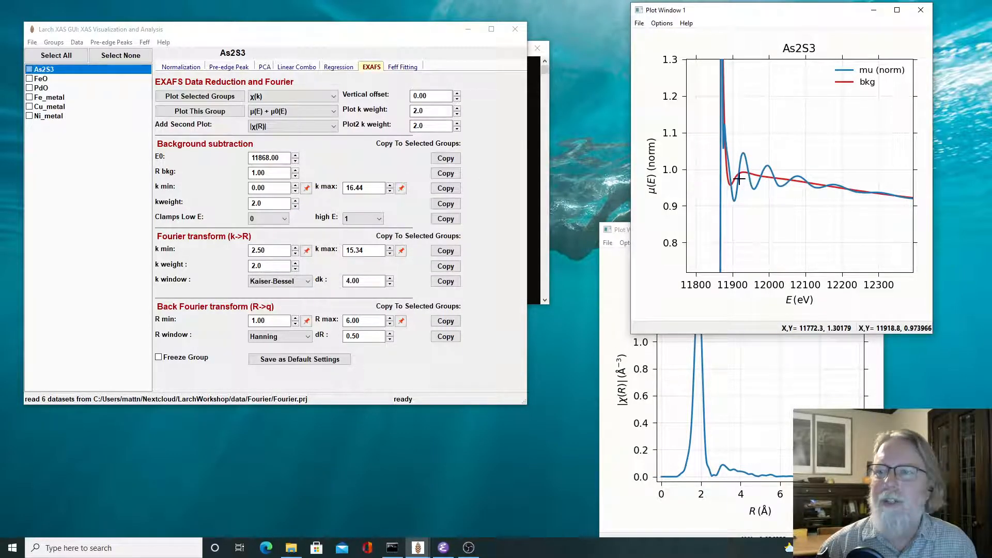
pyautogui.moveTo(734, 180)
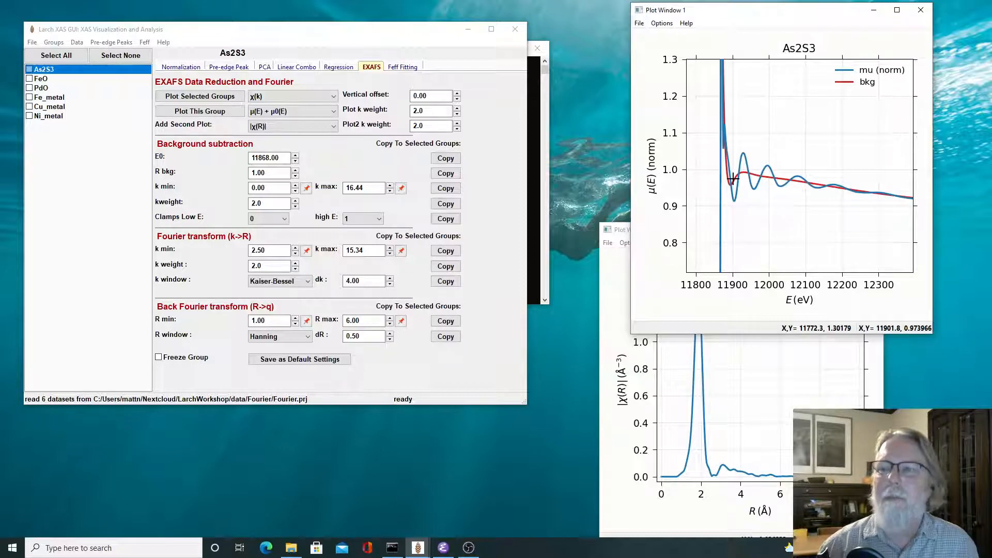
pyautogui.moveTo(736, 177)
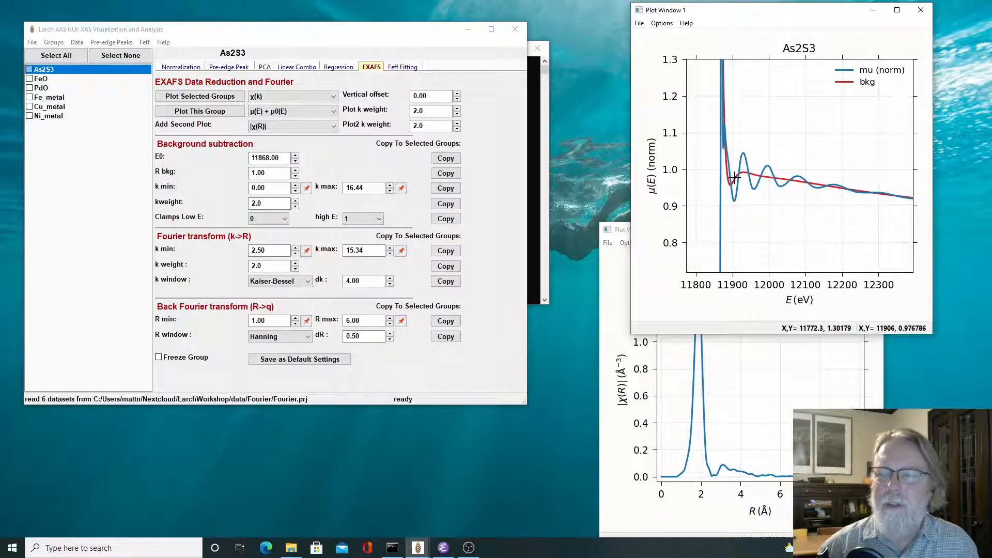
pyautogui.moveTo(750, 174)
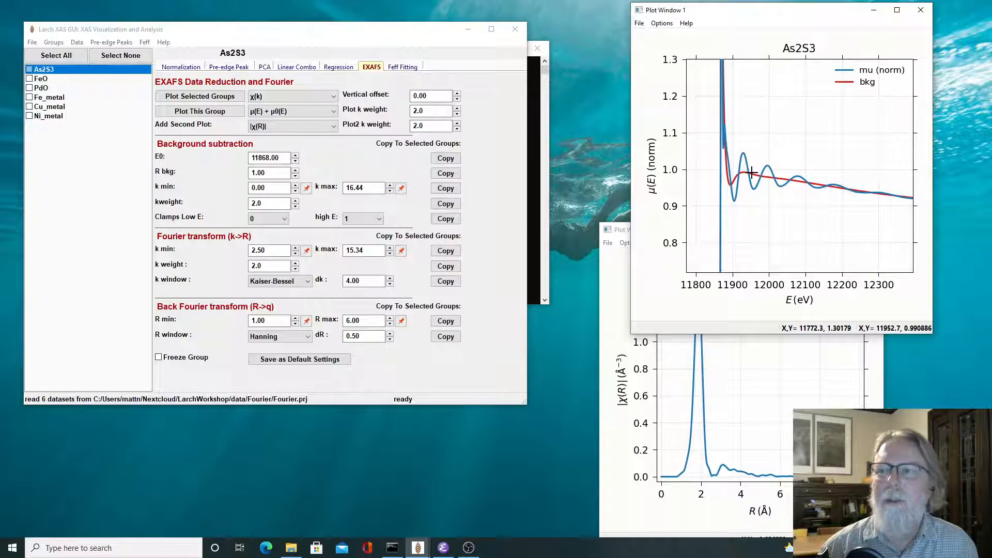
pyautogui.moveTo(704, 247)
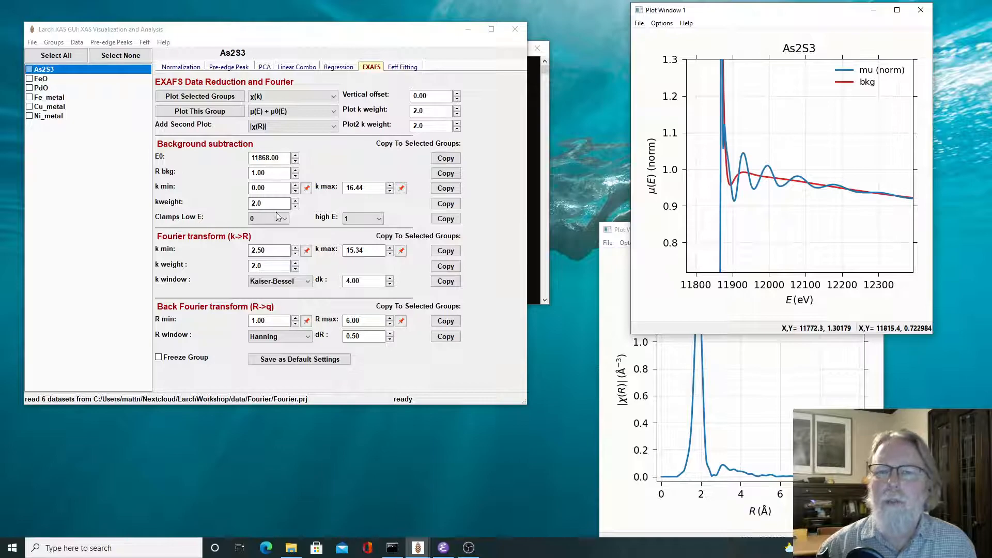
pyautogui.moveTo(353, 211)
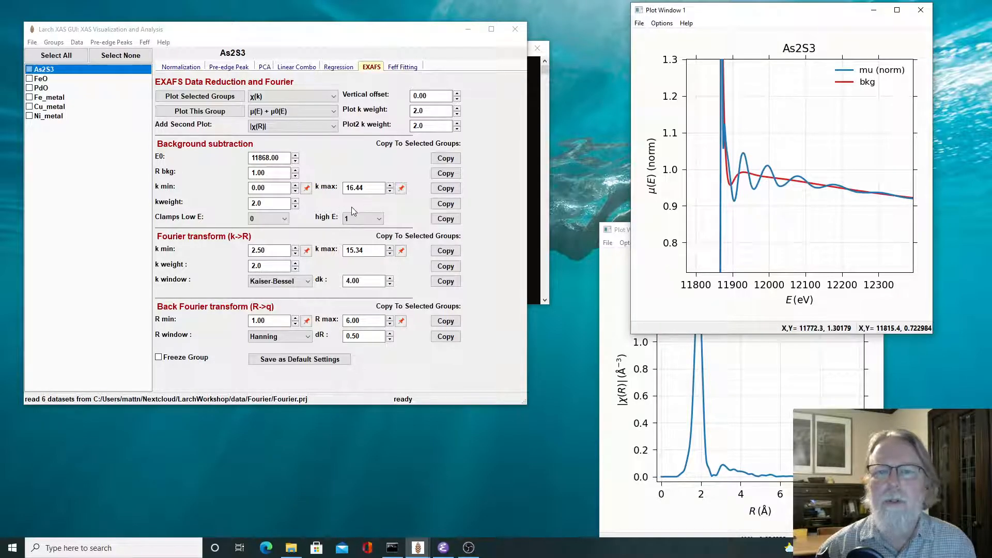
pyautogui.click(269, 188)
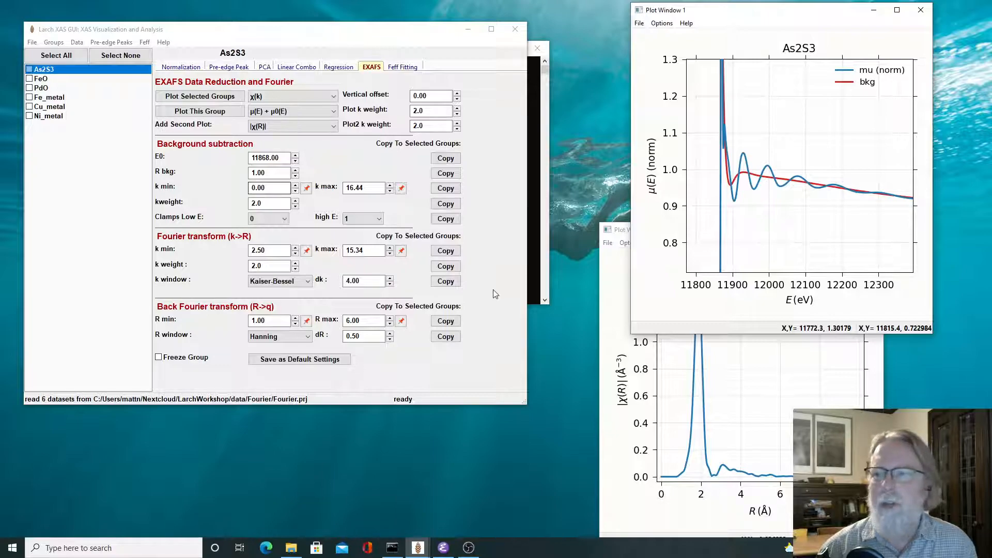
pyautogui.moveTo(720, 149)
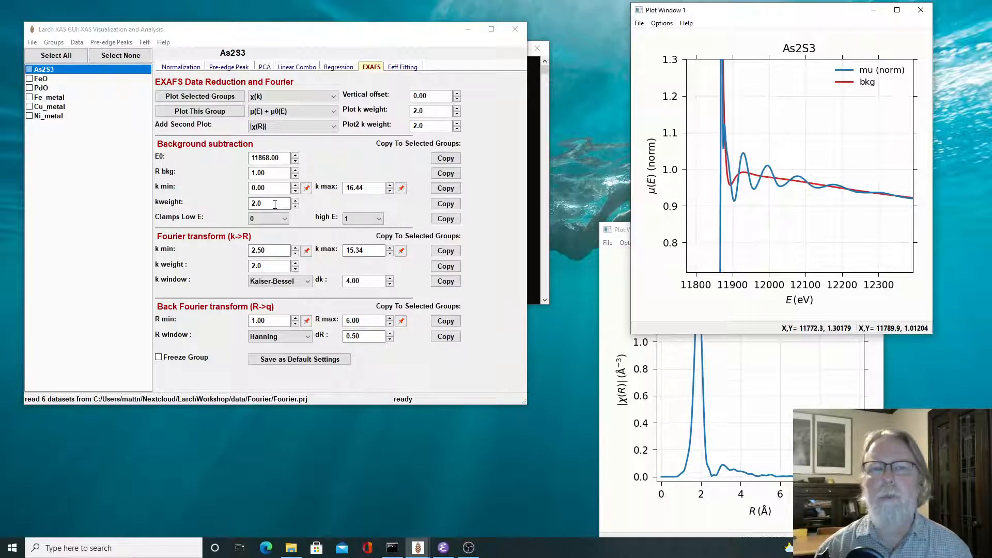
pyautogui.moveTo(696, 62)
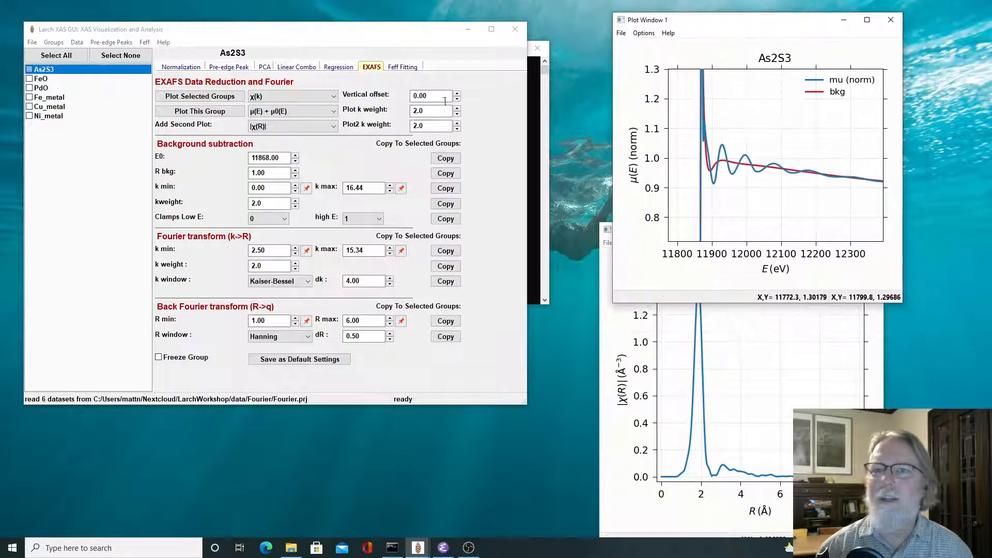
# Enter 0.5 as As2S3's background cutoff Rbkg.
pyautogui.click(269, 172)
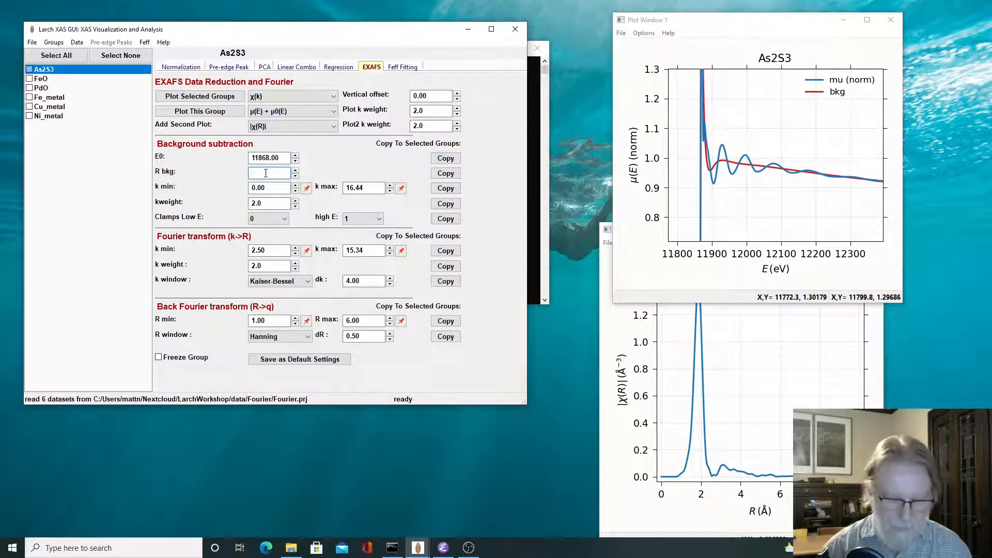
pyautogui.write('0.50')
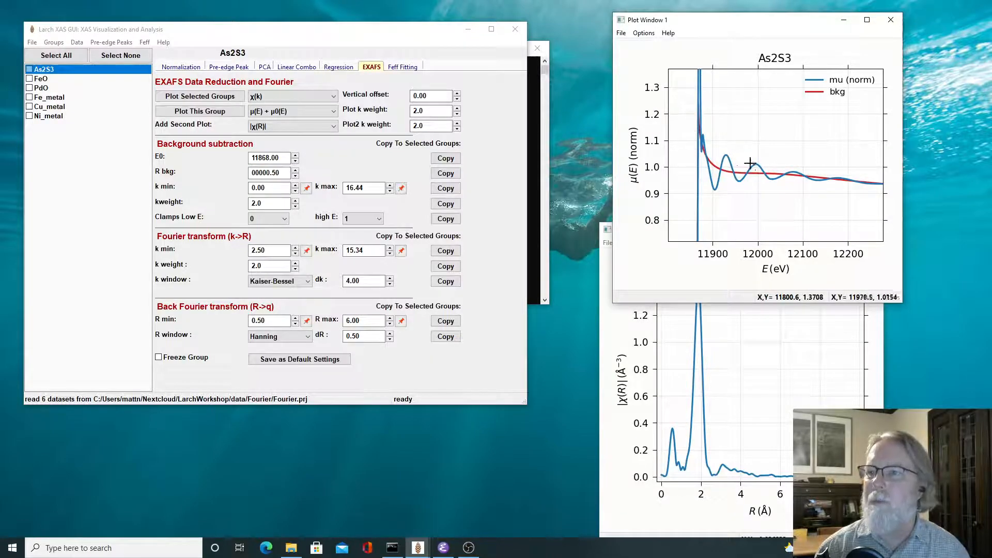
pyautogui.moveTo(777, 177)
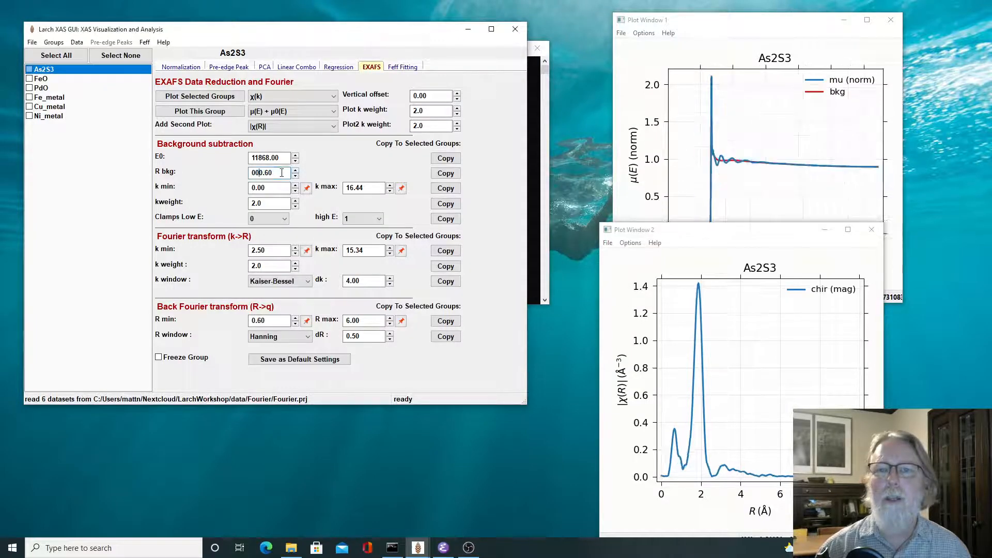
# Replace As2S3's Rbkg with 0.7, then step the value again with the spinner.
pyautogui.tripleClick(269, 173)
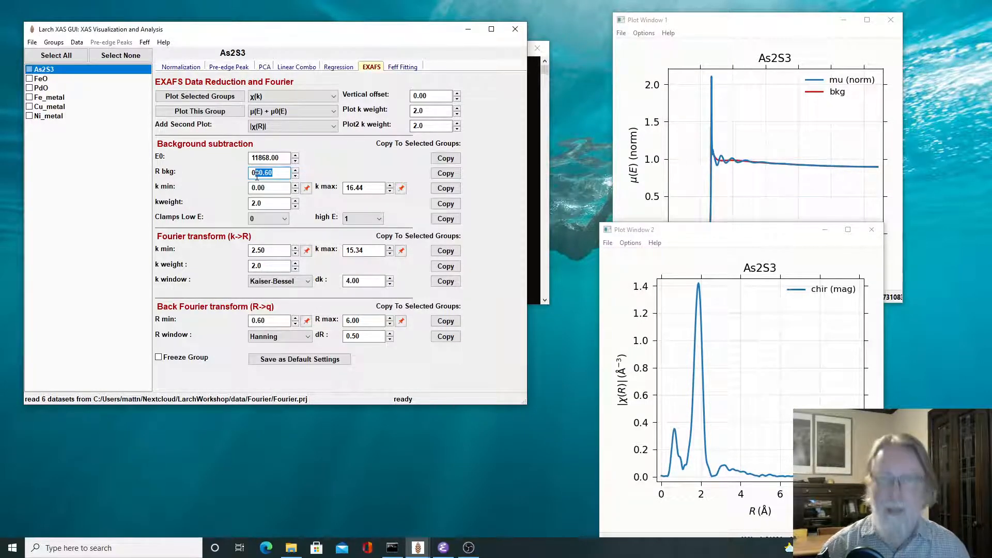
pyautogui.write('0.7')
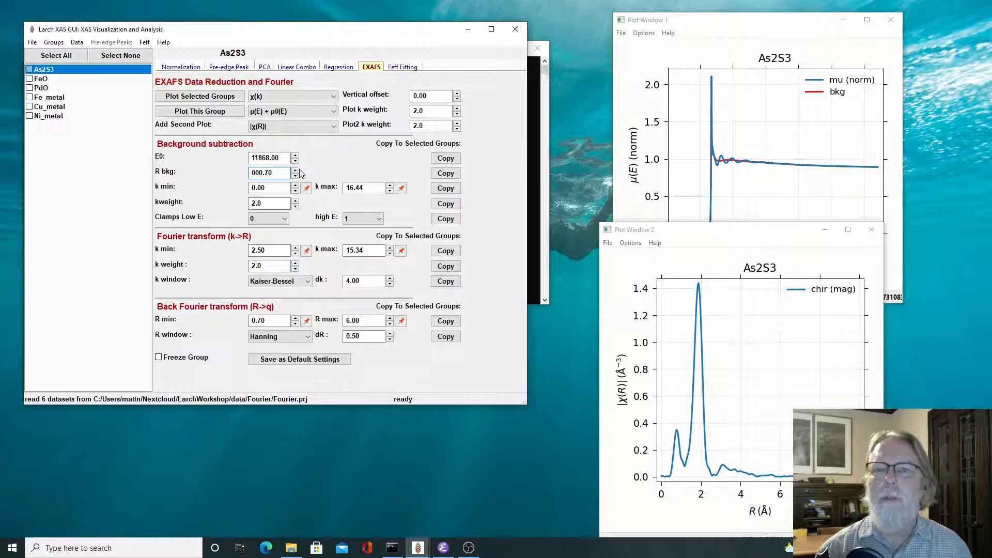
pyautogui.click(294, 169)
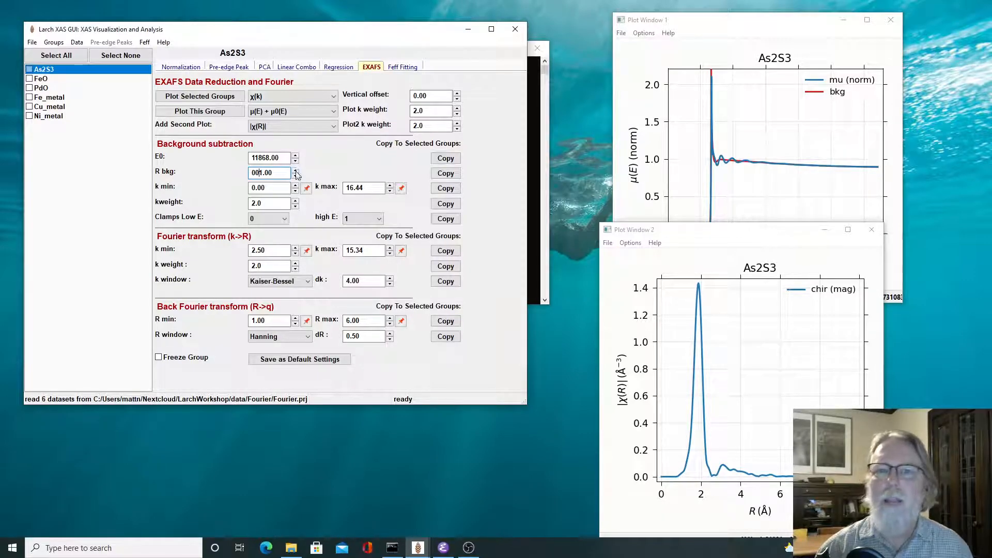
pyautogui.moveTo(690, 141)
pyautogui.write('000.1')
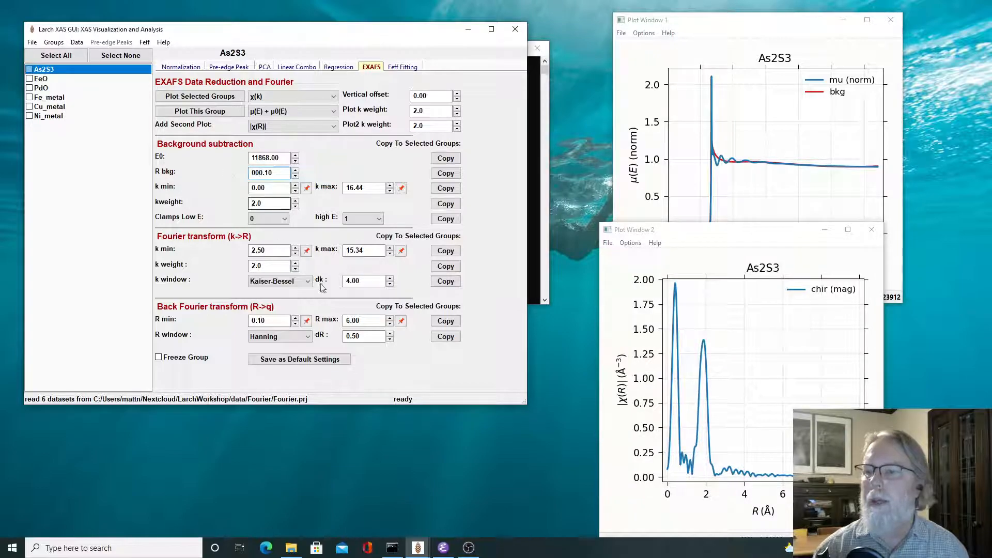
pyautogui.moveTo(675, 305)
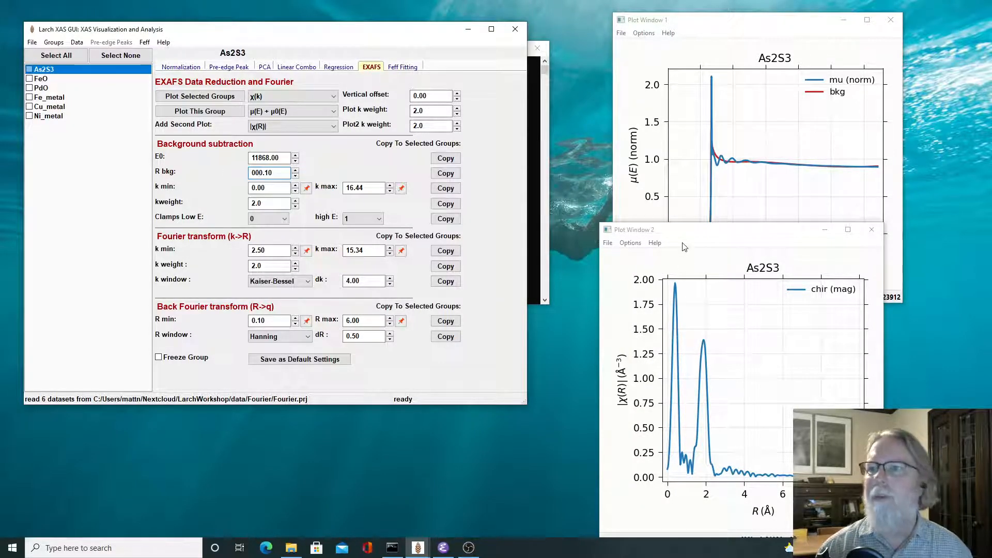
pyautogui.moveTo(705, 399)
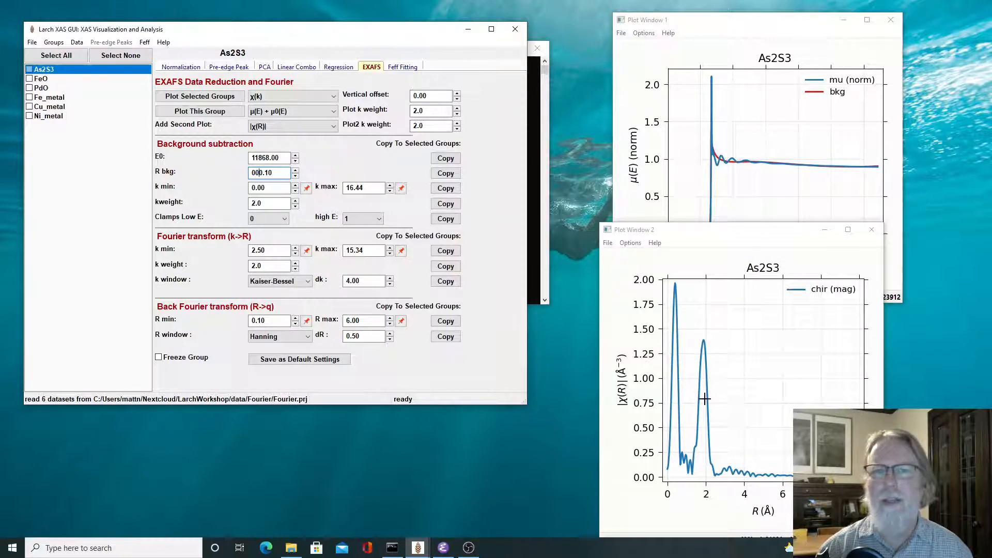
pyautogui.moveTo(704, 356)
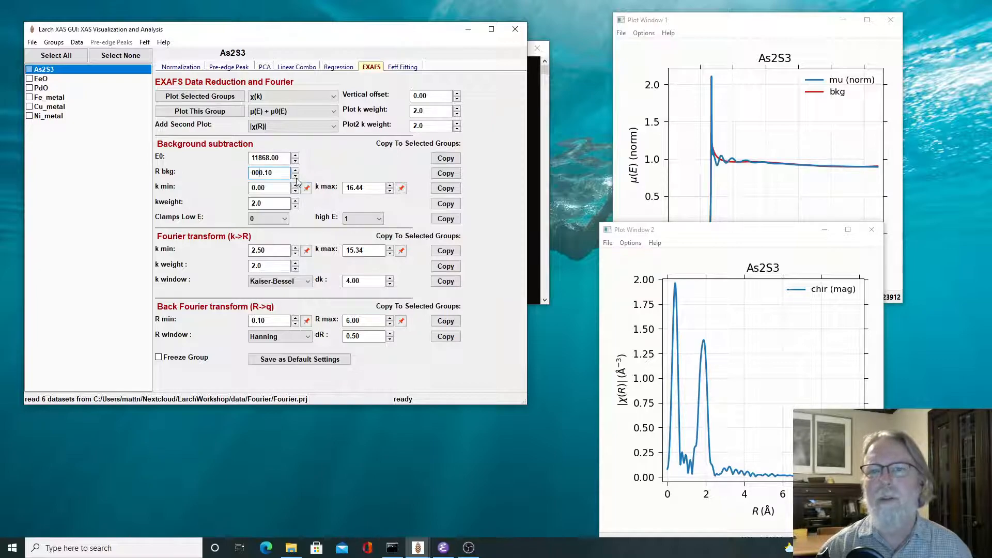
pyautogui.moveTo(296, 175)
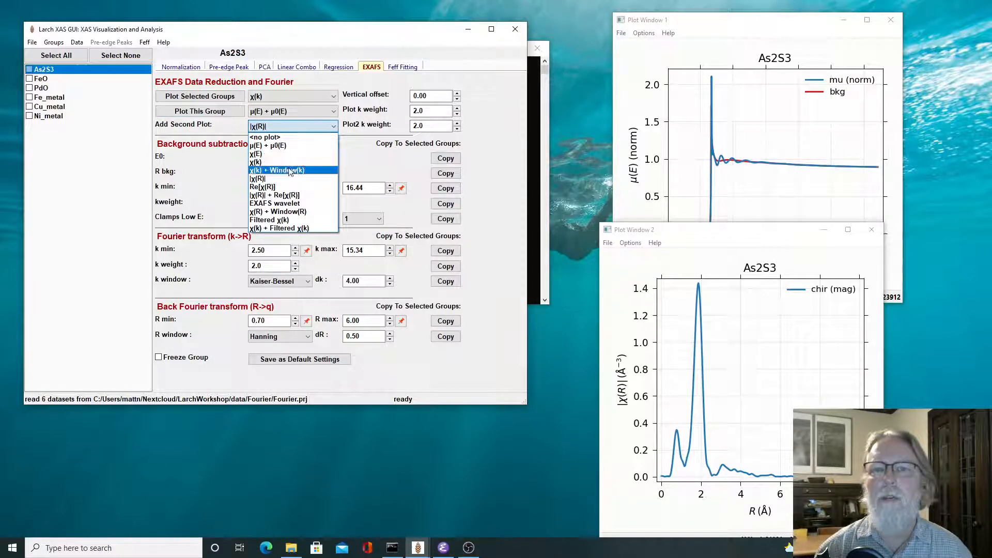
# Show χ(k) as the second plot and step Rbkg down to 0.1, then up to 0.6.
pyautogui.click(256, 161)
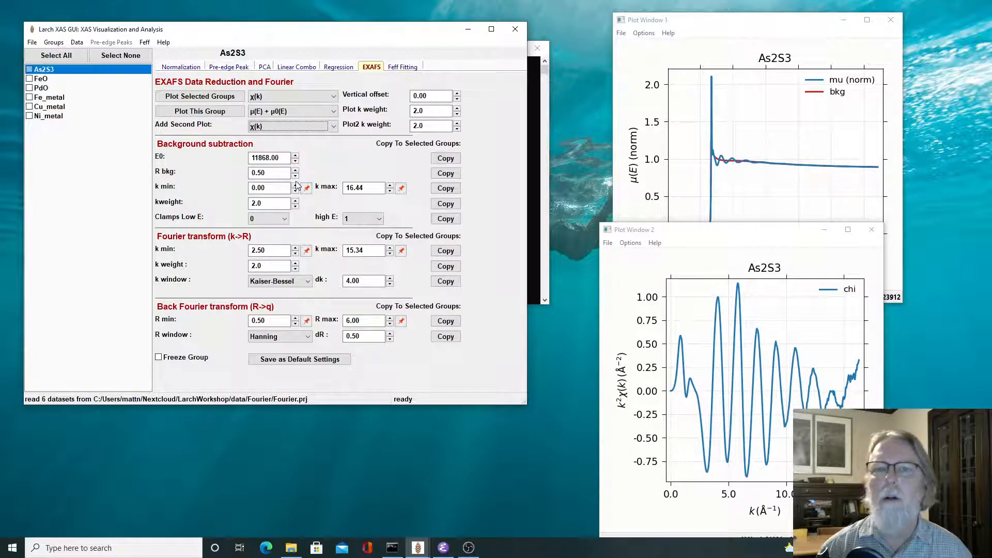
pyautogui.click(294, 175)
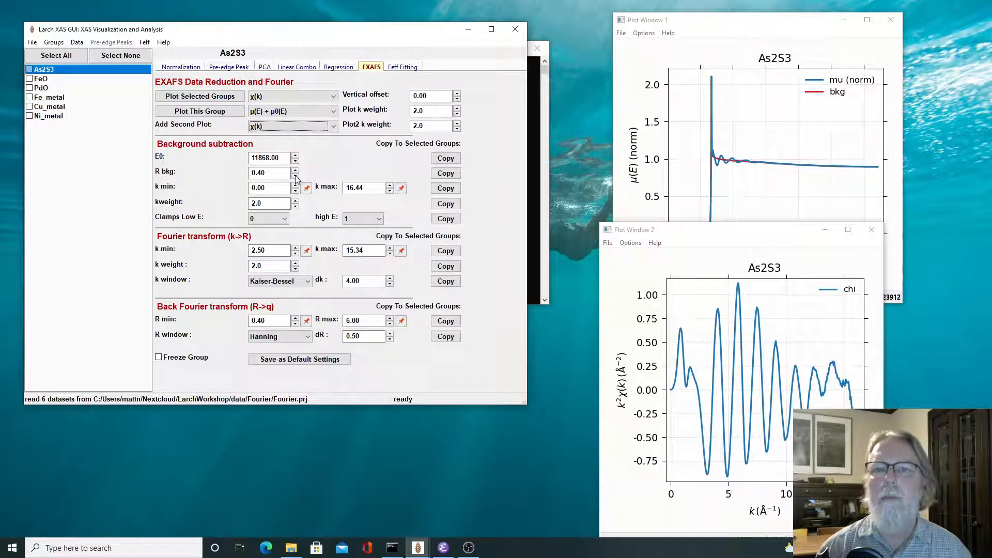
pyautogui.click(295, 174)
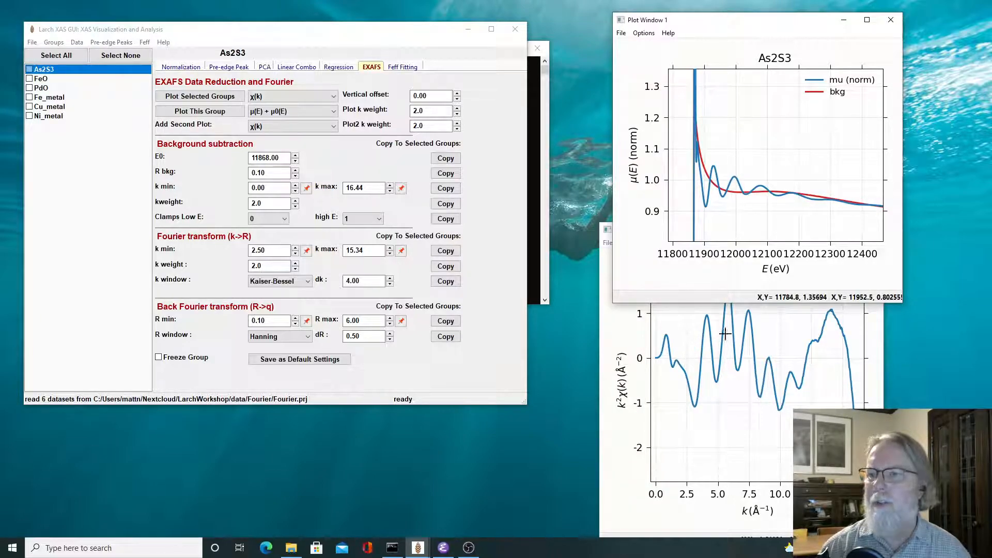
pyautogui.moveTo(831, 331)
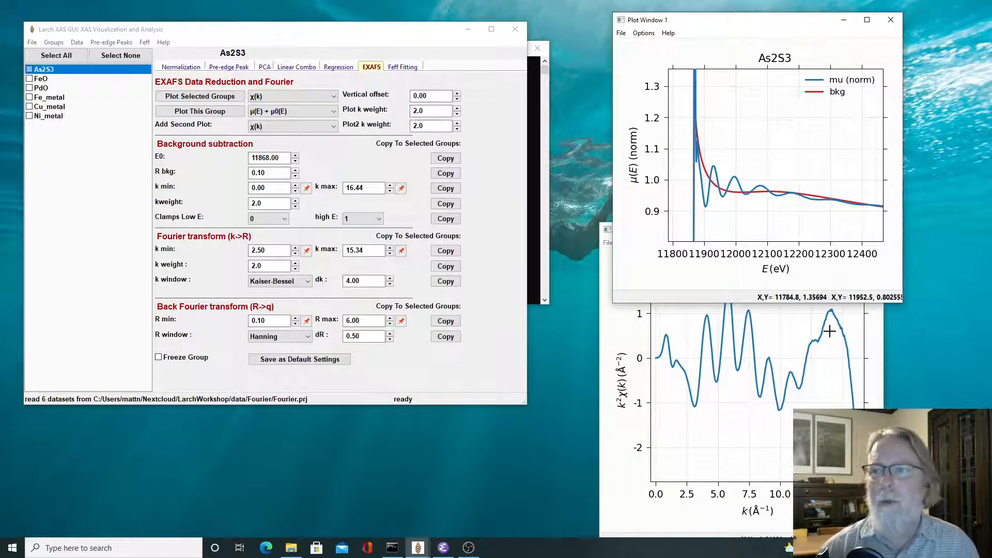
pyautogui.moveTo(562, 290)
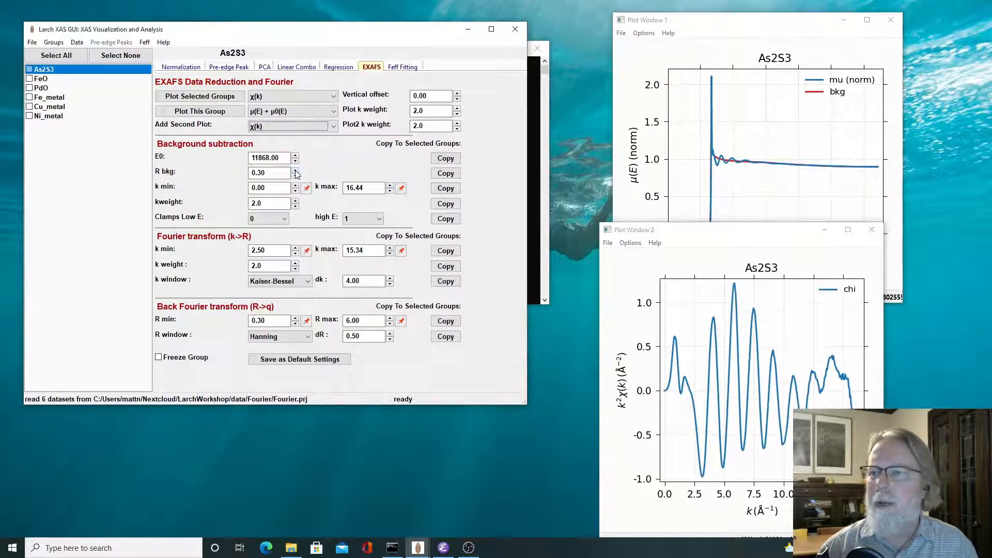
pyautogui.click(293, 168)
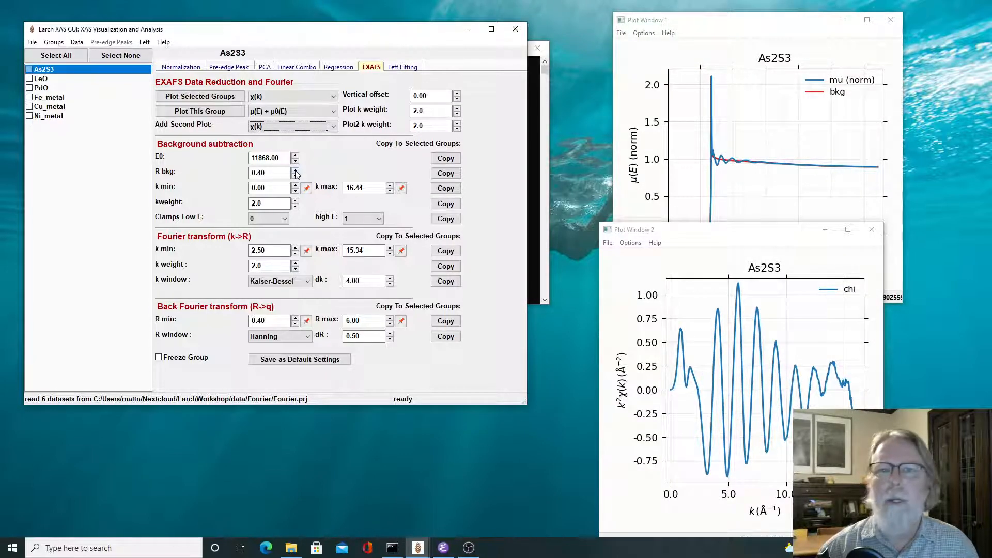
pyautogui.click(294, 170)
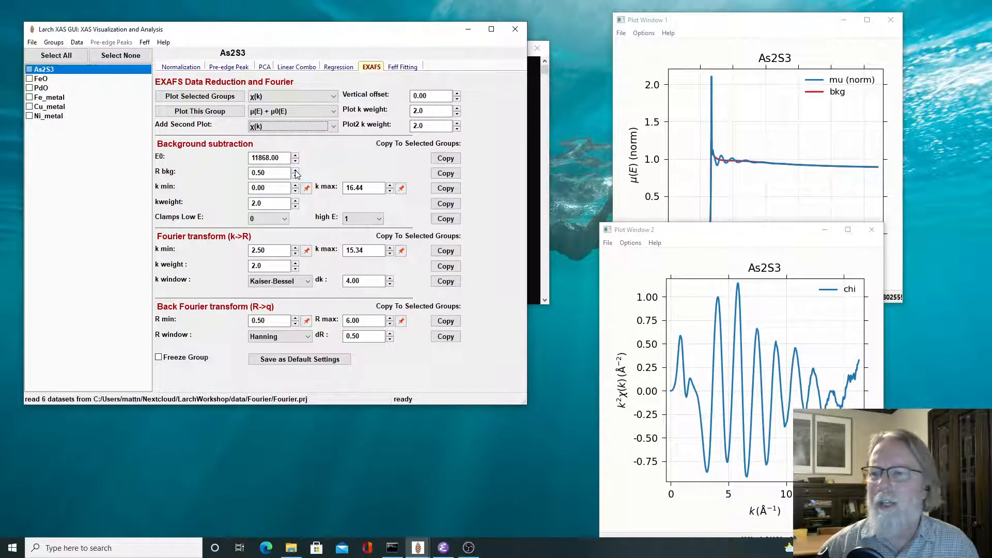
pyautogui.click(294, 169)
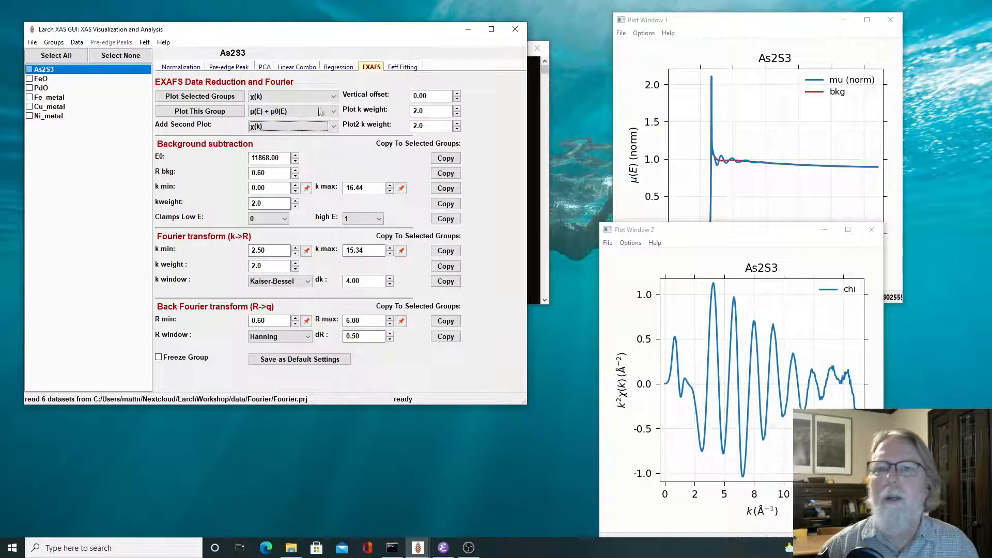
# Switch the second plot back to |χ(R)| and raise Rbkg from 0.8 to 1.0.
pyautogui.click(291, 124)
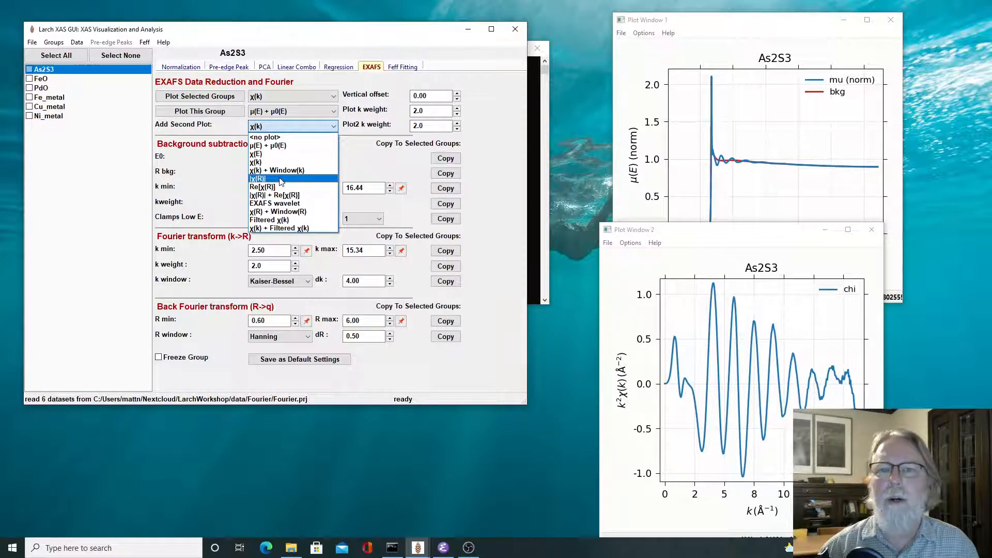
pyautogui.click(259, 178)
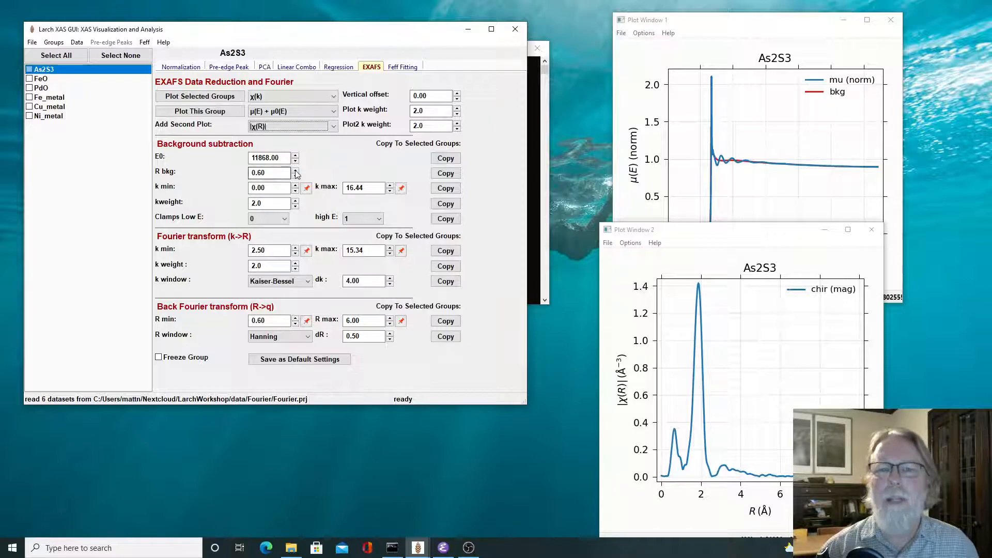
pyautogui.click(294, 170)
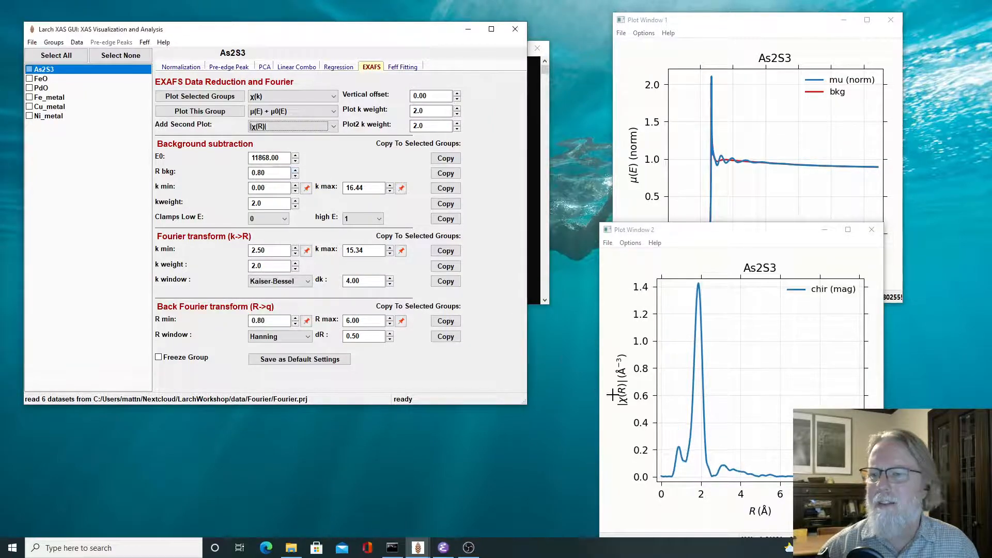
pyautogui.moveTo(688, 404)
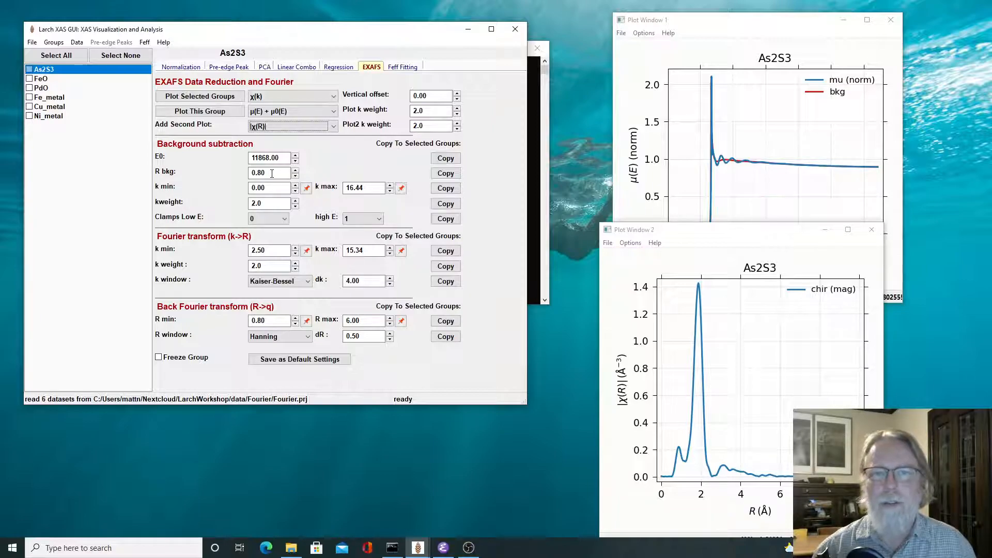
pyautogui.moveTo(674, 439)
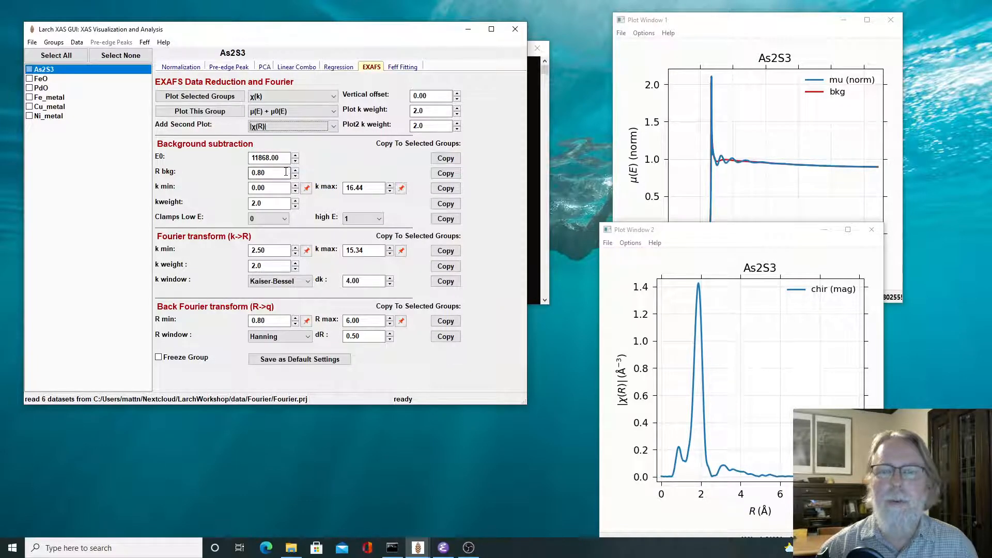
pyautogui.click(294, 168)
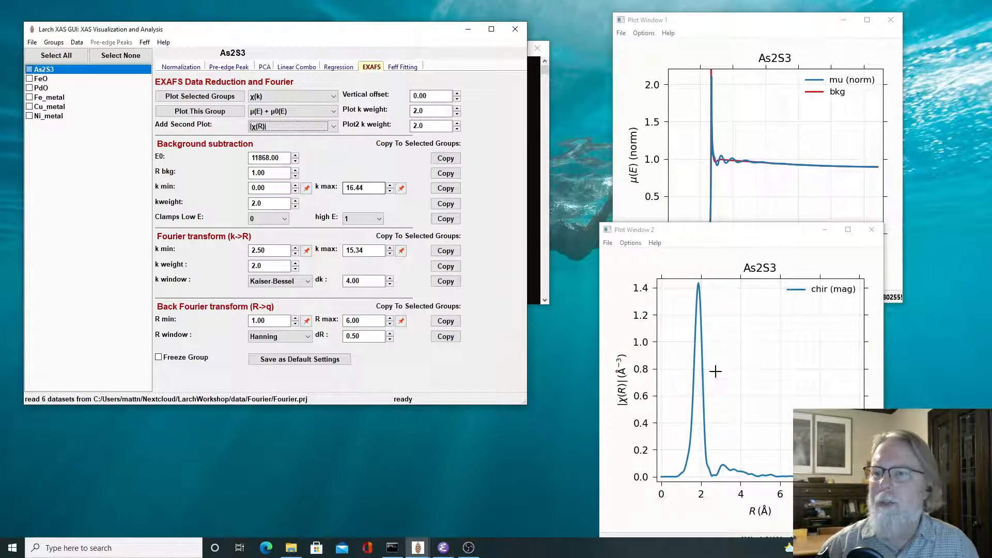
pyautogui.moveTo(619, 330)
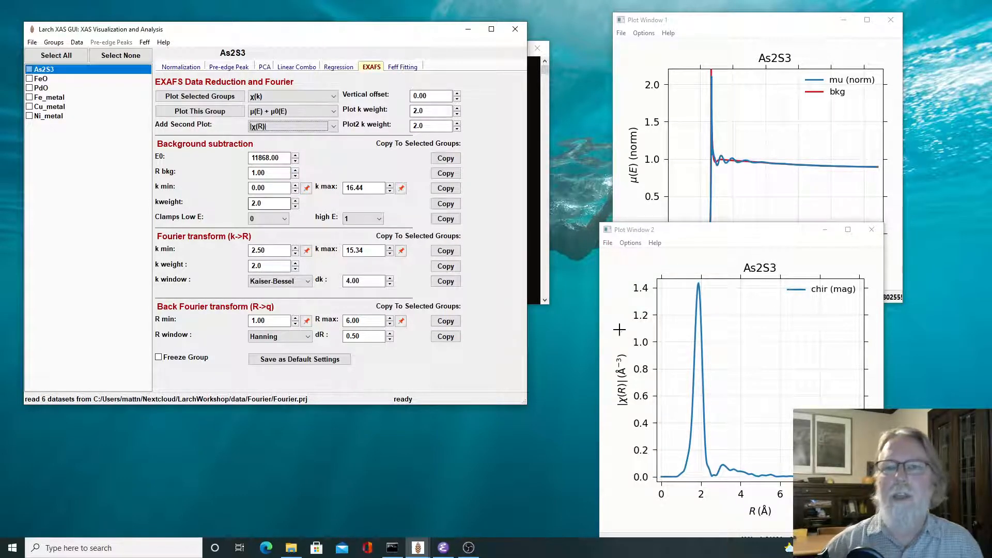
pyautogui.moveTo(666, 294)
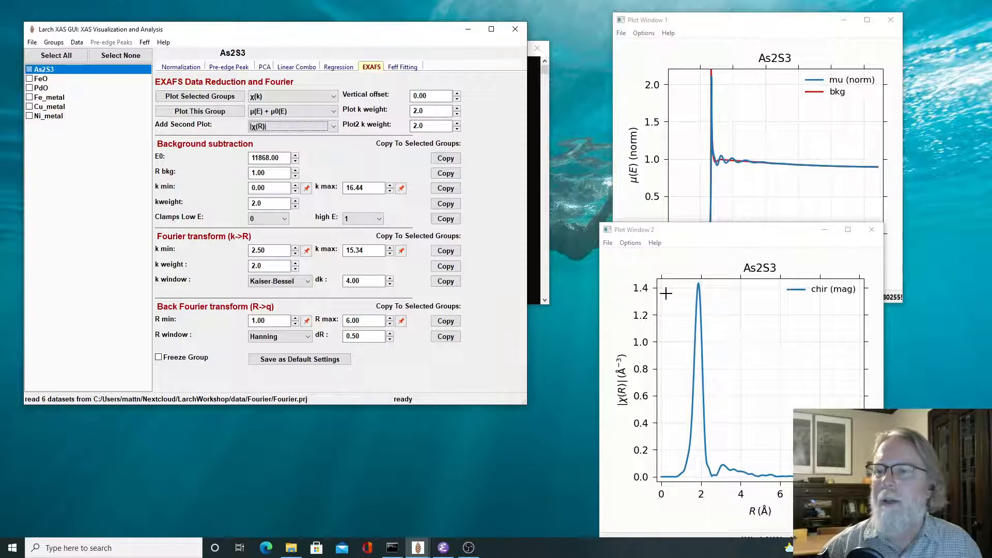
pyautogui.moveTo(691, 289)
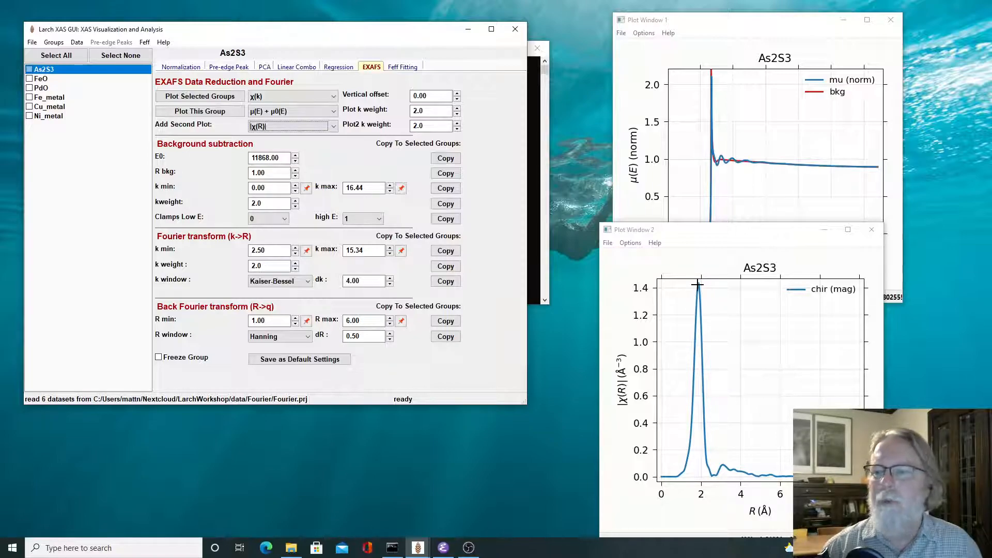
pyautogui.moveTo(335, 140)
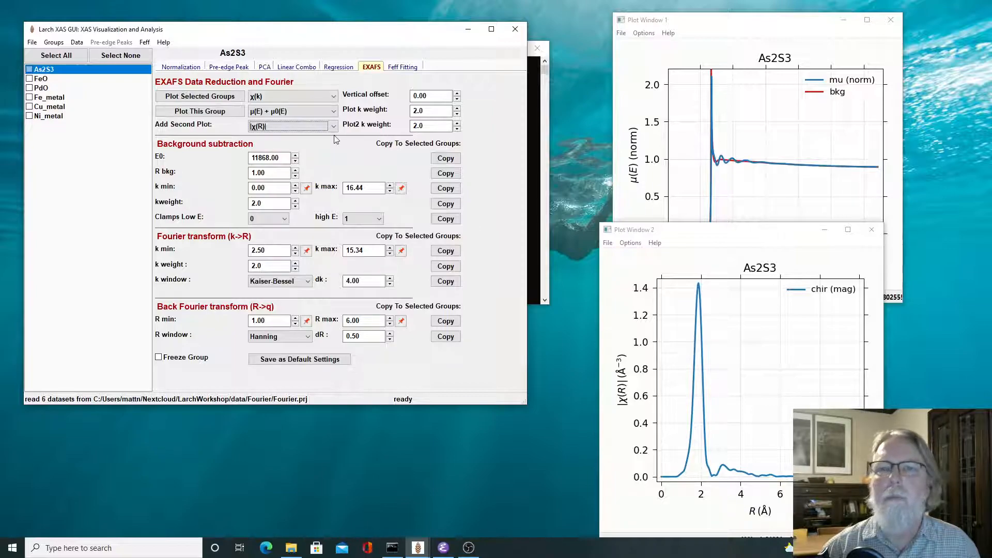
# Switch the second plot to χ(k) with Rbkg still 1.0, and reopen its choices.
pyautogui.click(291, 126)
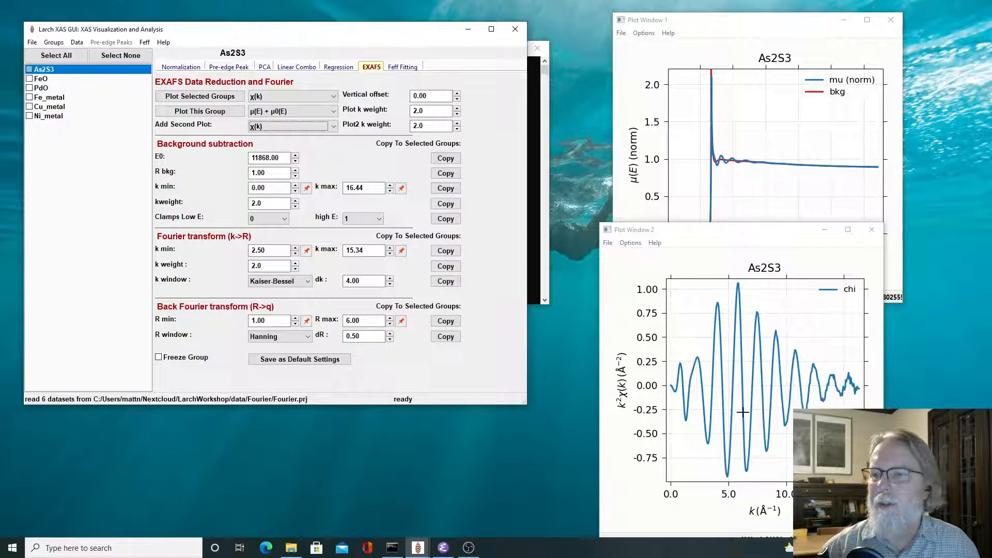
pyautogui.moveTo(694, 333)
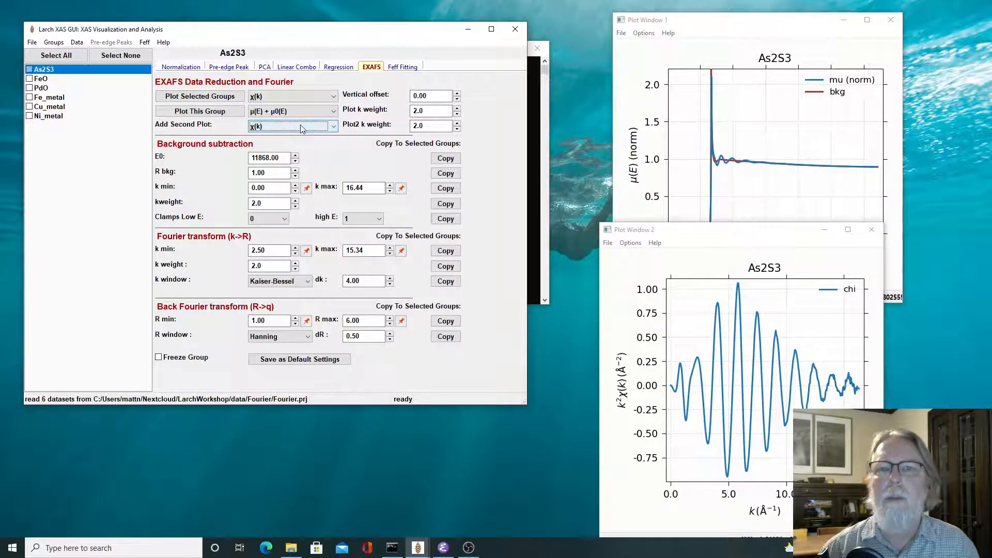
pyautogui.click(291, 125)
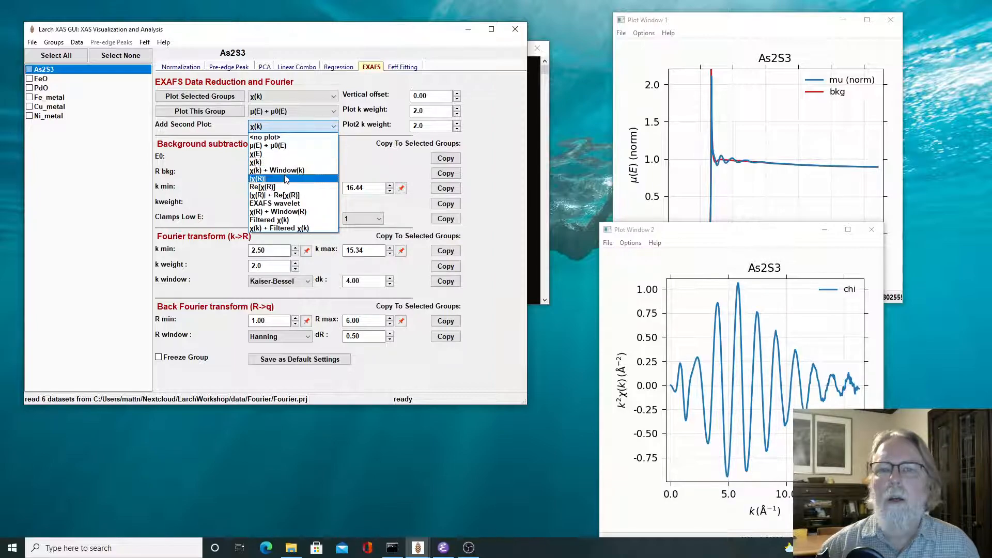
# Plot |χ(R)| again and raise As2S3's Rbkg step by step to 1.8.
pyautogui.click(285, 178)
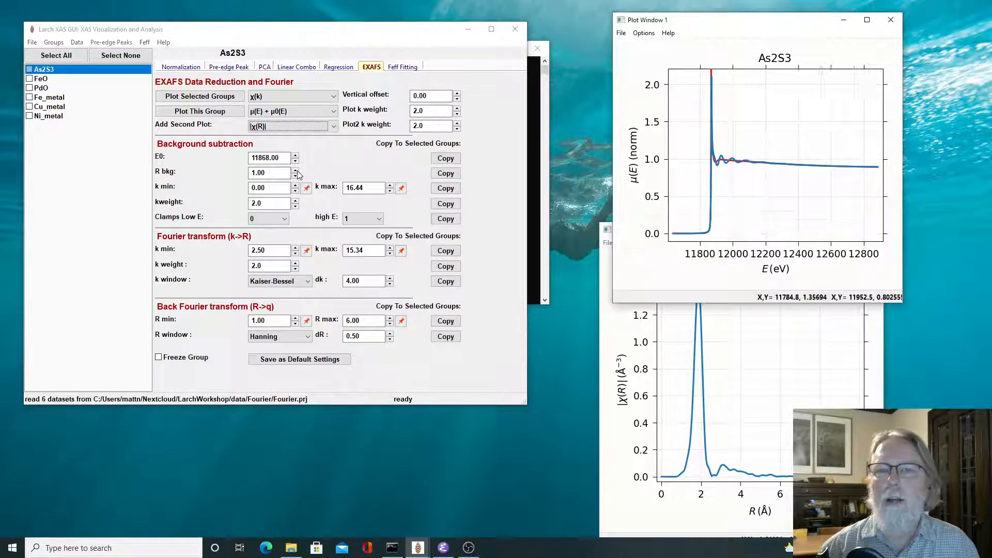
pyautogui.click(294, 169)
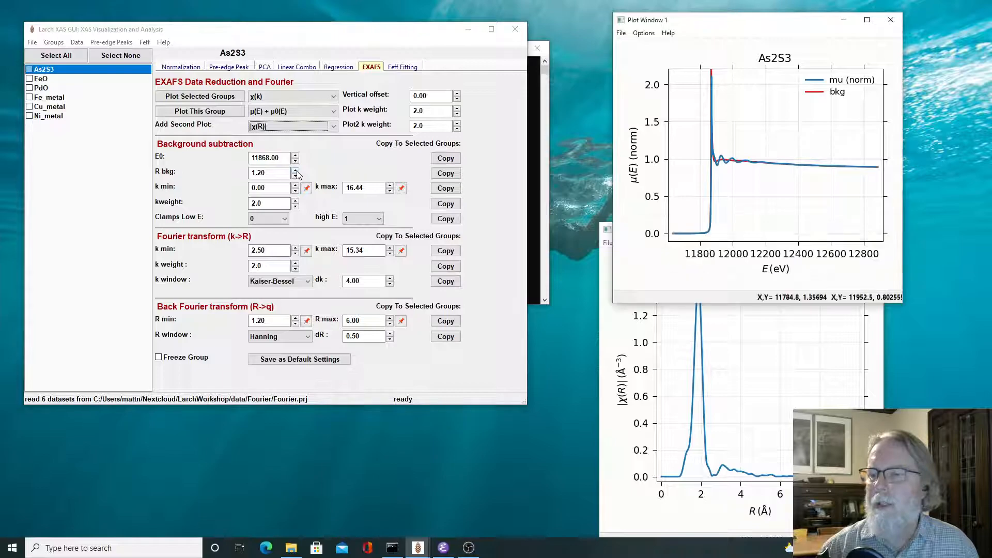
pyautogui.click(294, 169)
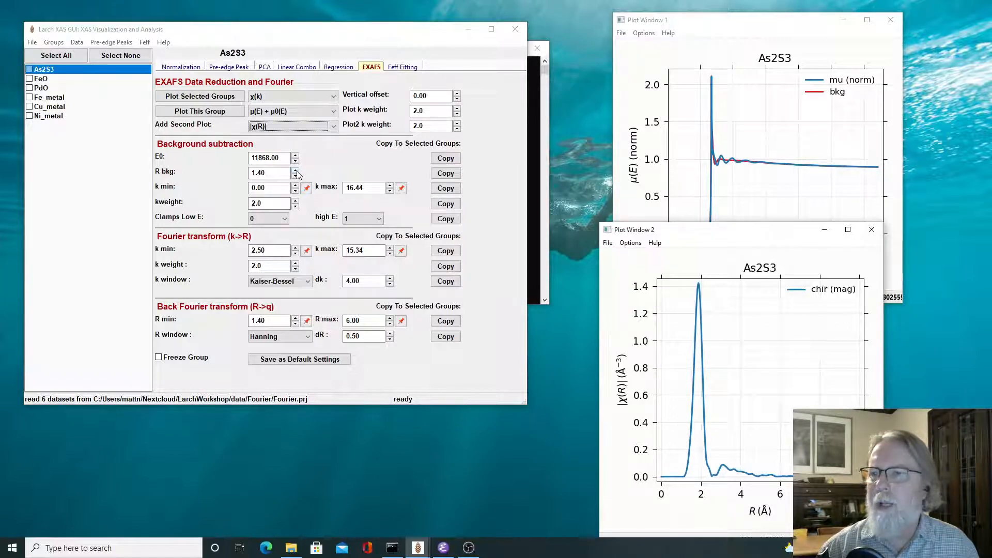
pyautogui.click(294, 169)
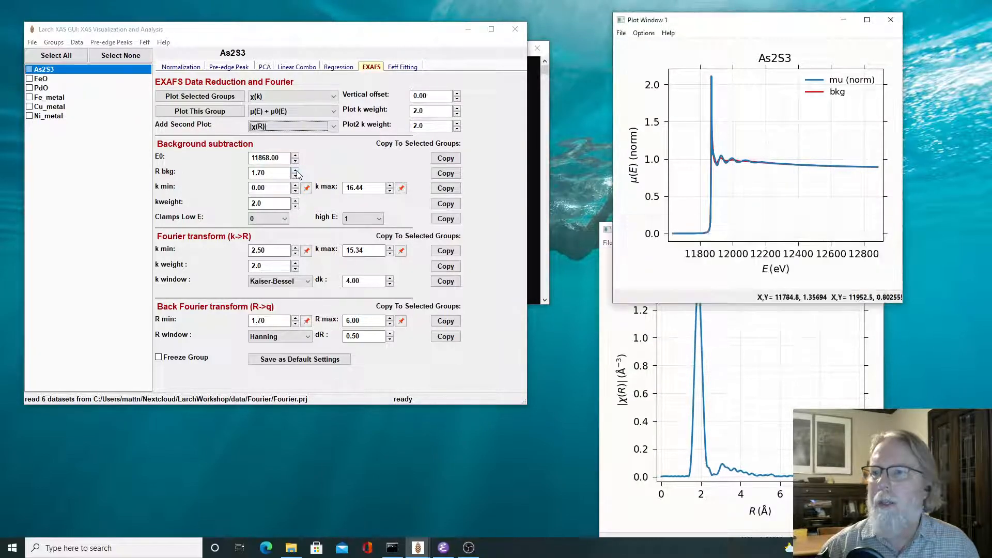
pyautogui.click(294, 170)
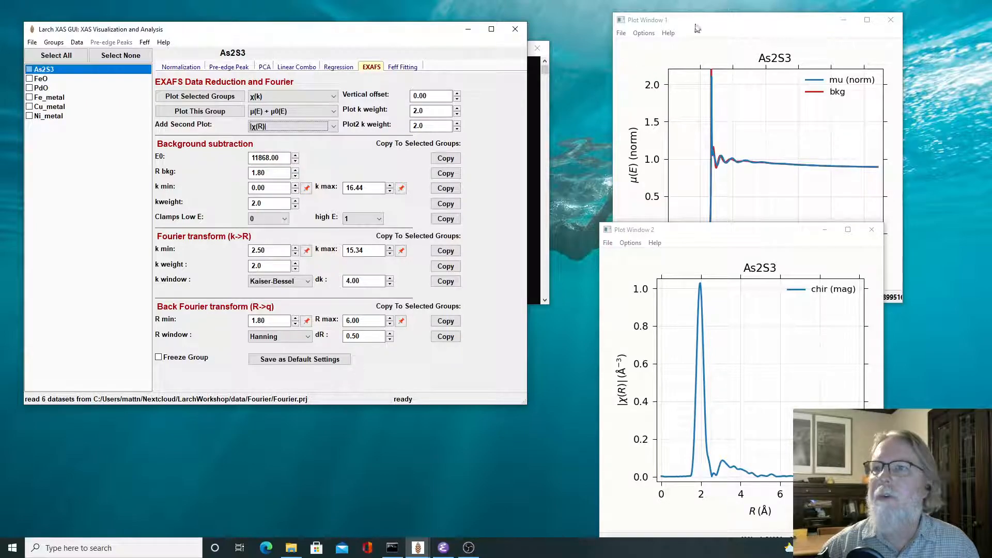
# Raise Rbkg to 2.0, settle back at 1.9, and undo the μ(E) zoom.
pyautogui.click(696, 20)
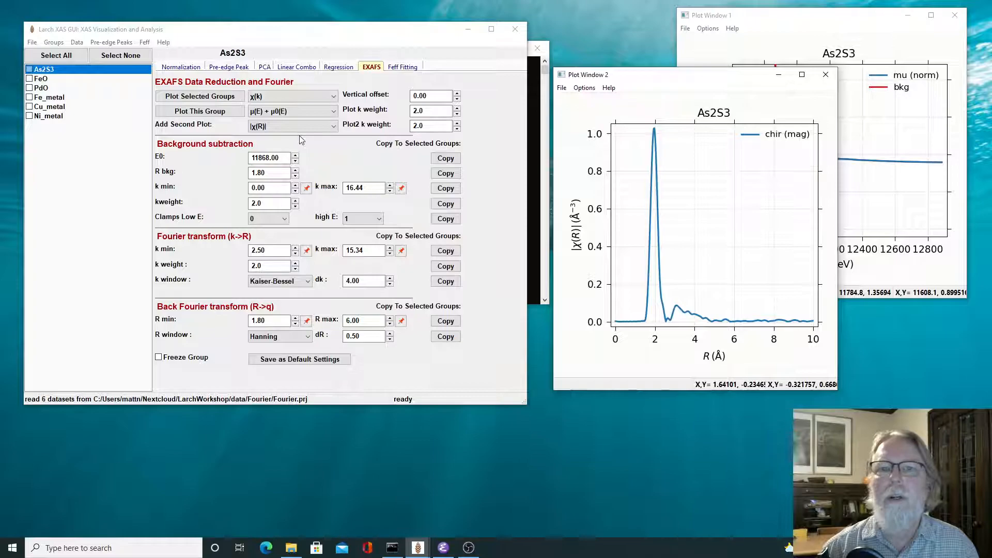
pyautogui.click(293, 170)
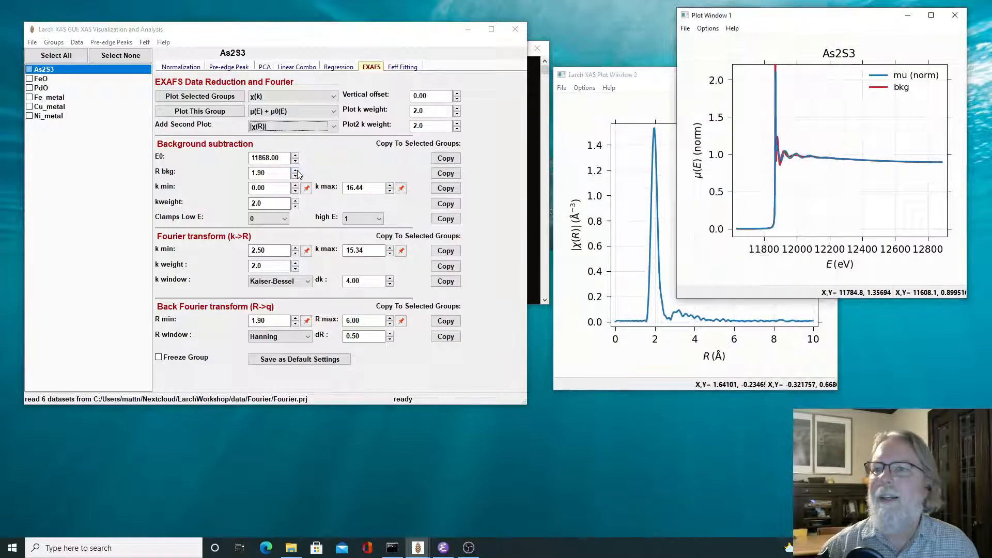
pyautogui.click(294, 168)
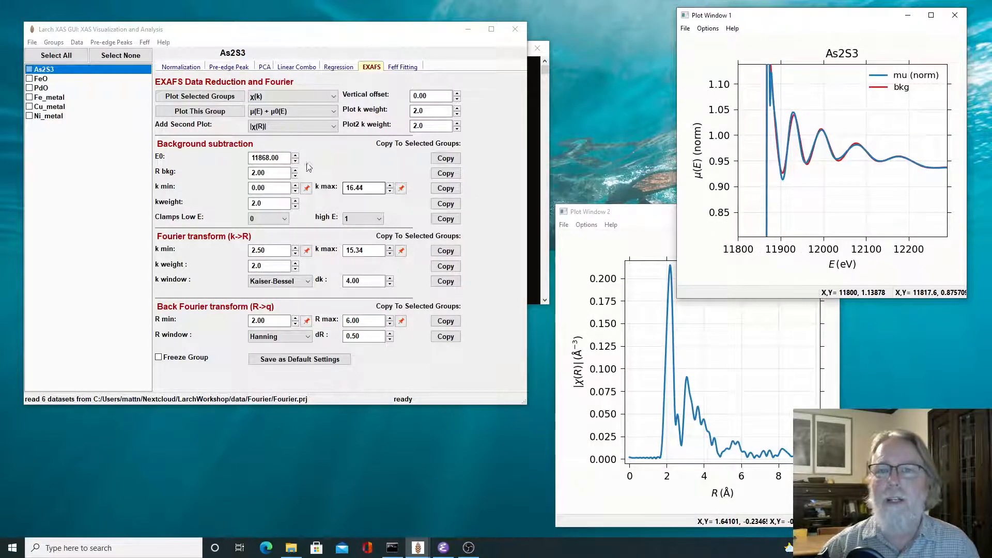
pyautogui.click(294, 175)
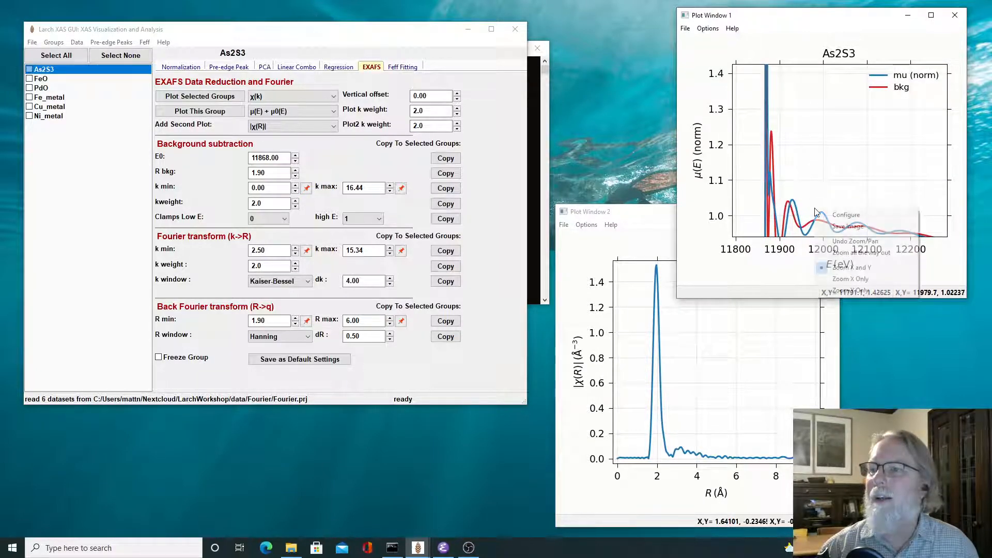
pyautogui.moveTo(855, 240)
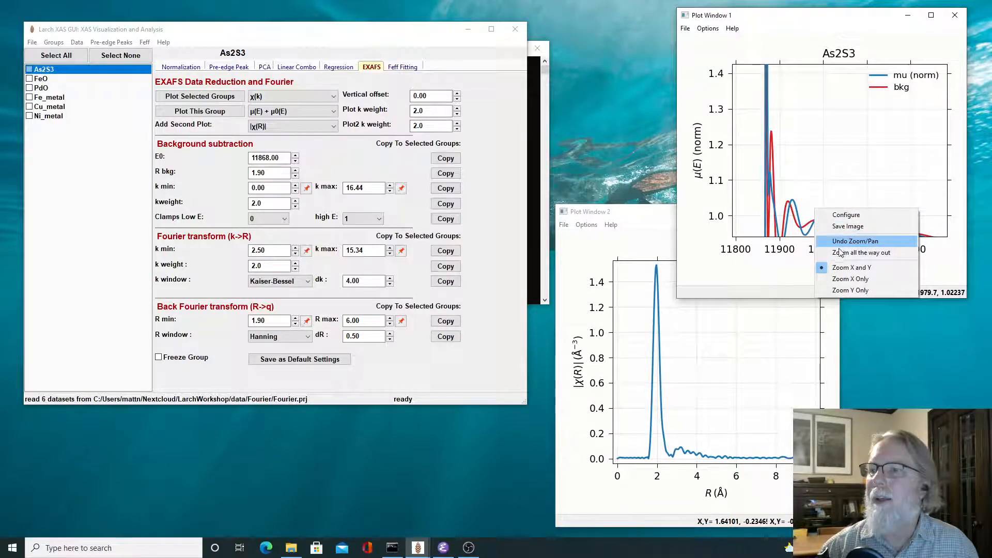
pyautogui.click(854, 242)
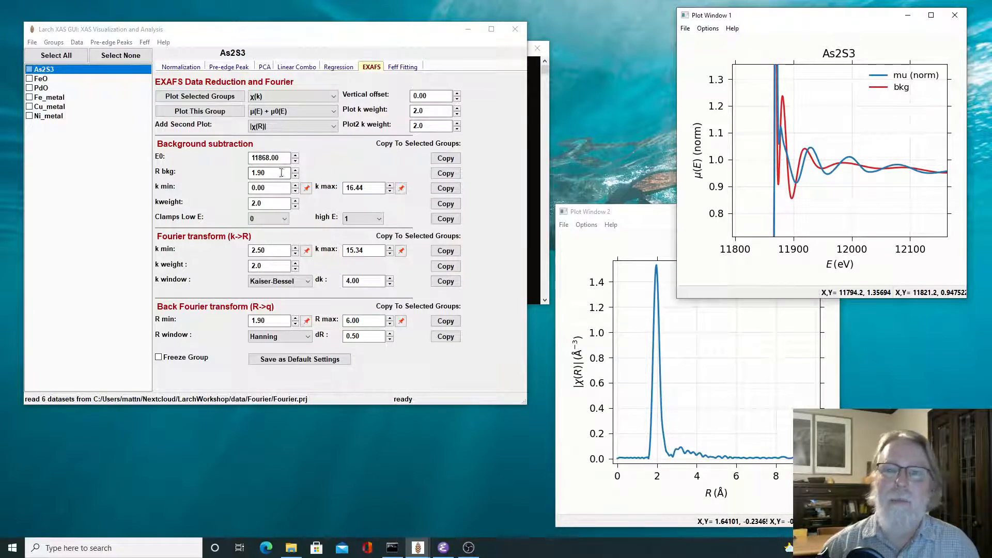
# Set As2S3's Rbkg to 5, zoom above the edge, and plot χ(k) second.
pyautogui.click(295, 169)
pyautogui.write('000000005')
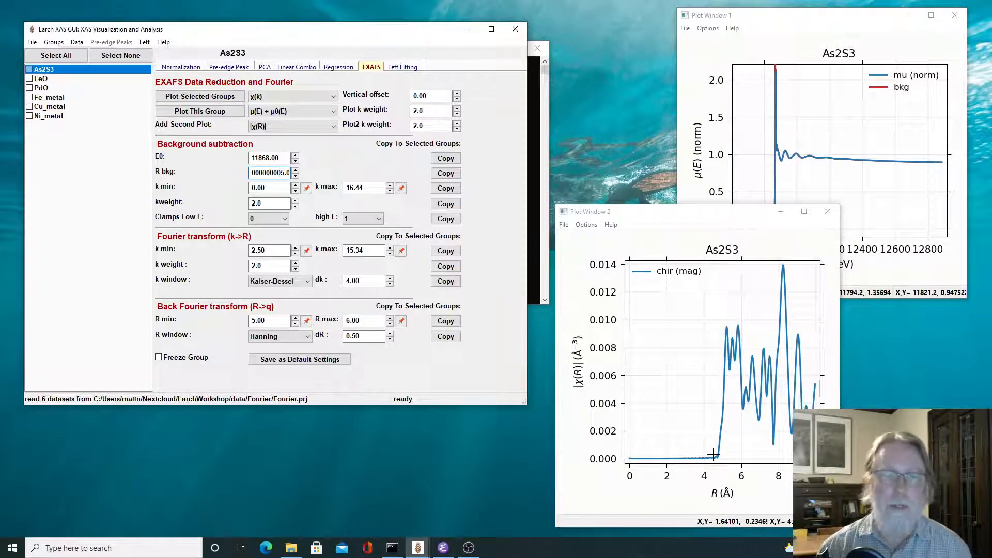
pyautogui.moveTo(753, 134)
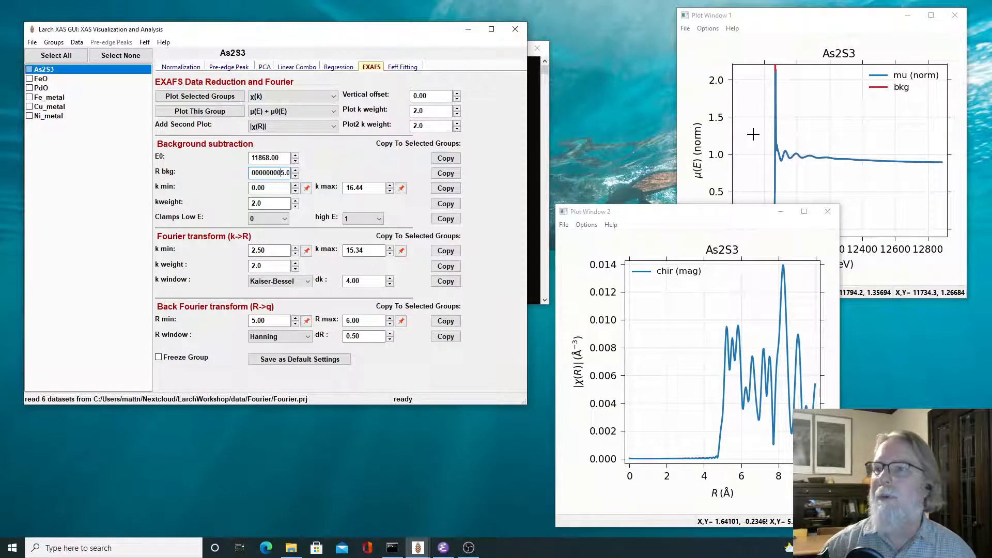
pyautogui.click(835, 184)
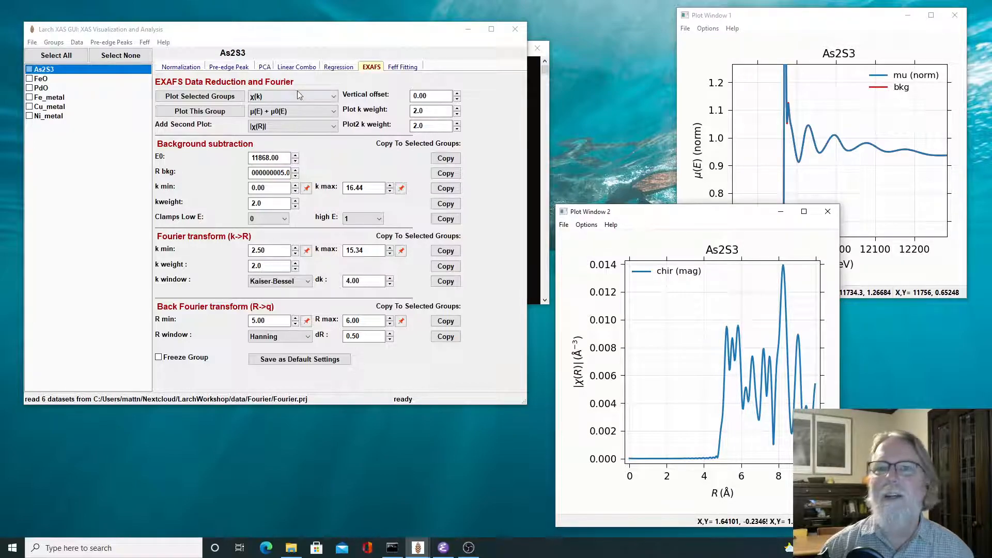
pyautogui.click(291, 126)
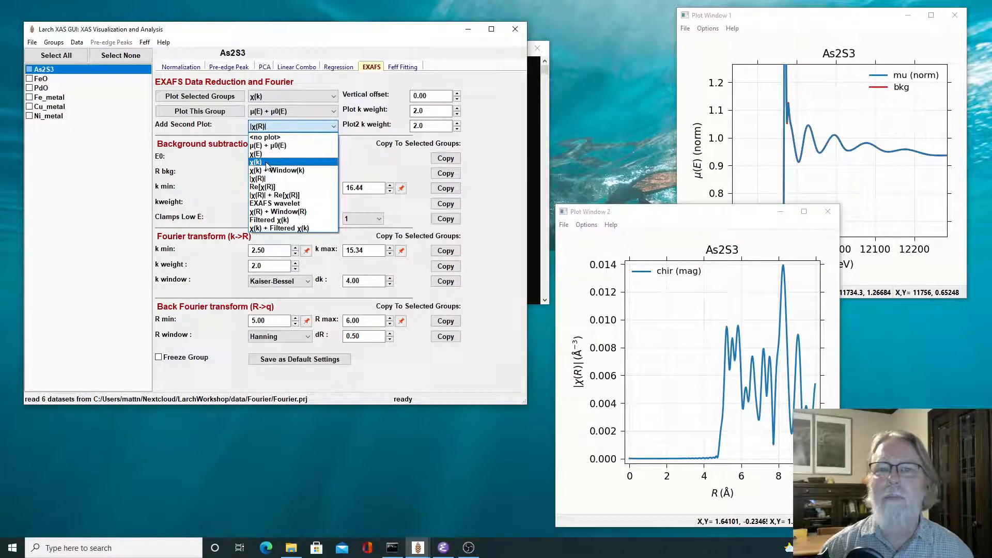
pyautogui.click(257, 162)
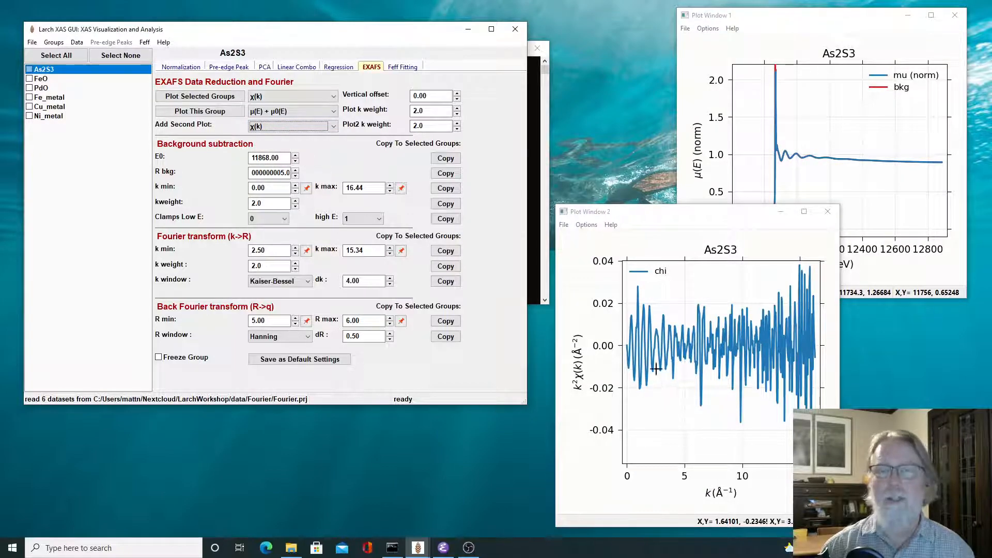
# Re-enter As2S3's Rbkg, step it to 1.4, and plot |χ(R)| as the second plot.
pyautogui.tripleClick(269, 172)
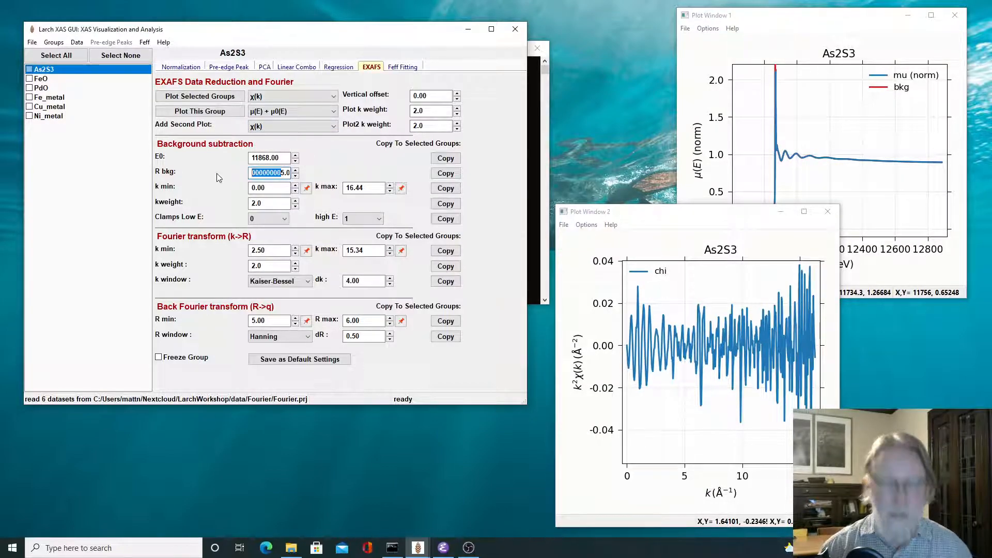
pyautogui.write('25.00')
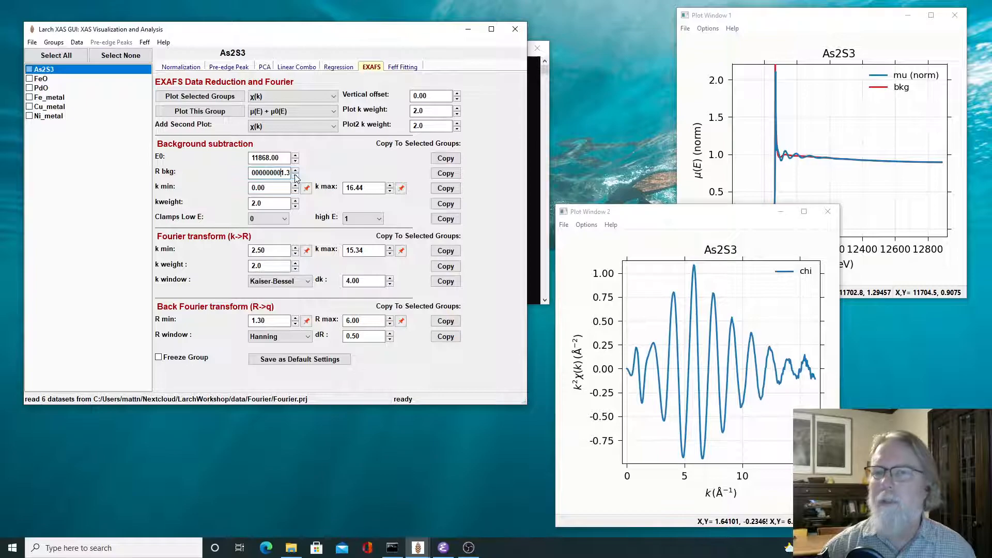
pyautogui.click(294, 169)
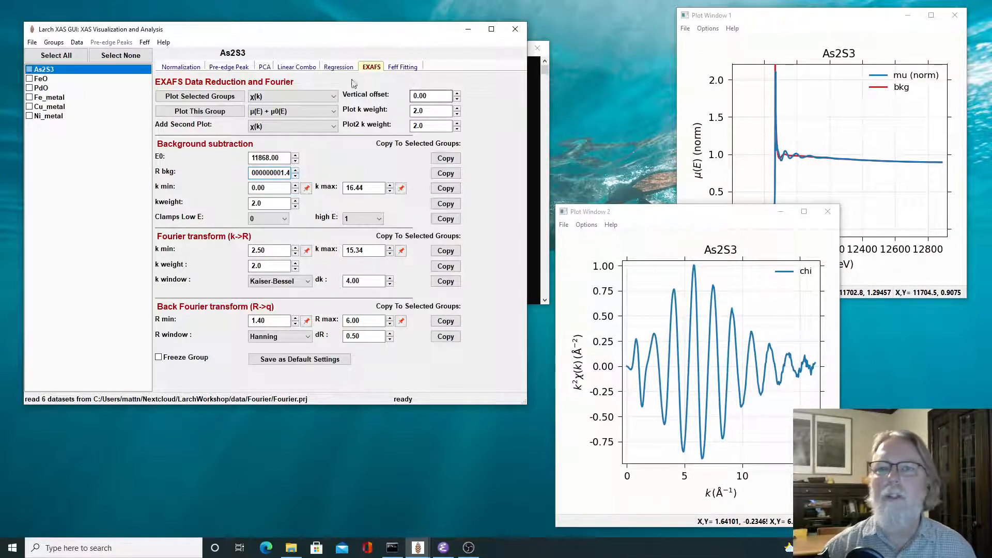
pyautogui.click(291, 124)
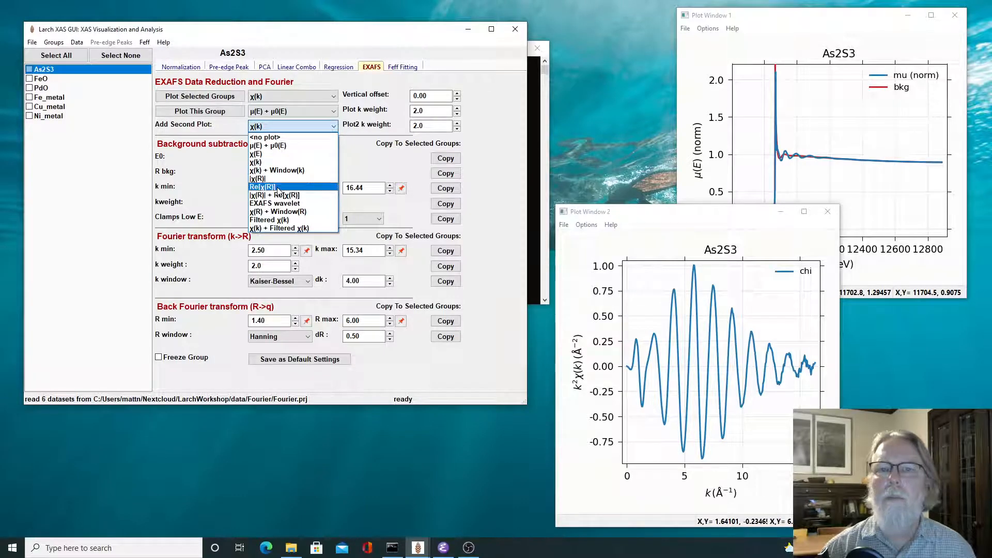
pyautogui.click(257, 179)
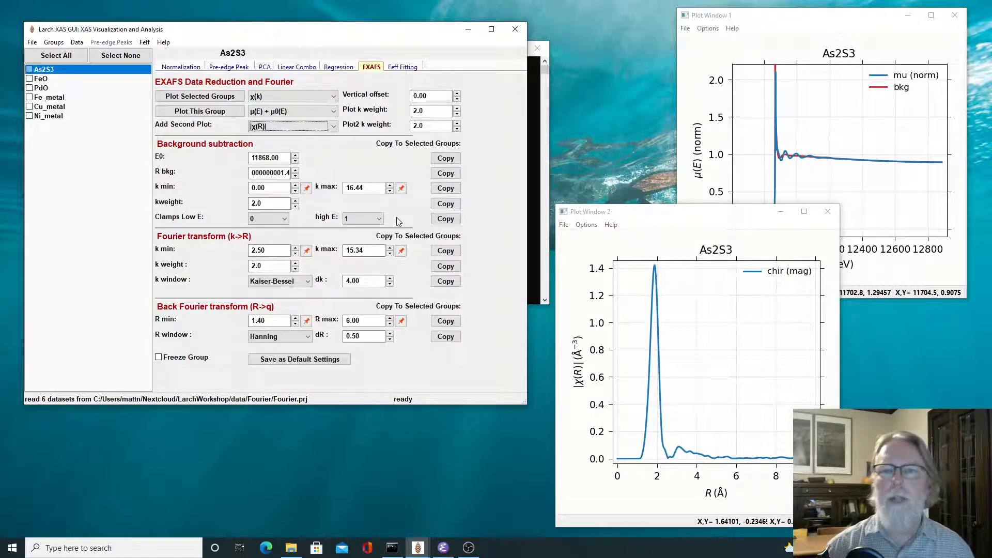
pyautogui.moveTo(299, 218)
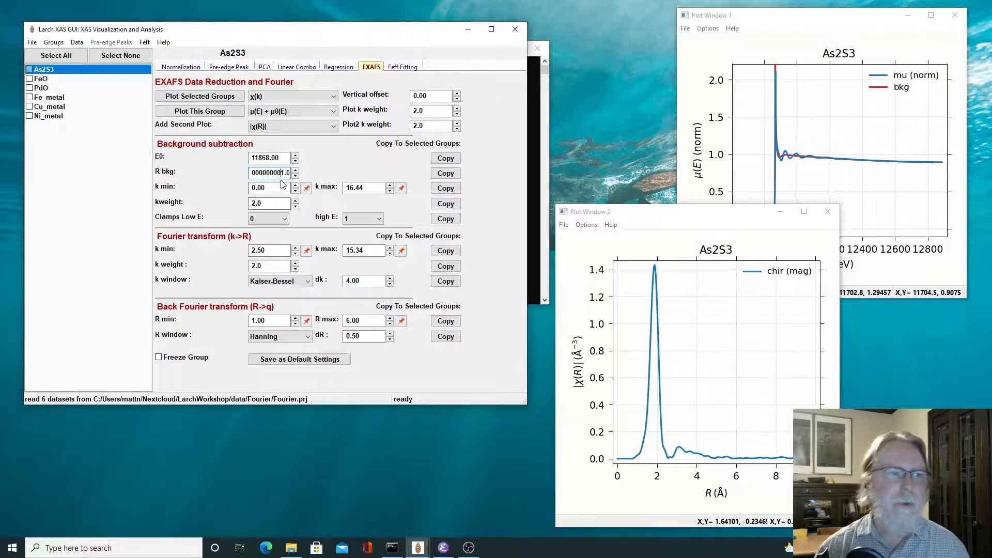
pyautogui.moveTo(373, 166)
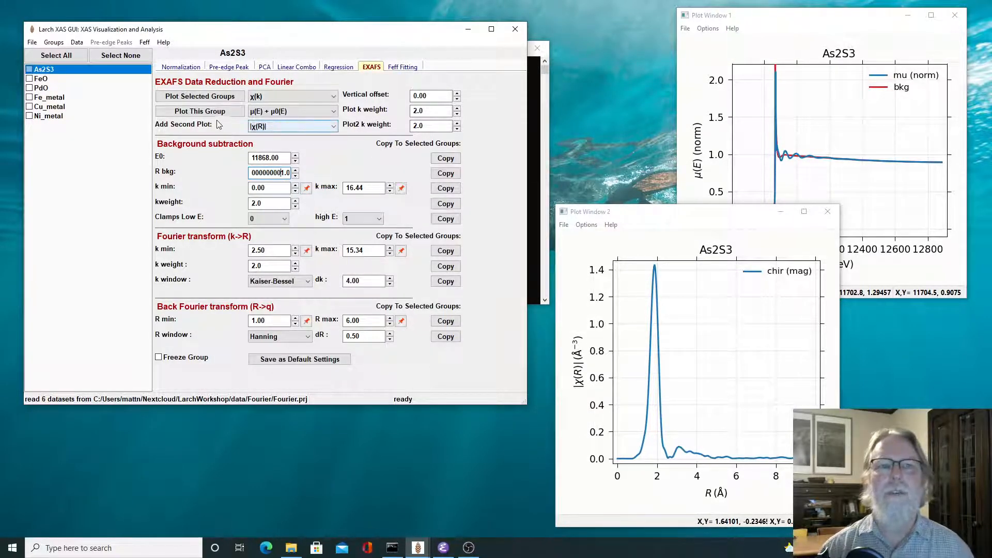
# Select the FeO group and plot its χ(k) as the second plot.
pyautogui.click(41, 78)
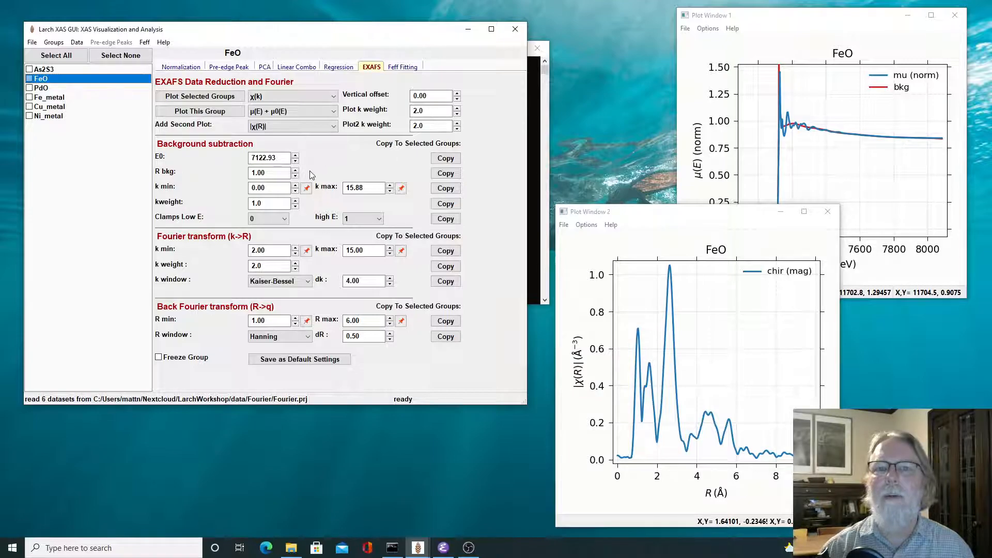
pyautogui.moveTo(753, 38)
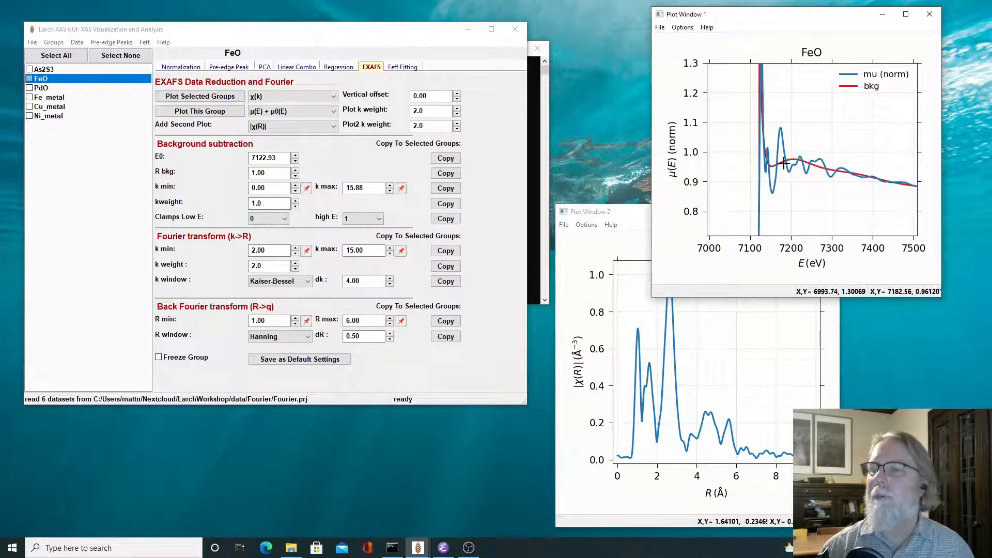
pyautogui.moveTo(863, 171)
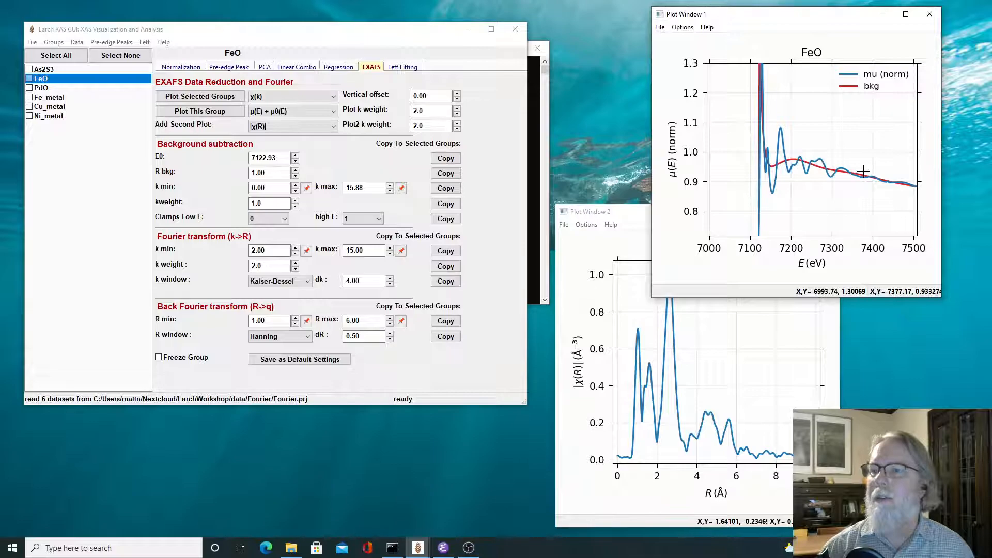
pyautogui.click(590, 211)
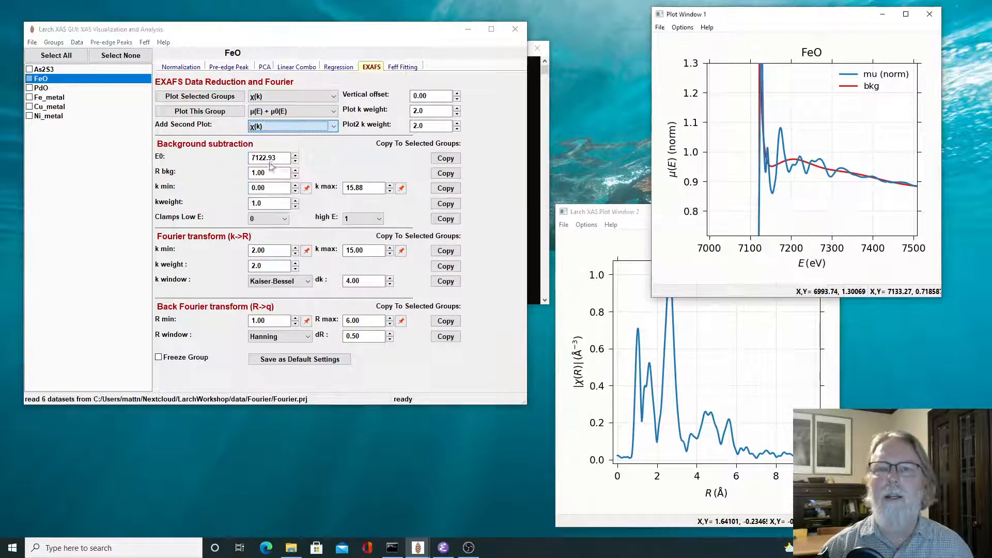
pyautogui.click(198, 110)
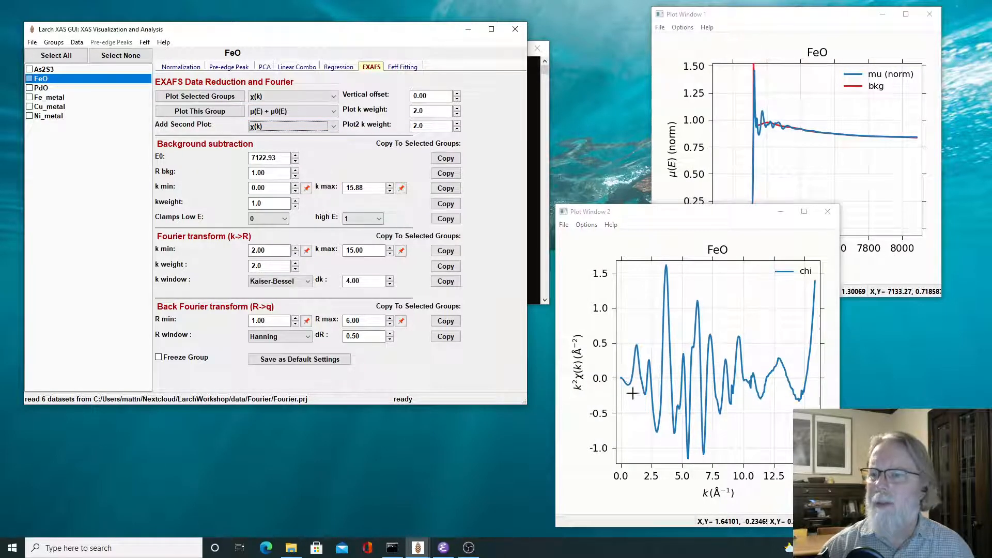
pyautogui.moveTo(766, 381)
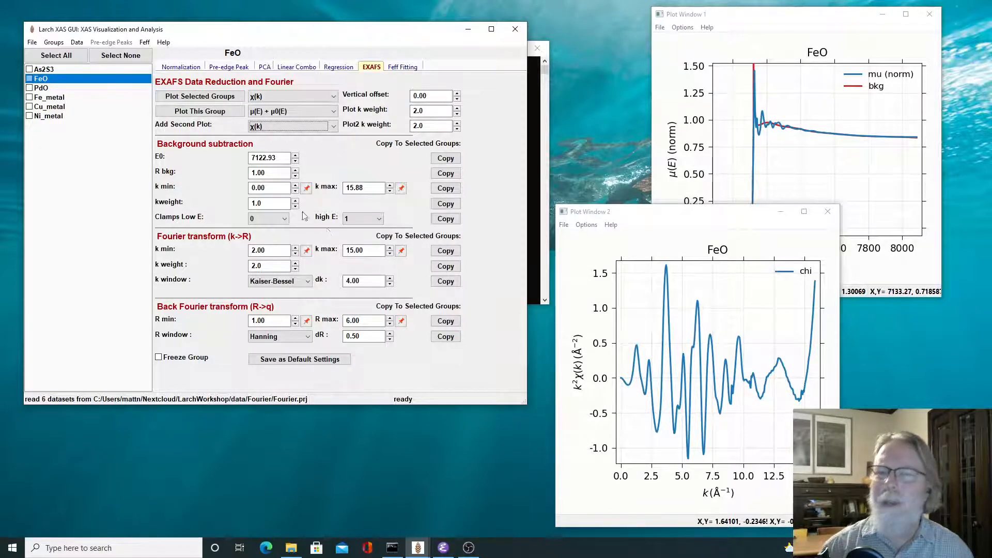
# Enter FeO's Rbkg as 0.5, then replace it with 1.
pyautogui.click(269, 173)
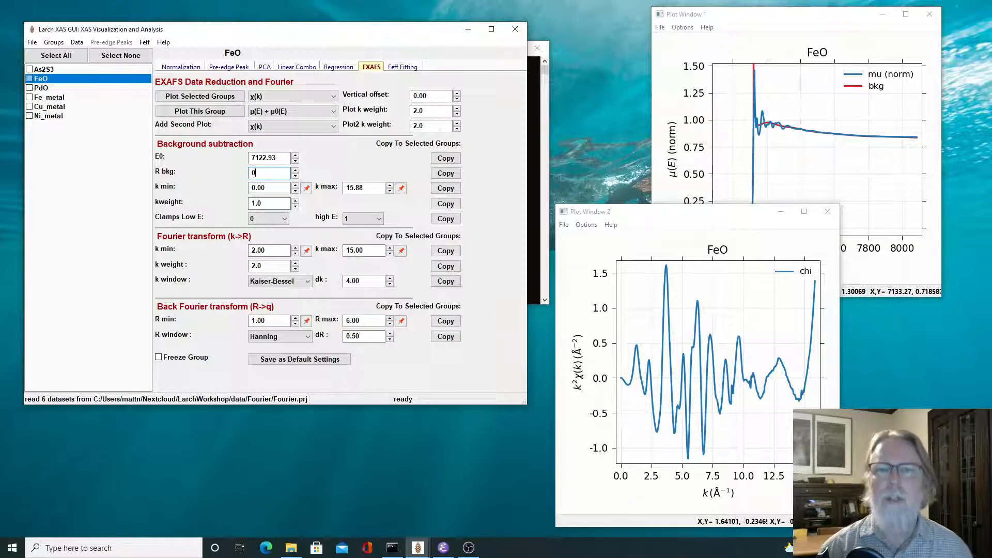
pyautogui.write('000000000.5')
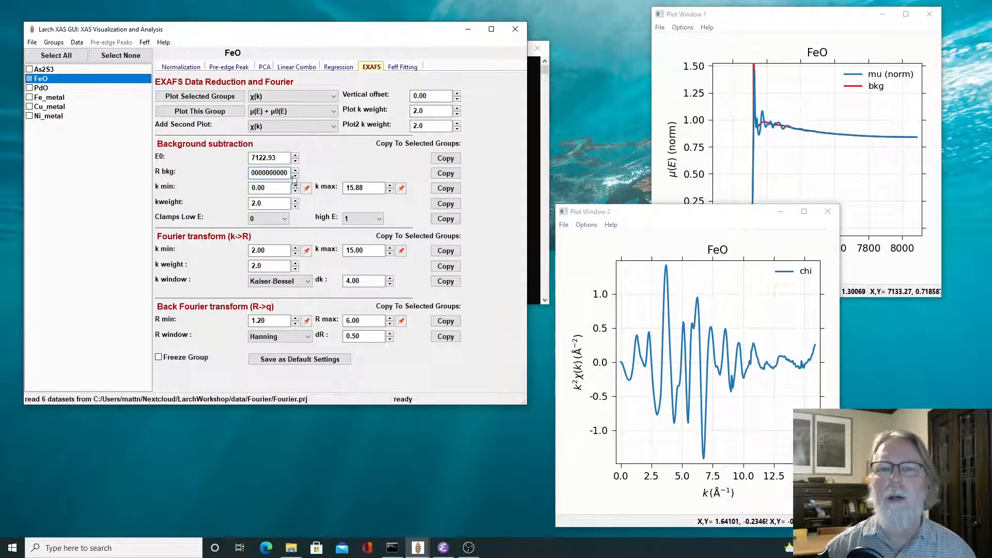
pyautogui.tripleClick(269, 173)
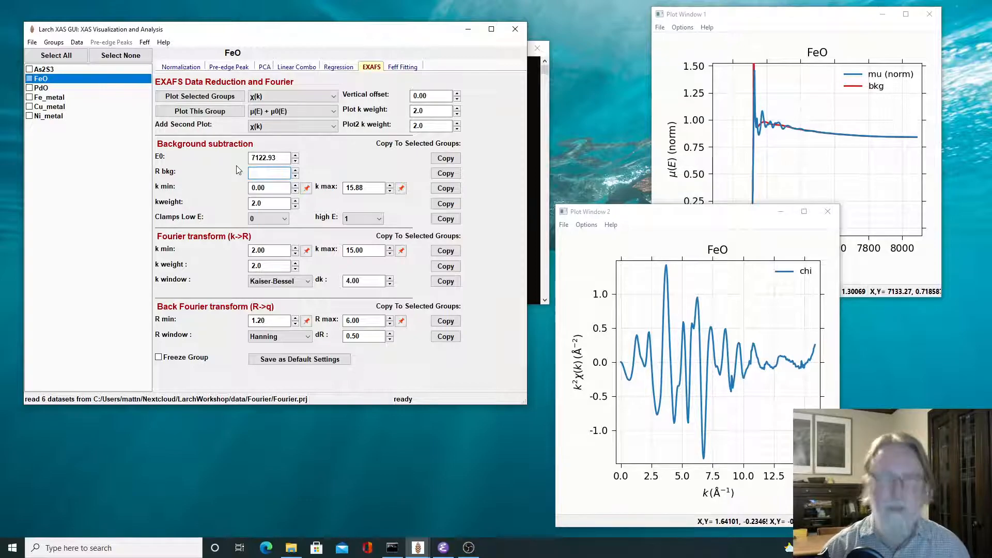
pyautogui.write('1.0')
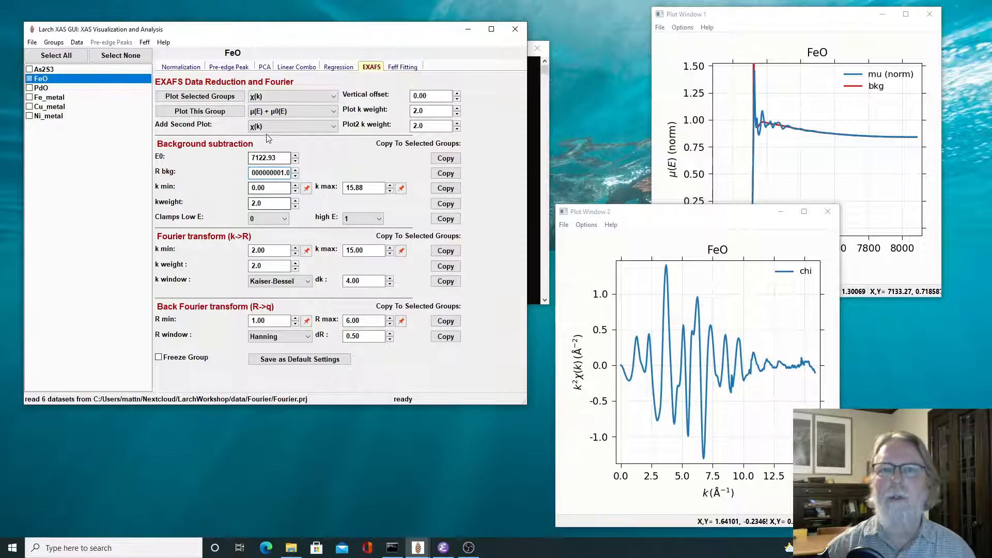
# Plot FeO's |χ(R)| and step Rbkg up to 0.6.
pyautogui.click(292, 124)
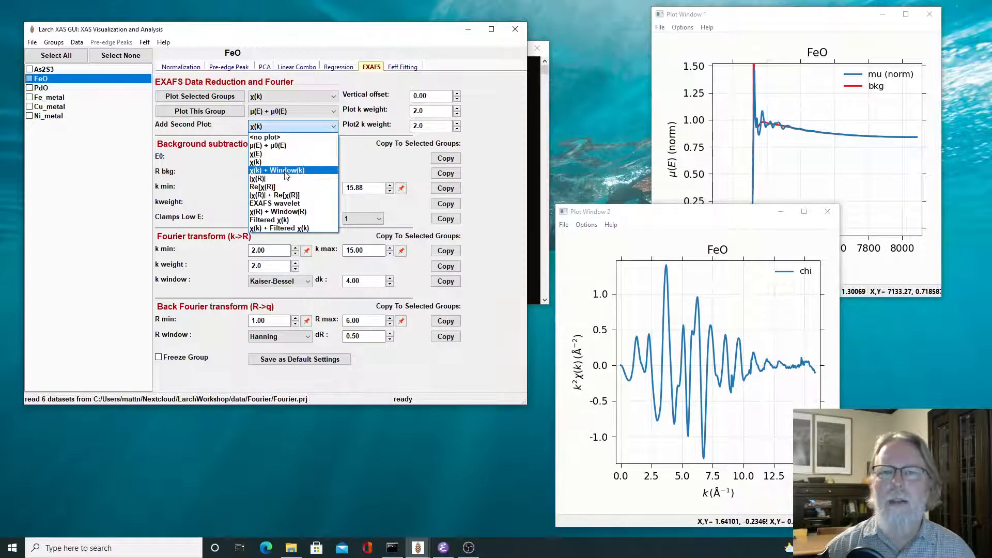
pyautogui.click(257, 178)
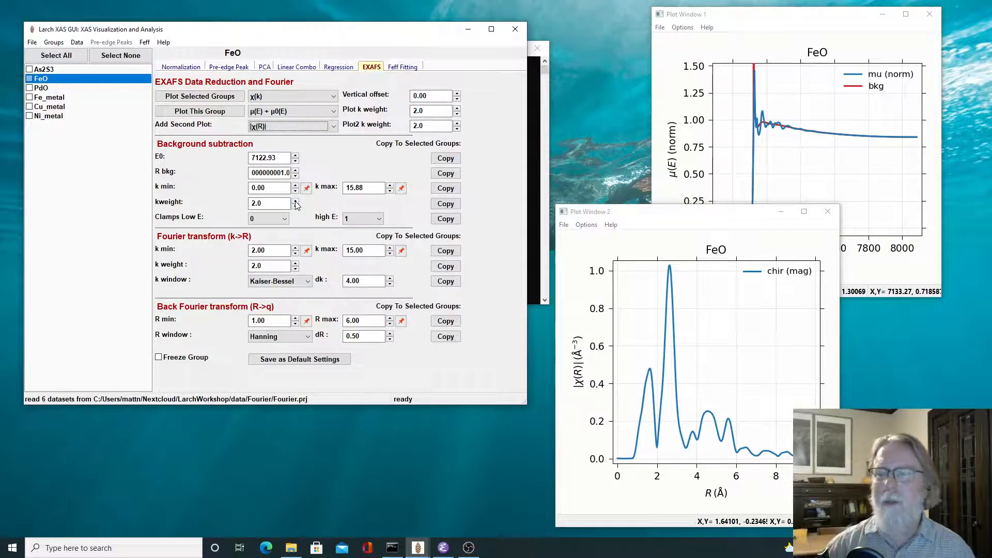
pyautogui.moveTo(648, 342)
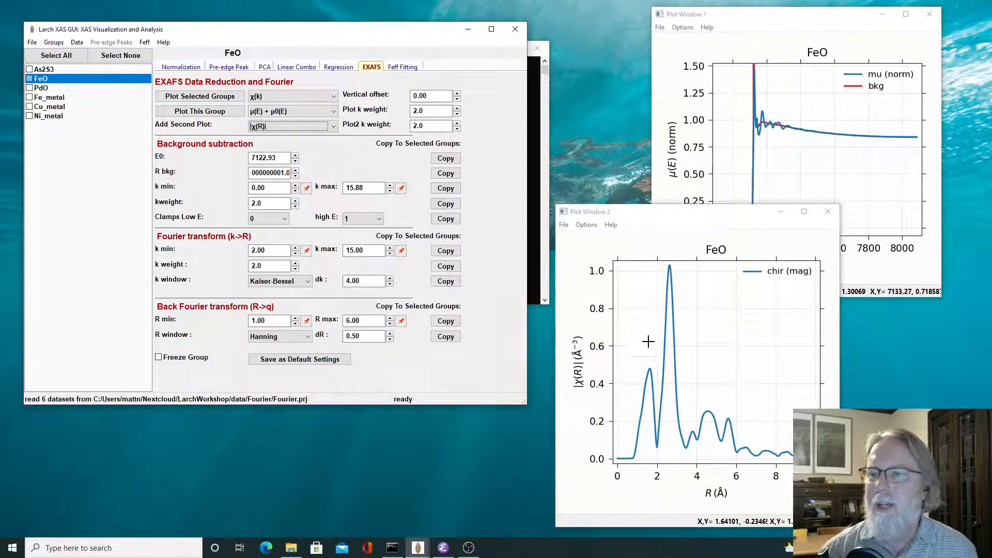
pyautogui.moveTo(663, 277)
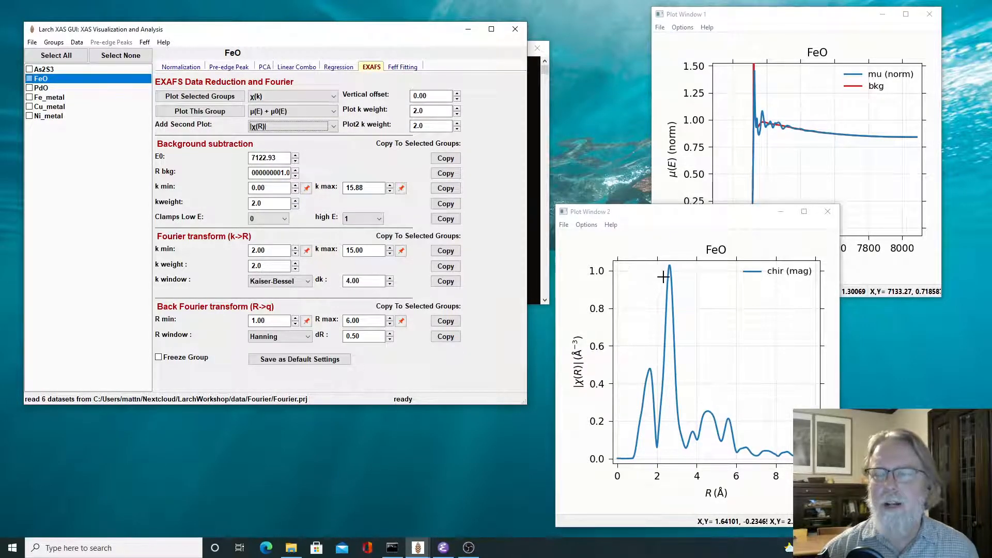
pyautogui.moveTo(650, 375)
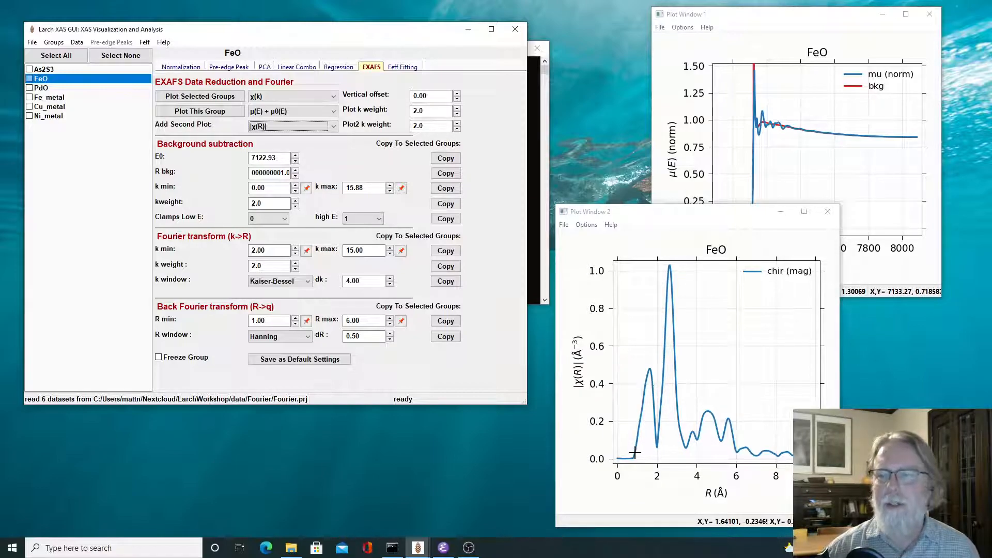
pyautogui.moveTo(655, 376)
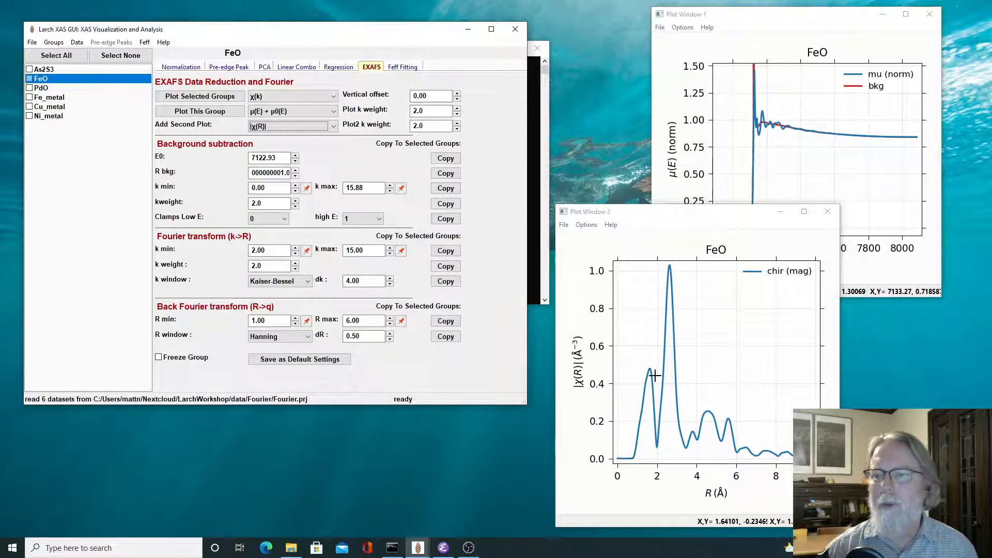
pyautogui.moveTo(648, 400)
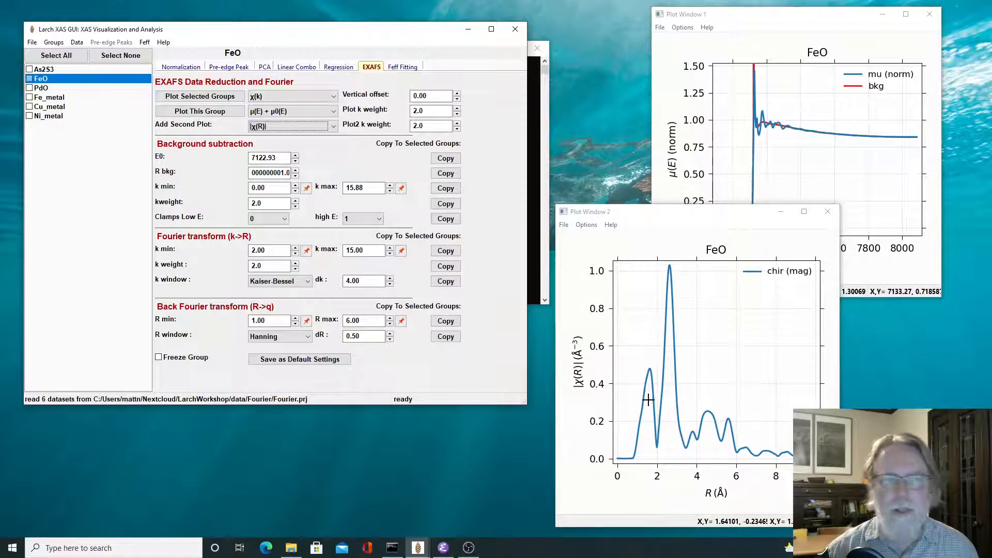
pyautogui.moveTo(631, 457)
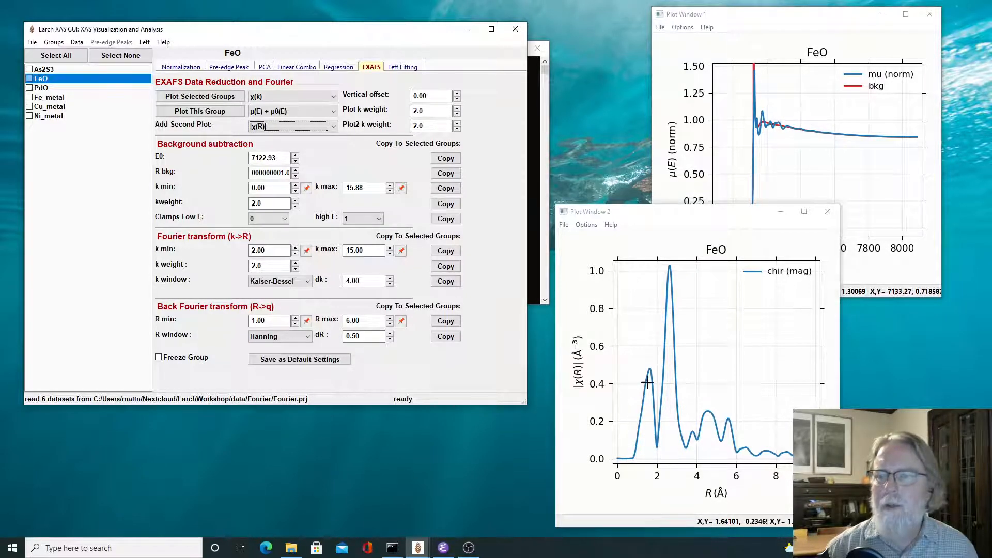
pyautogui.moveTo(624, 458)
pyautogui.write('0.5')
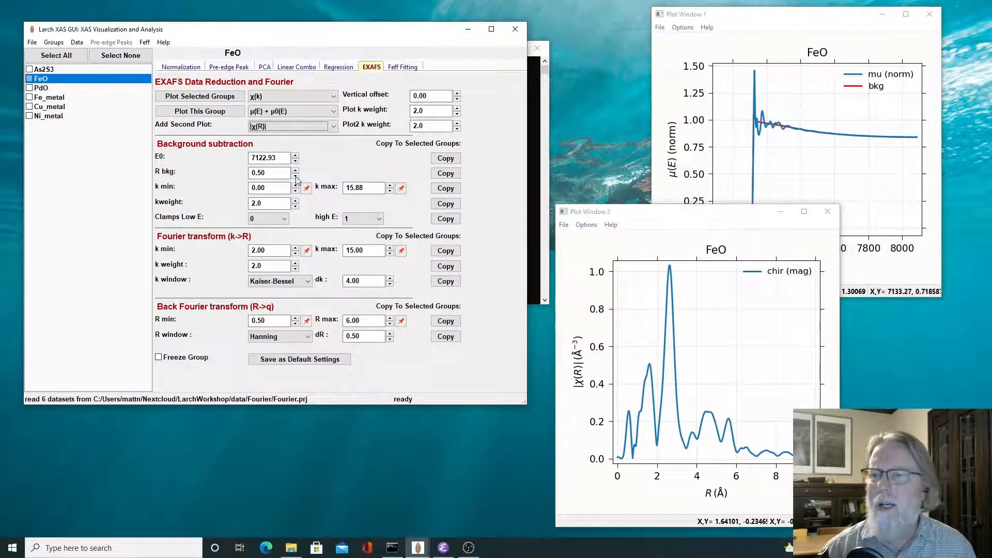
pyautogui.click(294, 169)
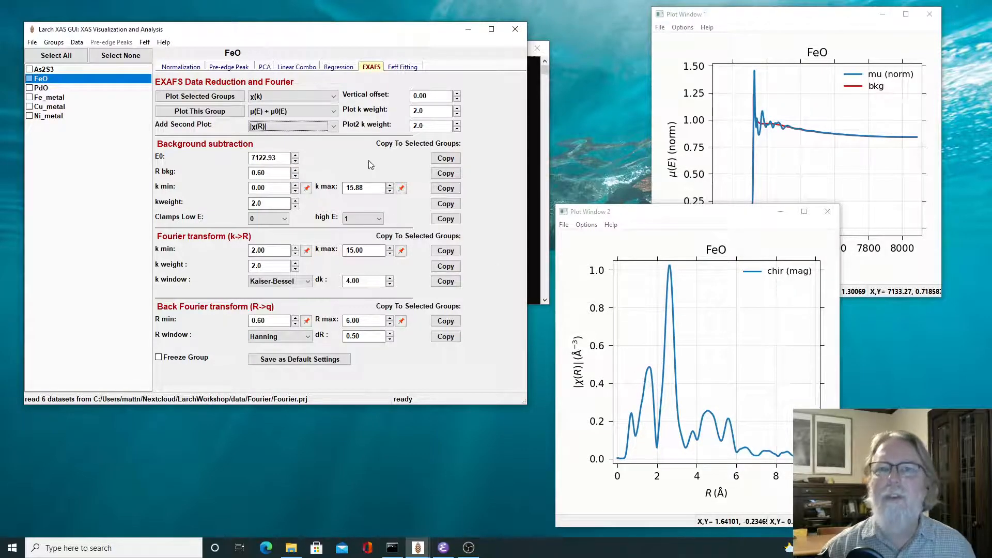
pyautogui.click(288, 125)
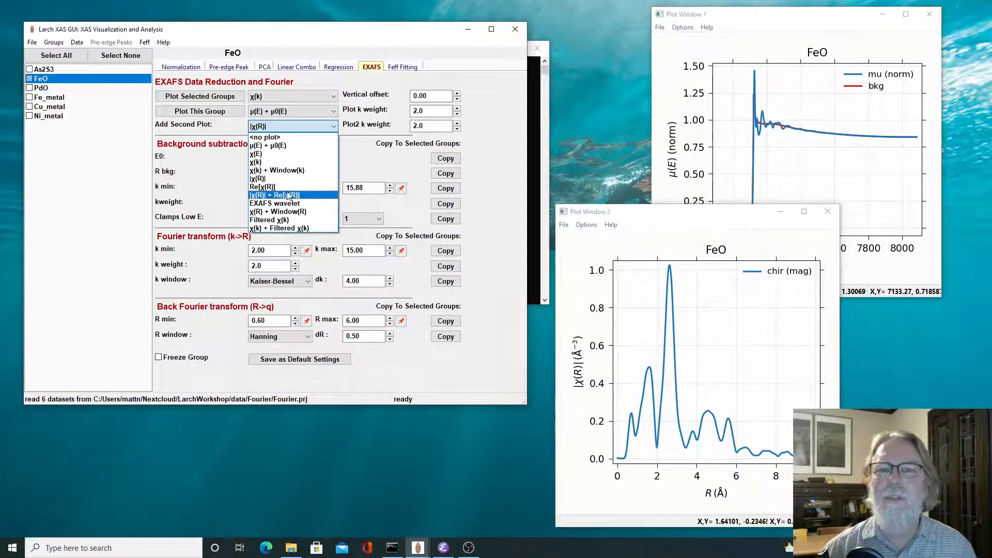
# Plot FeO's |χ(R)| with its real part and step Rbkg upward several times.
pyautogui.click(273, 194)
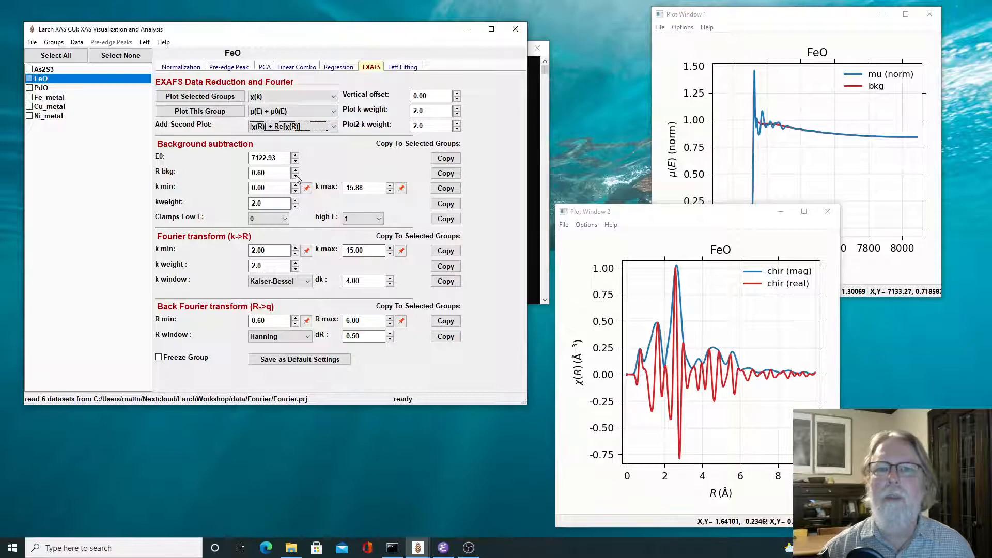
pyautogui.click(294, 169)
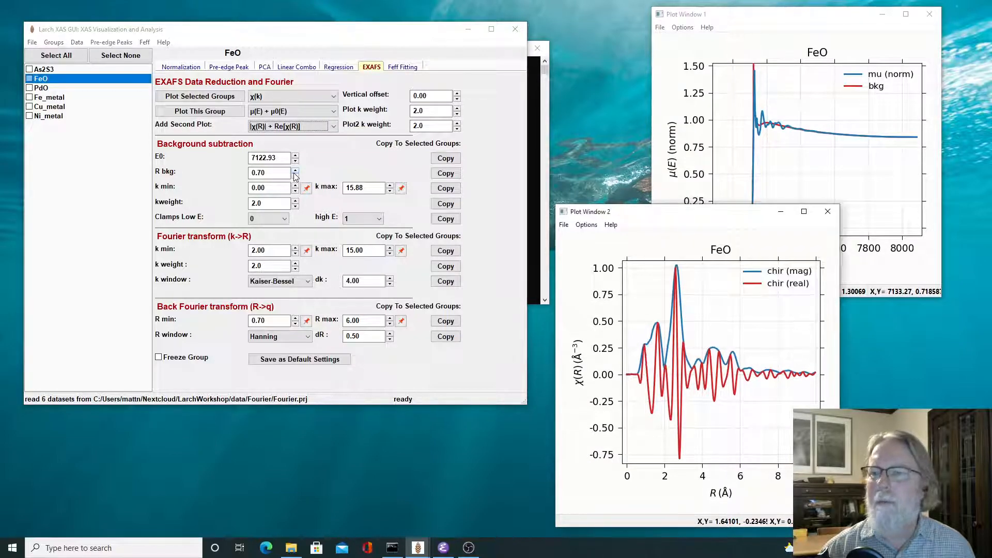
pyautogui.click(294, 170)
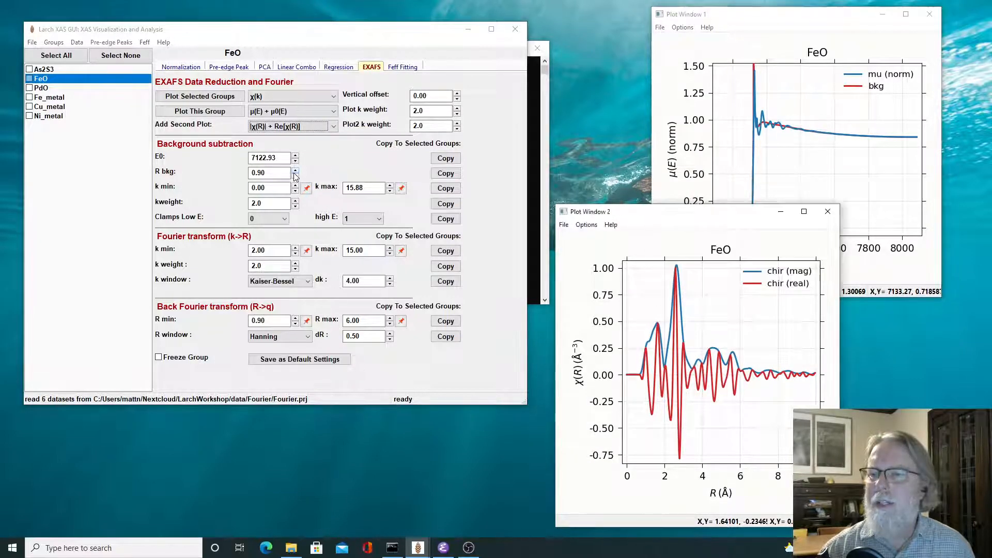
pyautogui.click(295, 169)
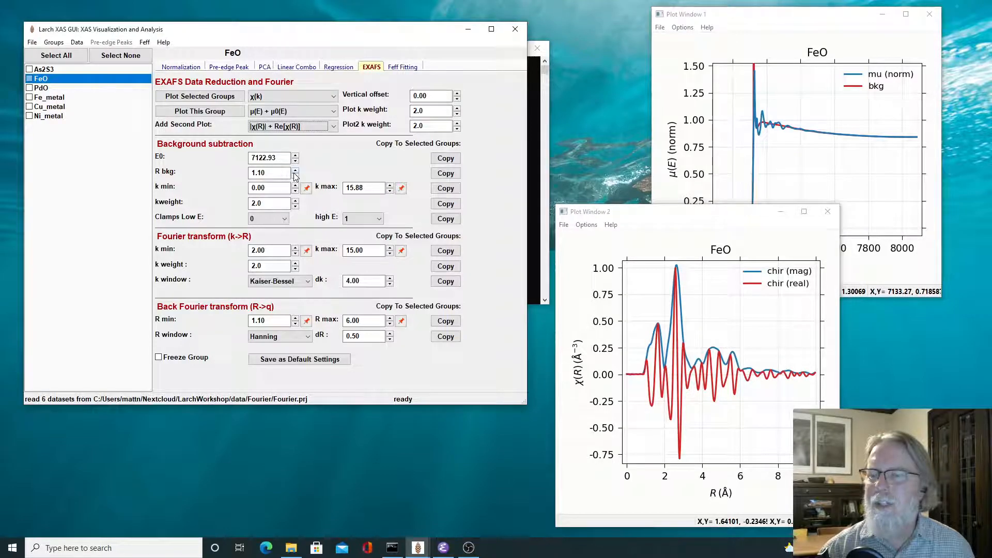
pyautogui.click(294, 170)
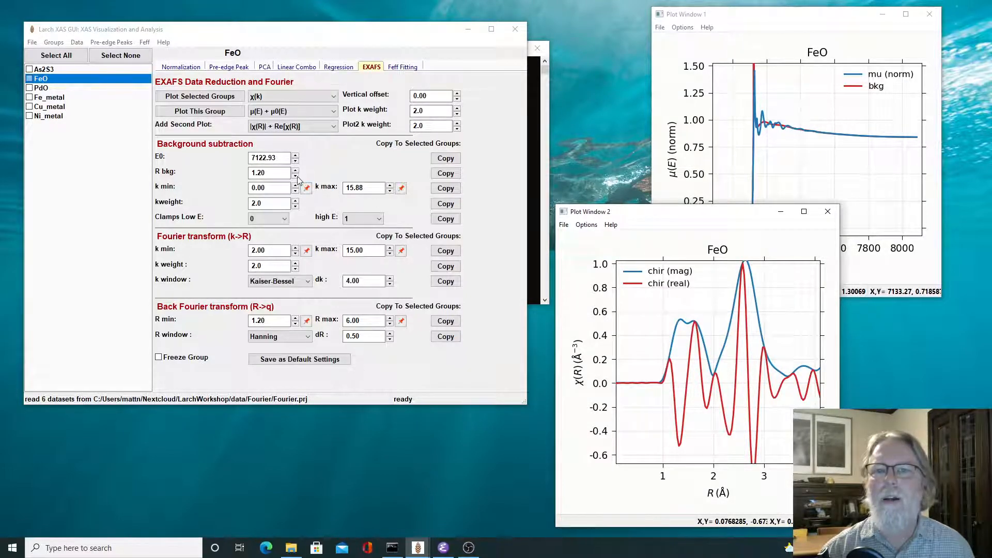
# Step Rbkg down from 1.1 to 0.6, then back up to 1.0.
pyautogui.click(294, 174)
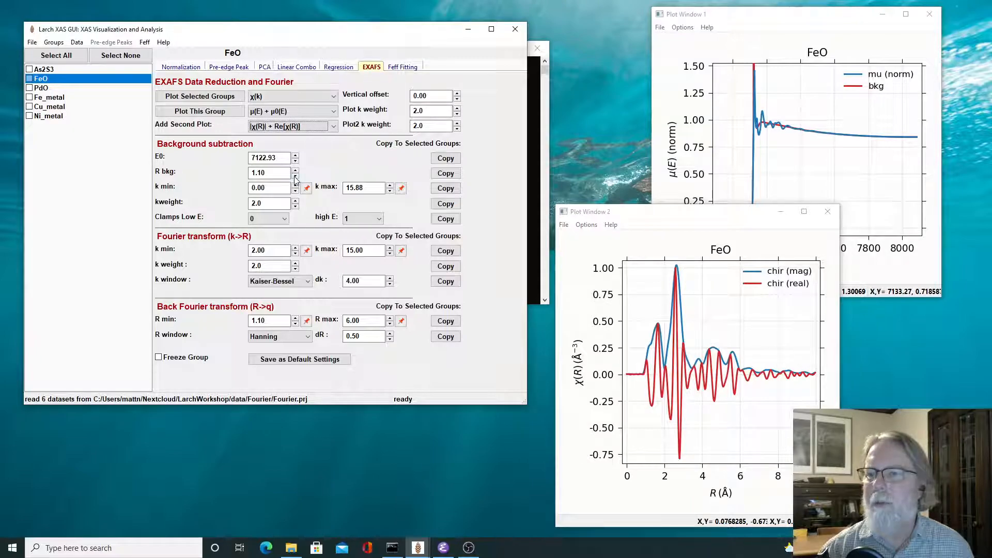
pyautogui.click(295, 175)
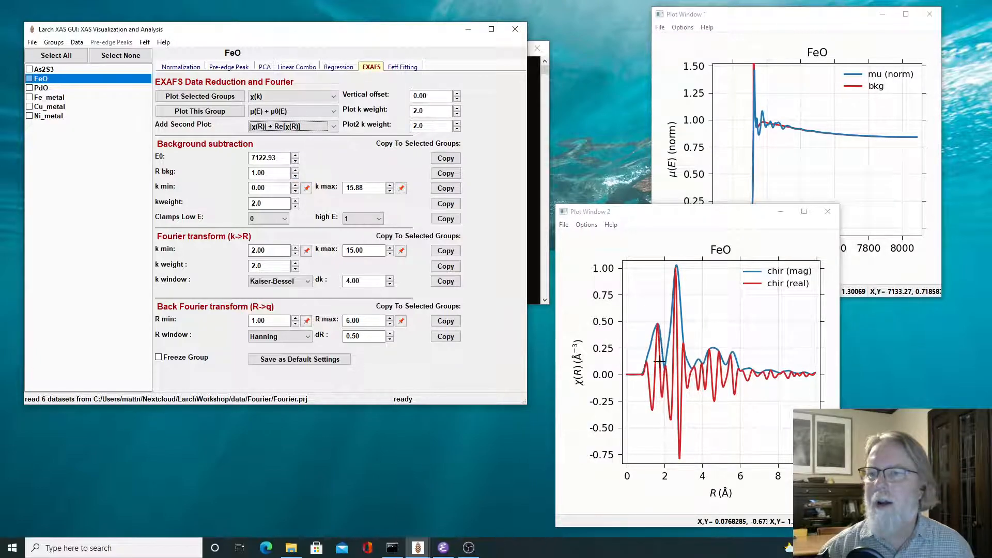
pyautogui.click(294, 171)
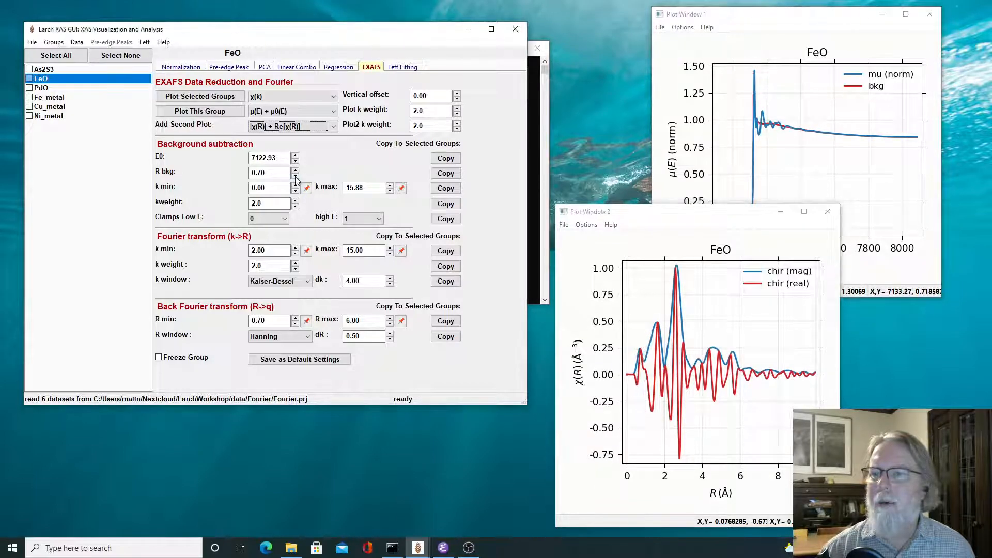
pyautogui.click(295, 174)
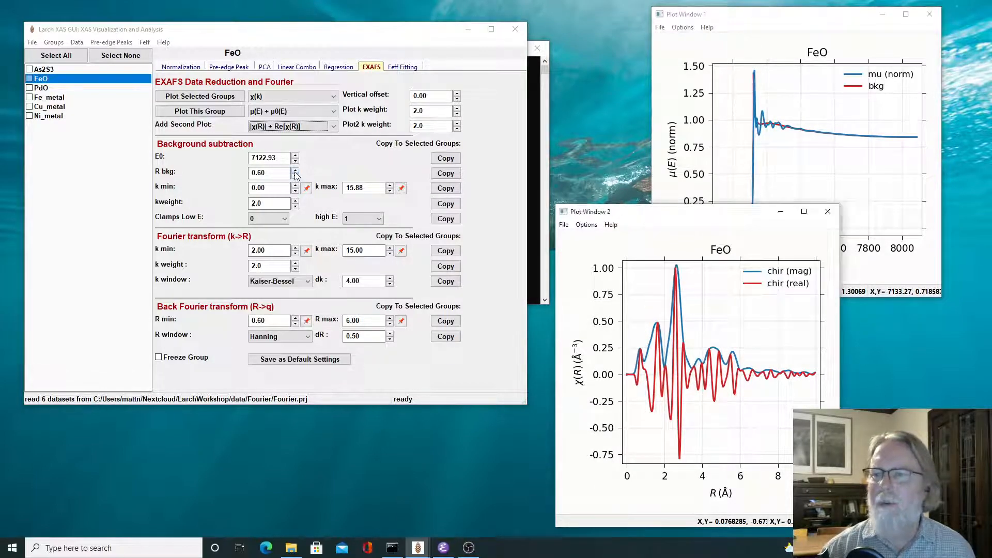
pyautogui.click(294, 170)
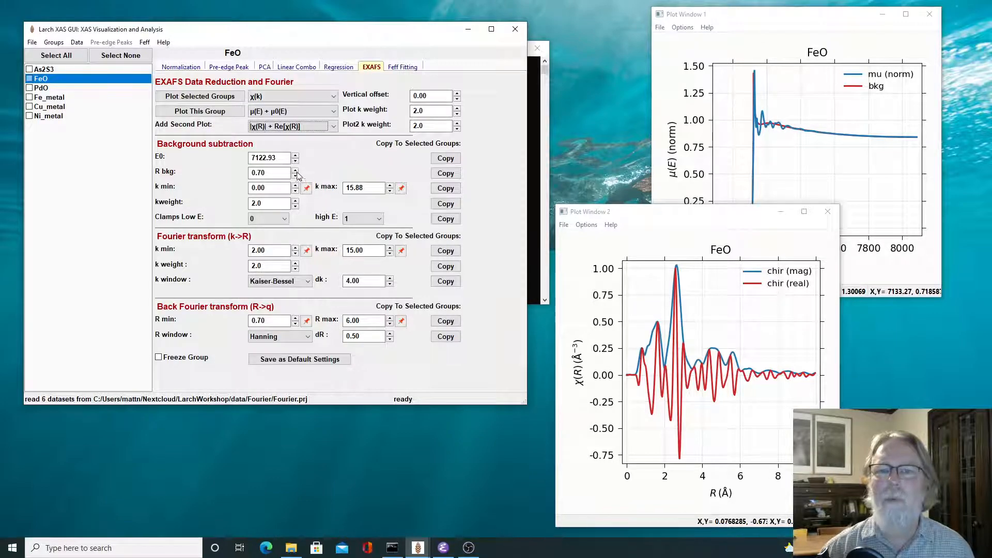
pyautogui.click(294, 169)
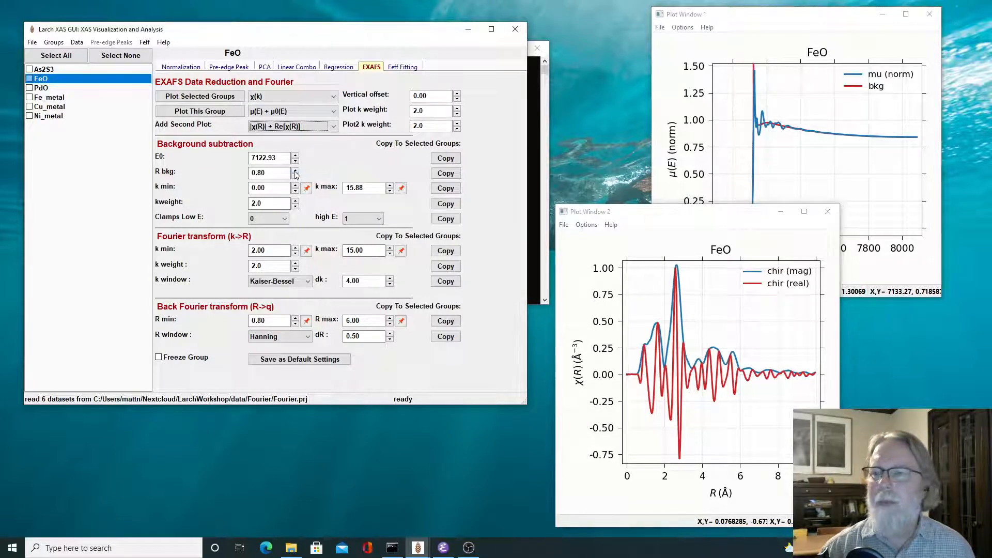
pyautogui.click(294, 169)
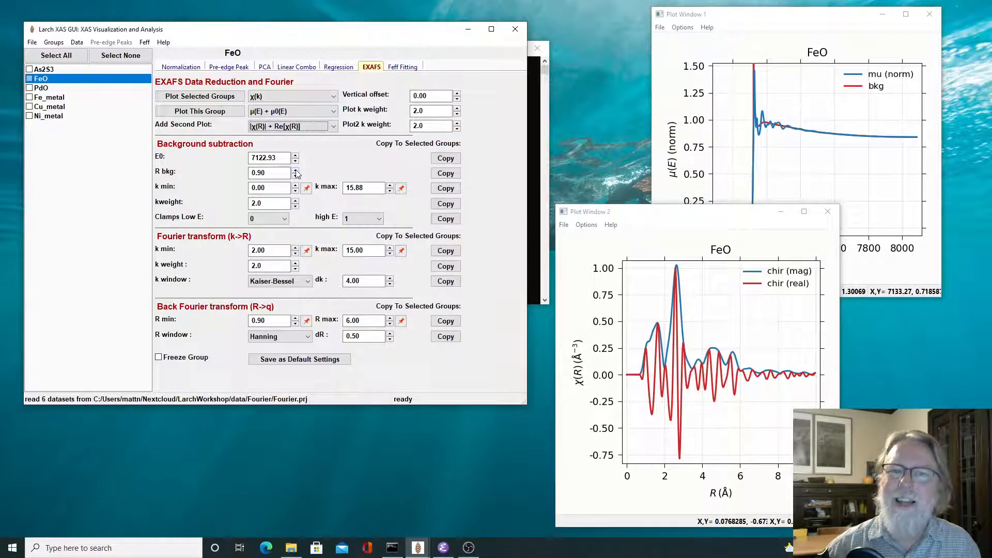
pyautogui.click(294, 170)
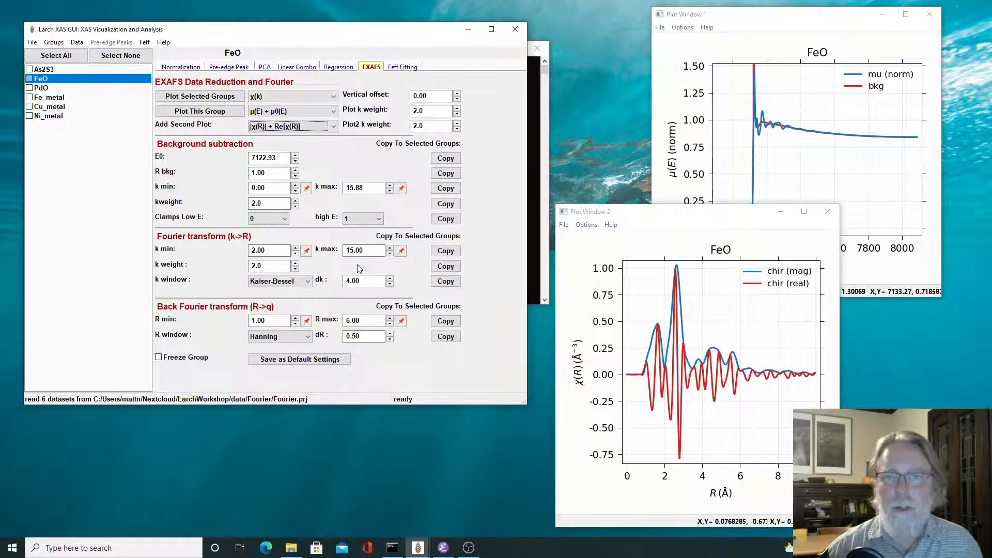
pyautogui.moveTo(637, 391)
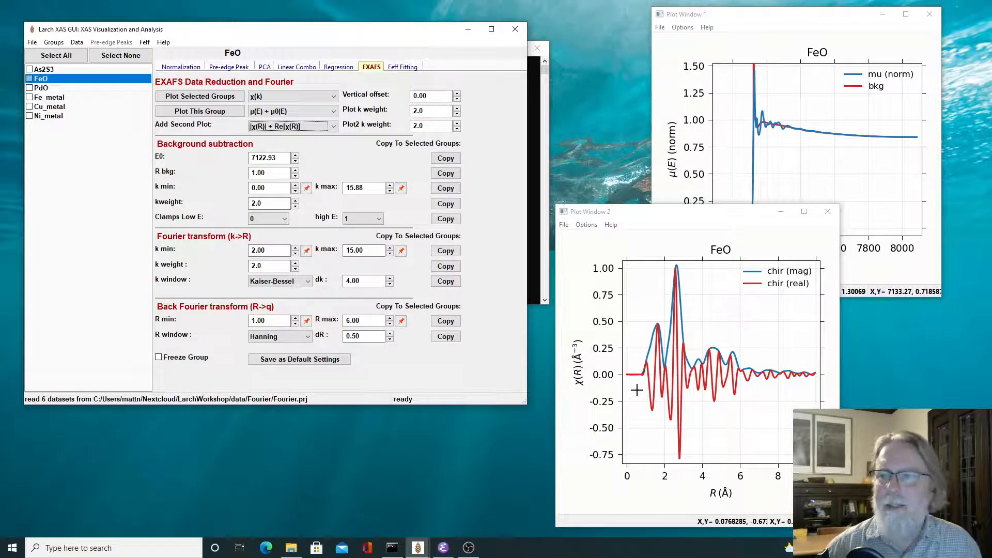
pyautogui.moveTo(645, 382)
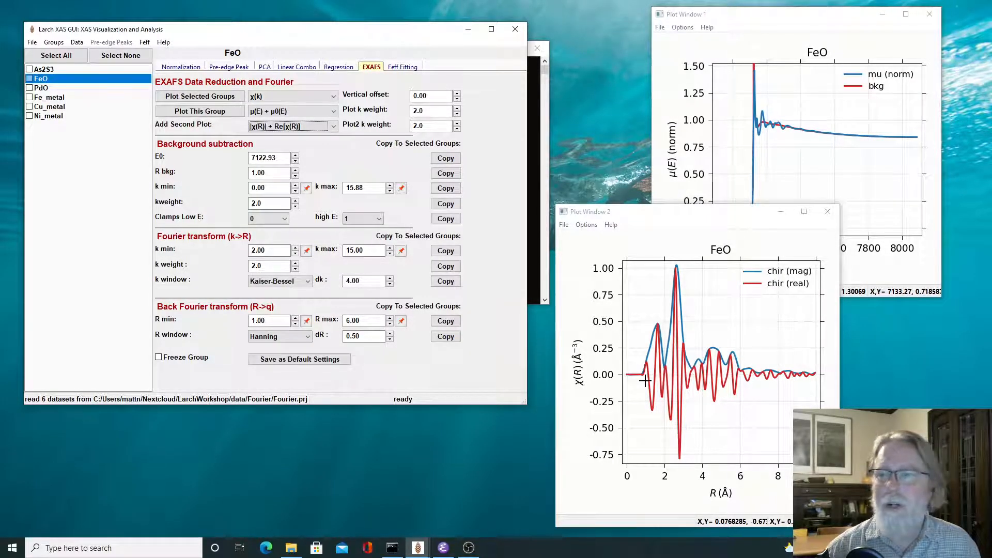
pyautogui.moveTo(636, 377)
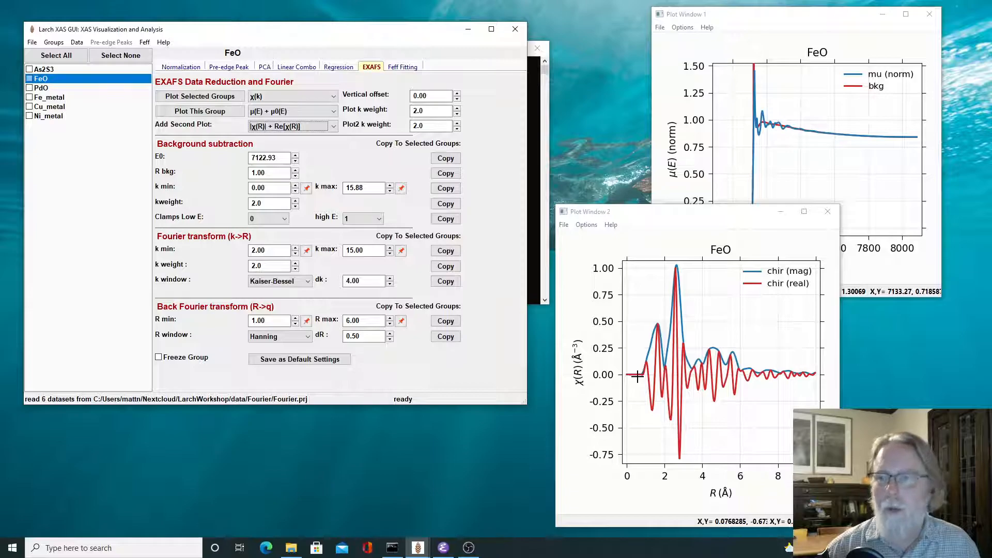
pyautogui.moveTo(643, 344)
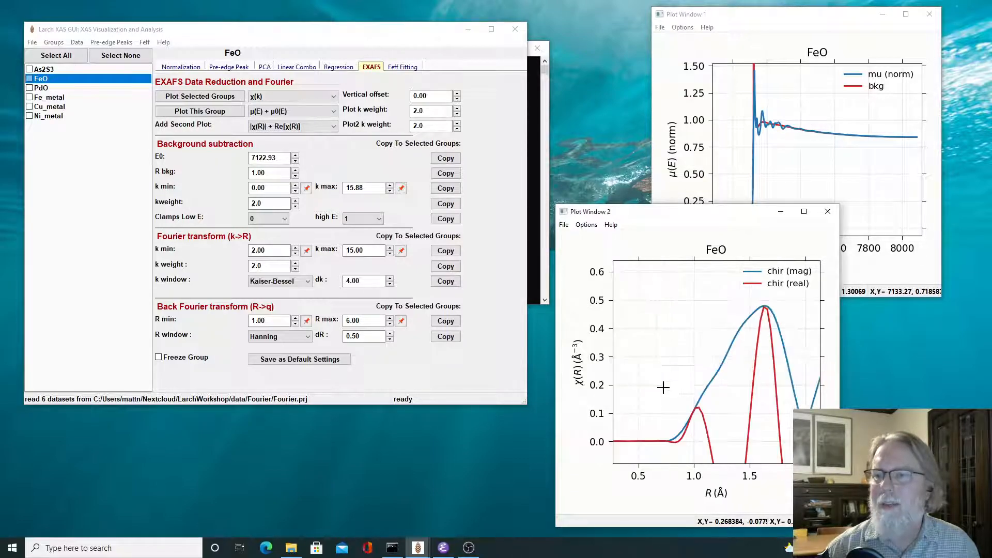
pyautogui.moveTo(685, 445)
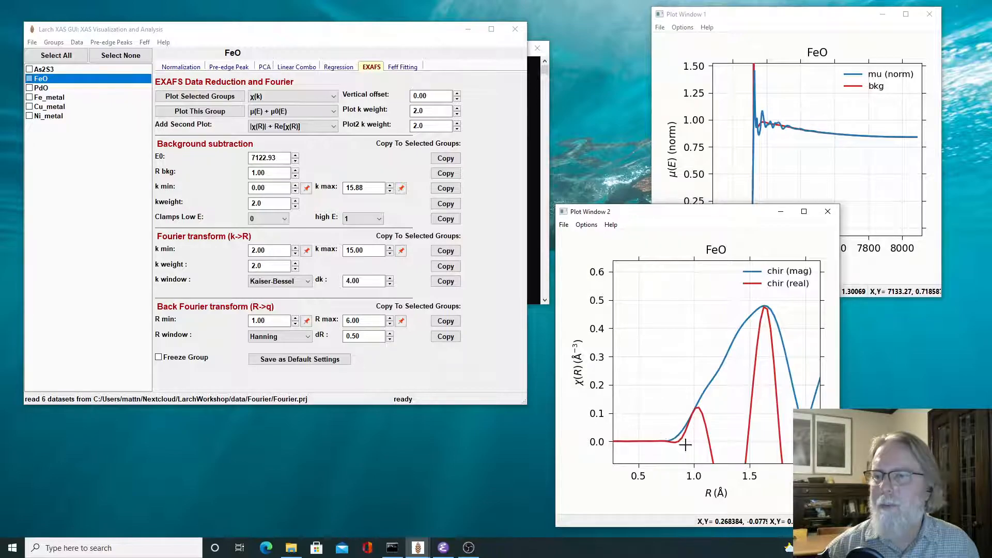
pyautogui.moveTo(686, 382)
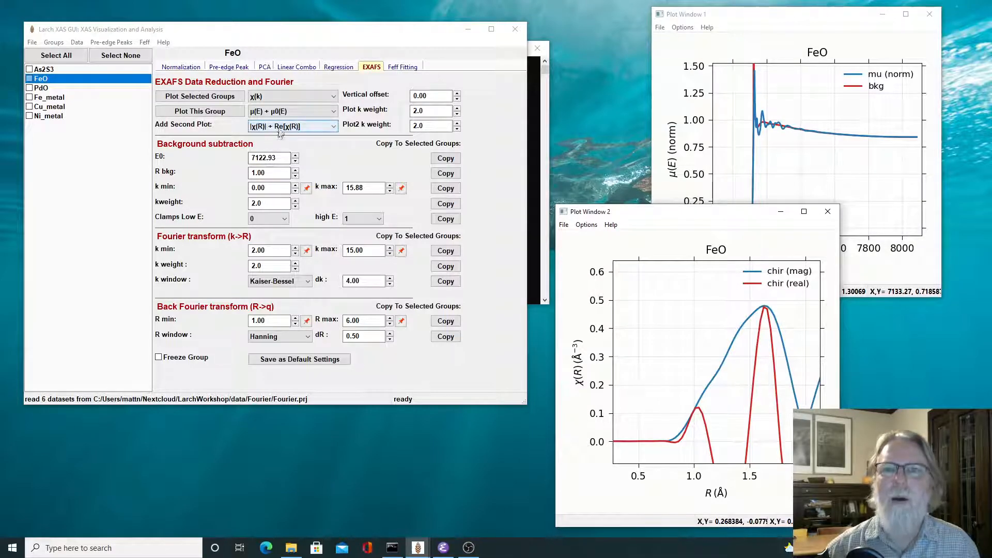
# Plot FeO's χ(k), lower background kweight to 1, and set high-energy clamp to 0.
pyautogui.click(292, 126)
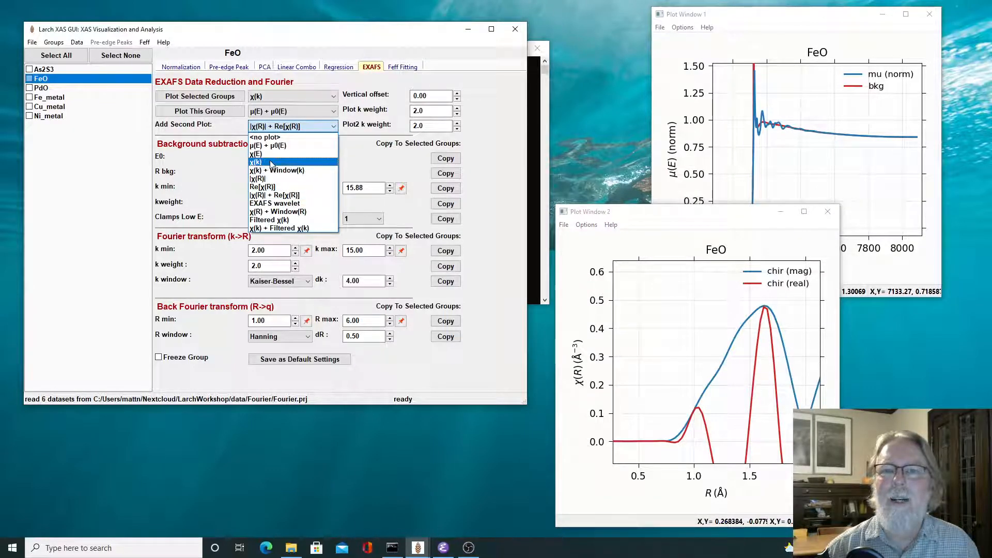
pyautogui.click(256, 162)
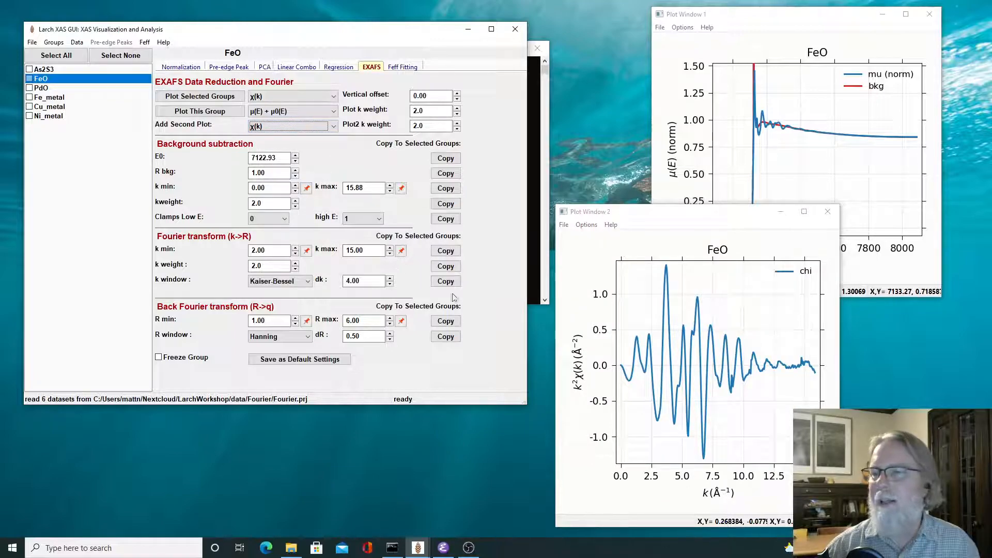
pyautogui.moveTo(756, 364)
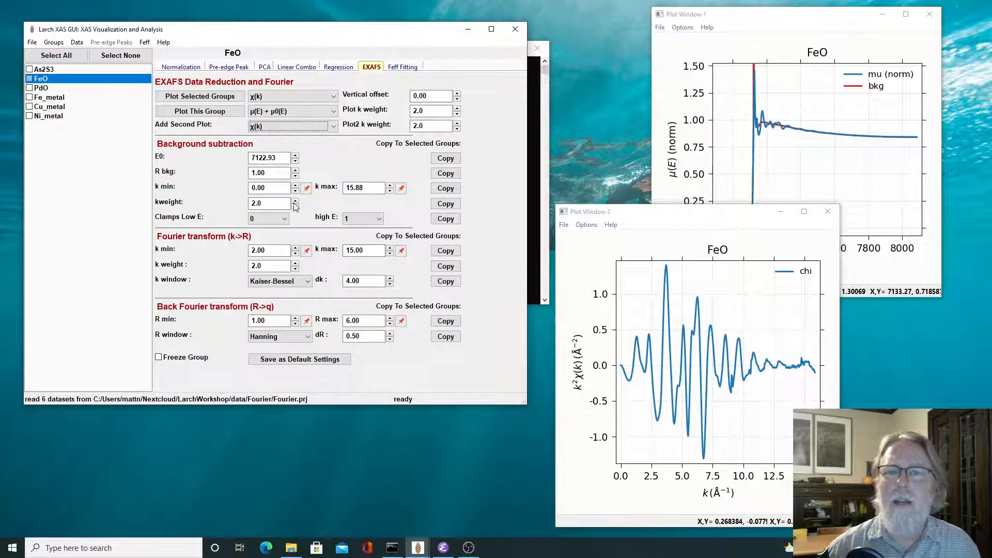
pyautogui.click(294, 206)
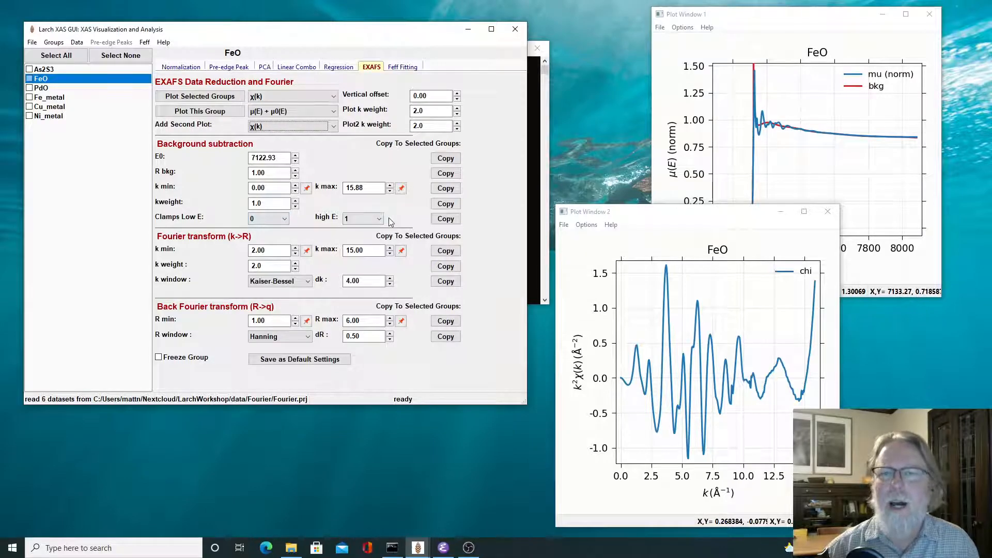
pyautogui.click(380, 218)
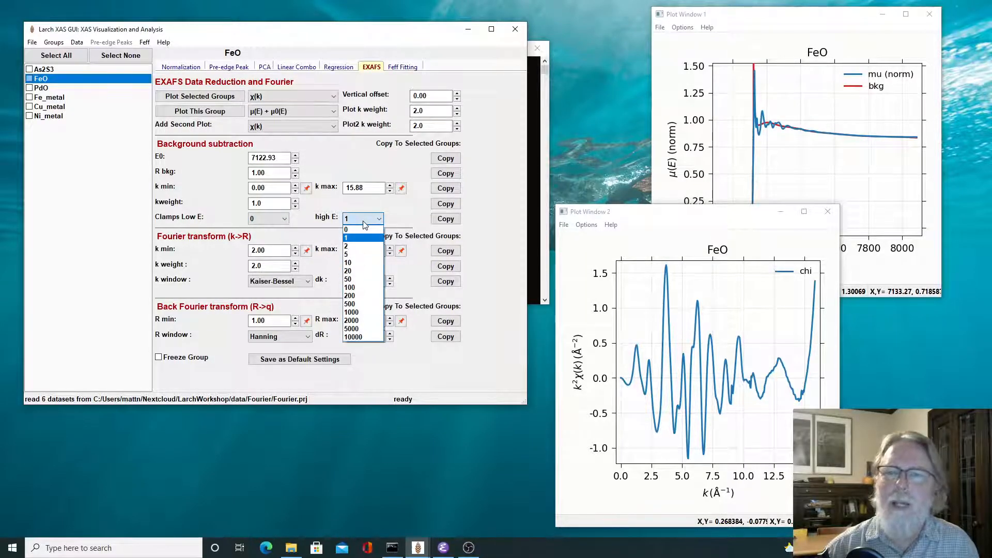
pyautogui.click(346, 229)
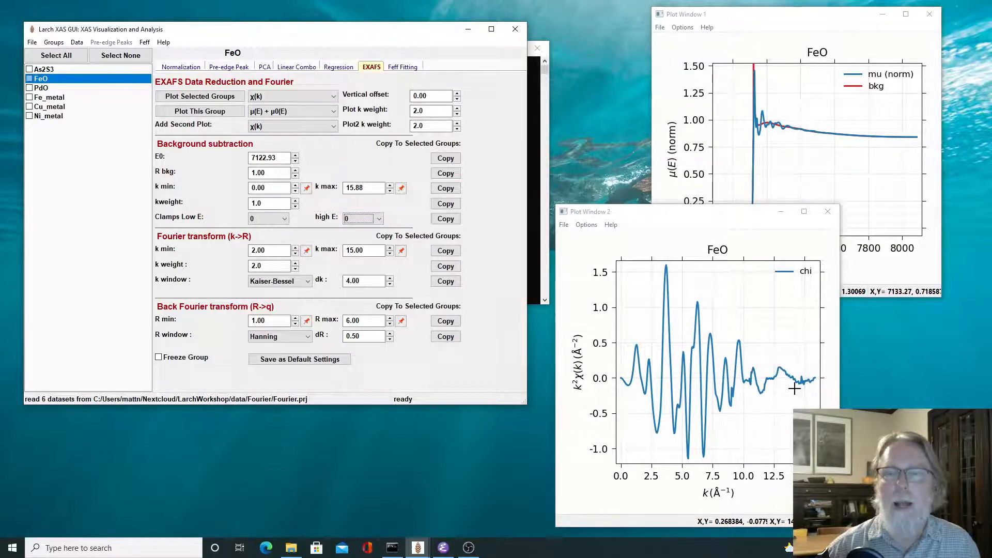
pyautogui.moveTo(643, 319)
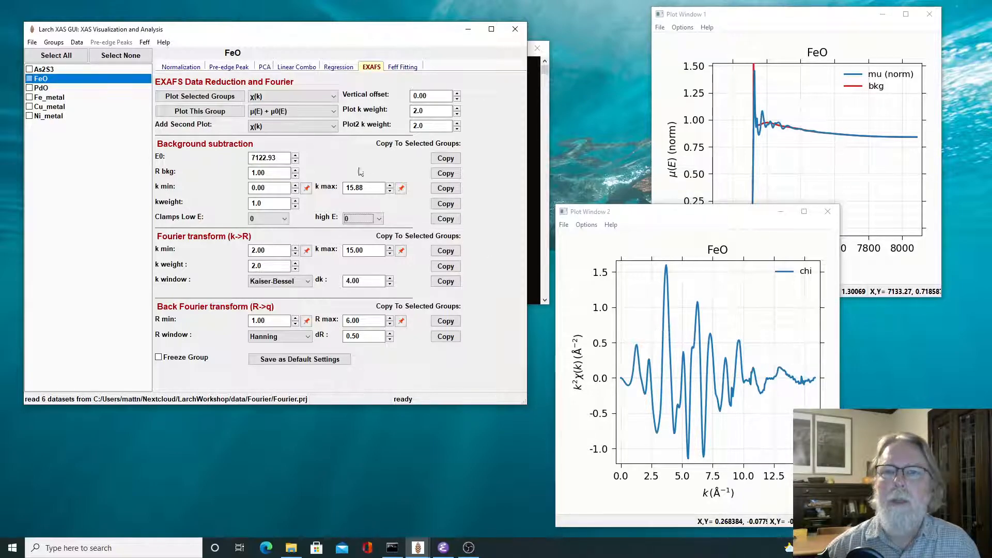
# Show |χ(R)| alone and restore background kweight to 2.
pyautogui.click(292, 124)
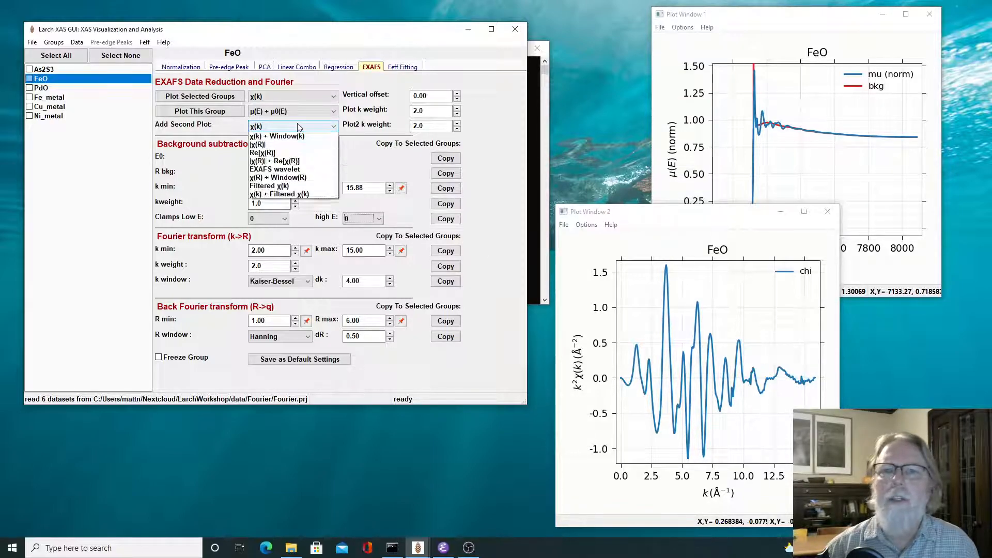
pyautogui.click(262, 144)
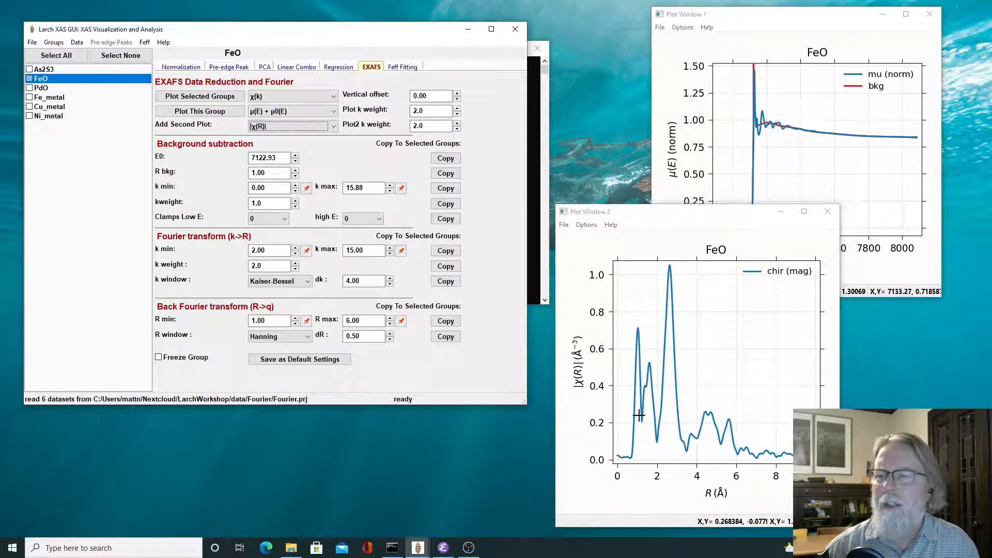
pyautogui.moveTo(641, 404)
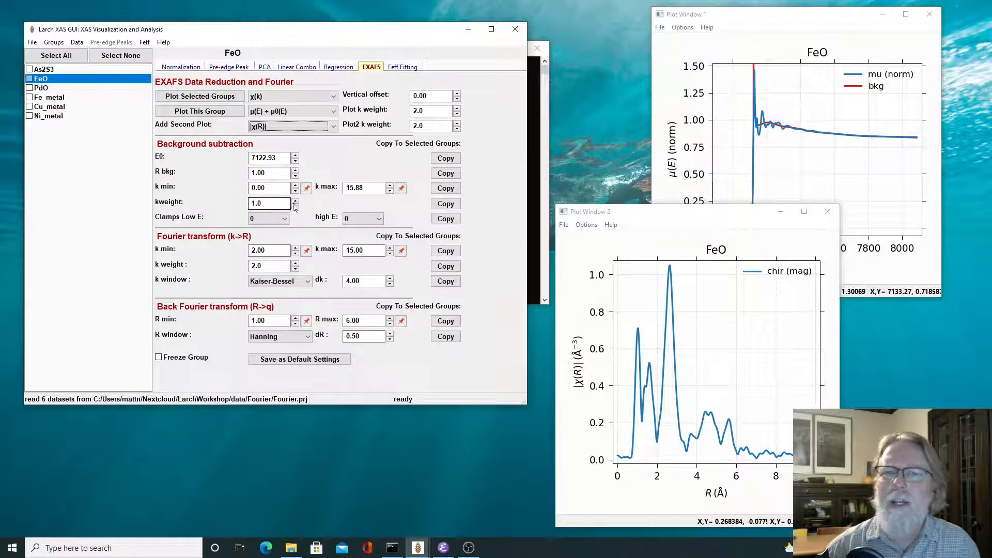
pyautogui.click(295, 199)
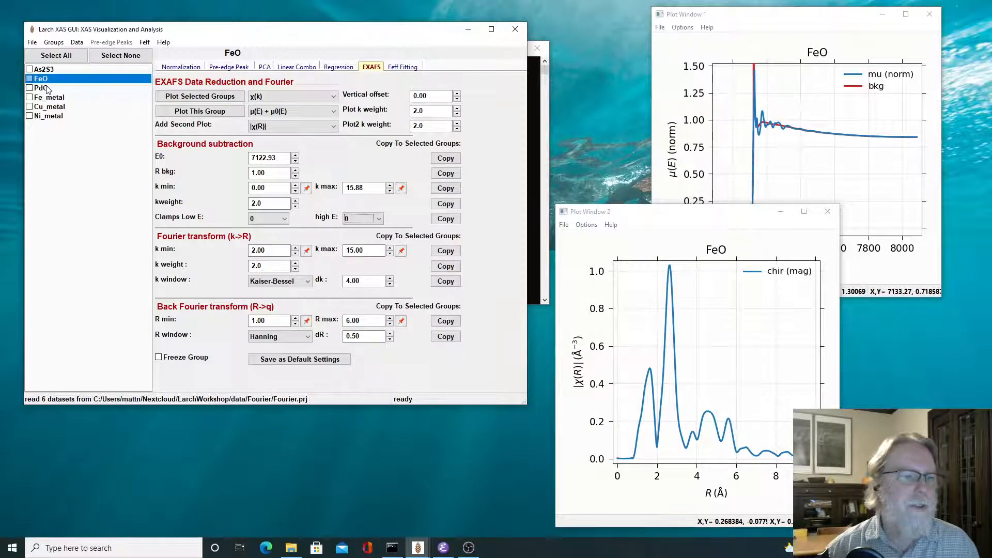
# Select the PdO group and plot its χ(k) as the second plot.
pyautogui.click(41, 88)
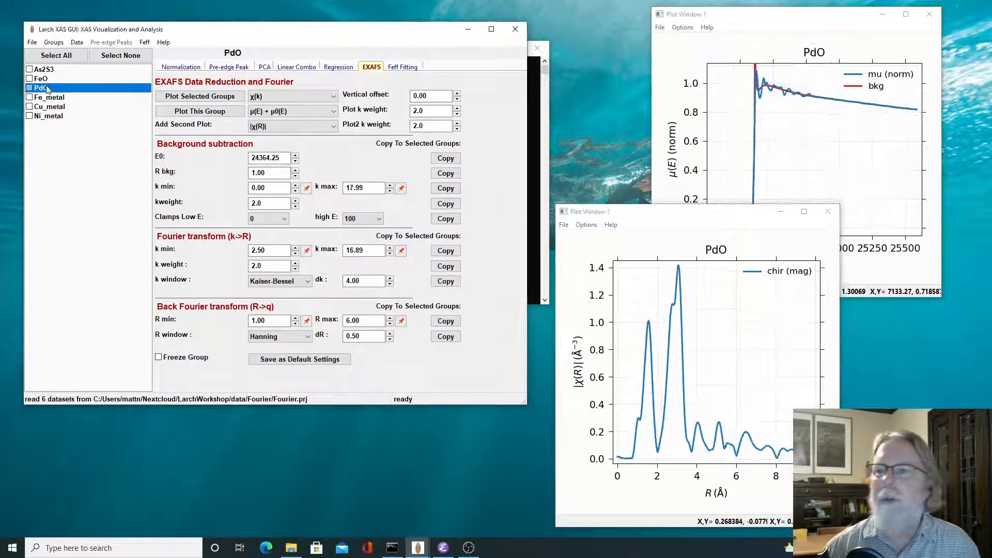
pyautogui.moveTo(742, 133)
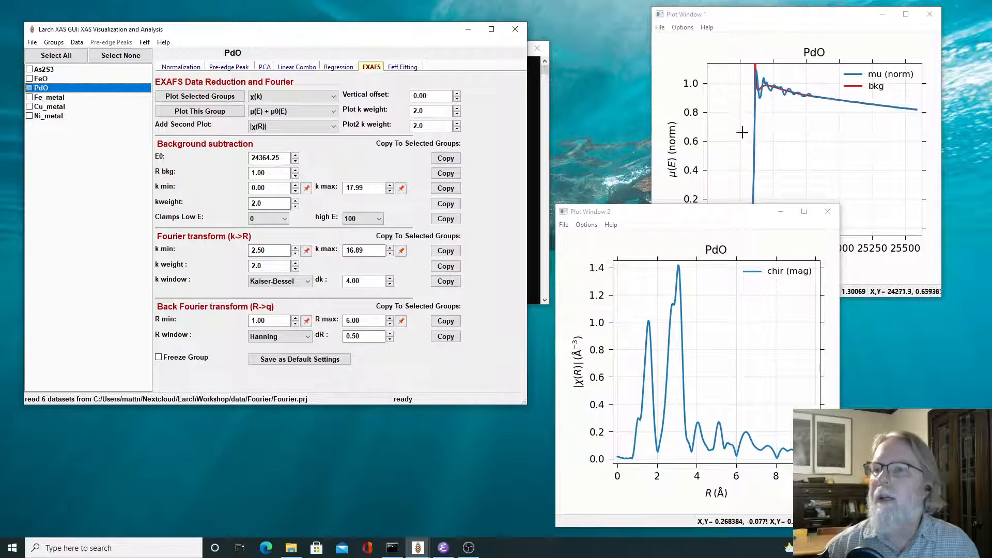
pyautogui.moveTo(742, 116)
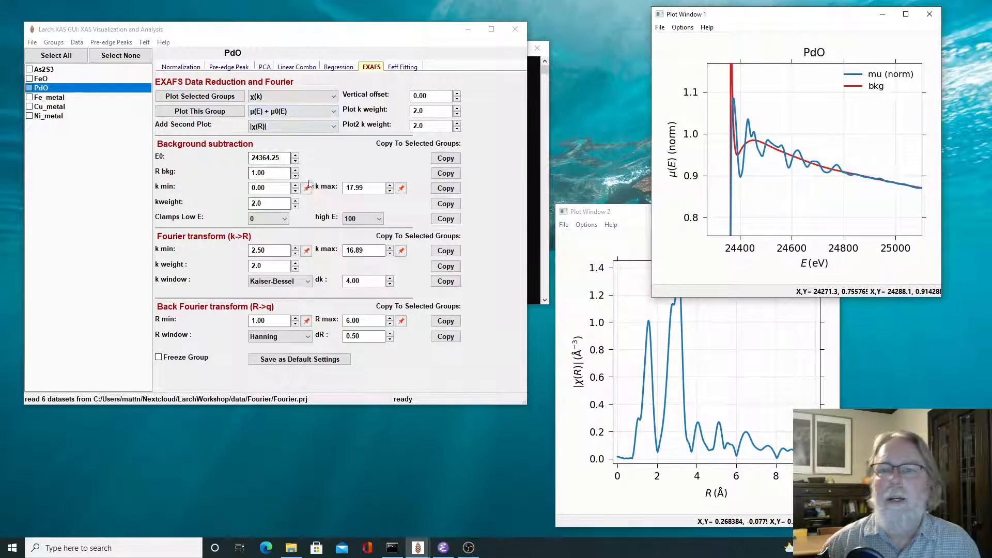
pyautogui.click(293, 126)
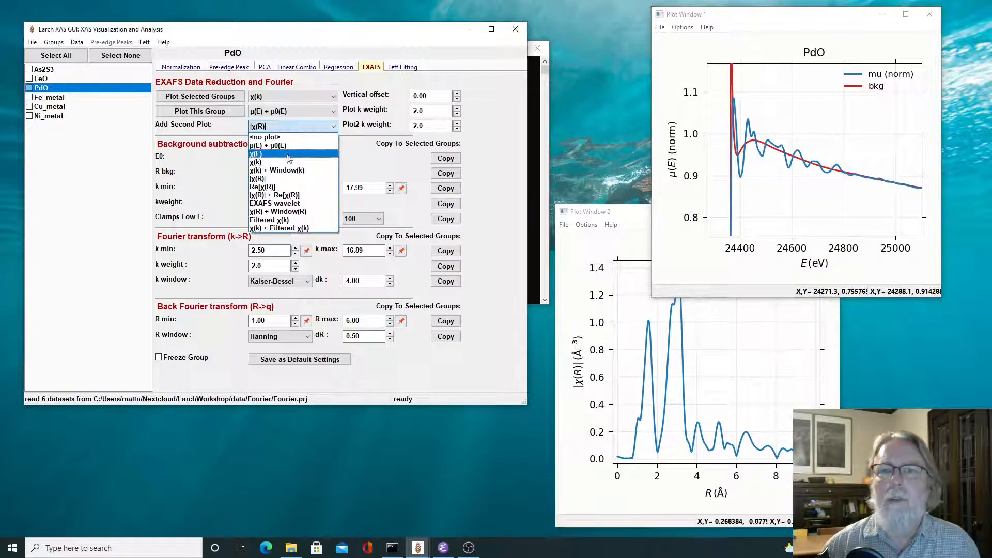
pyautogui.click(256, 153)
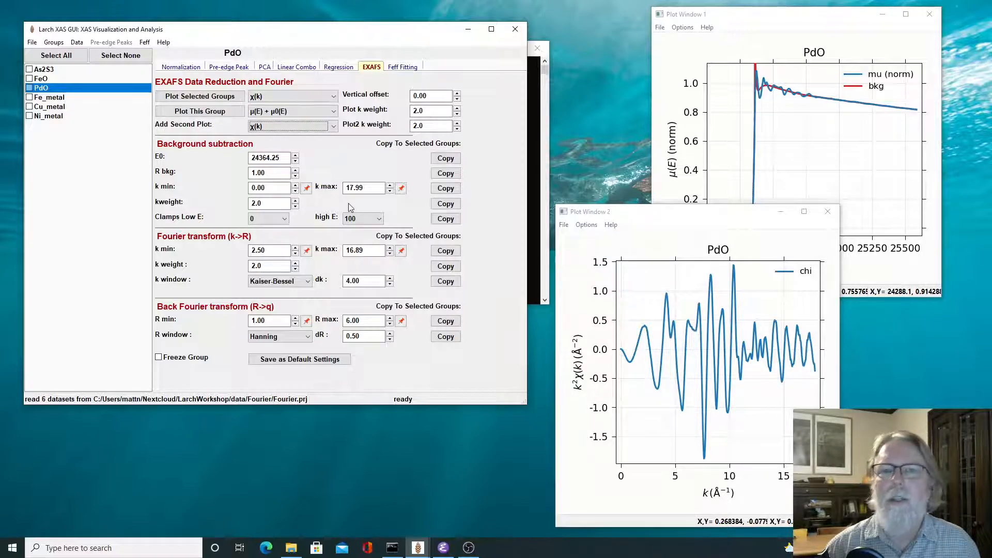
# Lower PdO's Rbkg to 0.1, show |χ(R)|, then nudge Rbkg back to 0.2.
pyautogui.click(295, 175)
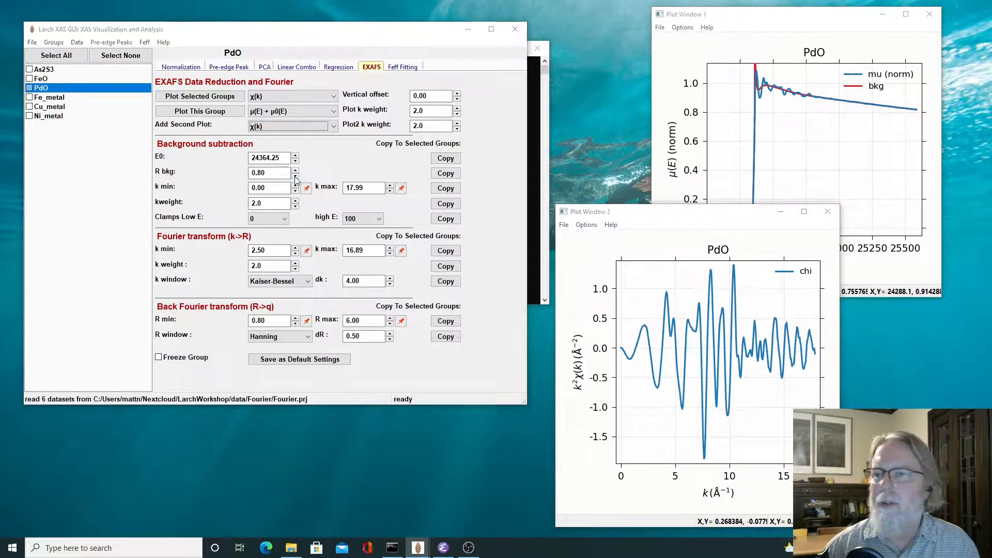
pyautogui.click(294, 175)
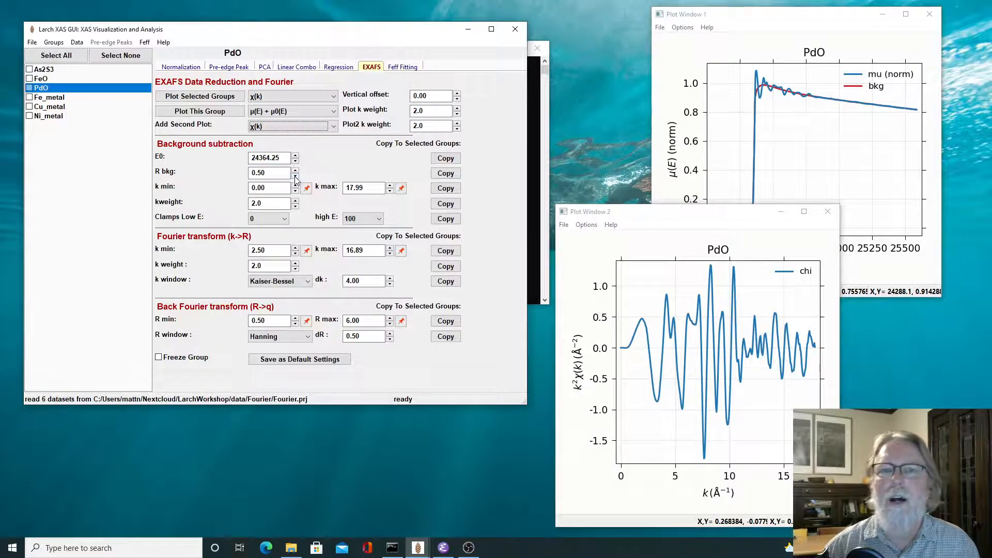
pyautogui.click(294, 175)
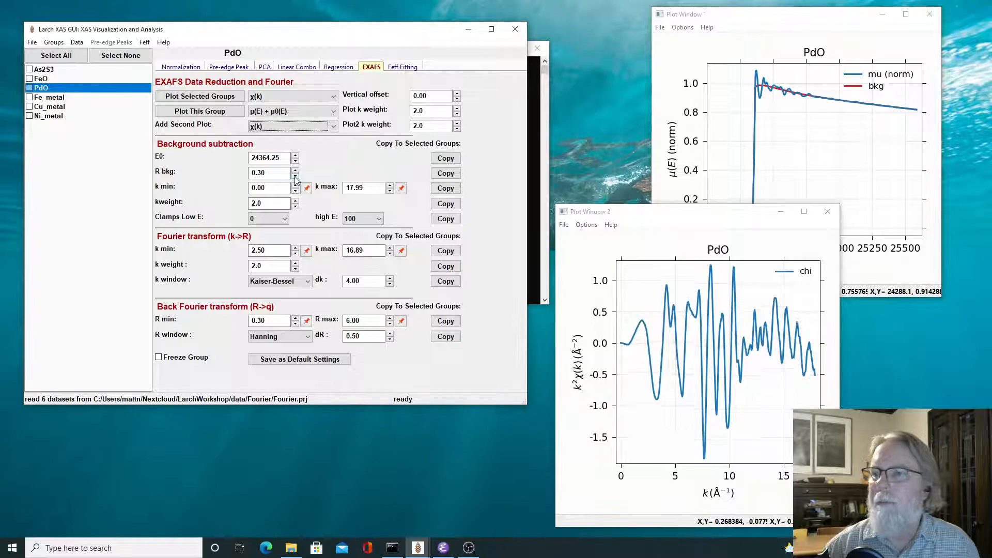
pyautogui.click(294, 174)
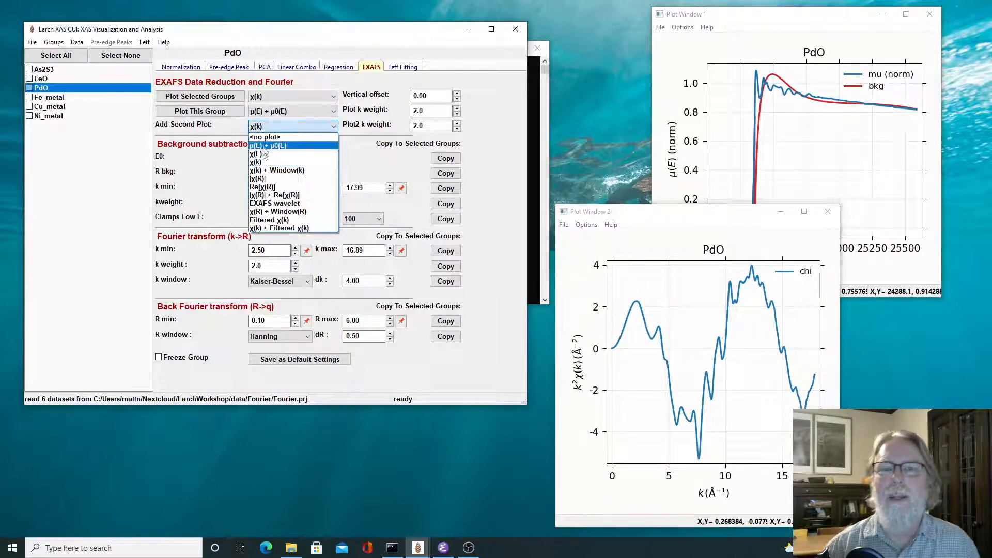
pyautogui.click(257, 179)
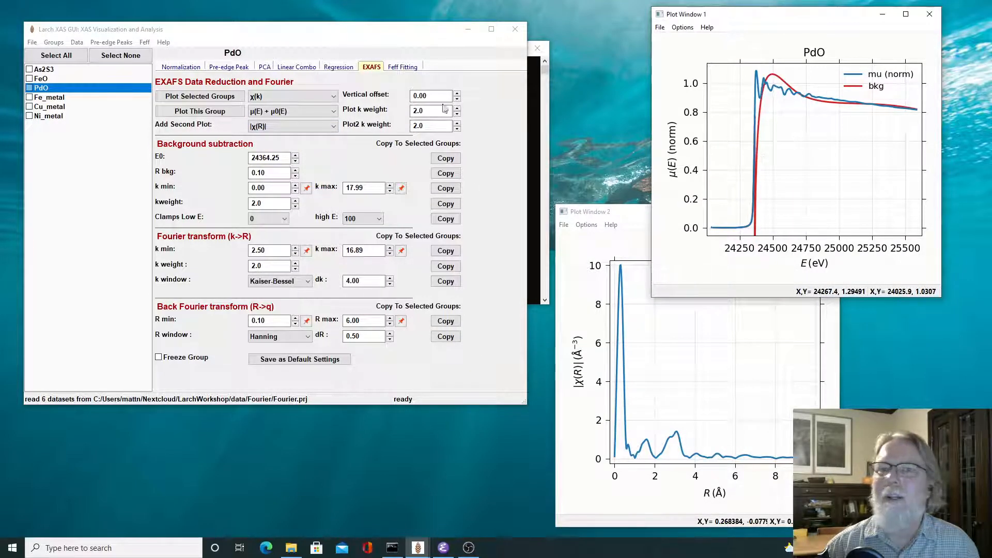
pyautogui.click(294, 170)
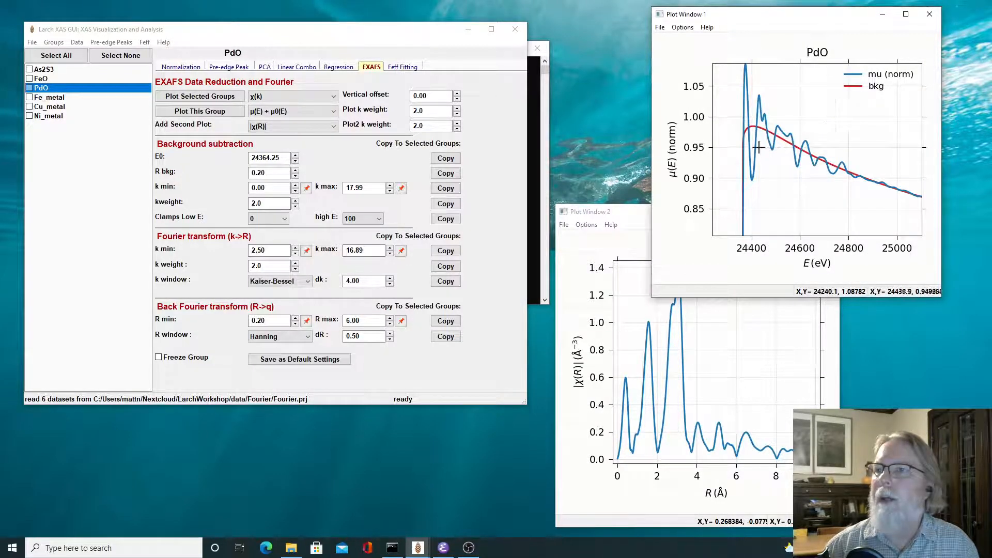
pyautogui.moveTo(873, 166)
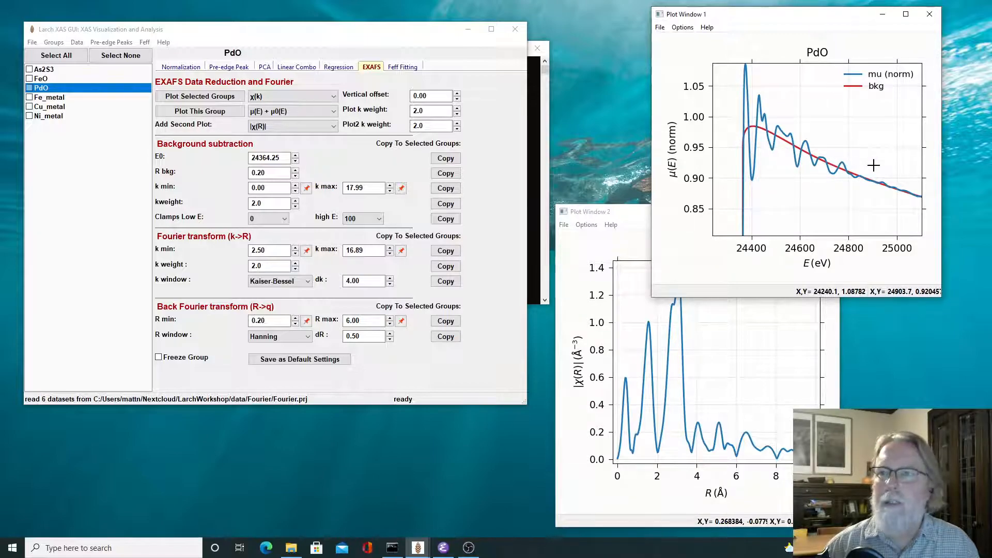
pyautogui.moveTo(658, 335)
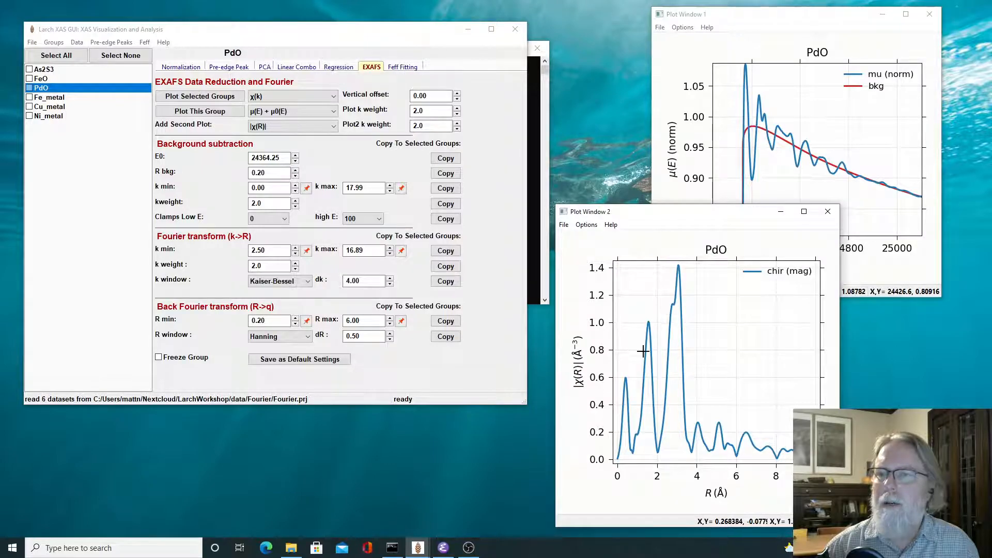
# Switch the second plot to χ(k) and back to |χ(R)|.
pyautogui.click(293, 124)
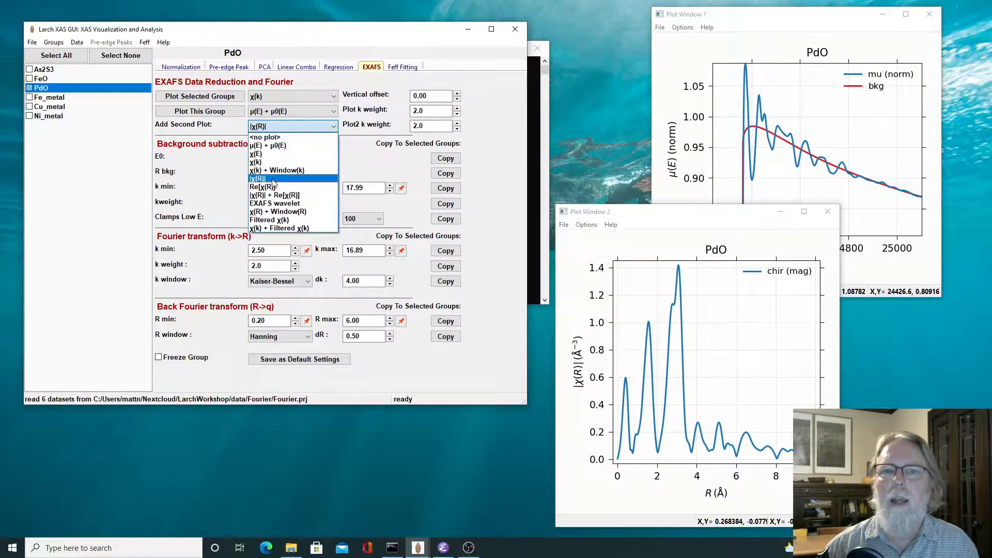
pyautogui.click(256, 162)
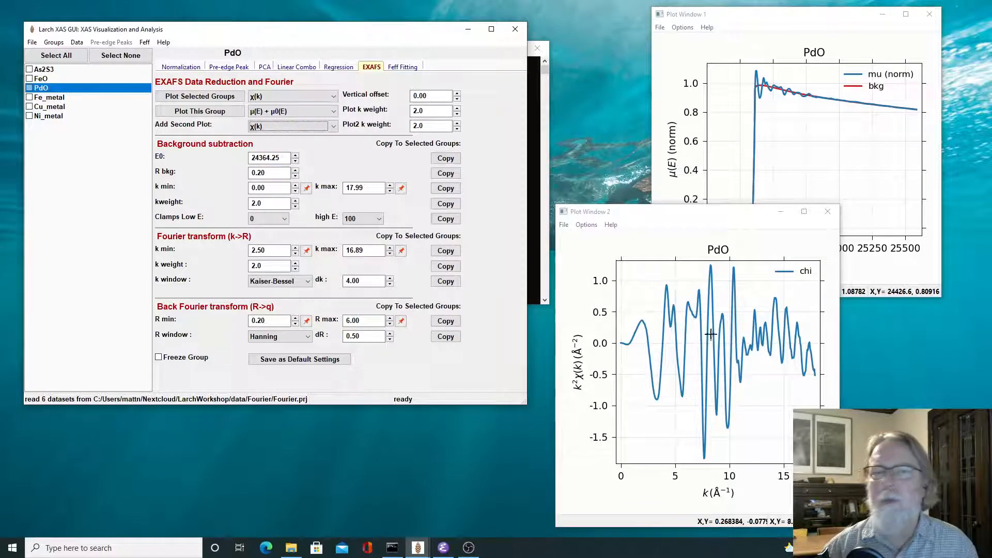
pyautogui.click(291, 125)
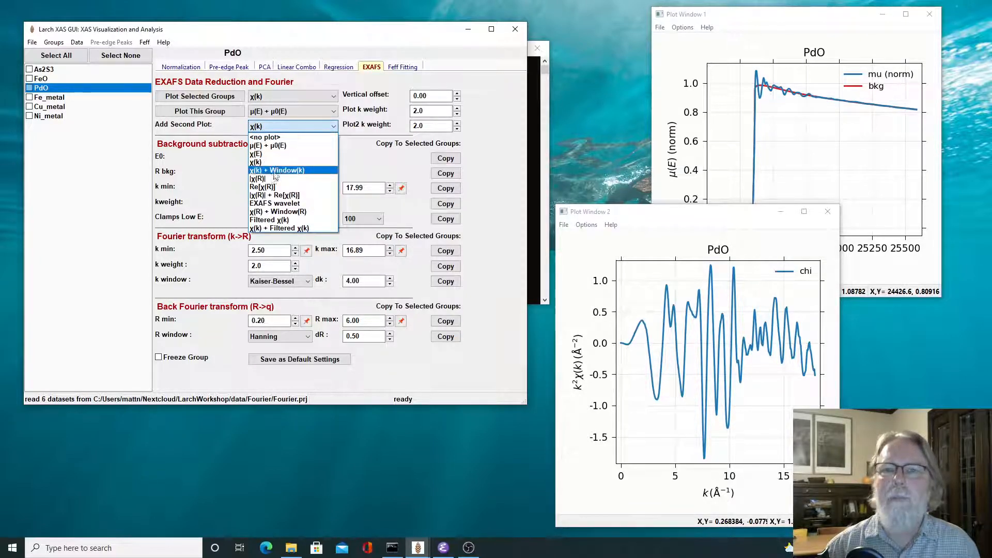
pyautogui.click(257, 179)
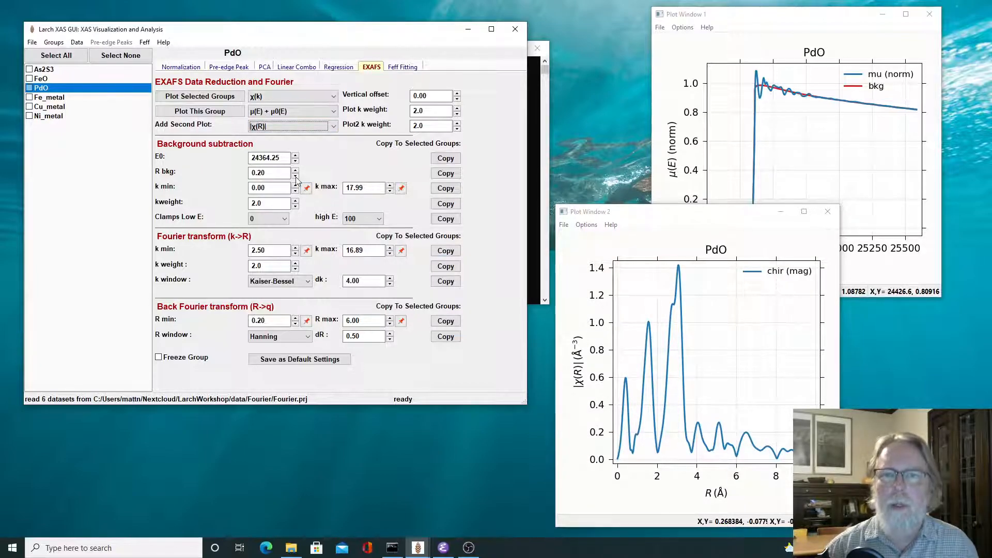
pyautogui.moveTo(649, 360)
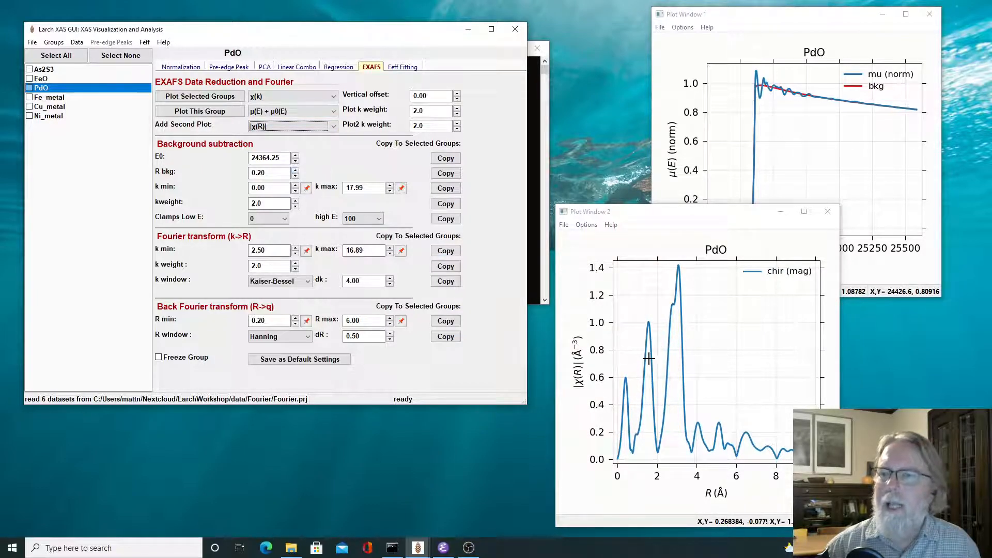
# Step PdO's Rbkg up from 0.5 through 0.7–1.0 to 1.2.
pyautogui.click(294, 170)
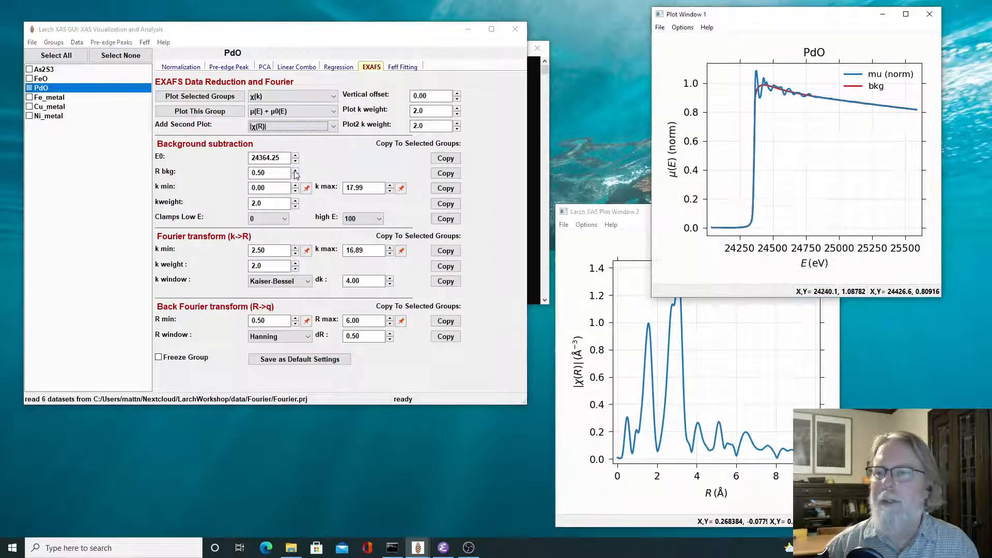
pyautogui.click(294, 169)
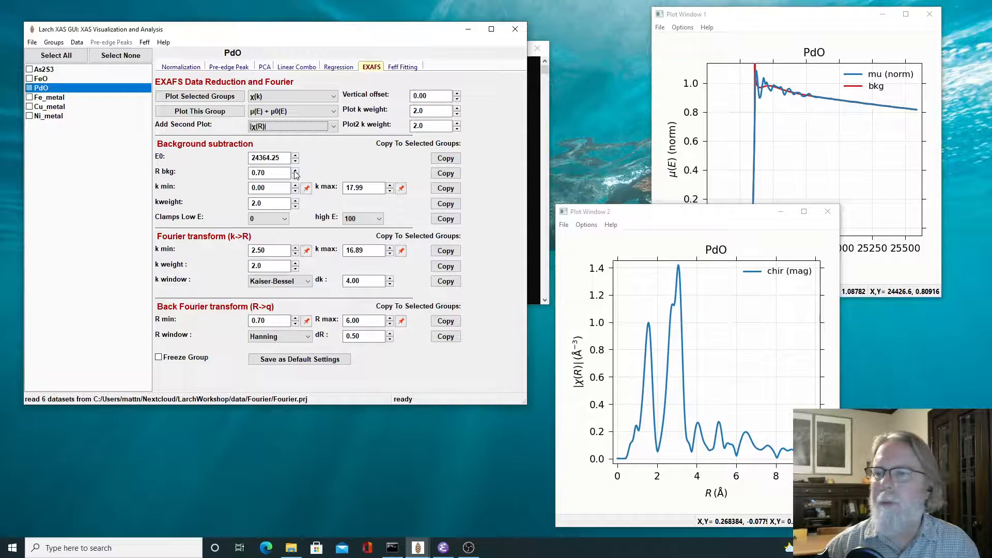
pyautogui.click(294, 170)
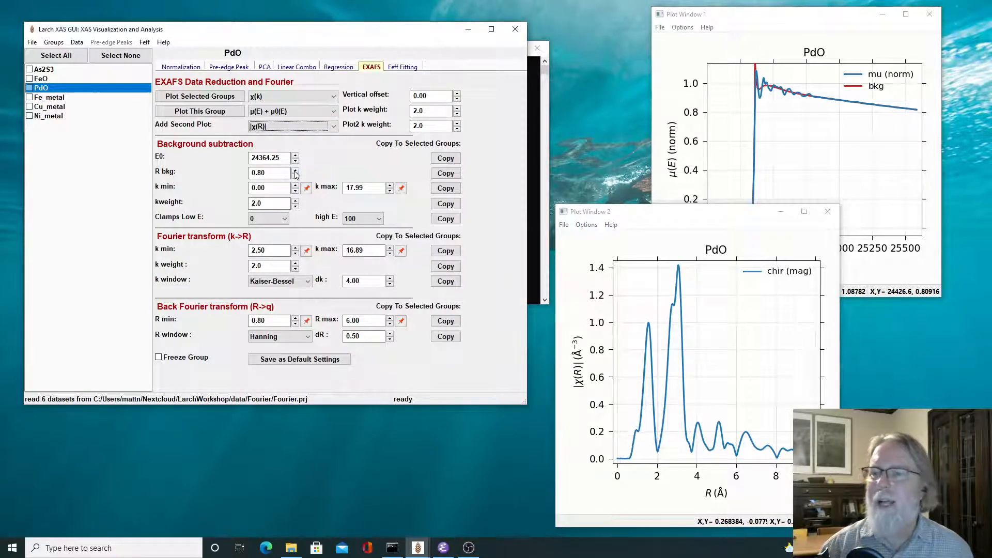
pyautogui.click(294, 170)
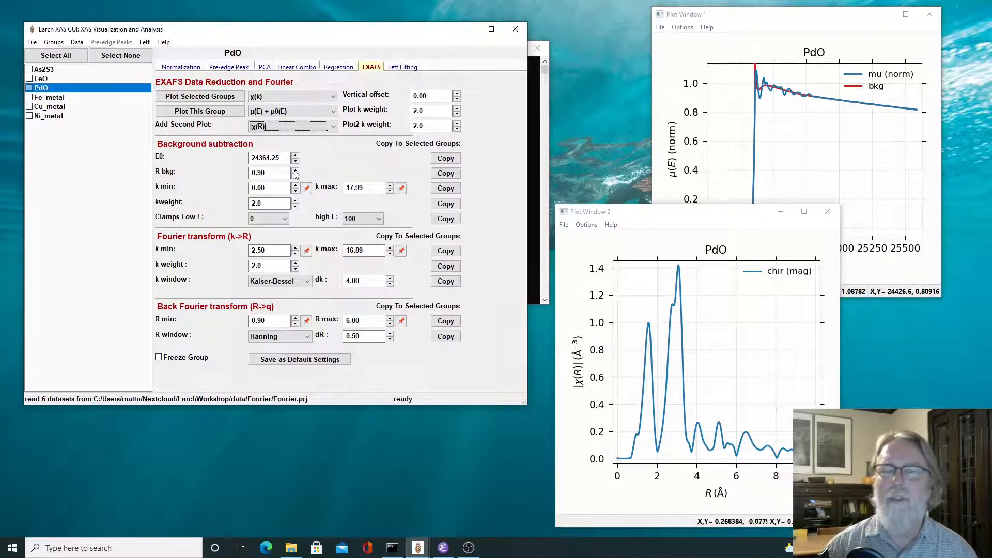
pyautogui.click(294, 170)
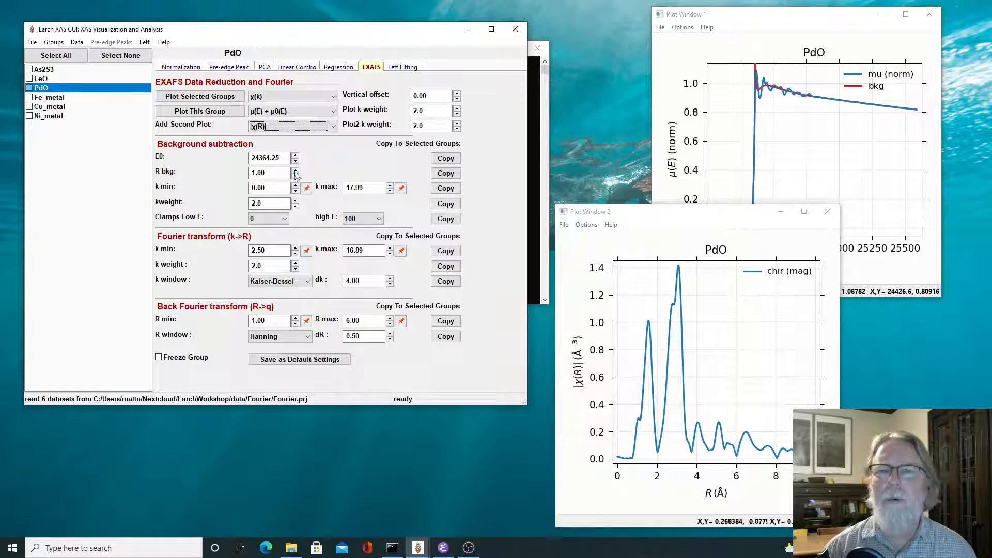
pyautogui.click(294, 169)
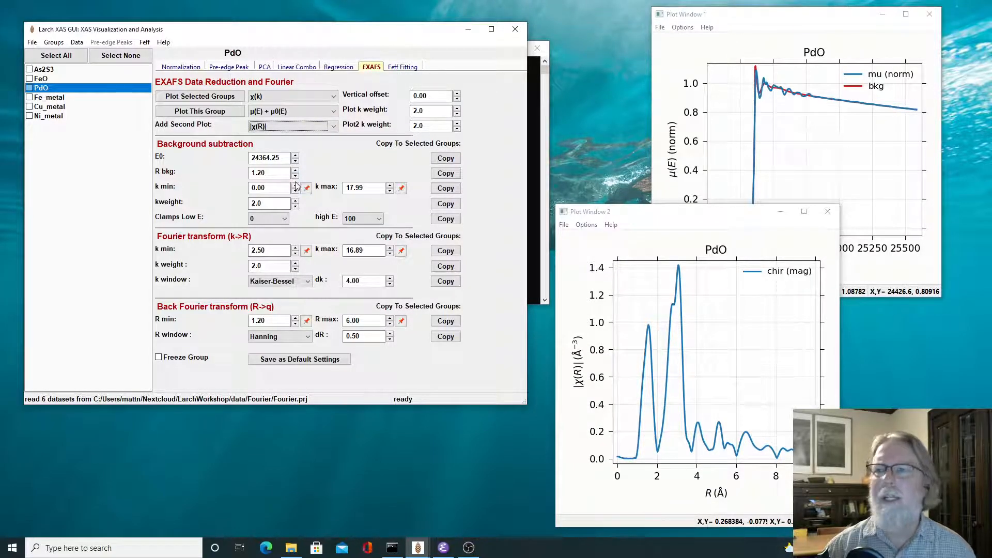
pyautogui.moveTo(710, 81)
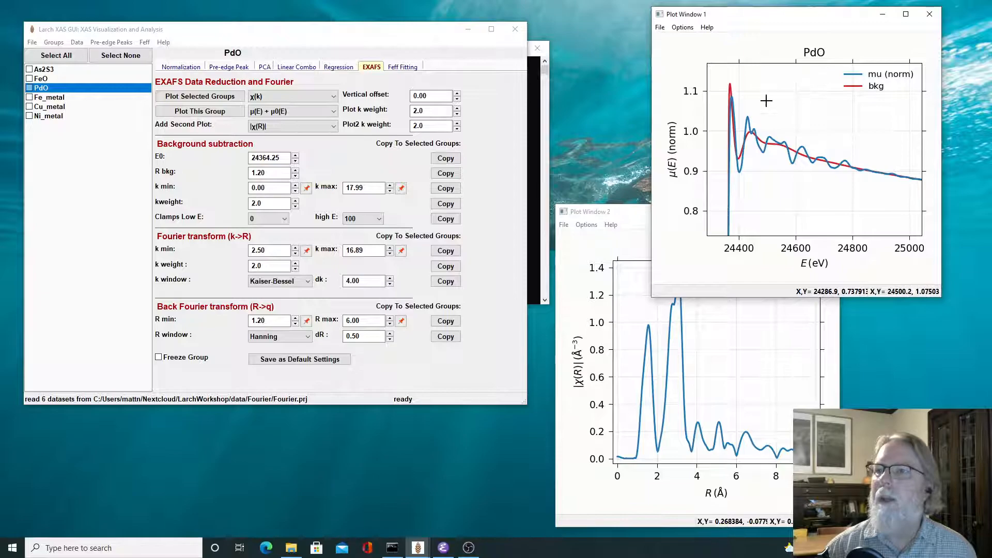
pyautogui.moveTo(737, 136)
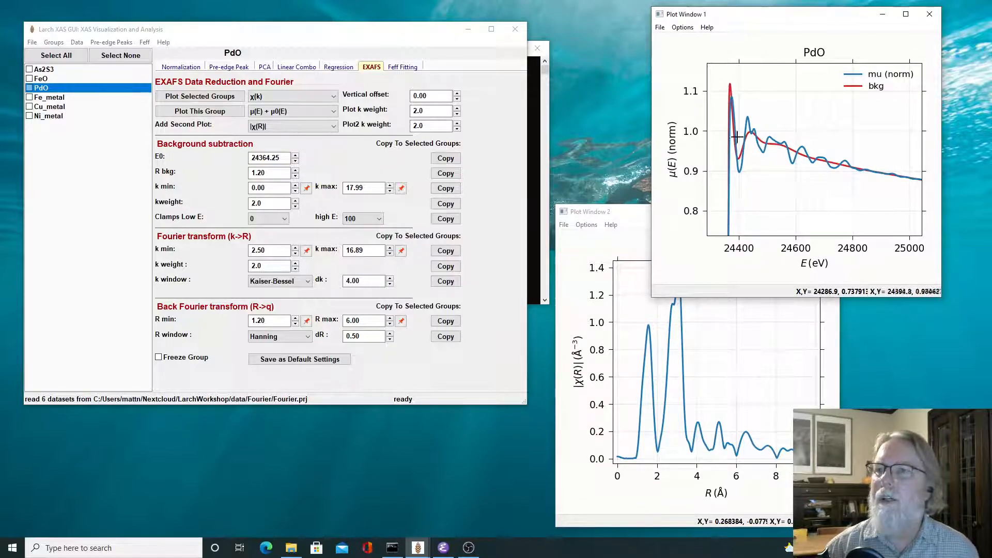
pyautogui.moveTo(747, 152)
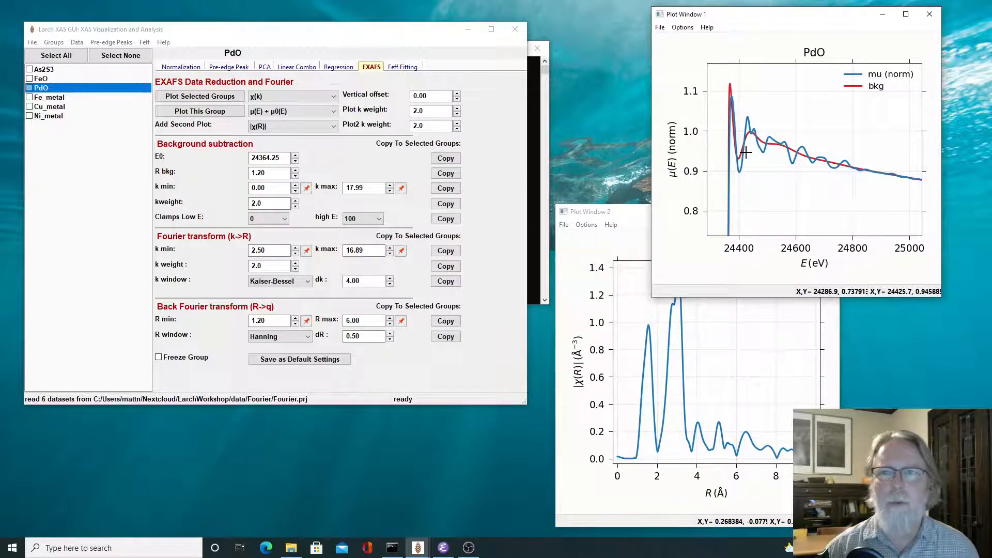
pyautogui.moveTo(725, 93)
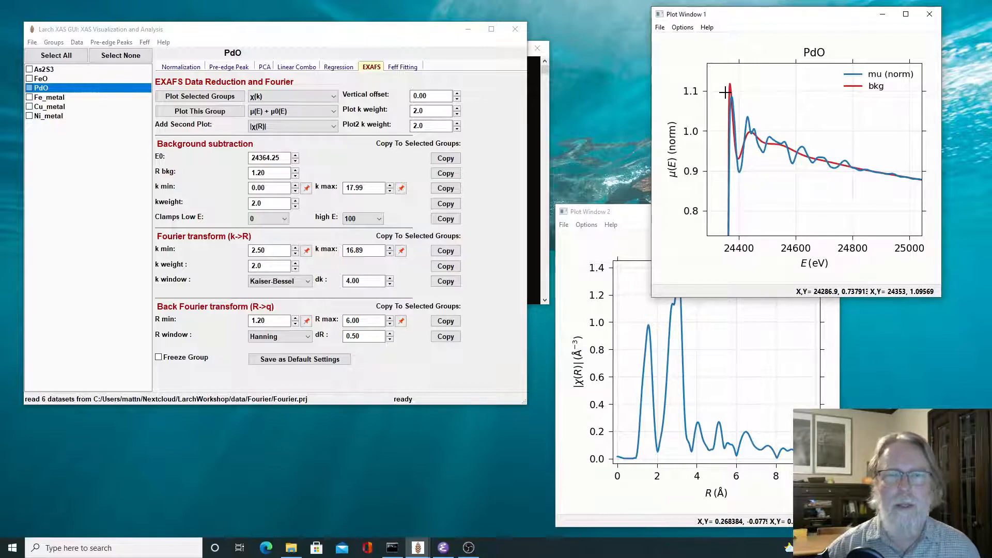
pyautogui.moveTo(731, 193)
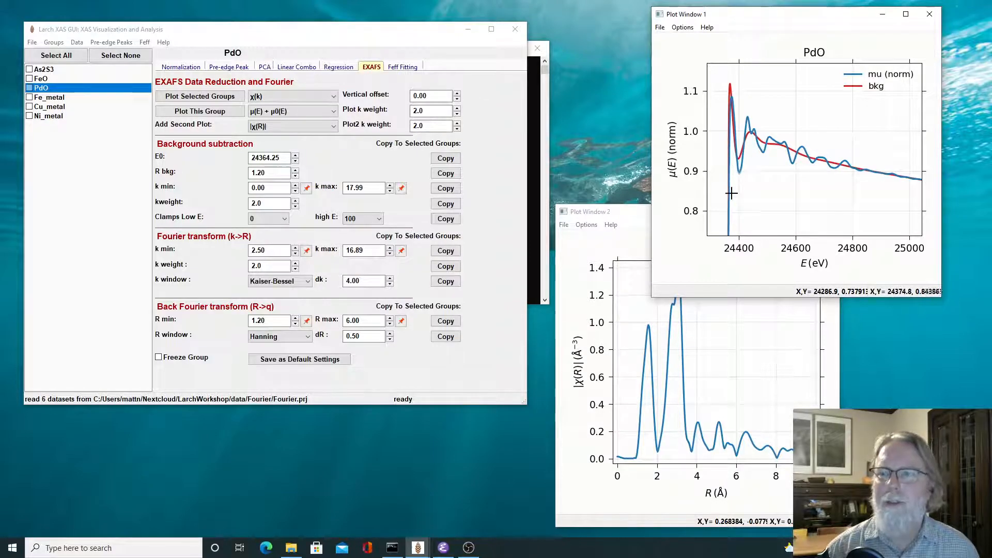
pyautogui.moveTo(722, 99)
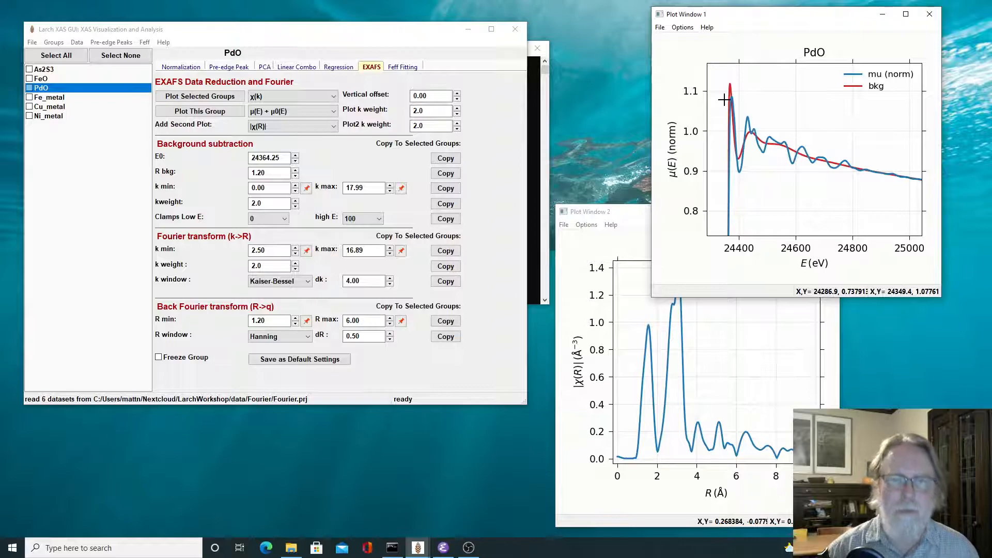
pyautogui.moveTo(725, 101)
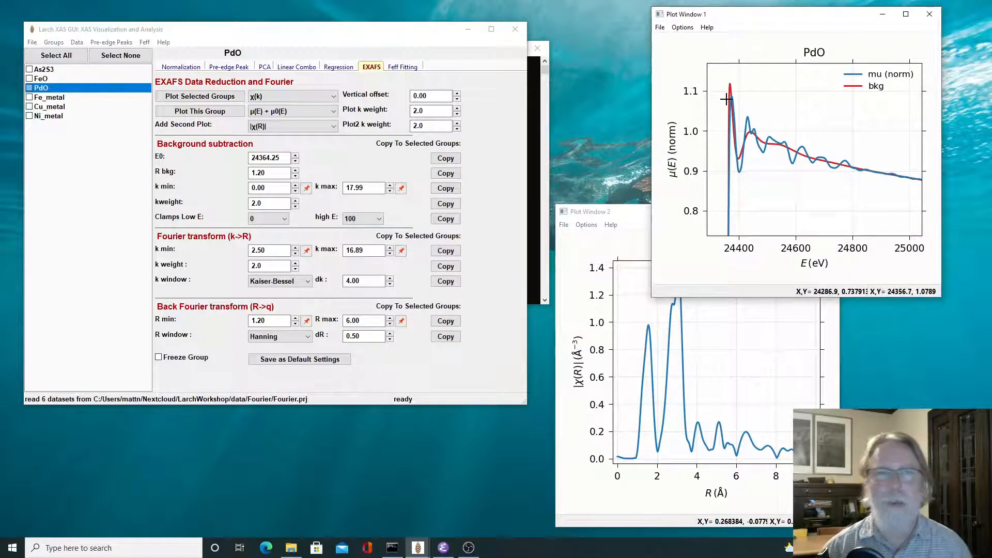
pyautogui.moveTo(745, 158)
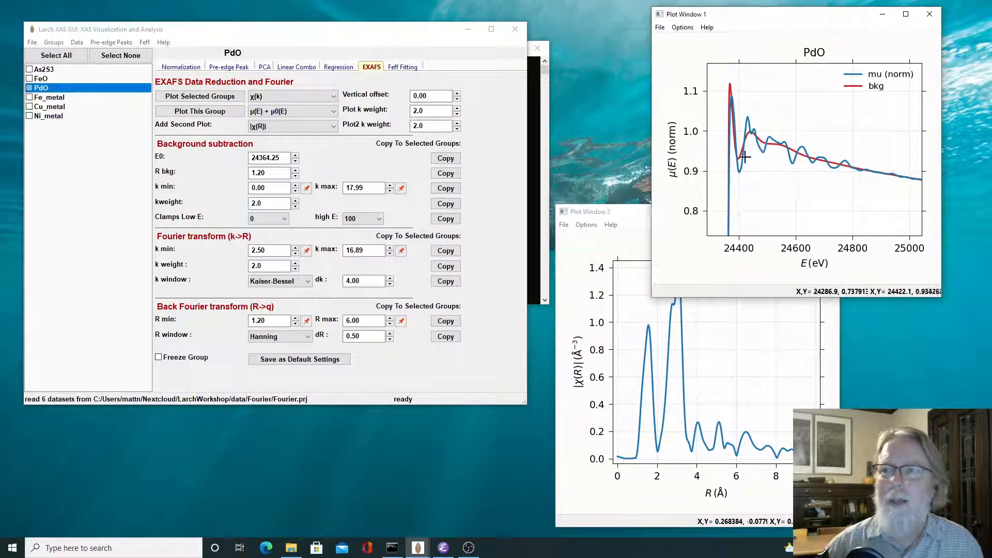
pyautogui.moveTo(848, 162)
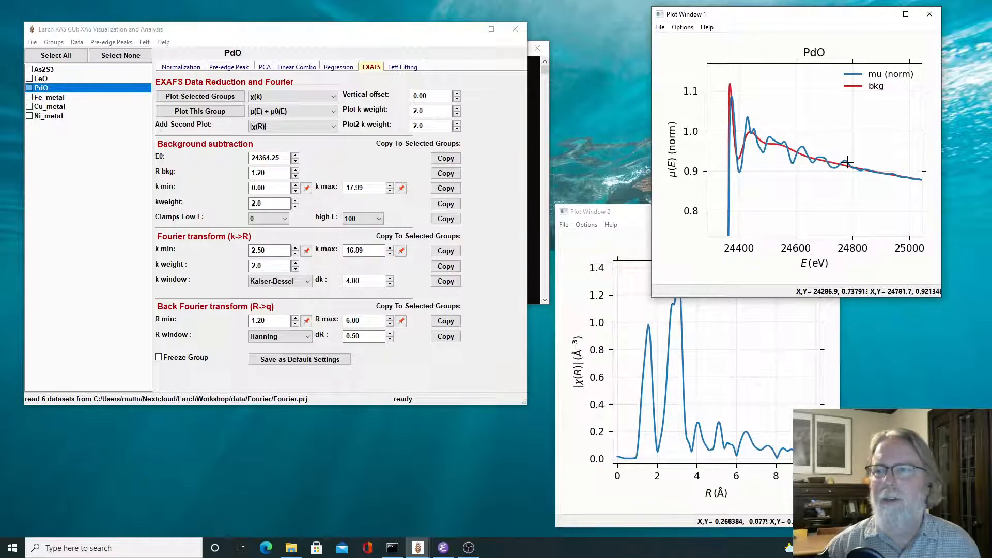
pyautogui.moveTo(738, 149)
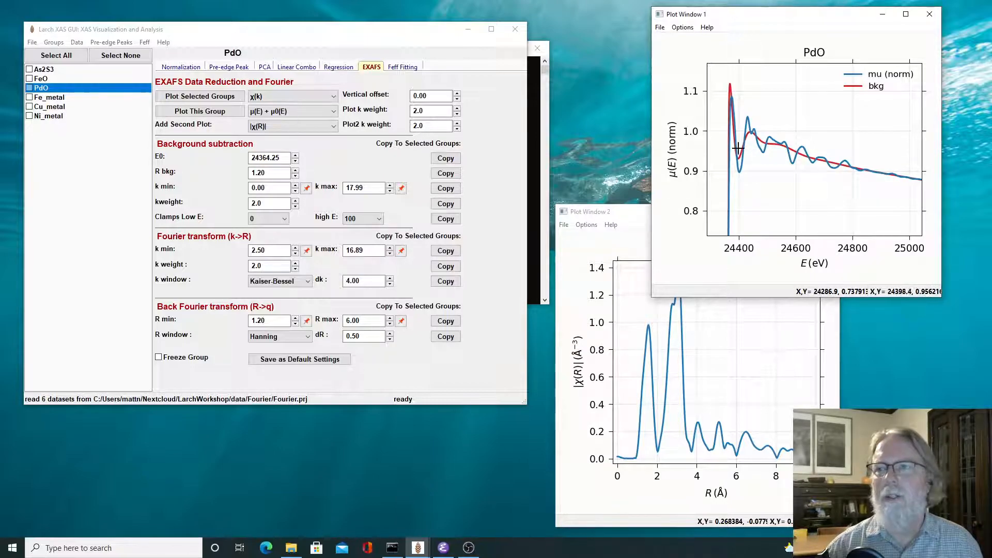
pyautogui.moveTo(738, 124)
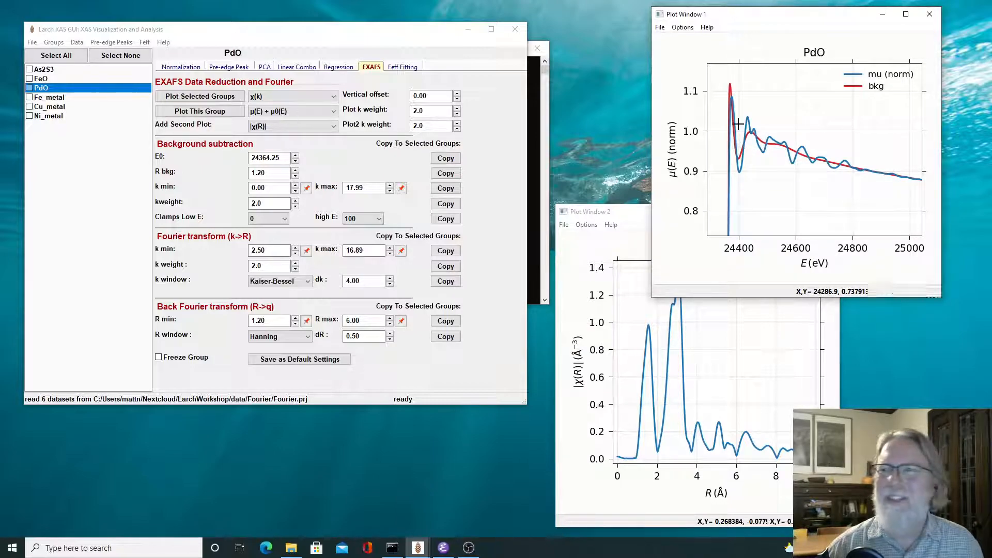
pyautogui.moveTo(740, 155)
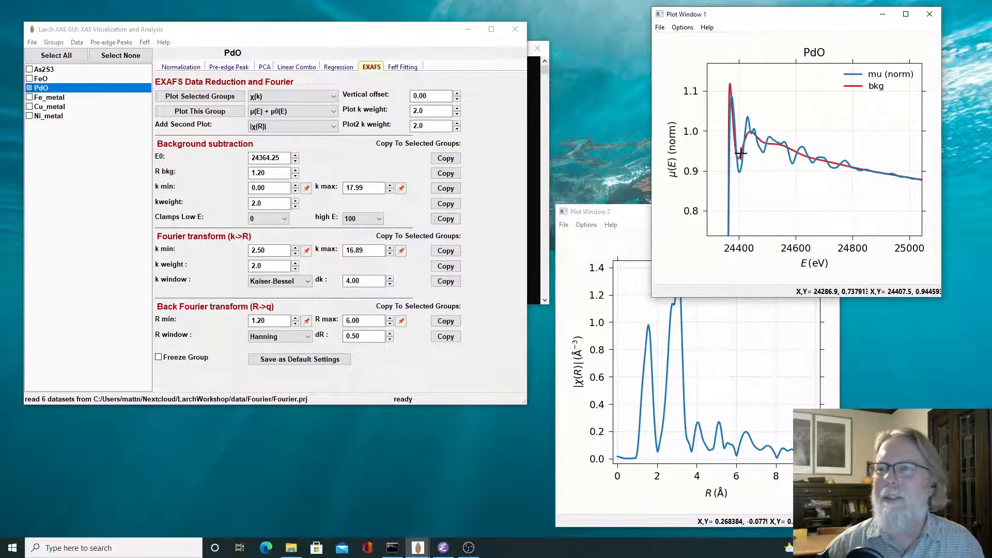
pyautogui.moveTo(741, 156)
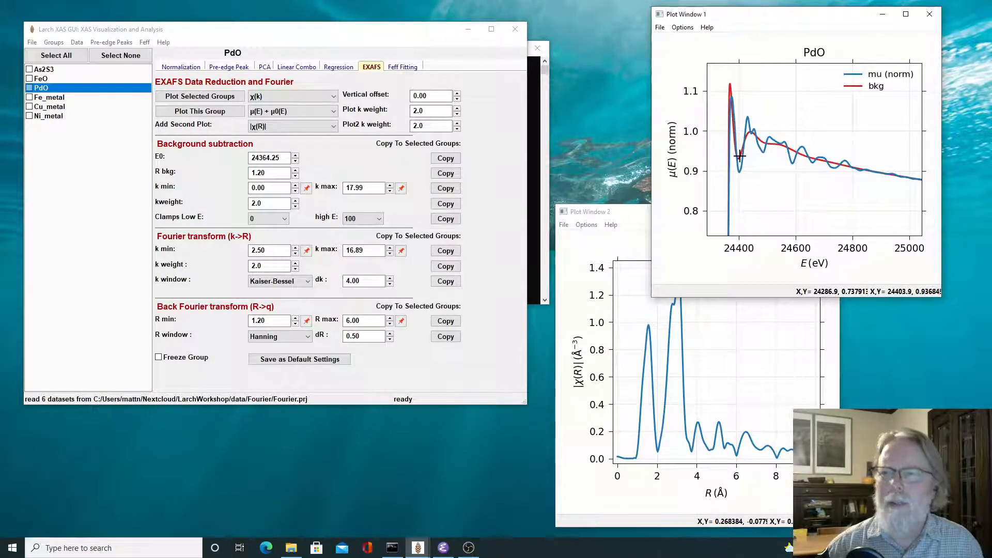
pyautogui.moveTo(734, 152)
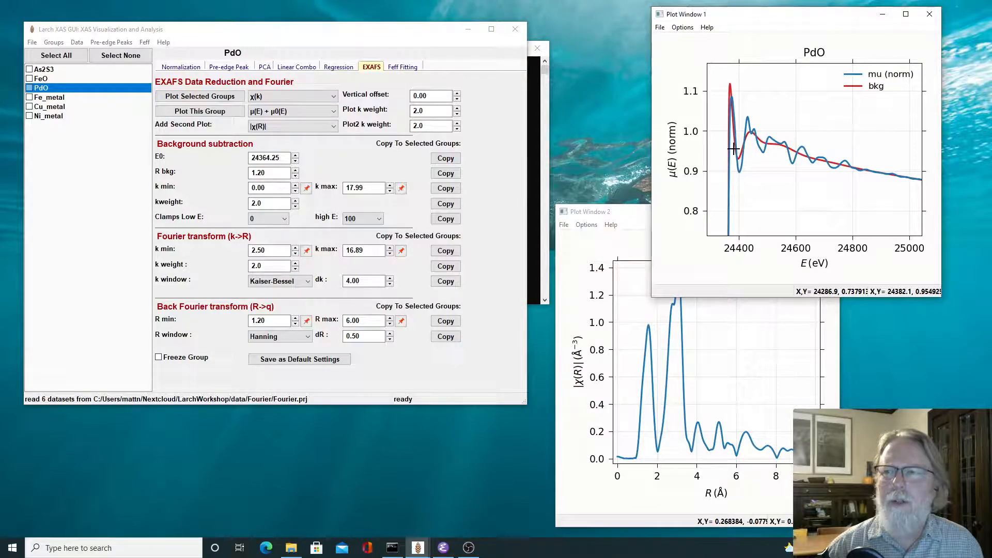
pyautogui.moveTo(734, 158)
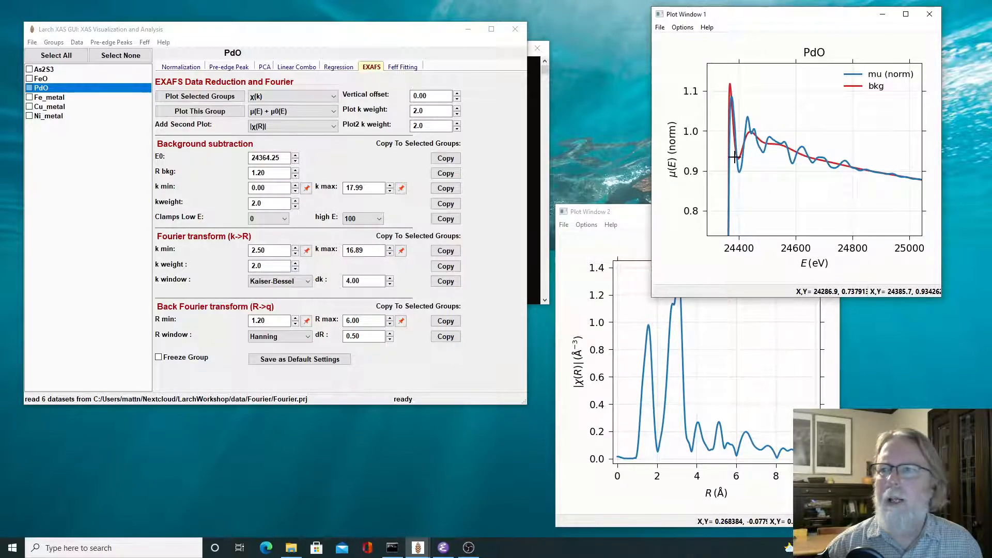
pyautogui.moveTo(707, 190)
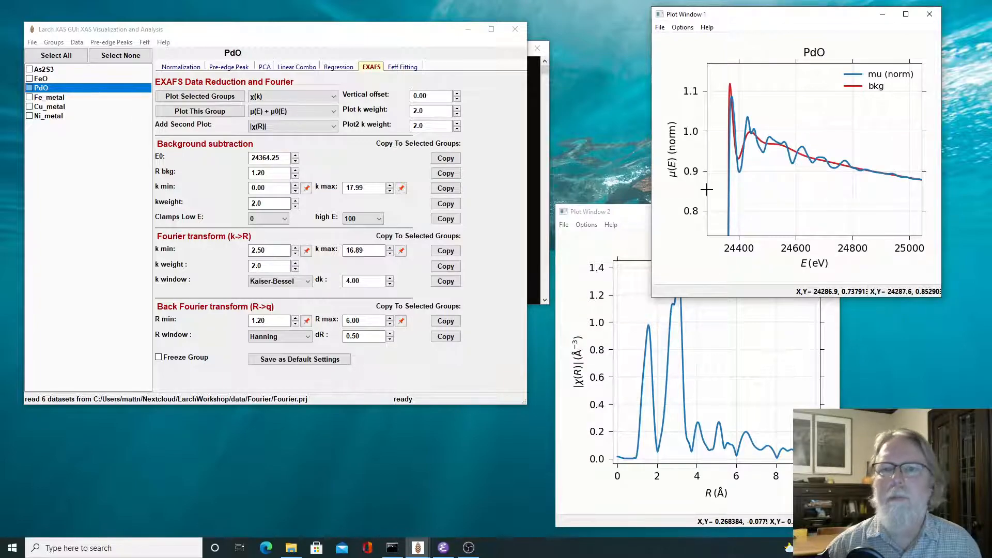
pyautogui.moveTo(820, 141)
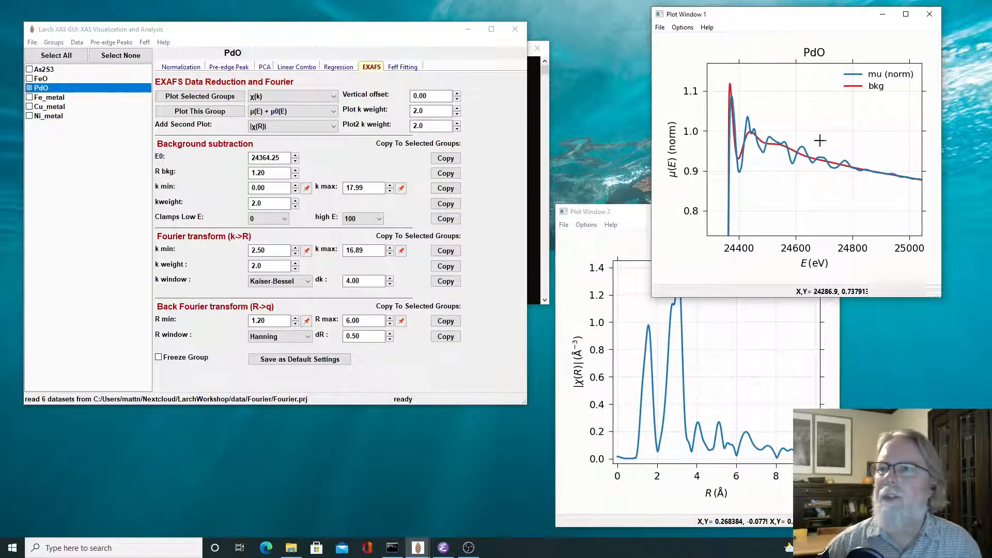
# Undo the zoom on PdO's μ(E) plot from the right-click menu.
pyautogui.rightClick(820, 141)
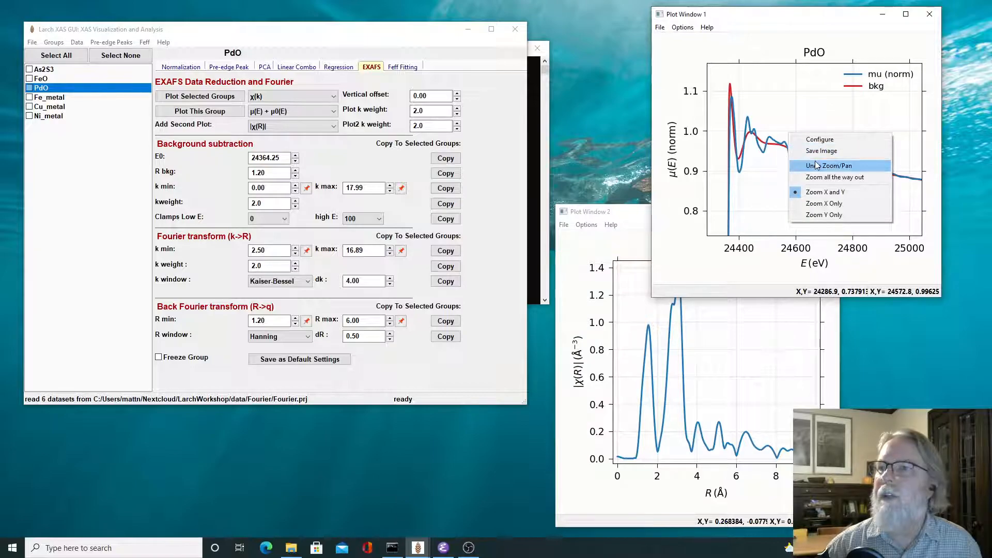
pyautogui.click(835, 178)
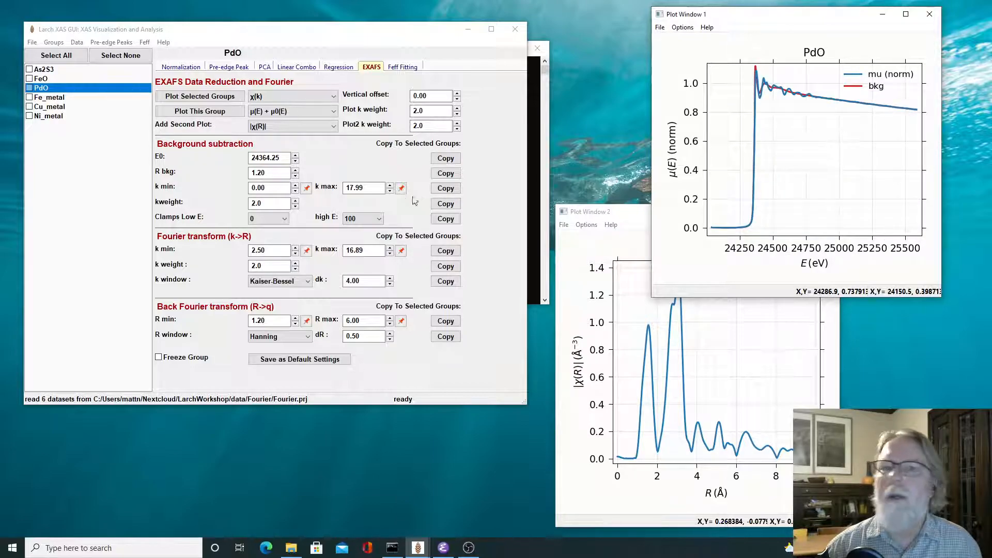
pyautogui.click(294, 205)
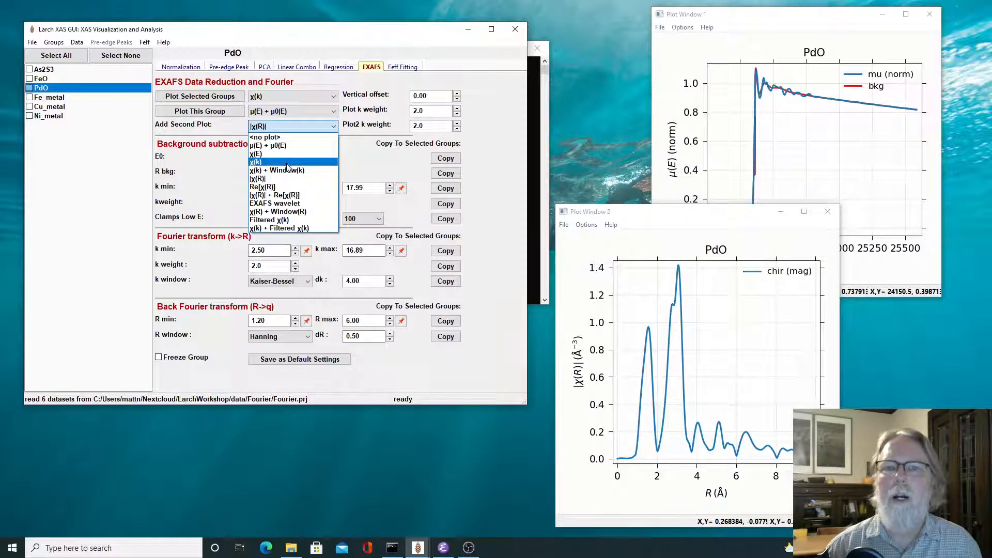
pyautogui.click(256, 162)
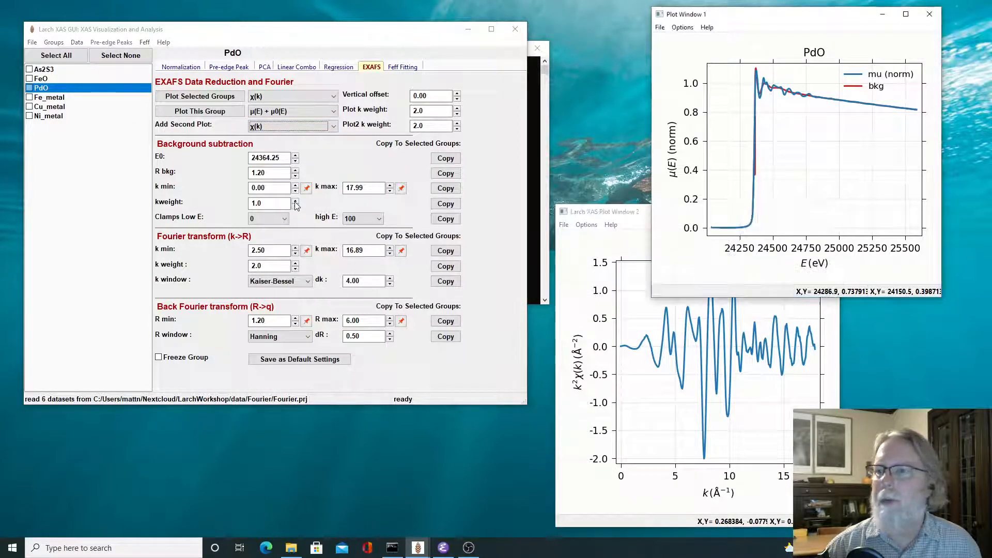
pyautogui.click(295, 200)
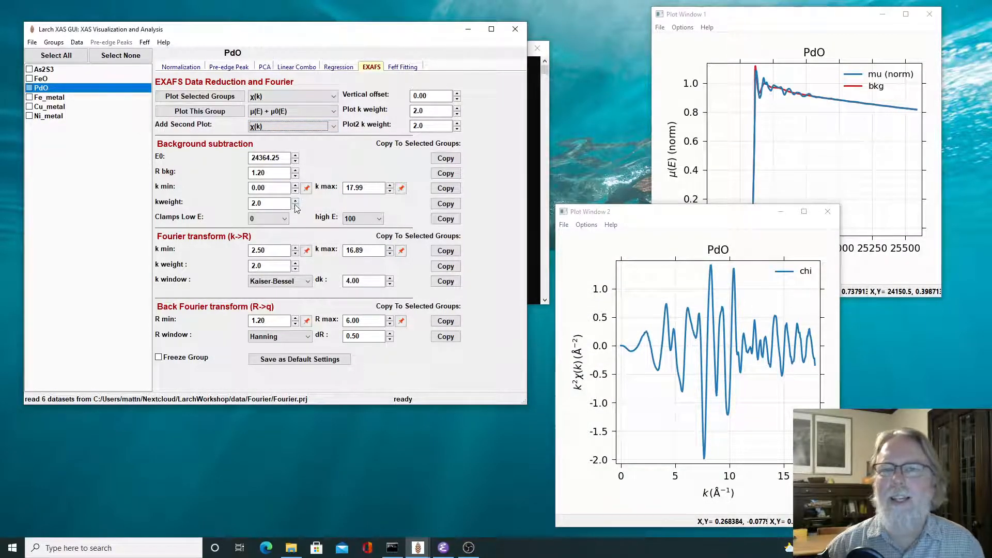
pyautogui.click(294, 205)
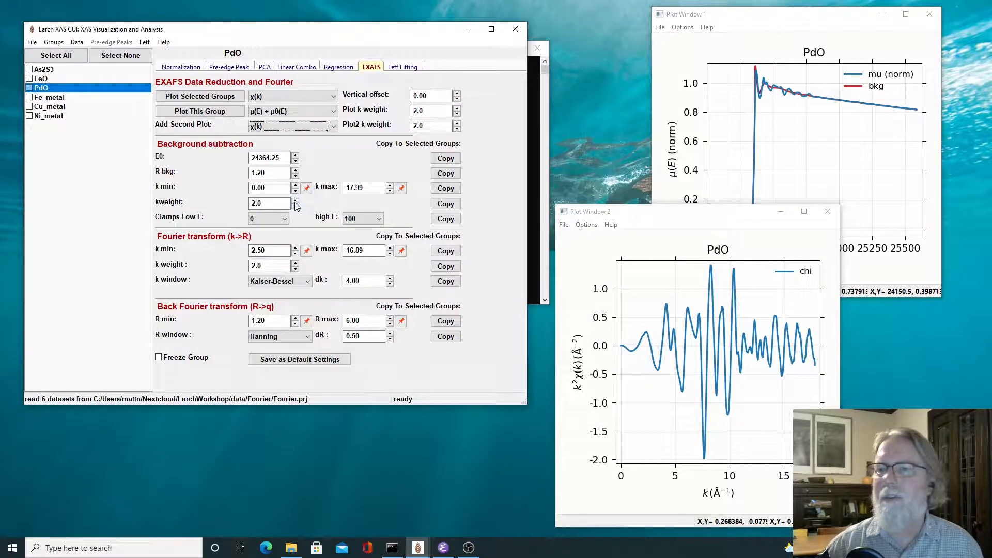
pyautogui.click(291, 124)
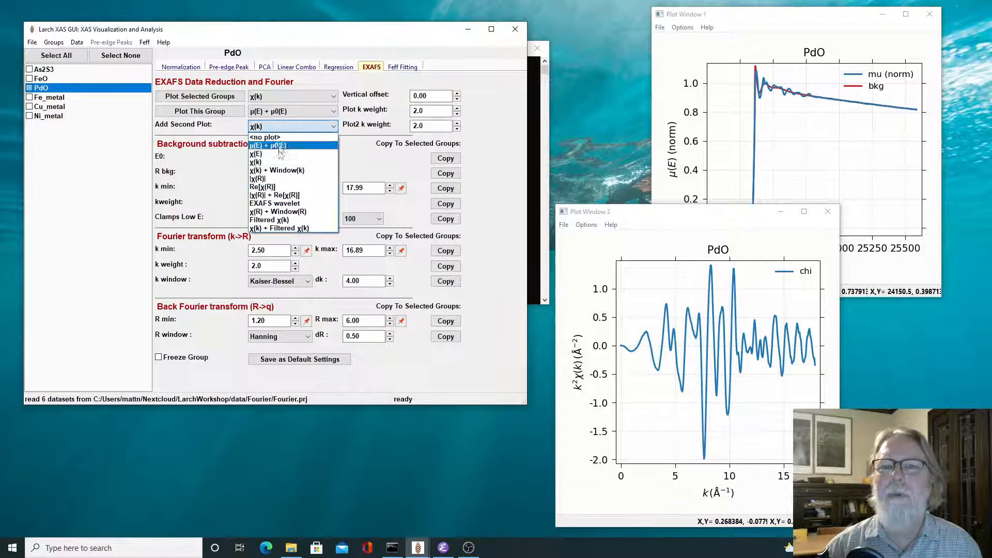
pyautogui.click(257, 178)
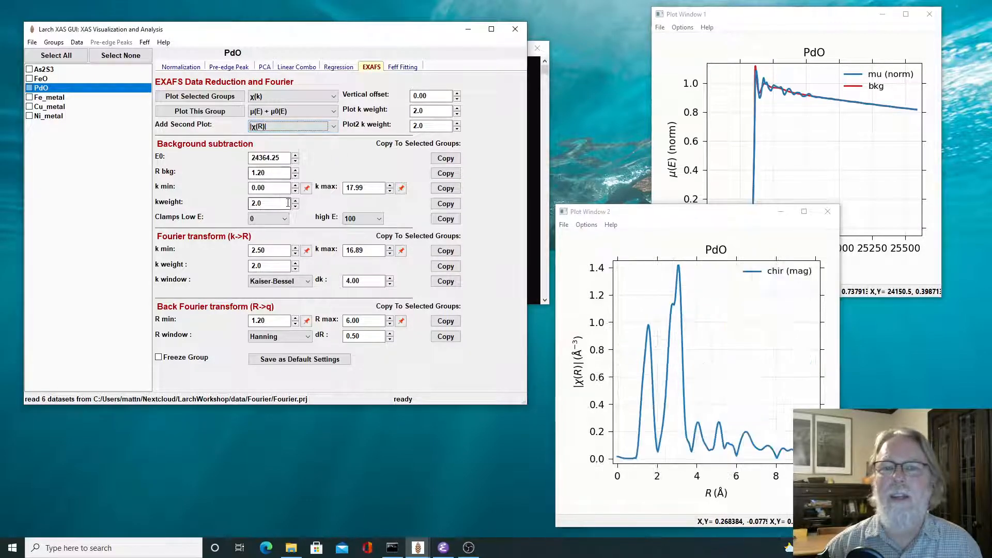
pyautogui.click(294, 205)
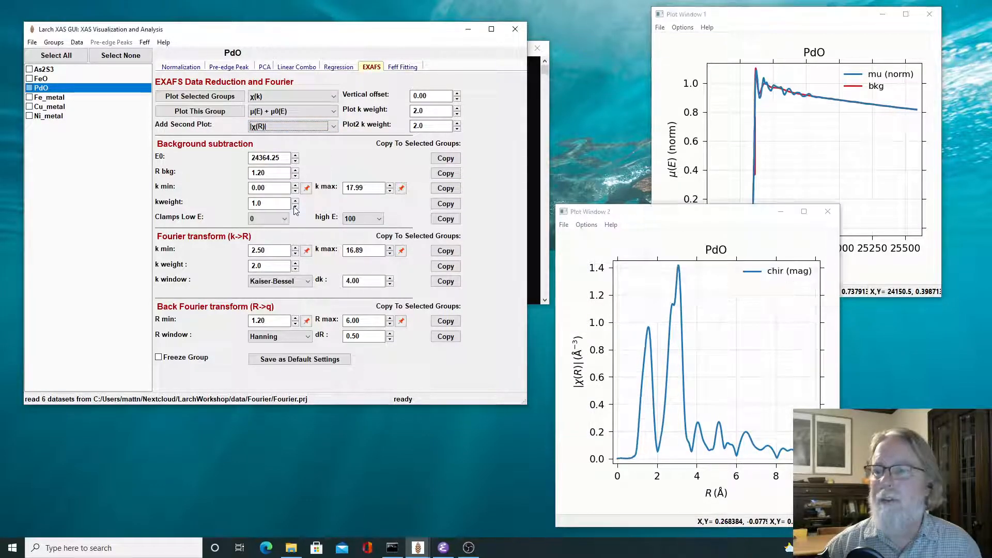
pyautogui.click(294, 199)
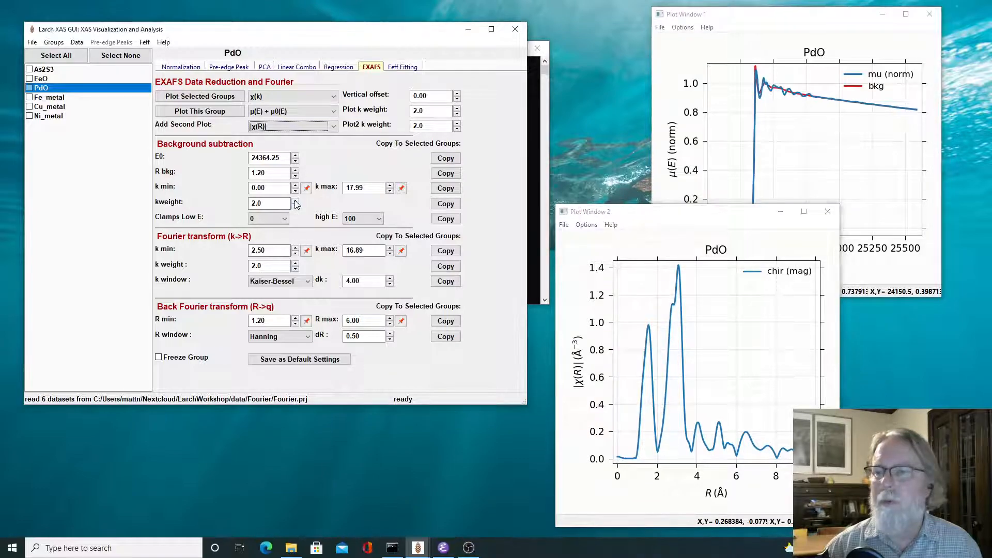
pyautogui.moveTo(311, 181)
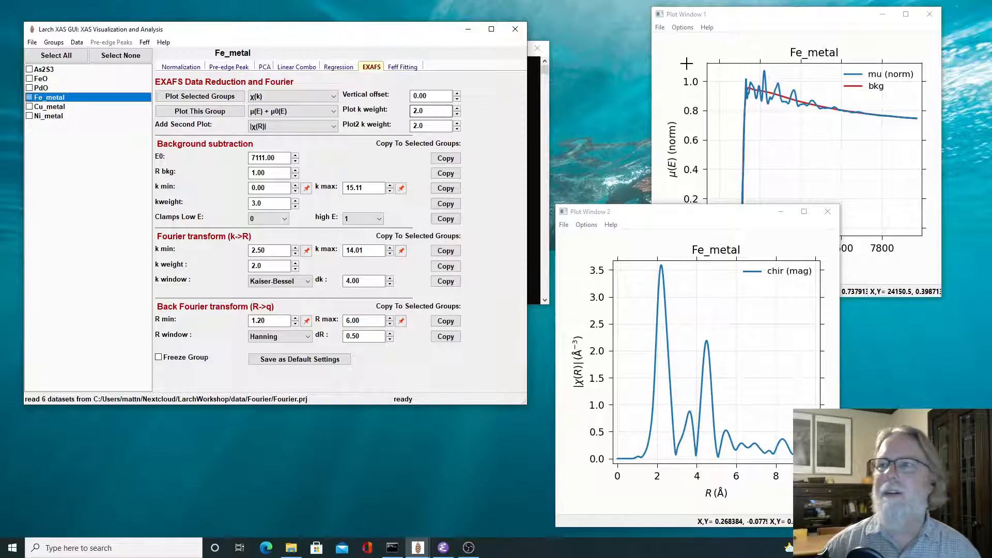
pyautogui.moveTo(697, 373)
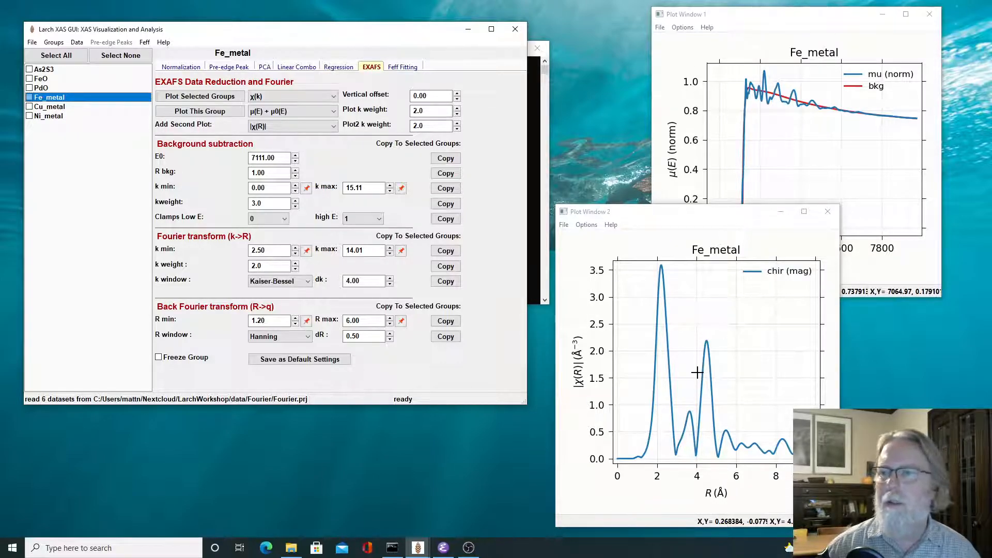
pyautogui.moveTo(623, 460)
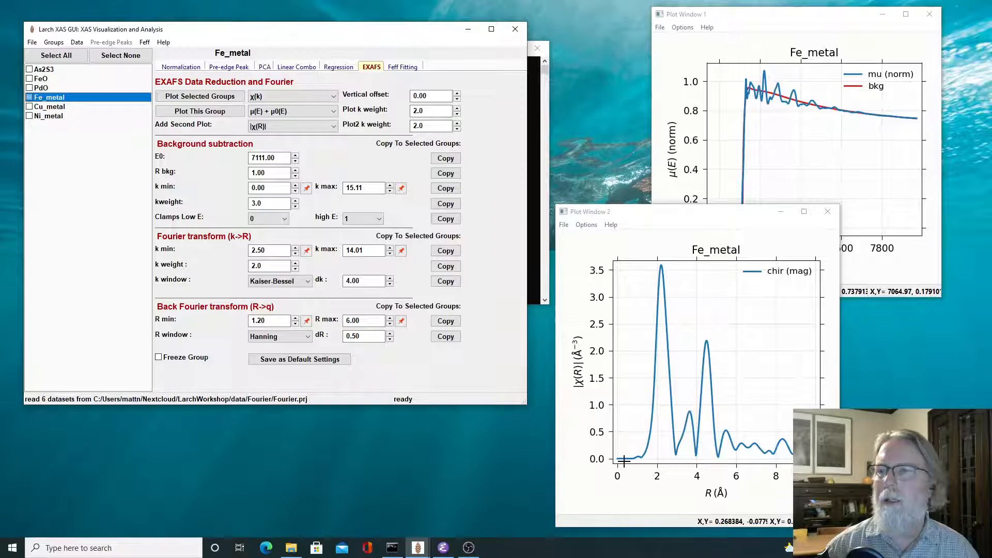
pyautogui.moveTo(631, 458)
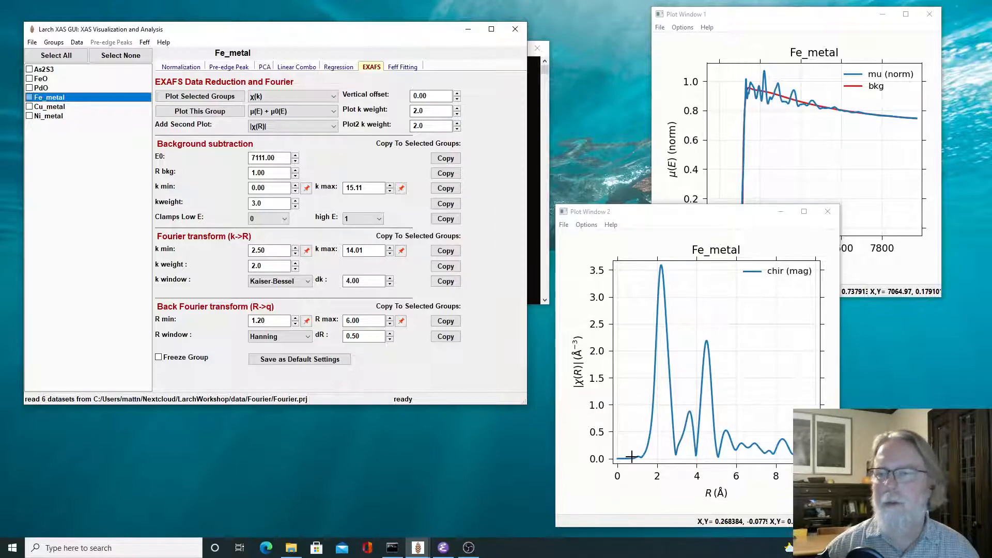
pyautogui.moveTo(680, 259)
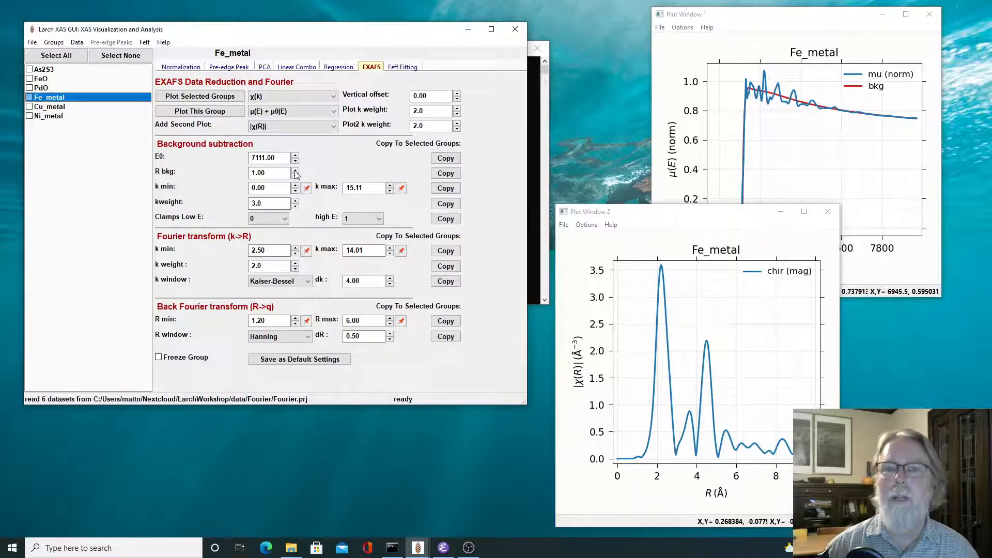
# Raise Fe_metal's Rbkg to 1.1, show χ(k) second, and try background k-weights 2, 0, 1.
pyautogui.click(295, 169)
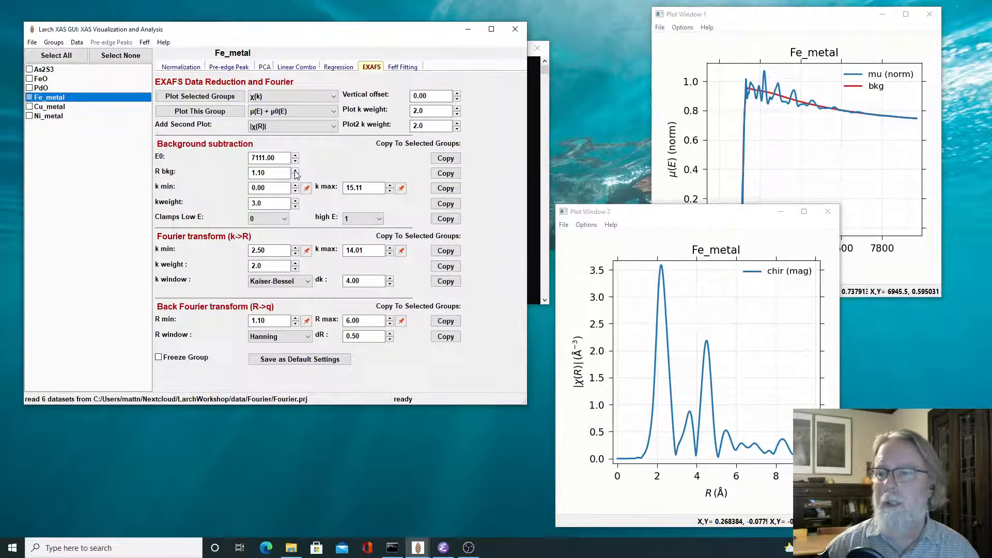
pyautogui.moveTo(731, 127)
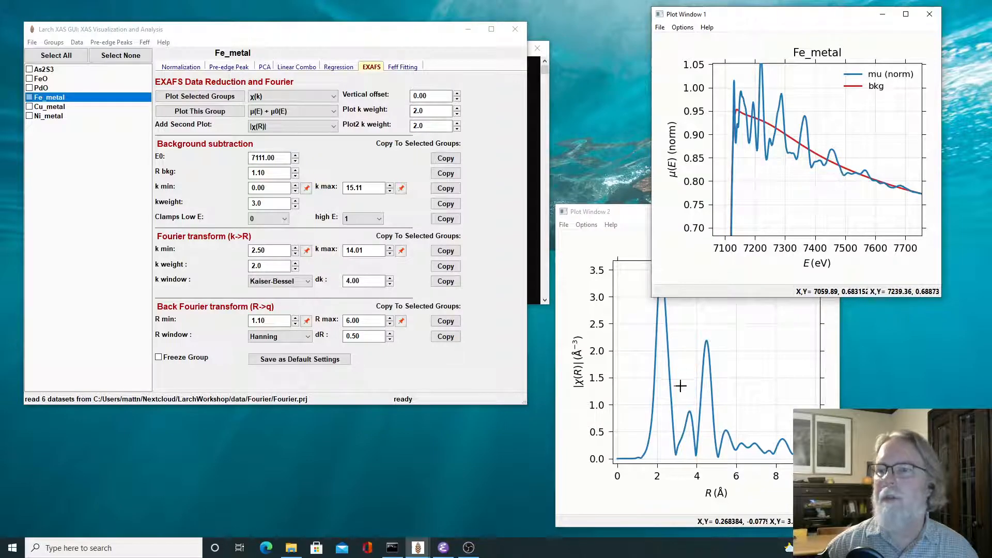
pyautogui.click(291, 125)
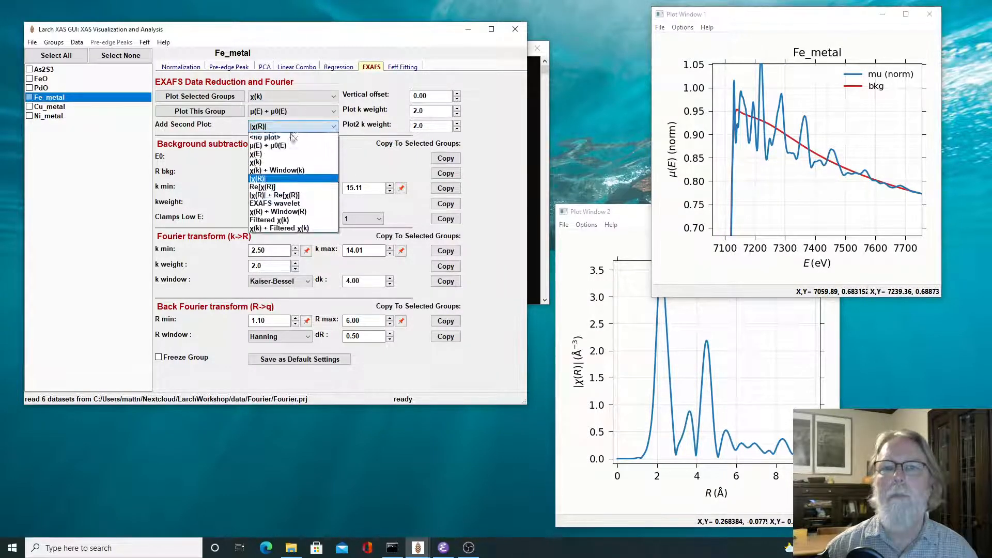
pyautogui.moveTo(256, 161)
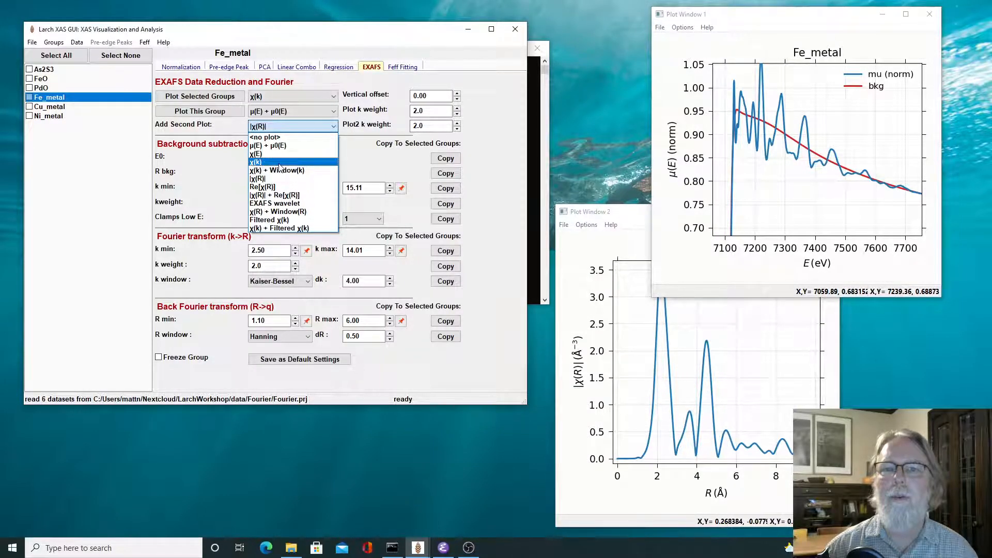
pyautogui.click(256, 162)
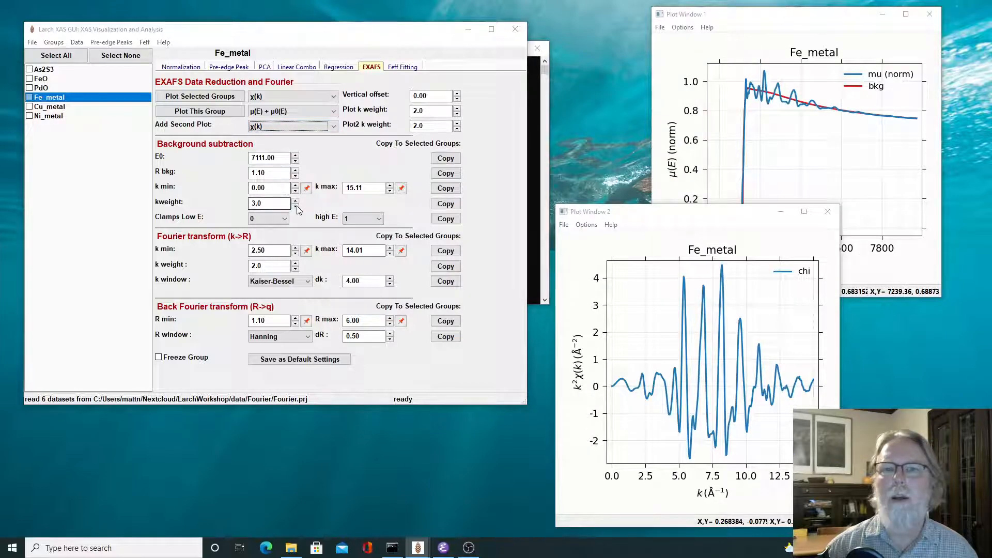
pyautogui.click(294, 205)
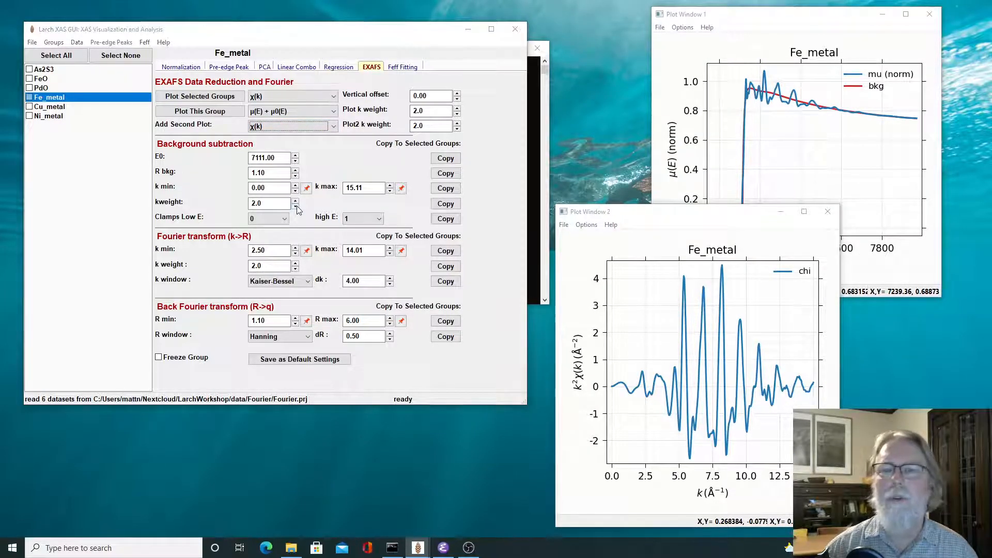
pyautogui.click(295, 204)
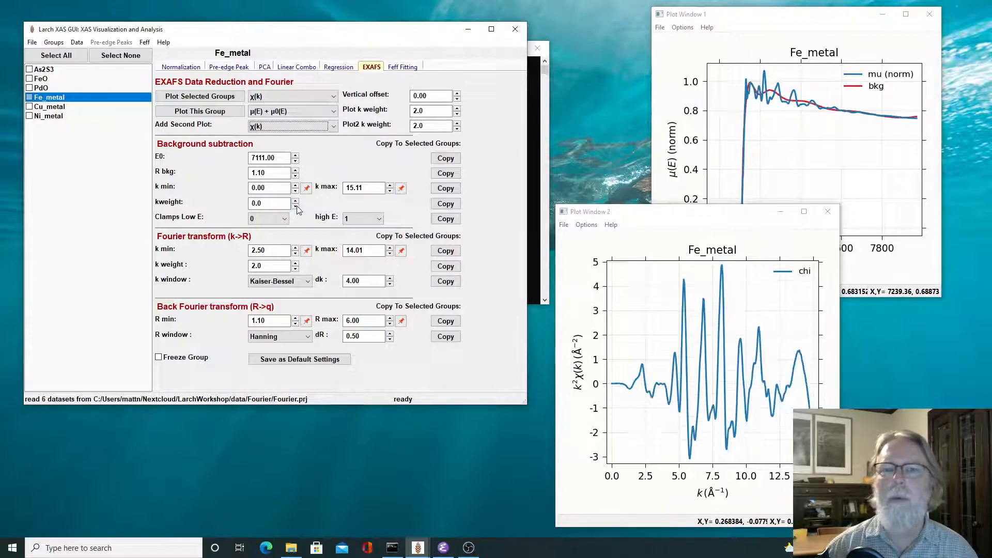
pyautogui.click(294, 200)
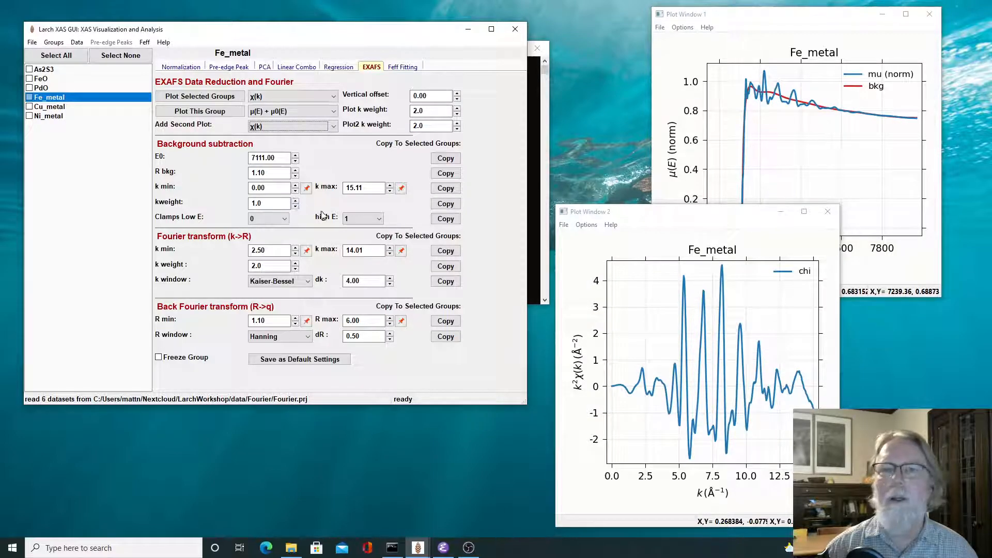
# Set the high-energy clamp to 0, plot |χ(R)|, and restore background k-weight 2 after trying 0.
pyautogui.click(380, 217)
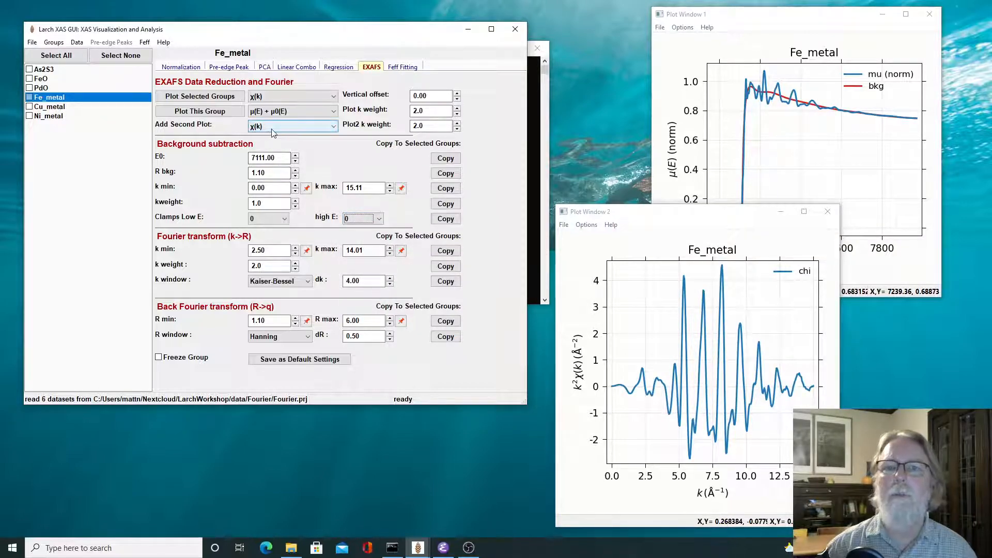
pyautogui.click(291, 124)
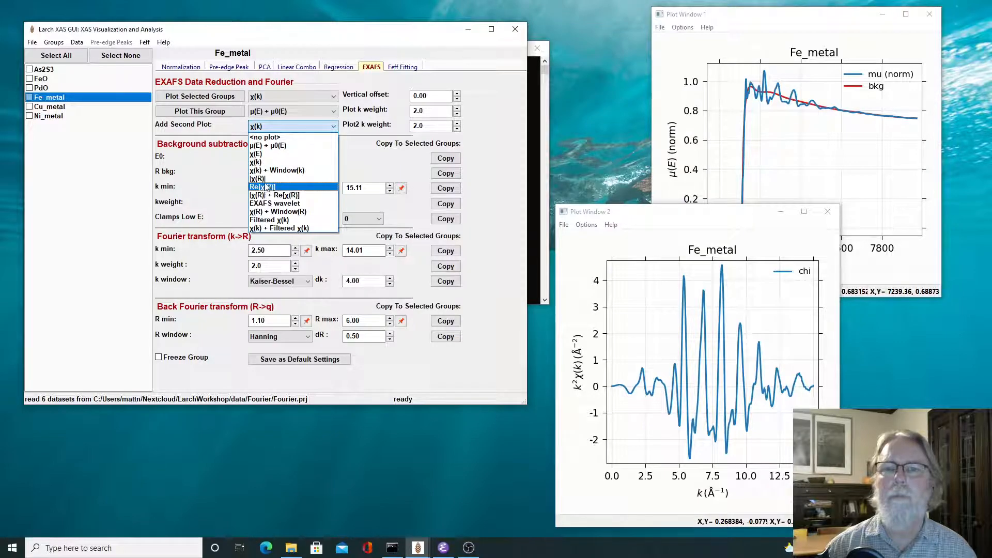
pyautogui.click(258, 179)
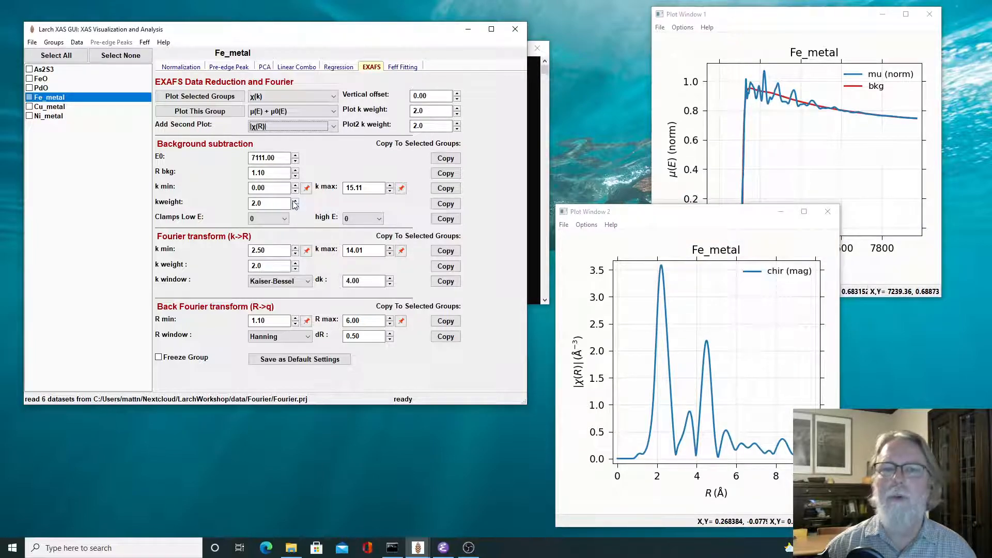
pyautogui.moveTo(290, 229)
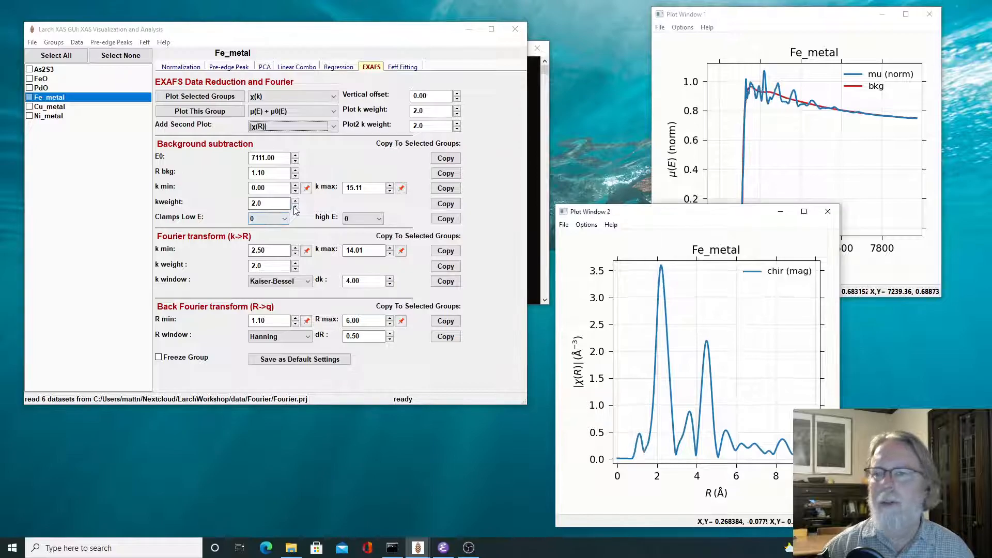
pyautogui.click(294, 206)
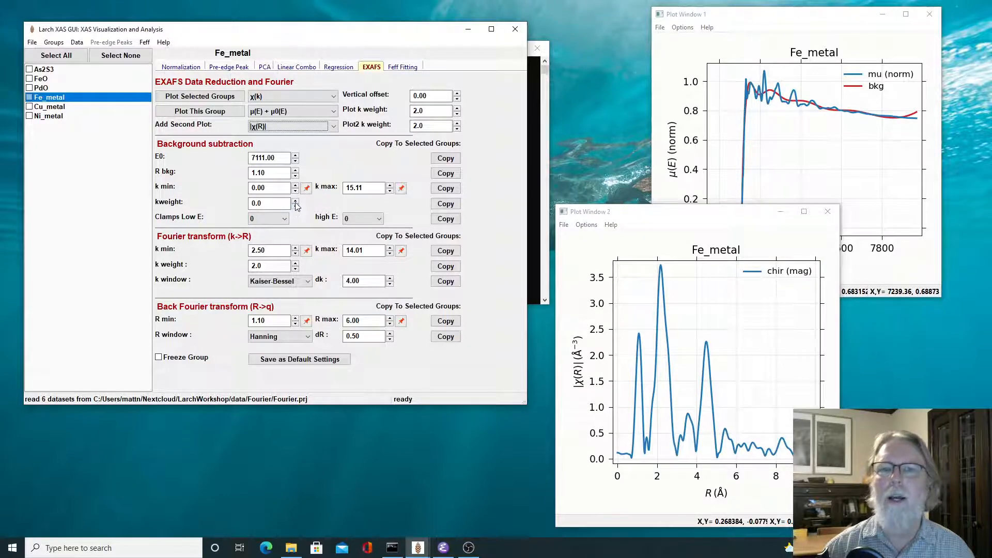
pyautogui.click(295, 200)
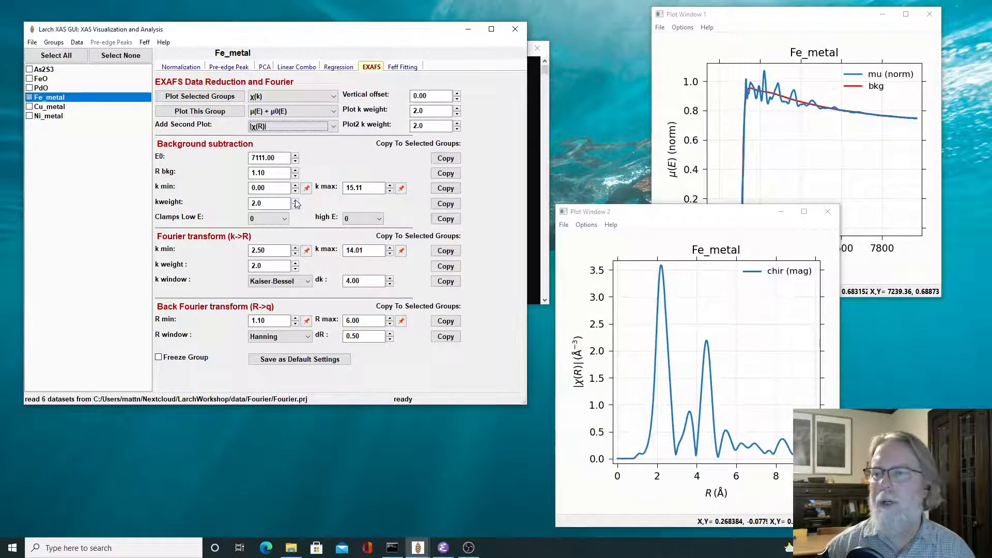
pyautogui.moveTo(307, 188)
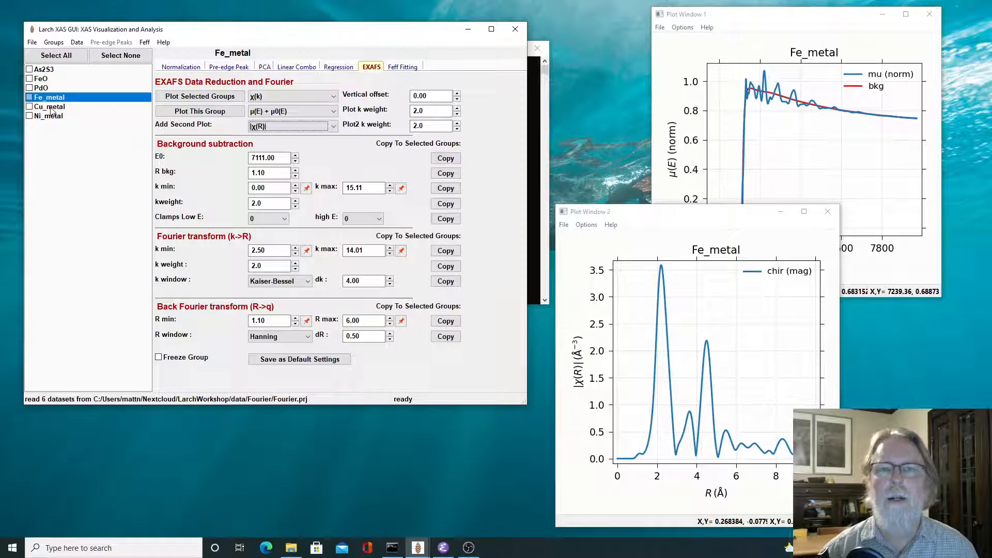
# View the Cu_metal group, then make Ni_metal the active group.
pyautogui.click(50, 106)
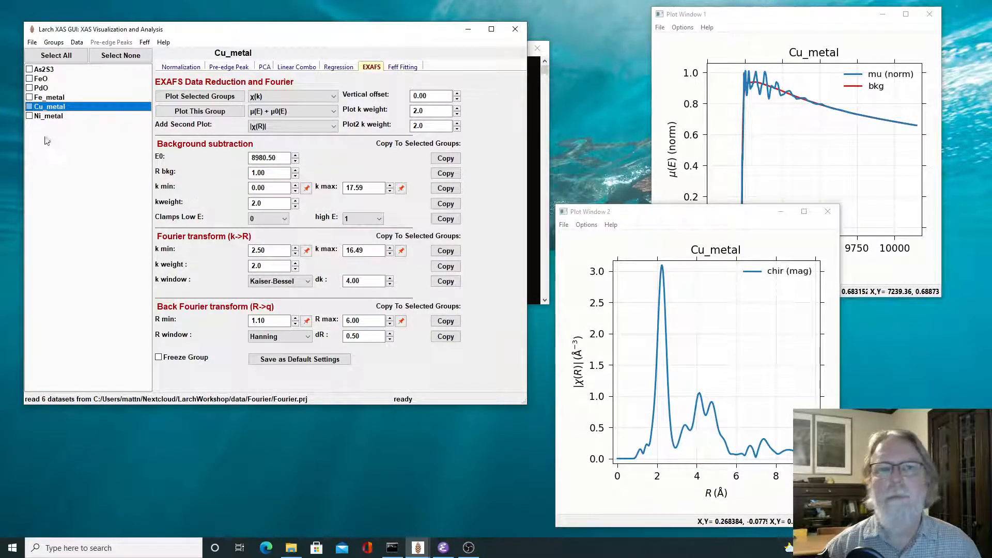
pyautogui.click(48, 116)
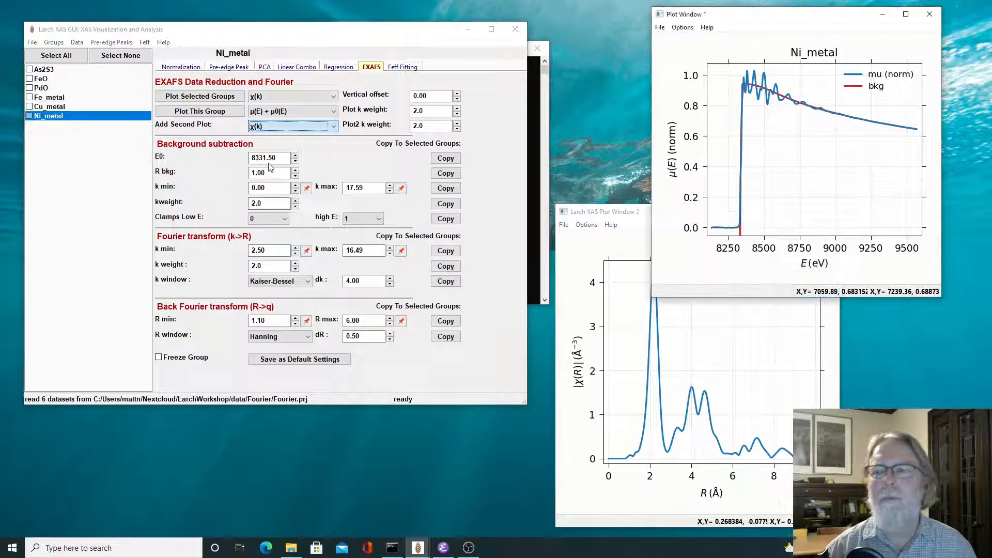
# Replot Ni_metal with χ(k) as the second plot and fully zoom out the μ(E) plot.
pyautogui.click(200, 111)
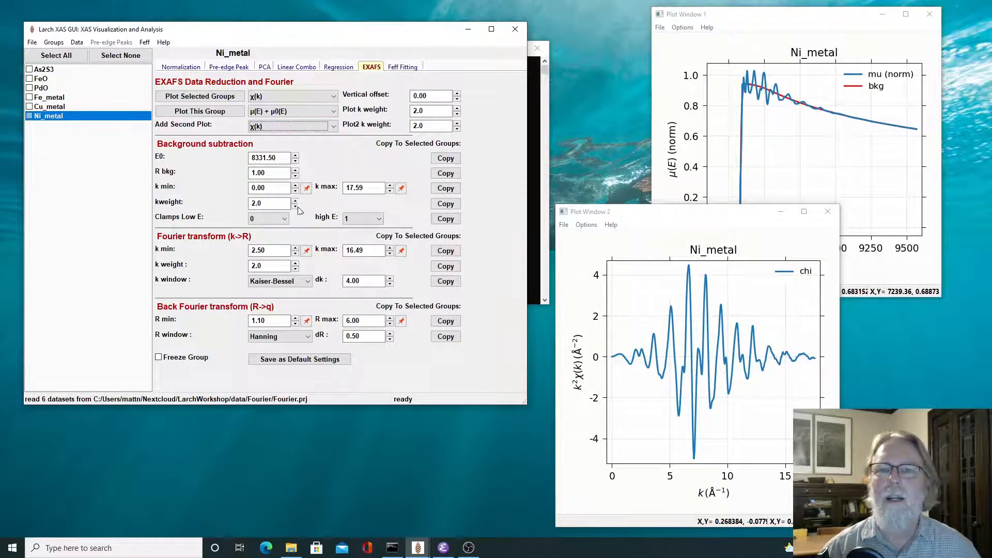
pyautogui.moveTo(716, 109)
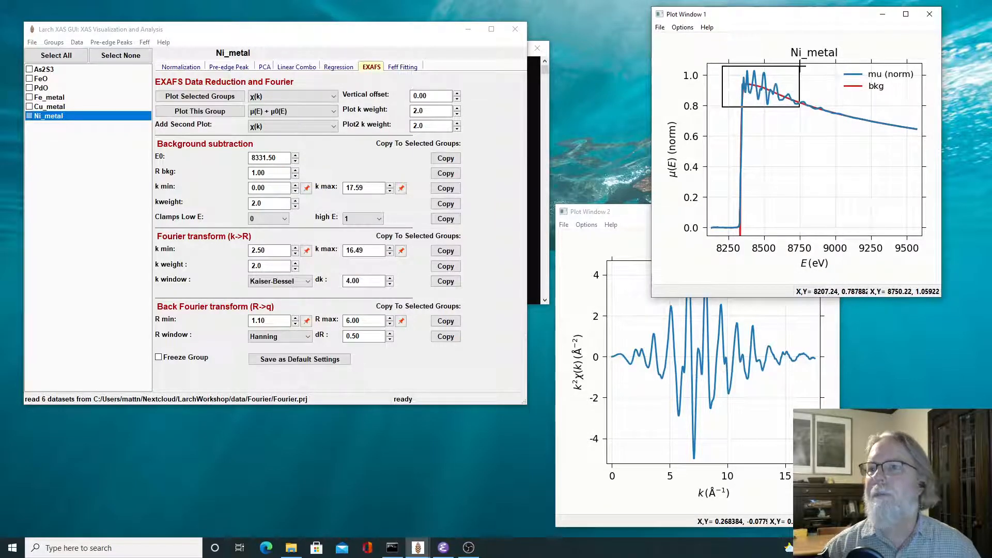
pyautogui.rightClick(793, 163)
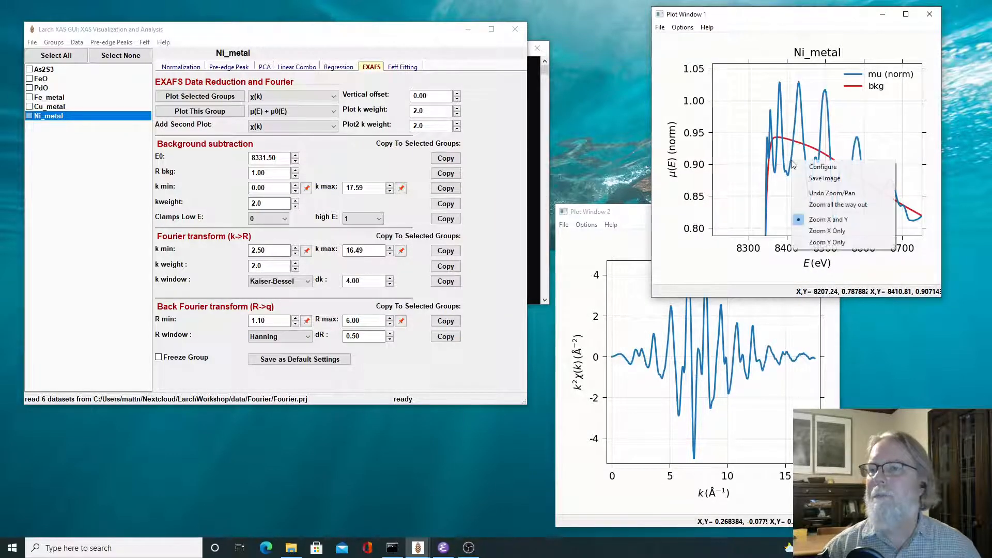
pyautogui.moveTo(837, 204)
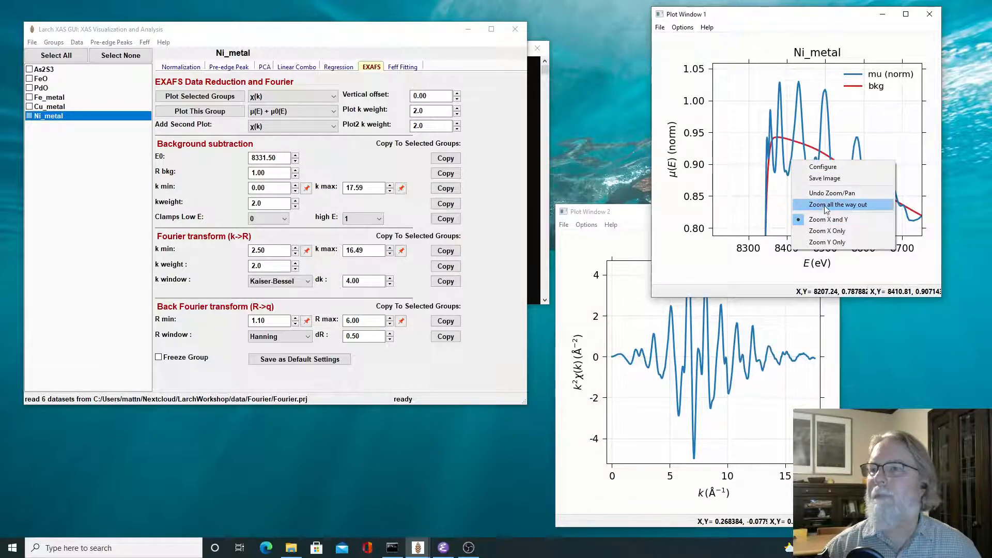
pyautogui.click(837, 204)
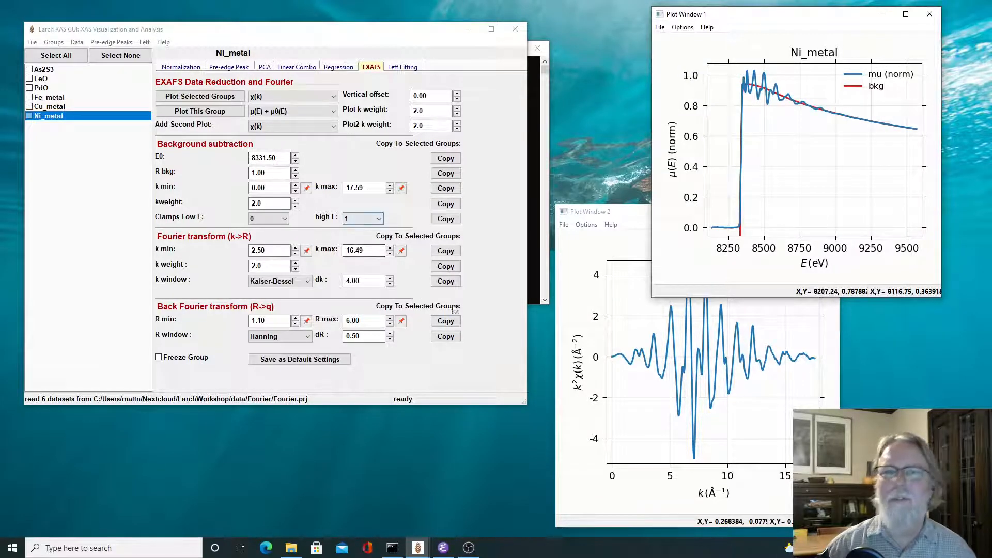
pyautogui.moveTo(519, 201)
pyautogui.write('0000003')
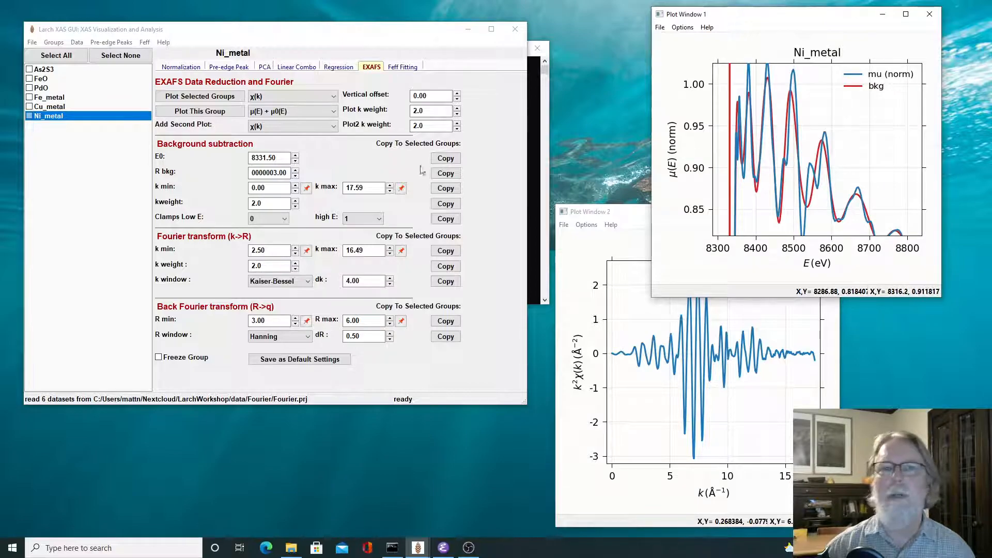
# Plot Ni_metal's |χ(R)| and compare Rbkg values of 1.0 and 4.00.
pyautogui.click(293, 125)
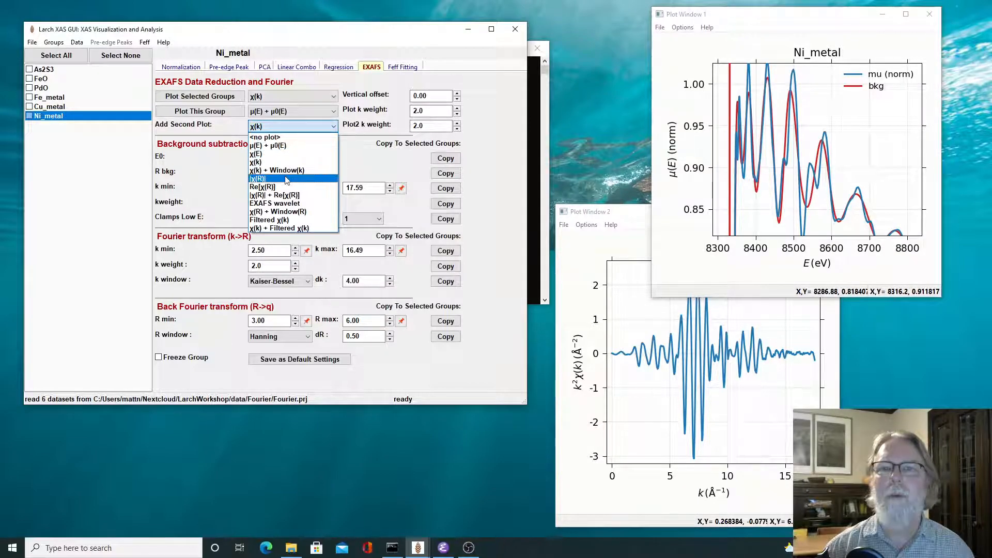
pyautogui.click(265, 178)
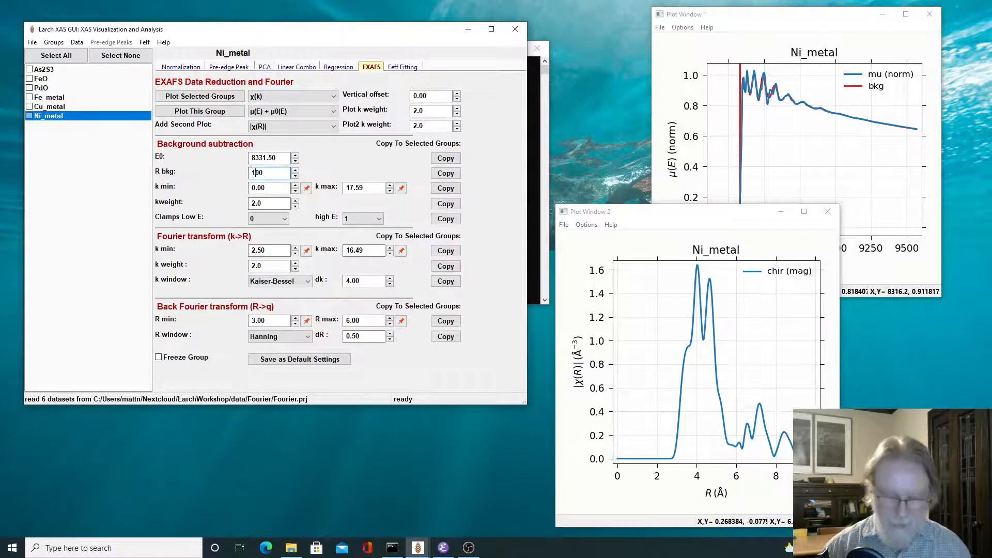
pyautogui.write('1.0000')
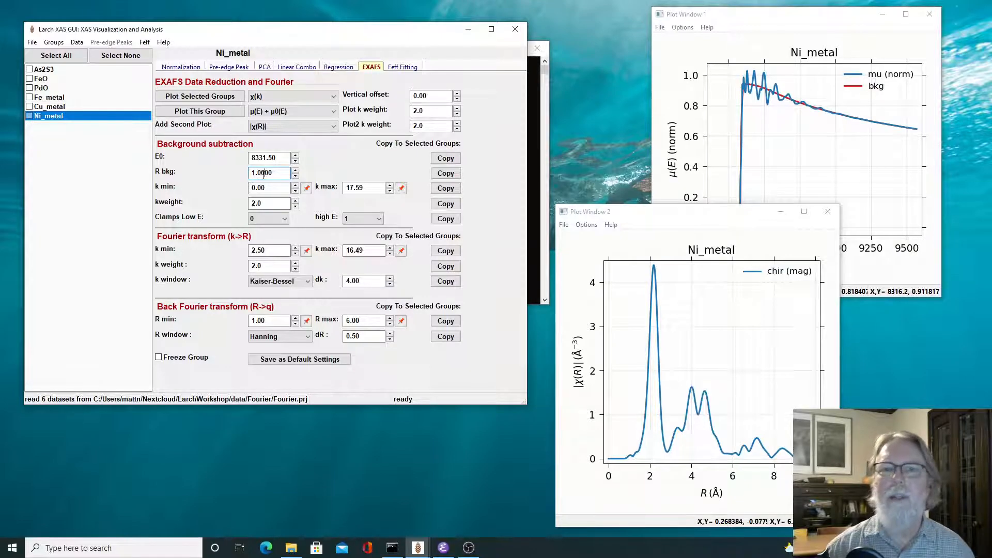
pyautogui.tripleClick(269, 172)
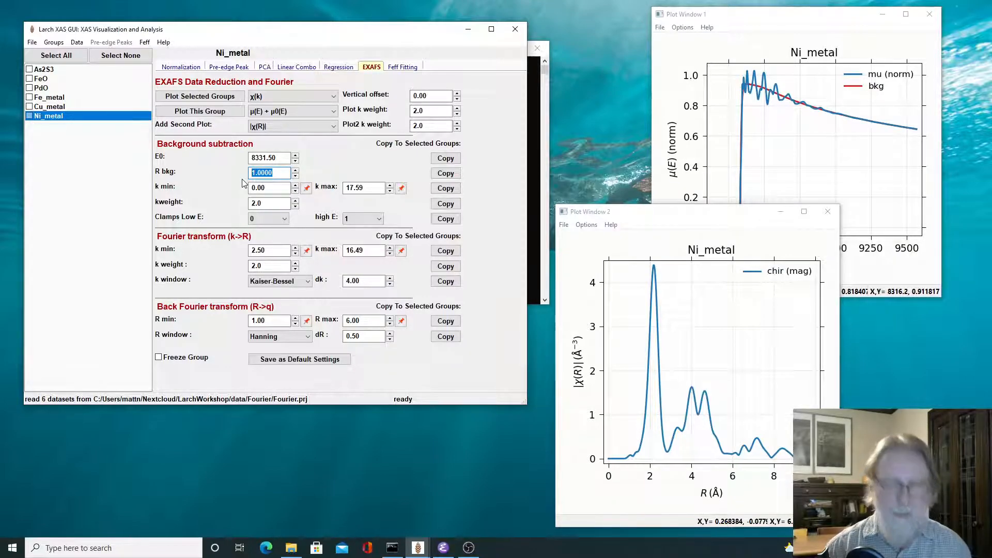
pyautogui.write('4.00')
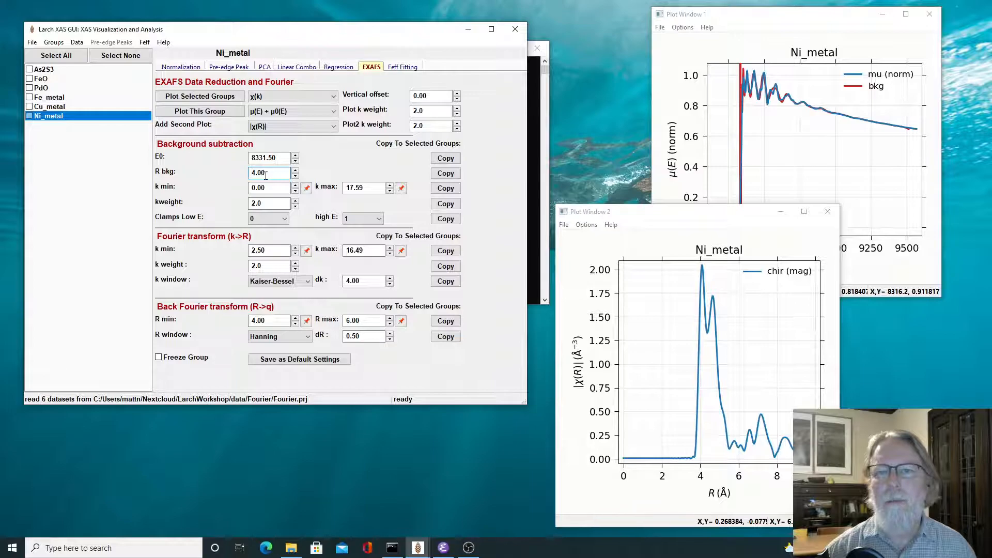
pyautogui.tripleClick(269, 173)
pyautogui.write('1')
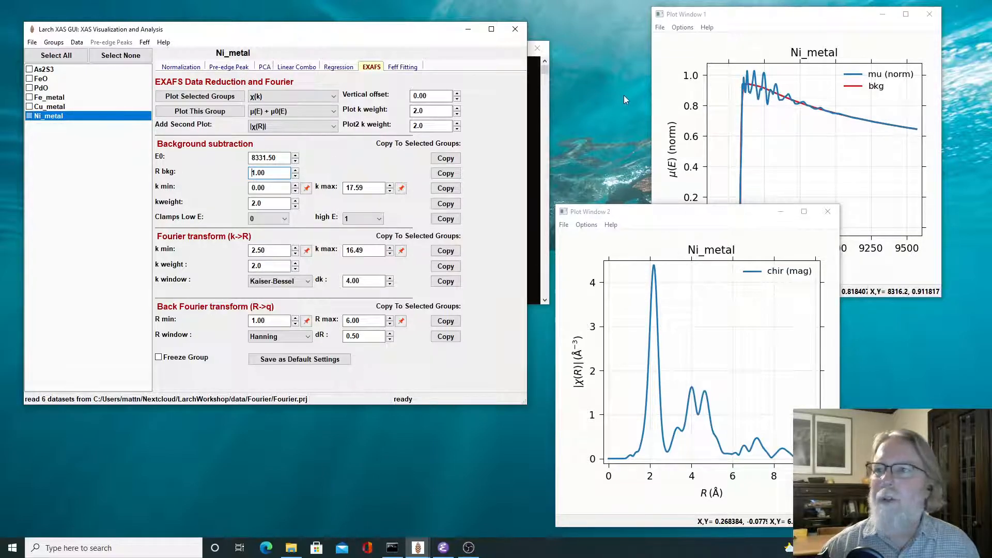
pyautogui.moveTo(669, 261)
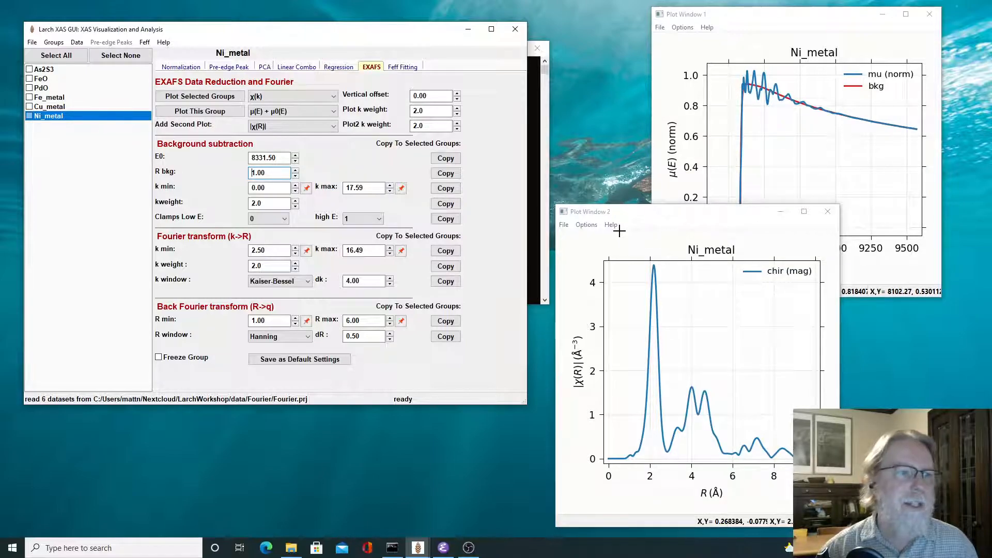
pyautogui.moveTo(764, 167)
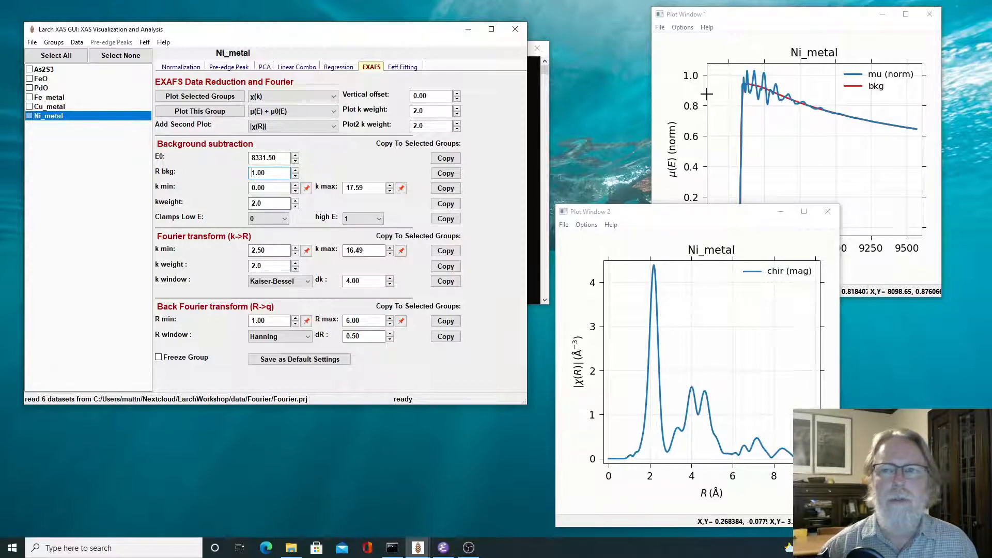
pyautogui.moveTo(465, 83)
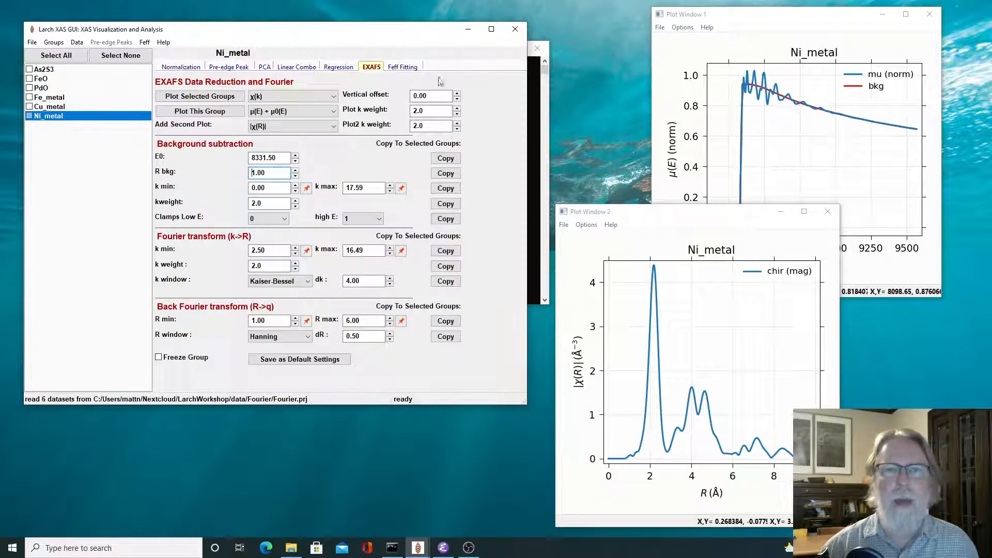
pyautogui.moveTo(480, 104)
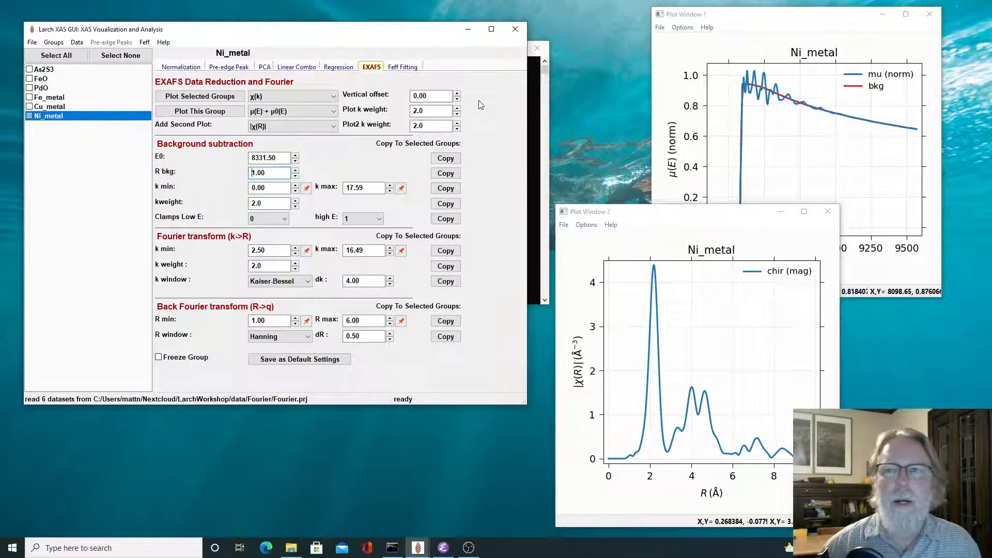
pyautogui.moveTo(457, 125)
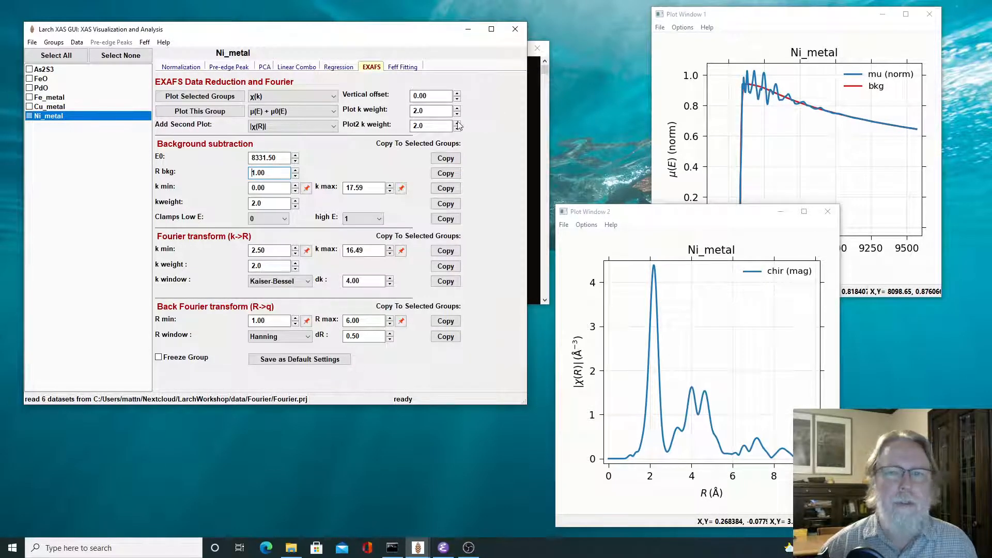